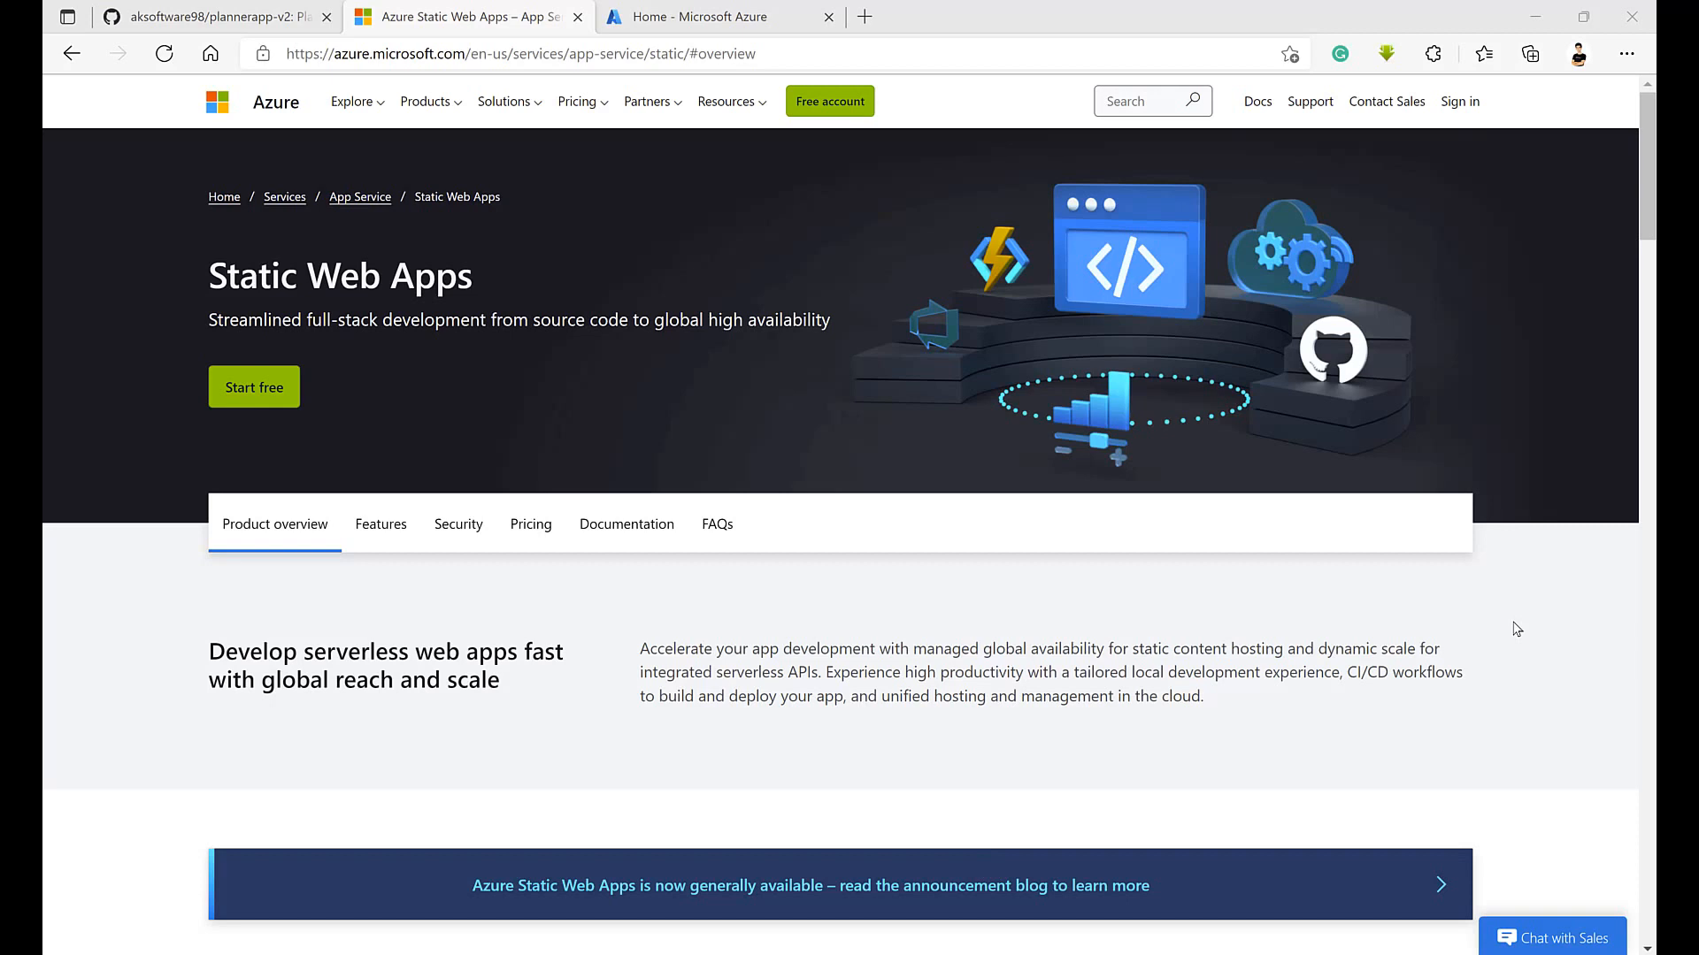
mouse_move(786, 434)
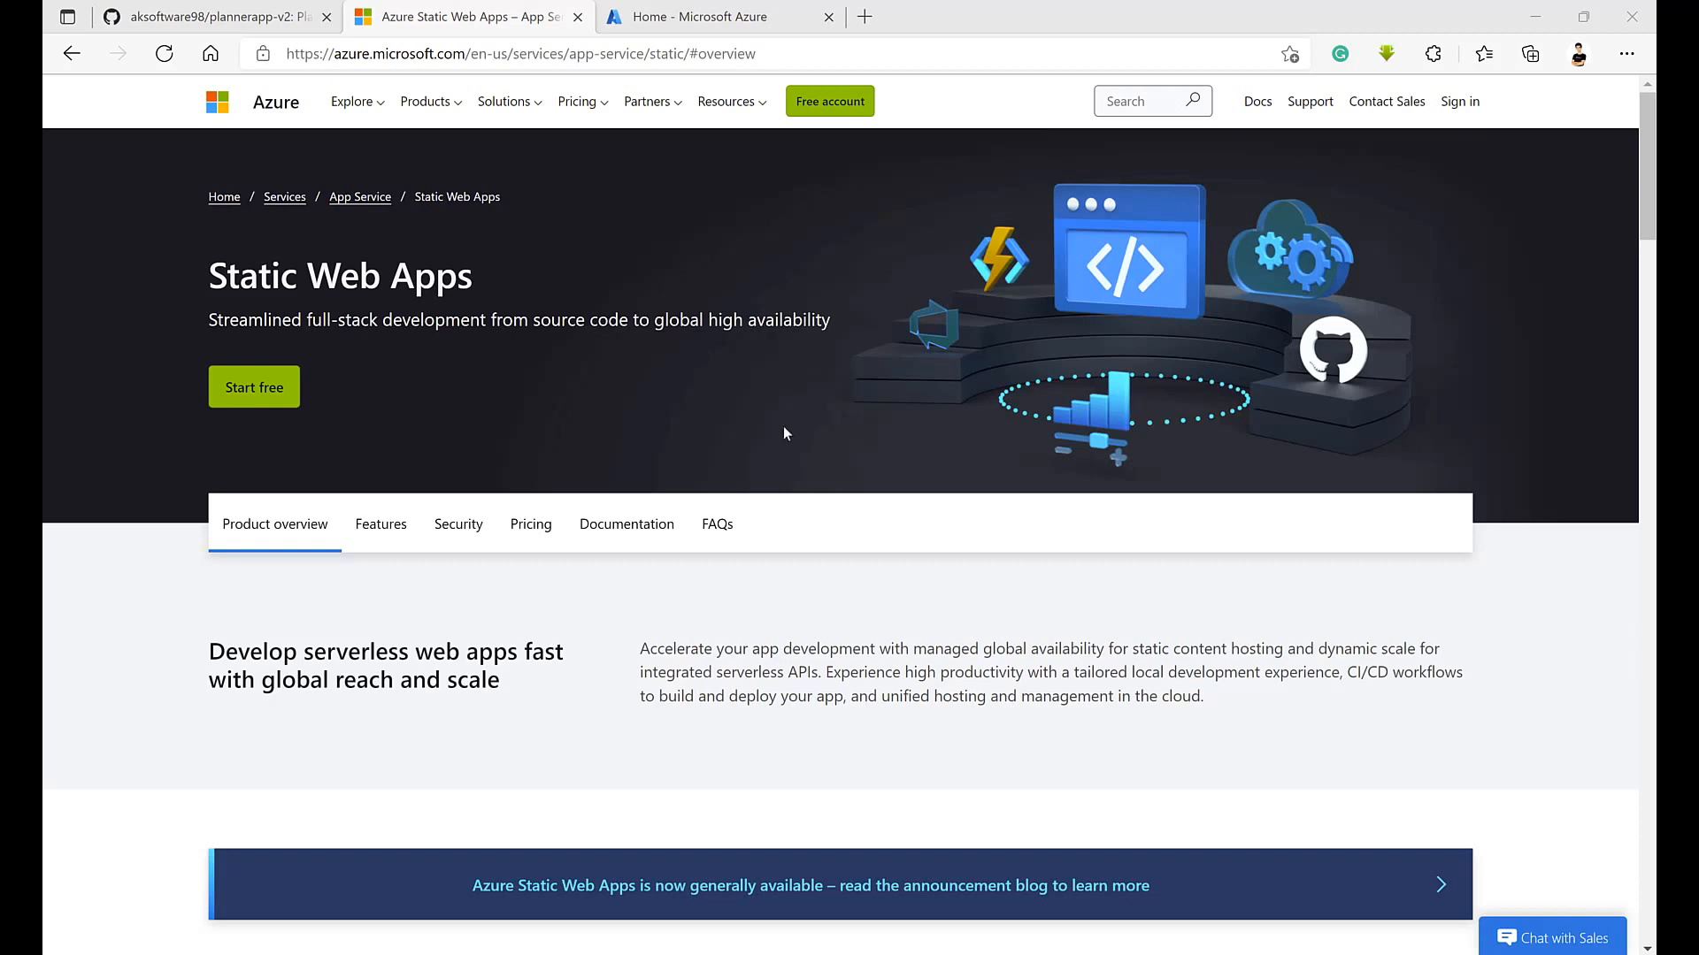
Step: Review the Azure Static Web Apps features section, then switch to the plannerapp-v2 GitHub repository
drag(209, 276, 830, 320)
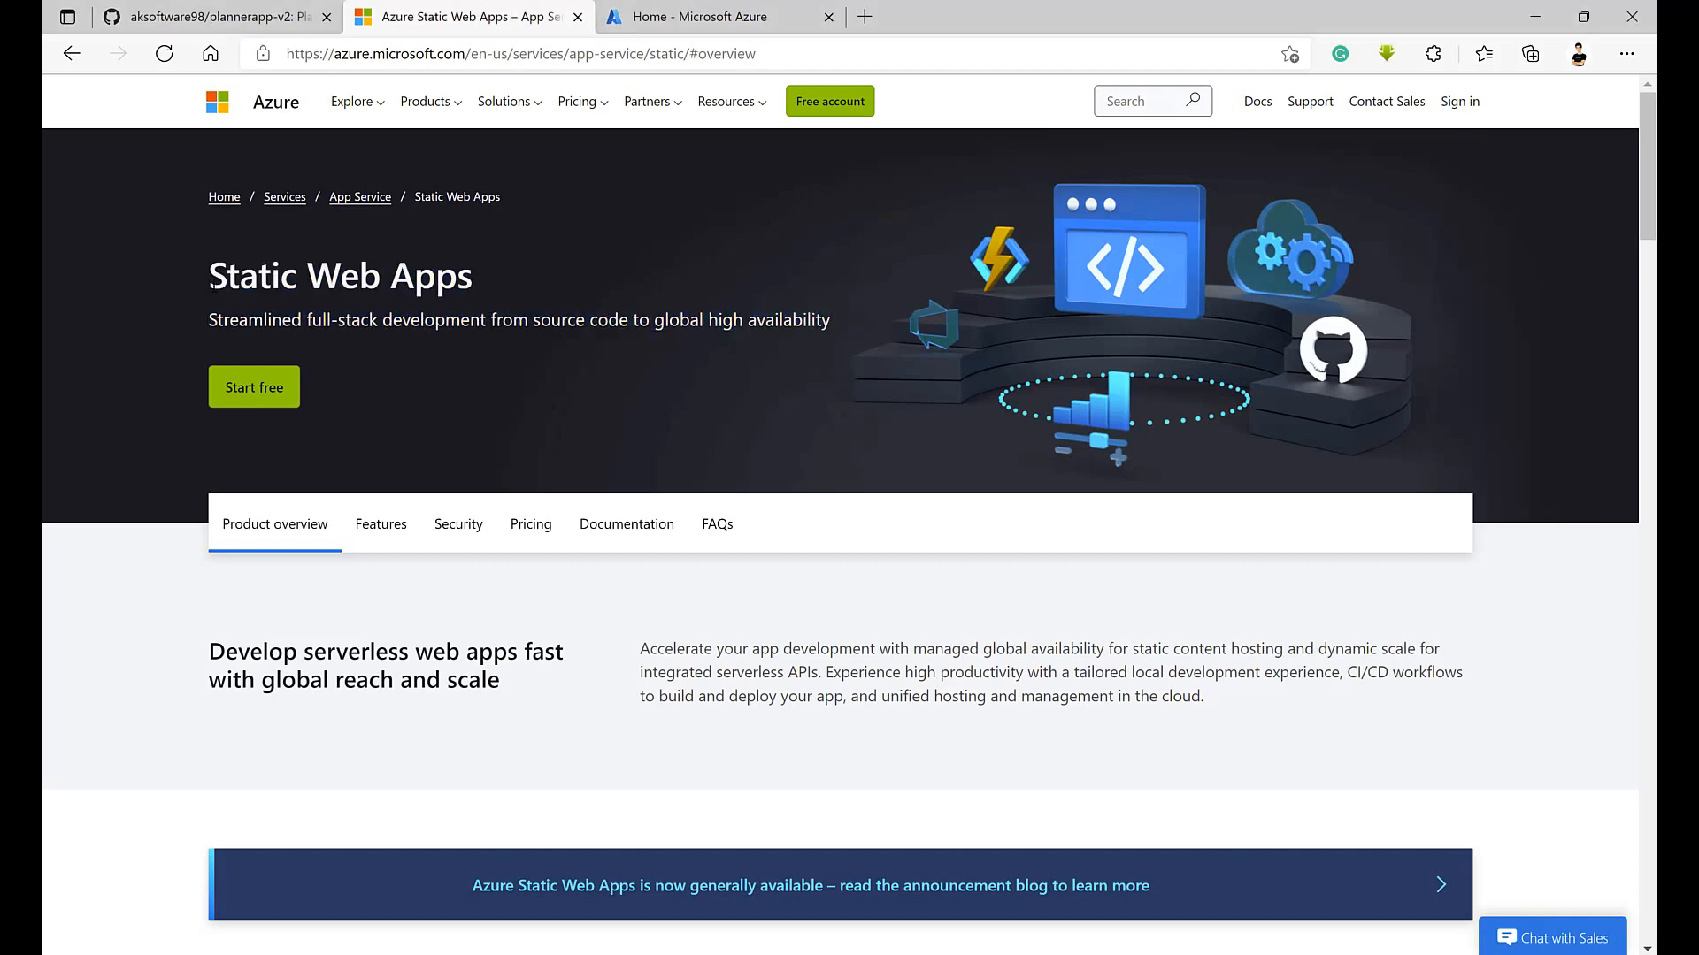
mouse_move(920, 318)
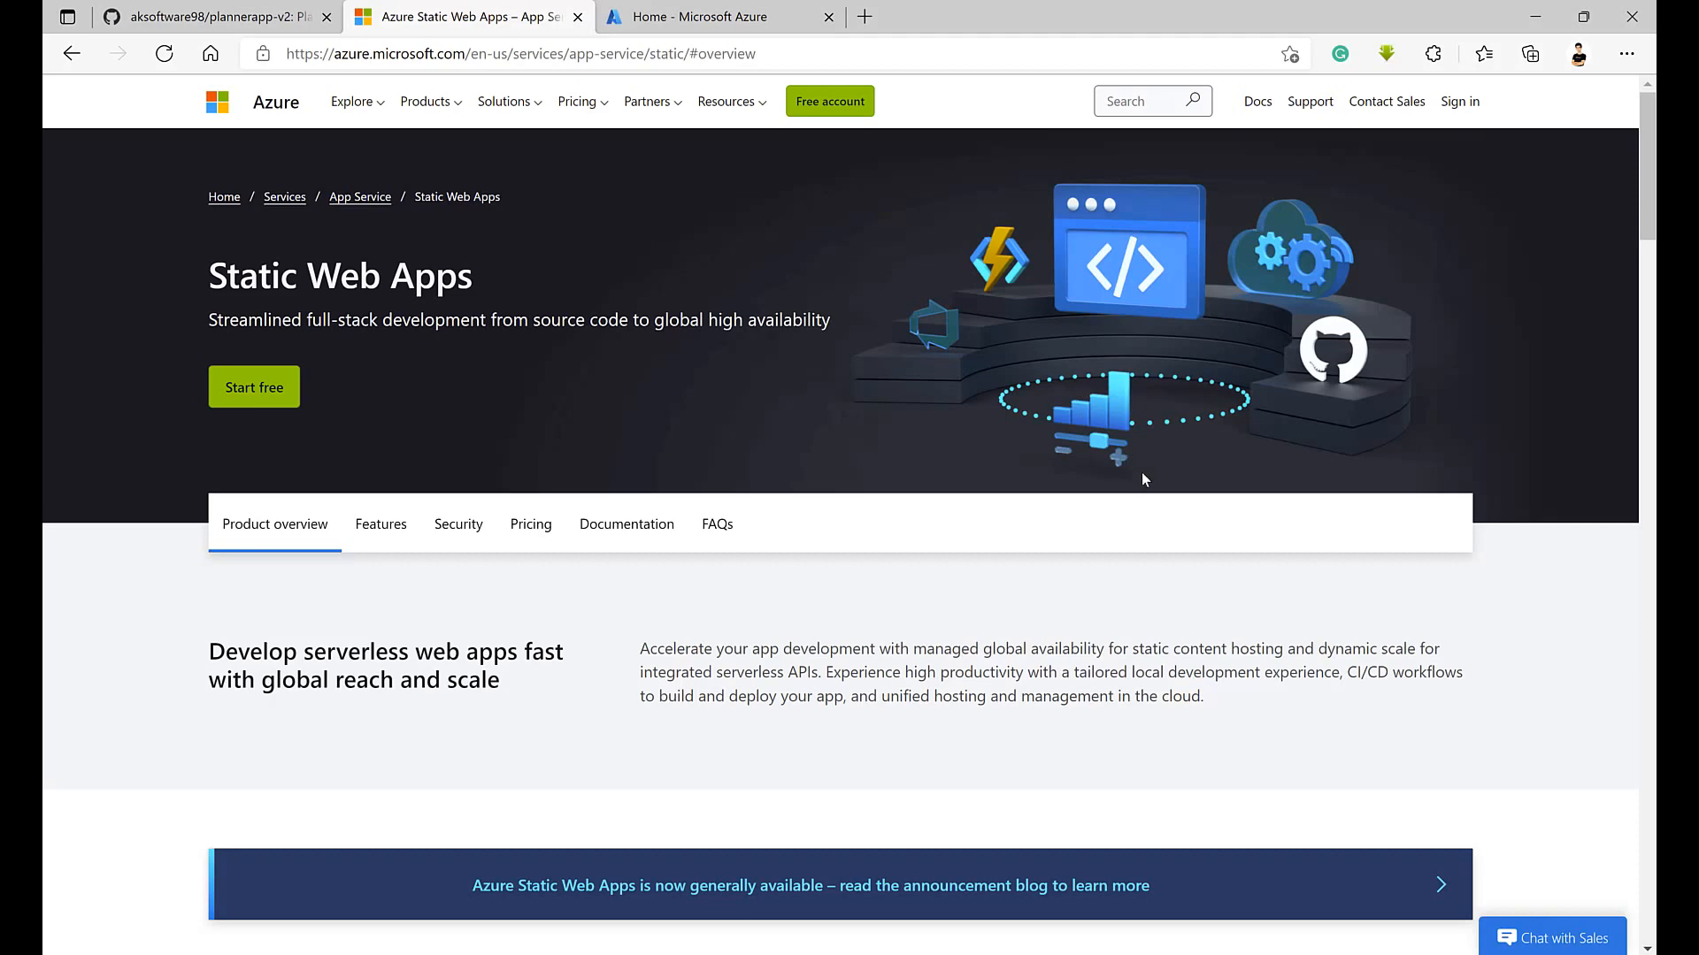
scroll(down, 3)
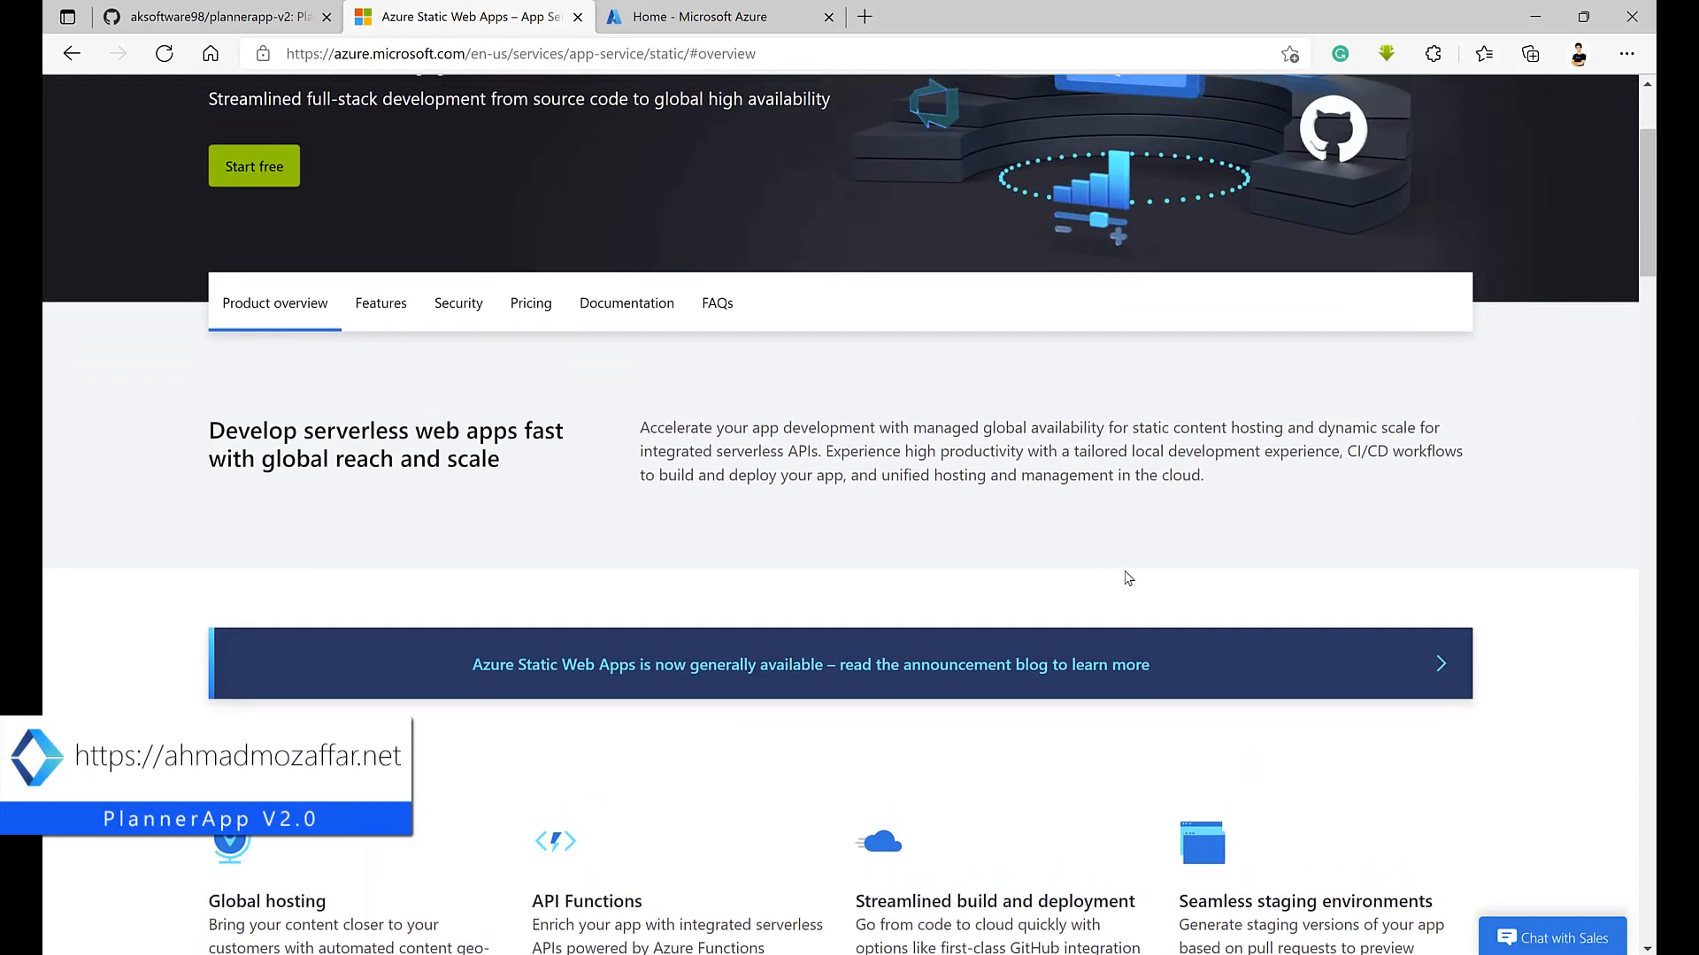
mouse_move(1094, 607)
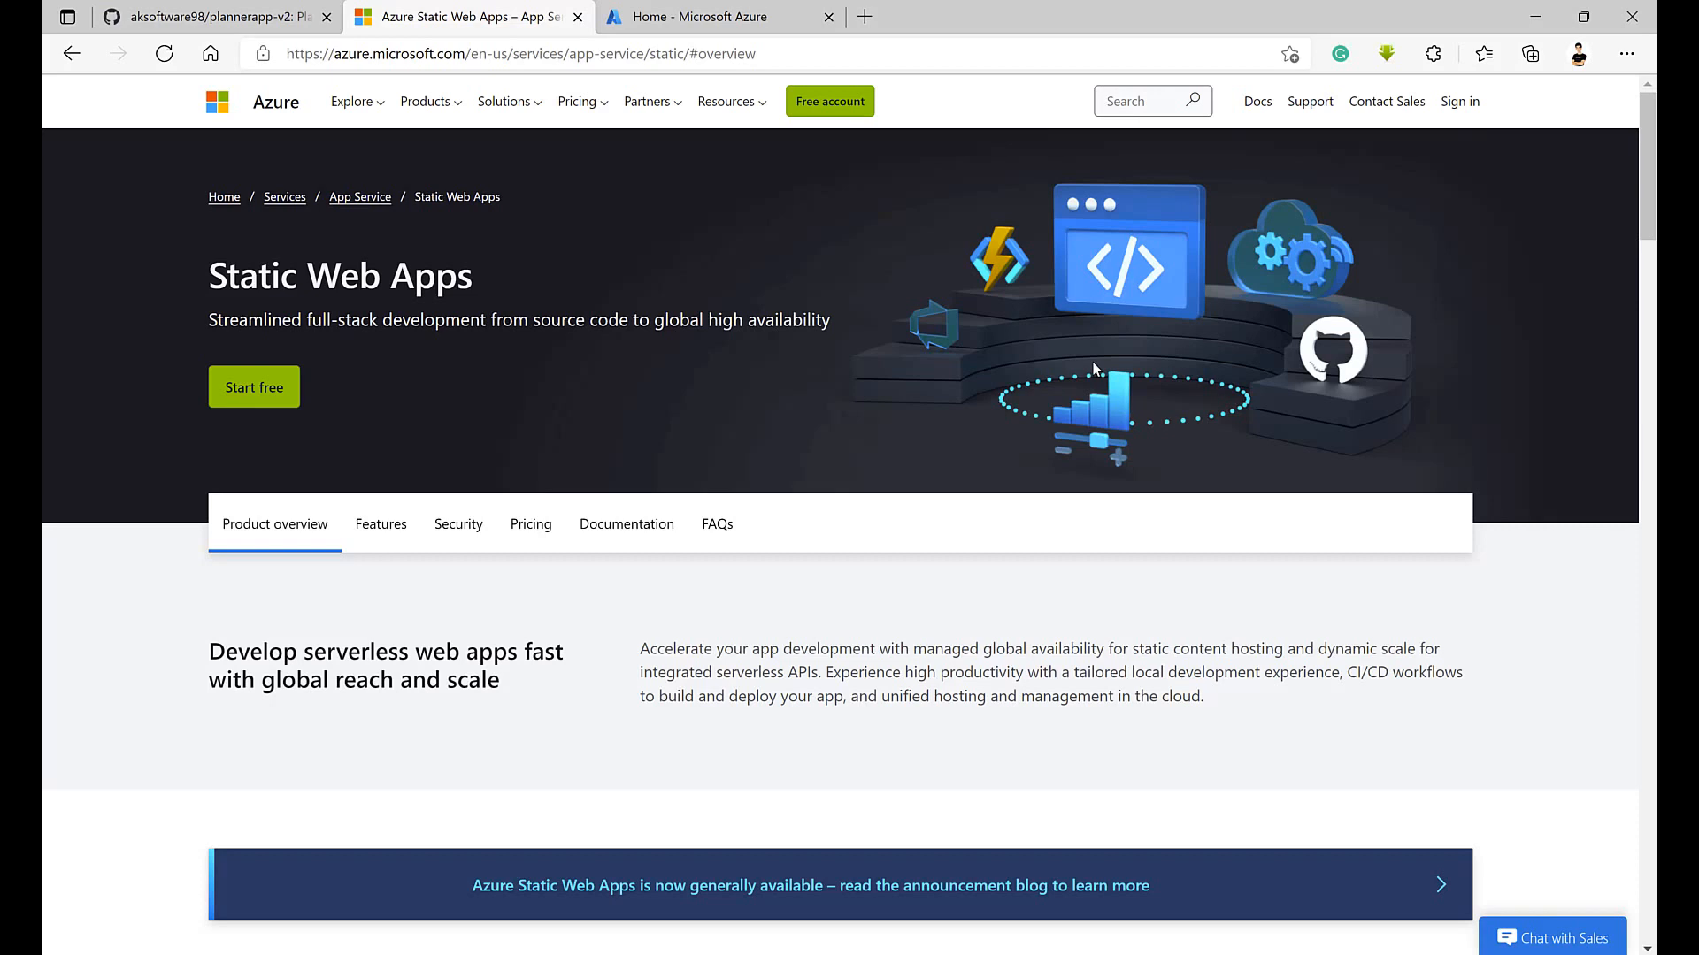
mouse_move(883, 455)
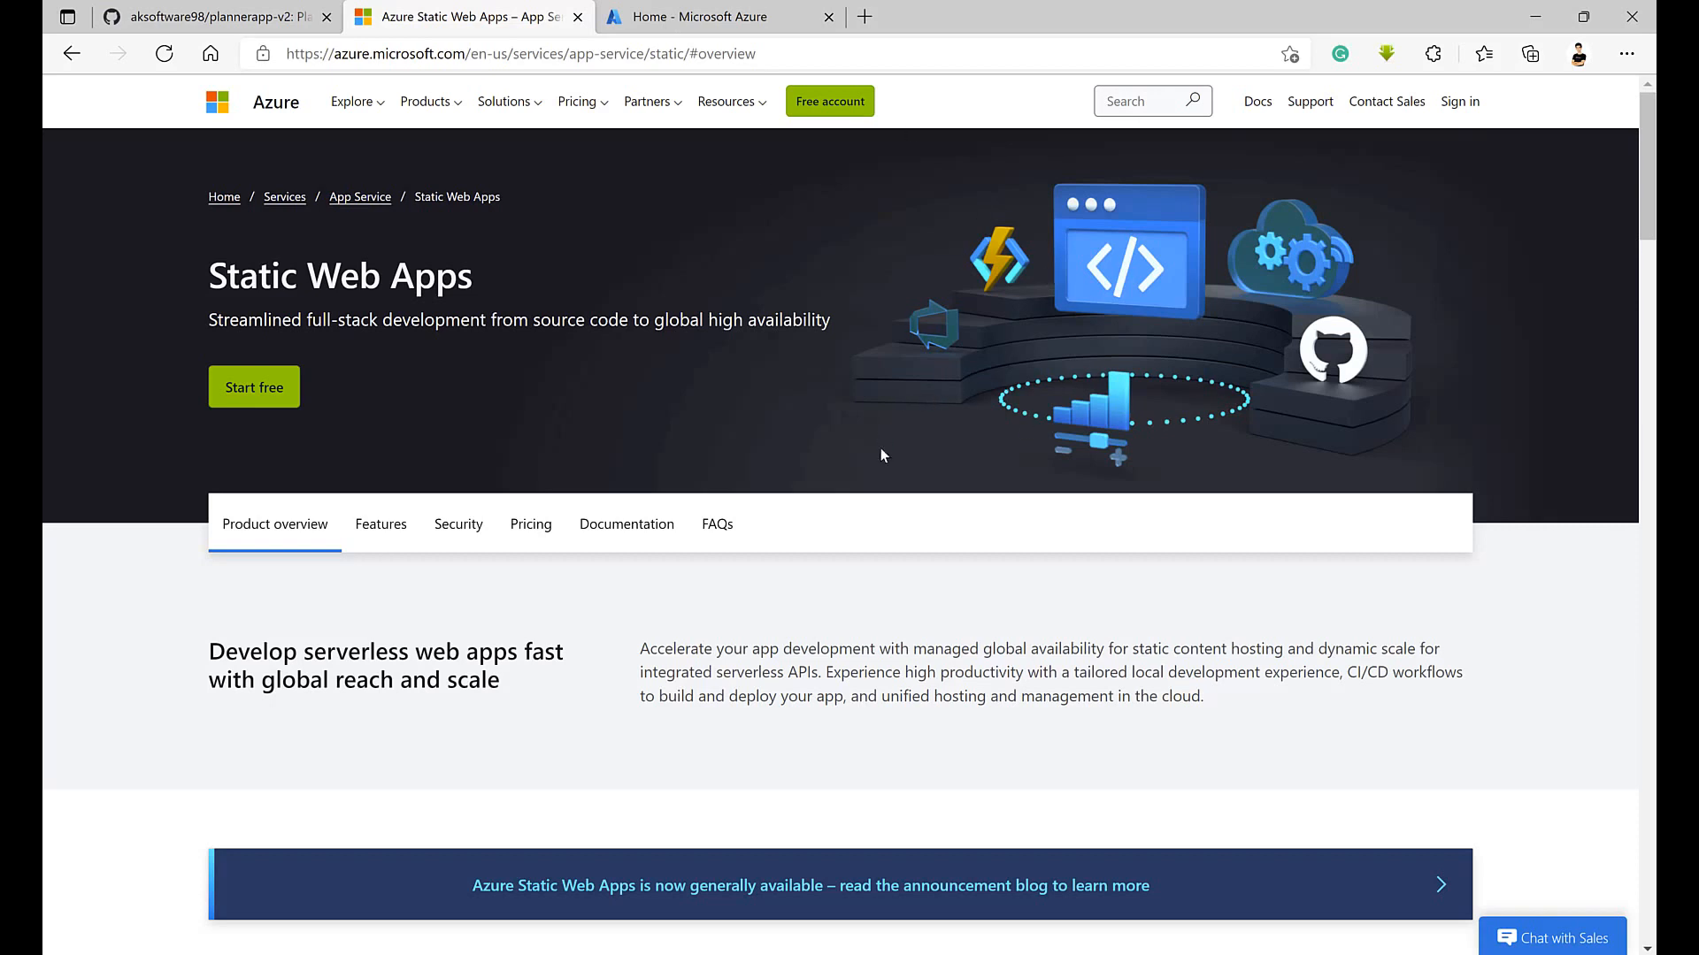
mouse_move(980, 224)
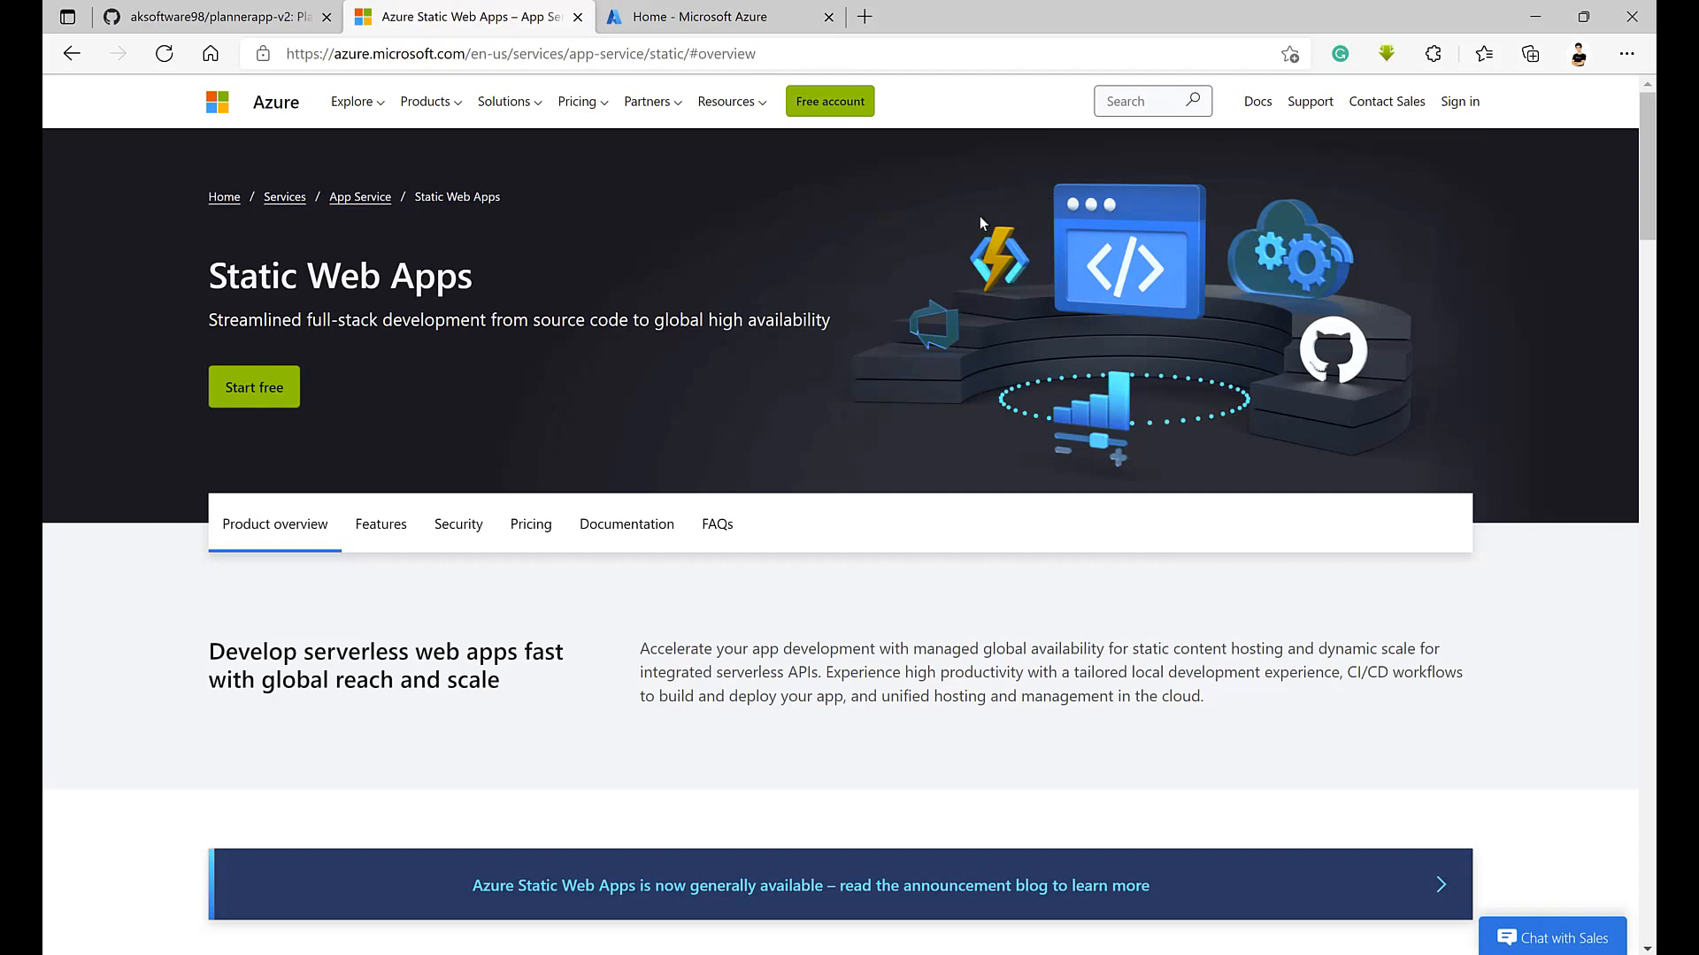
mouse_move(940, 225)
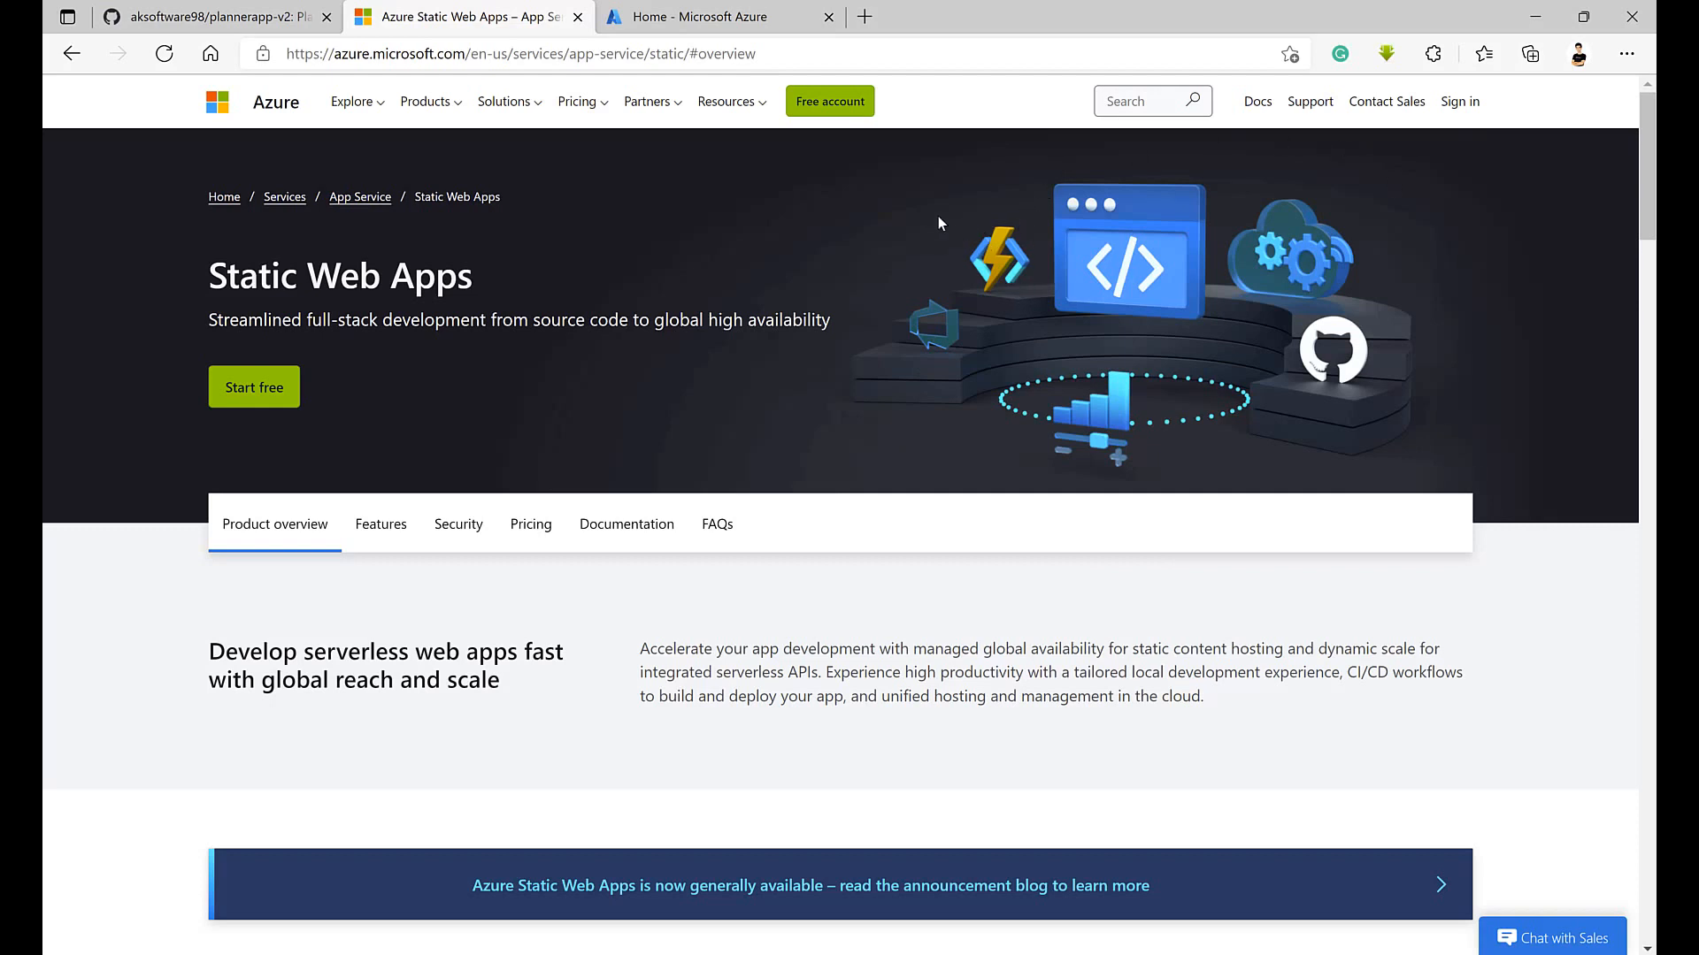
mouse_move(1097, 356)
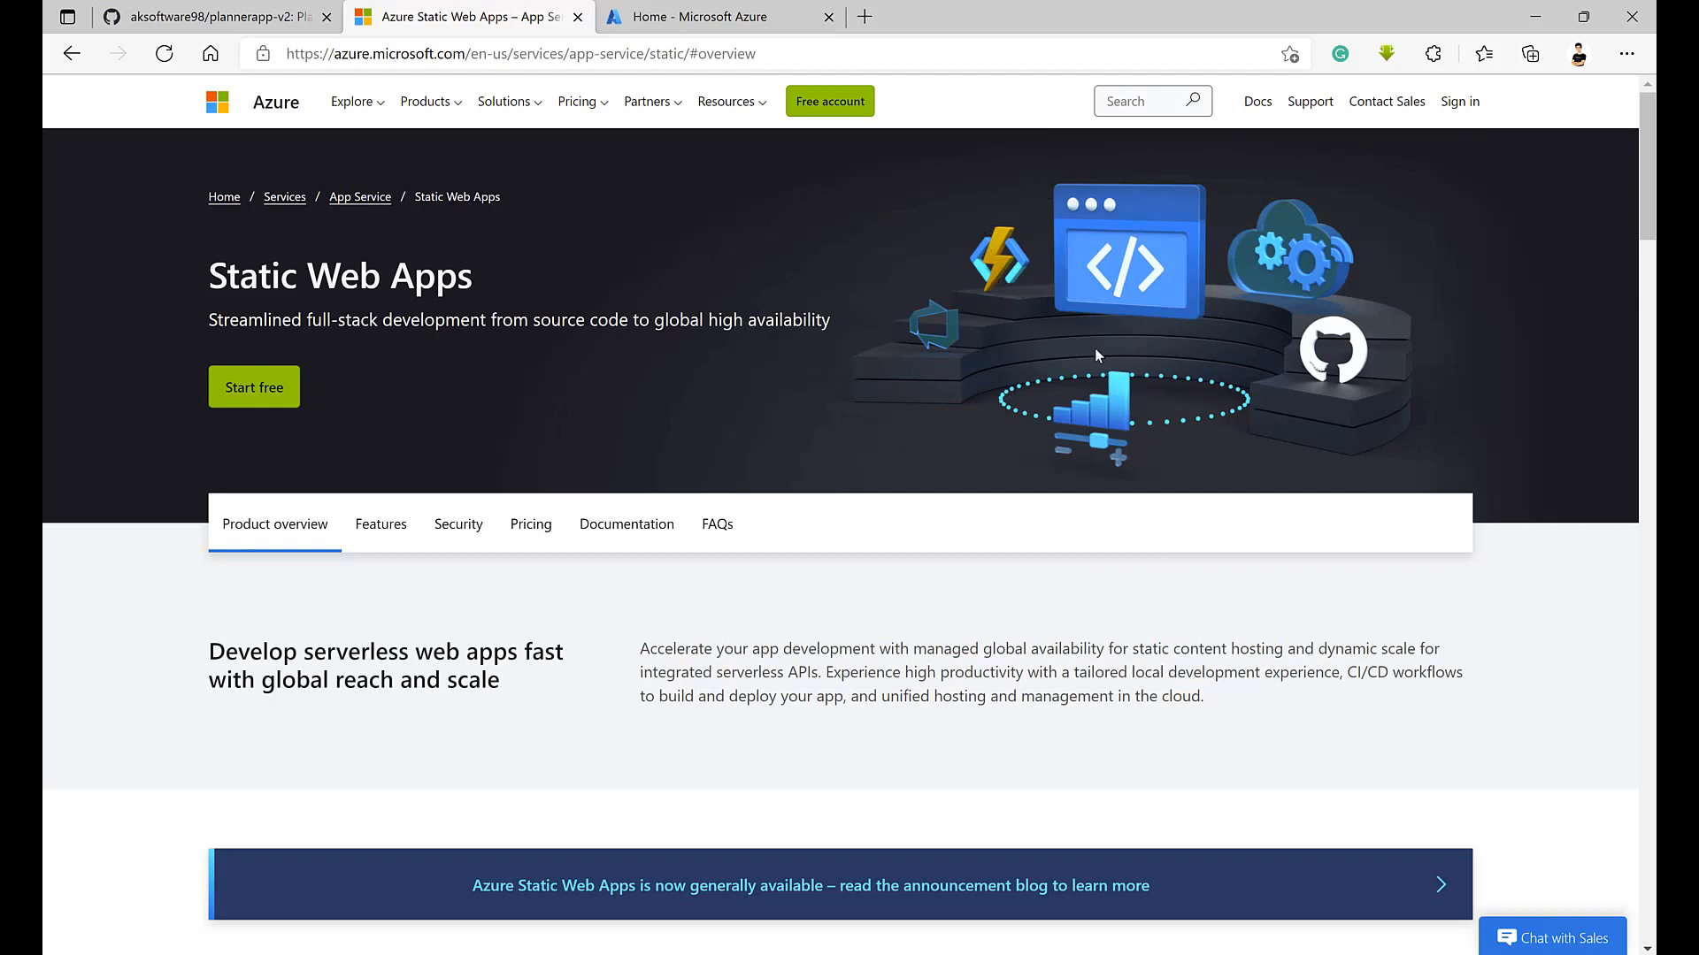
mouse_move(1091, 387)
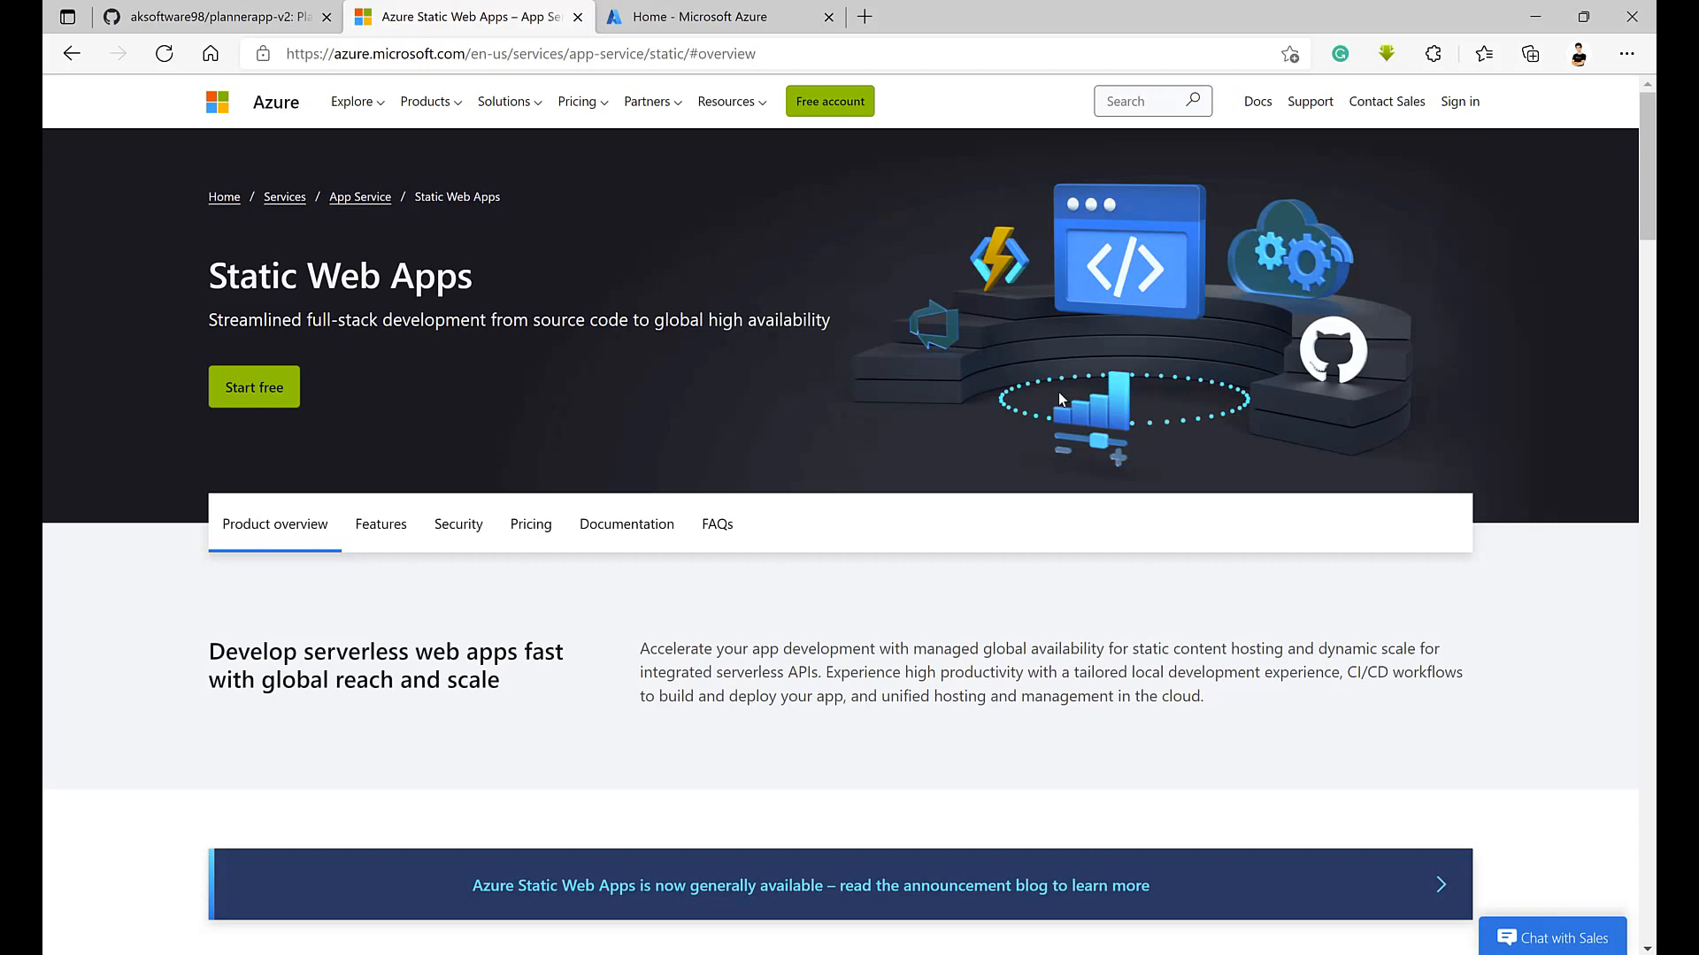
mouse_move(1431, 374)
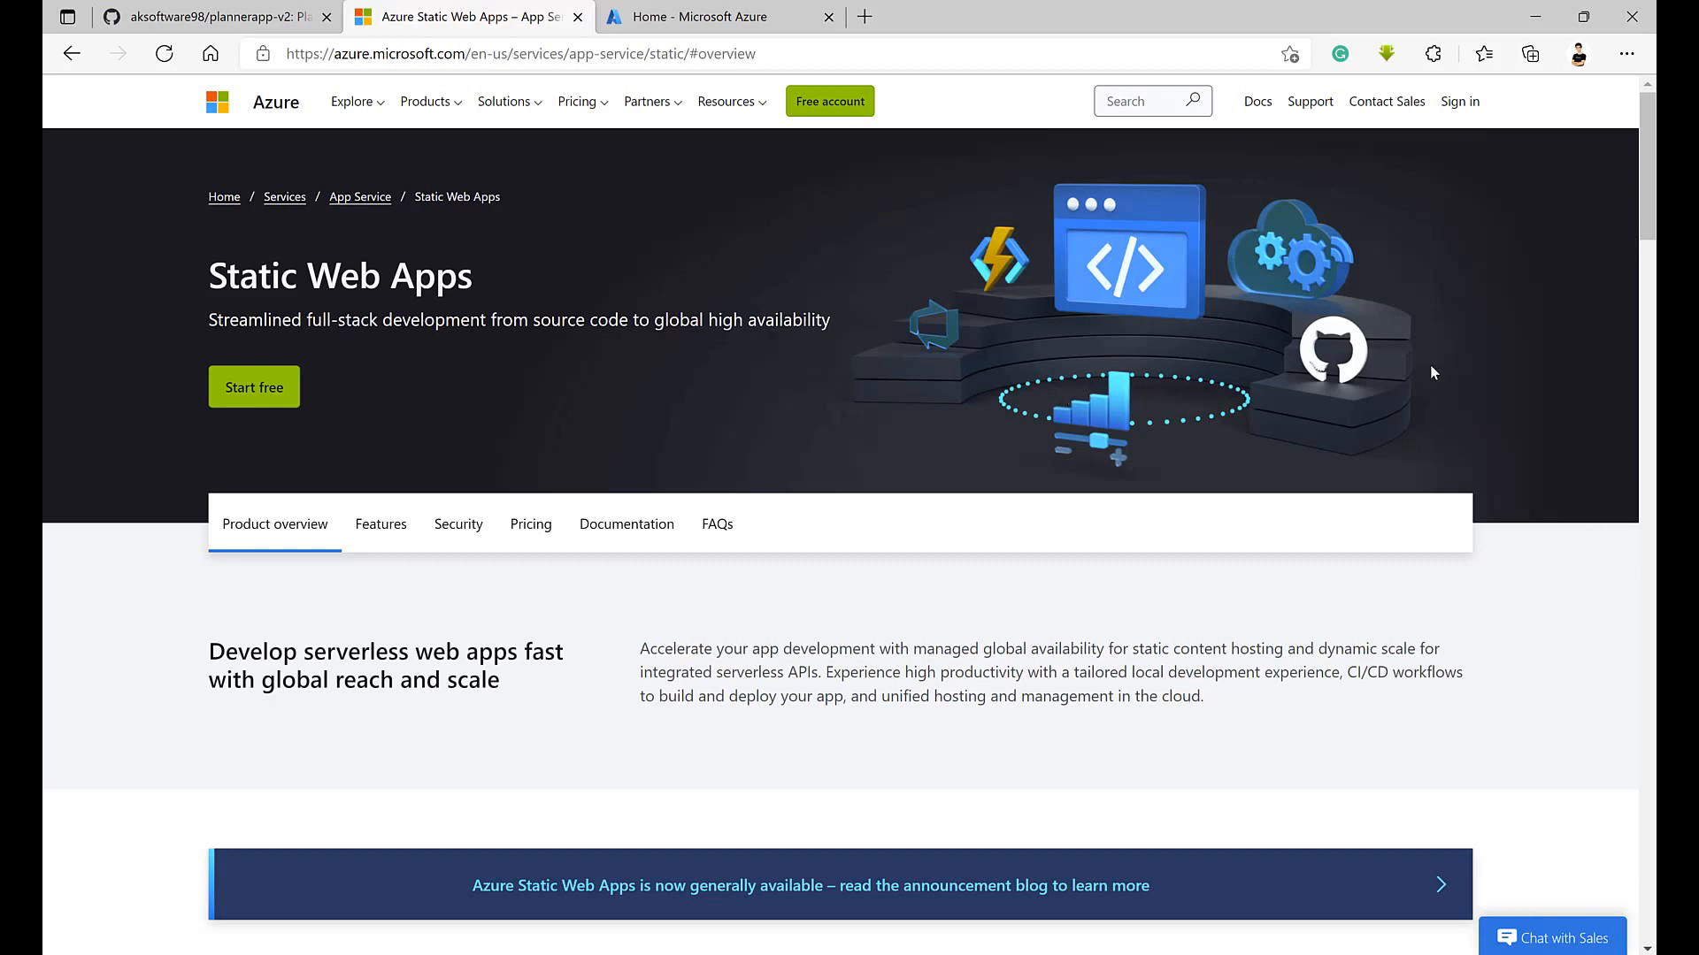
mouse_move(1256, 319)
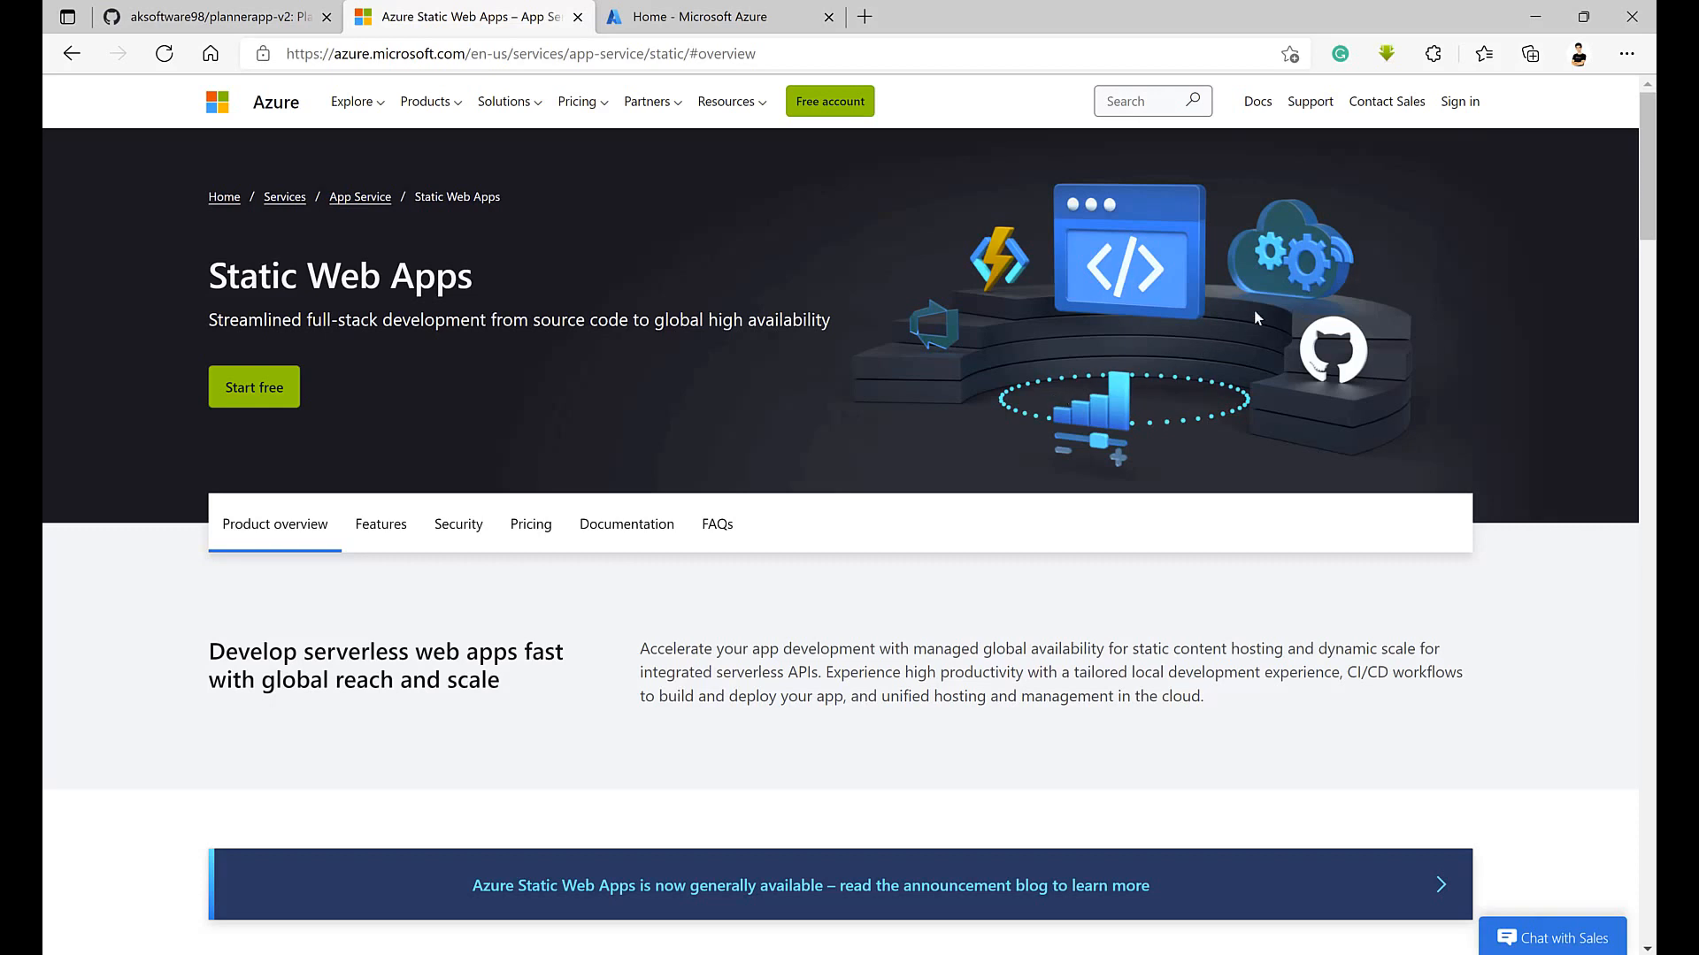
mouse_move(1223, 396)
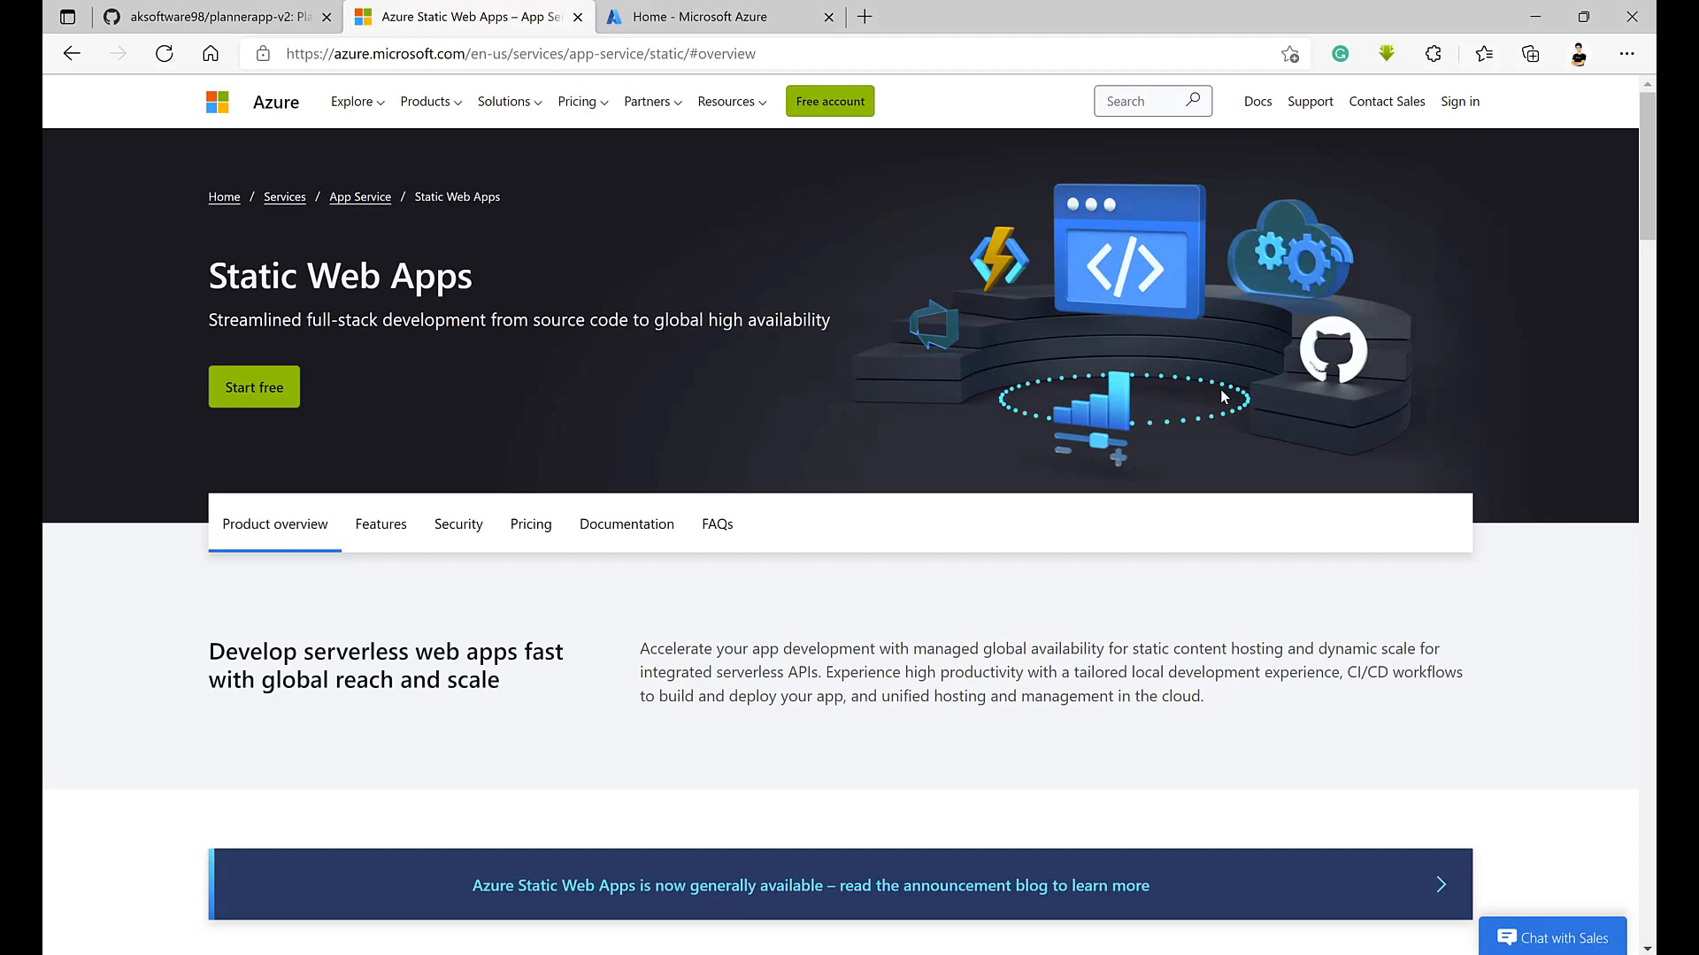
scroll(down, 3)
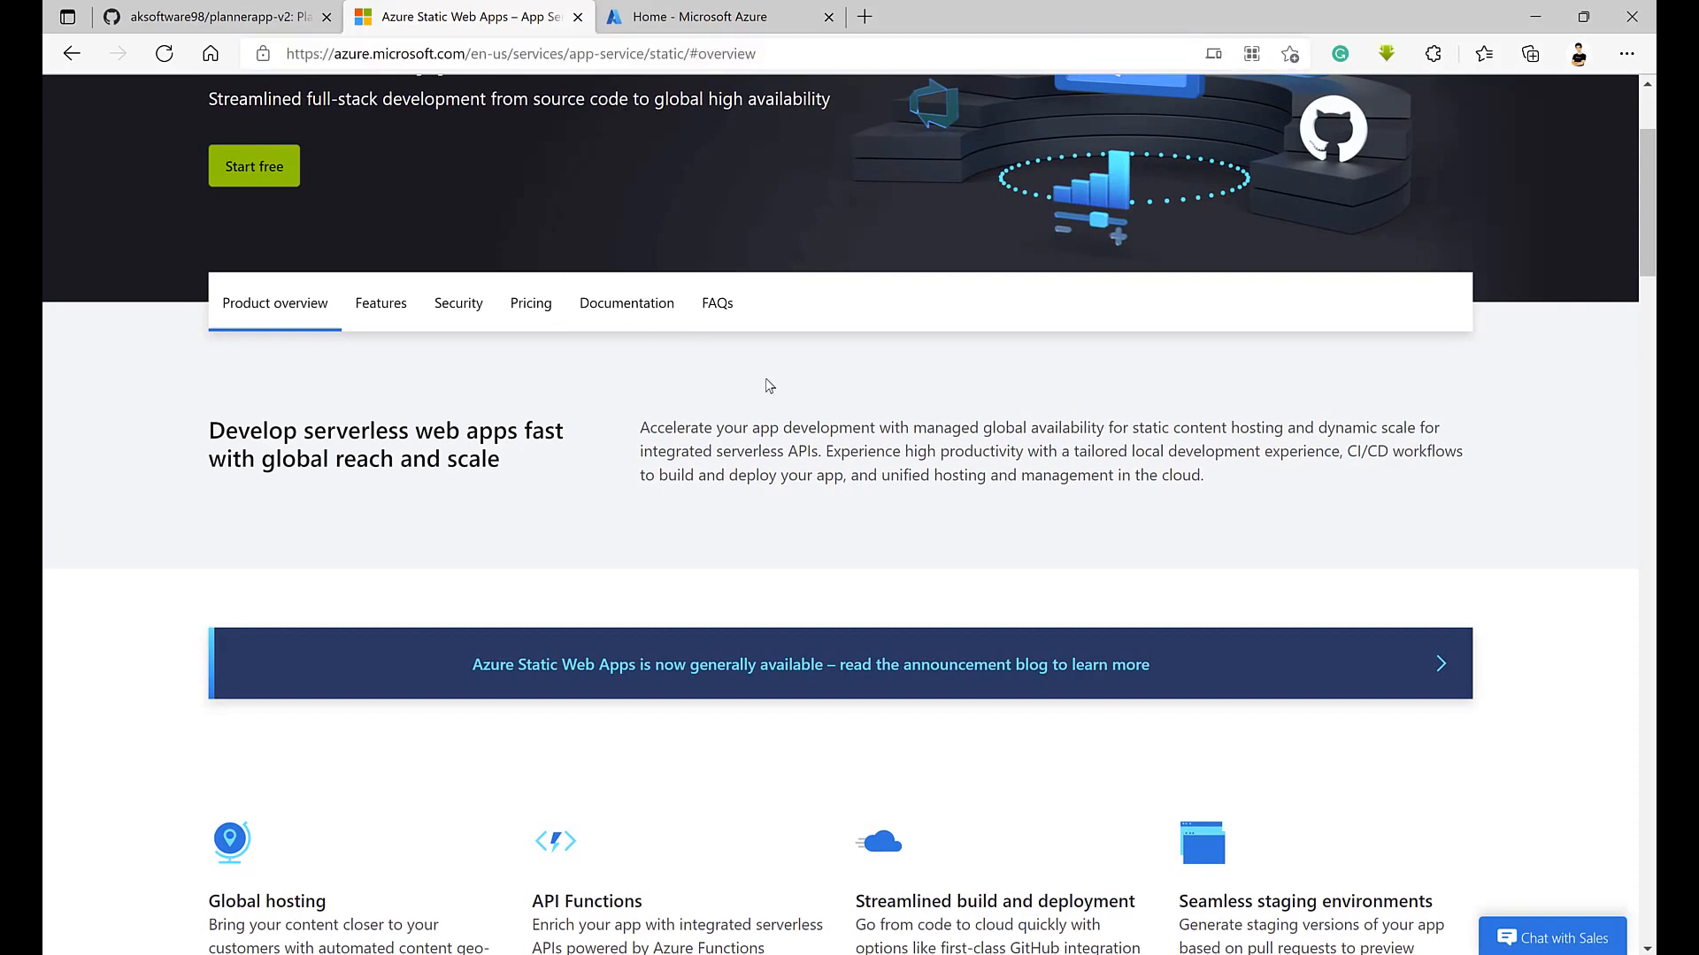
click(381, 303)
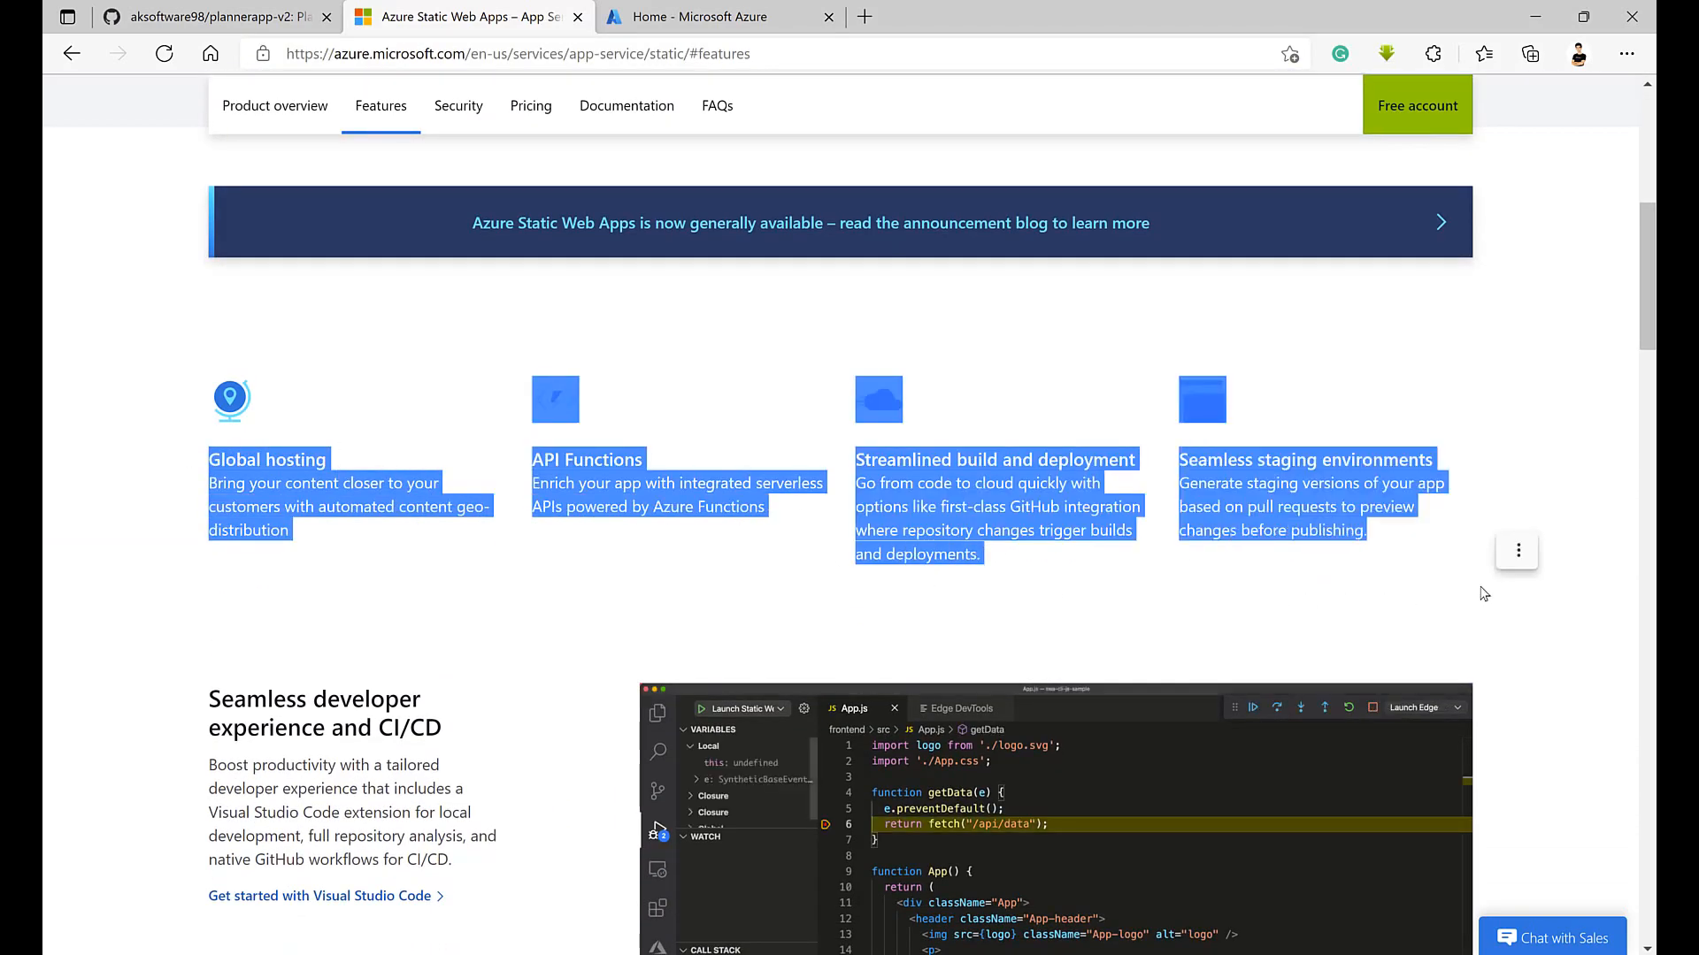
scroll(down, 3)
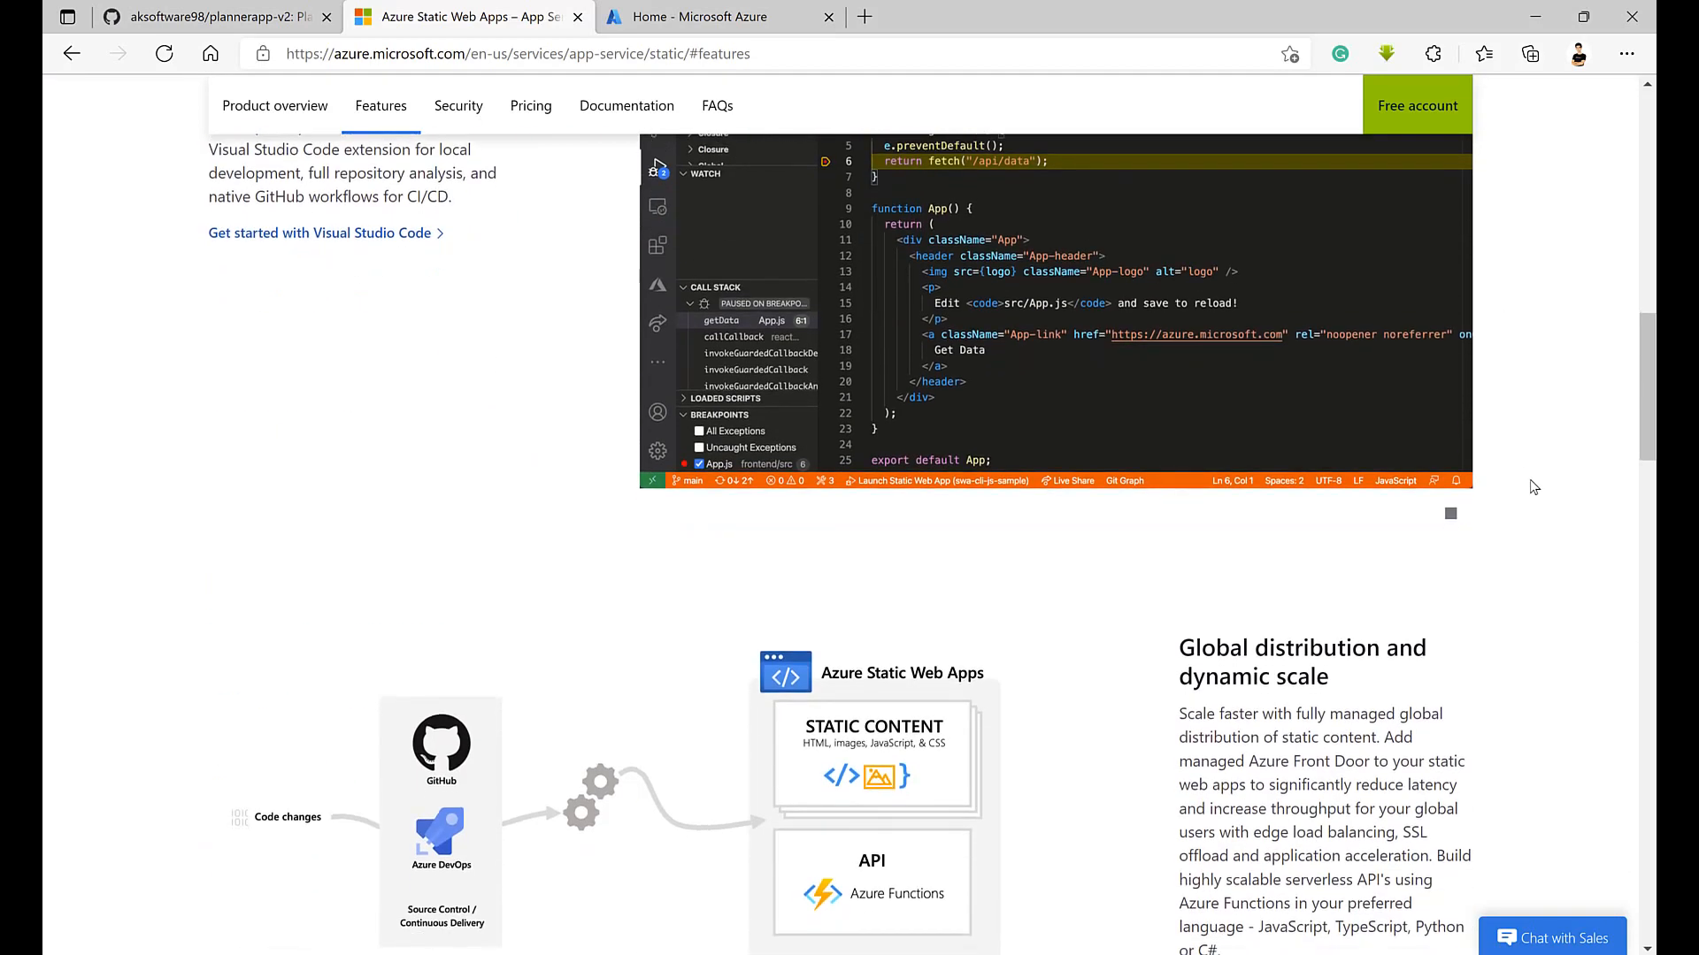
scroll(down, 3)
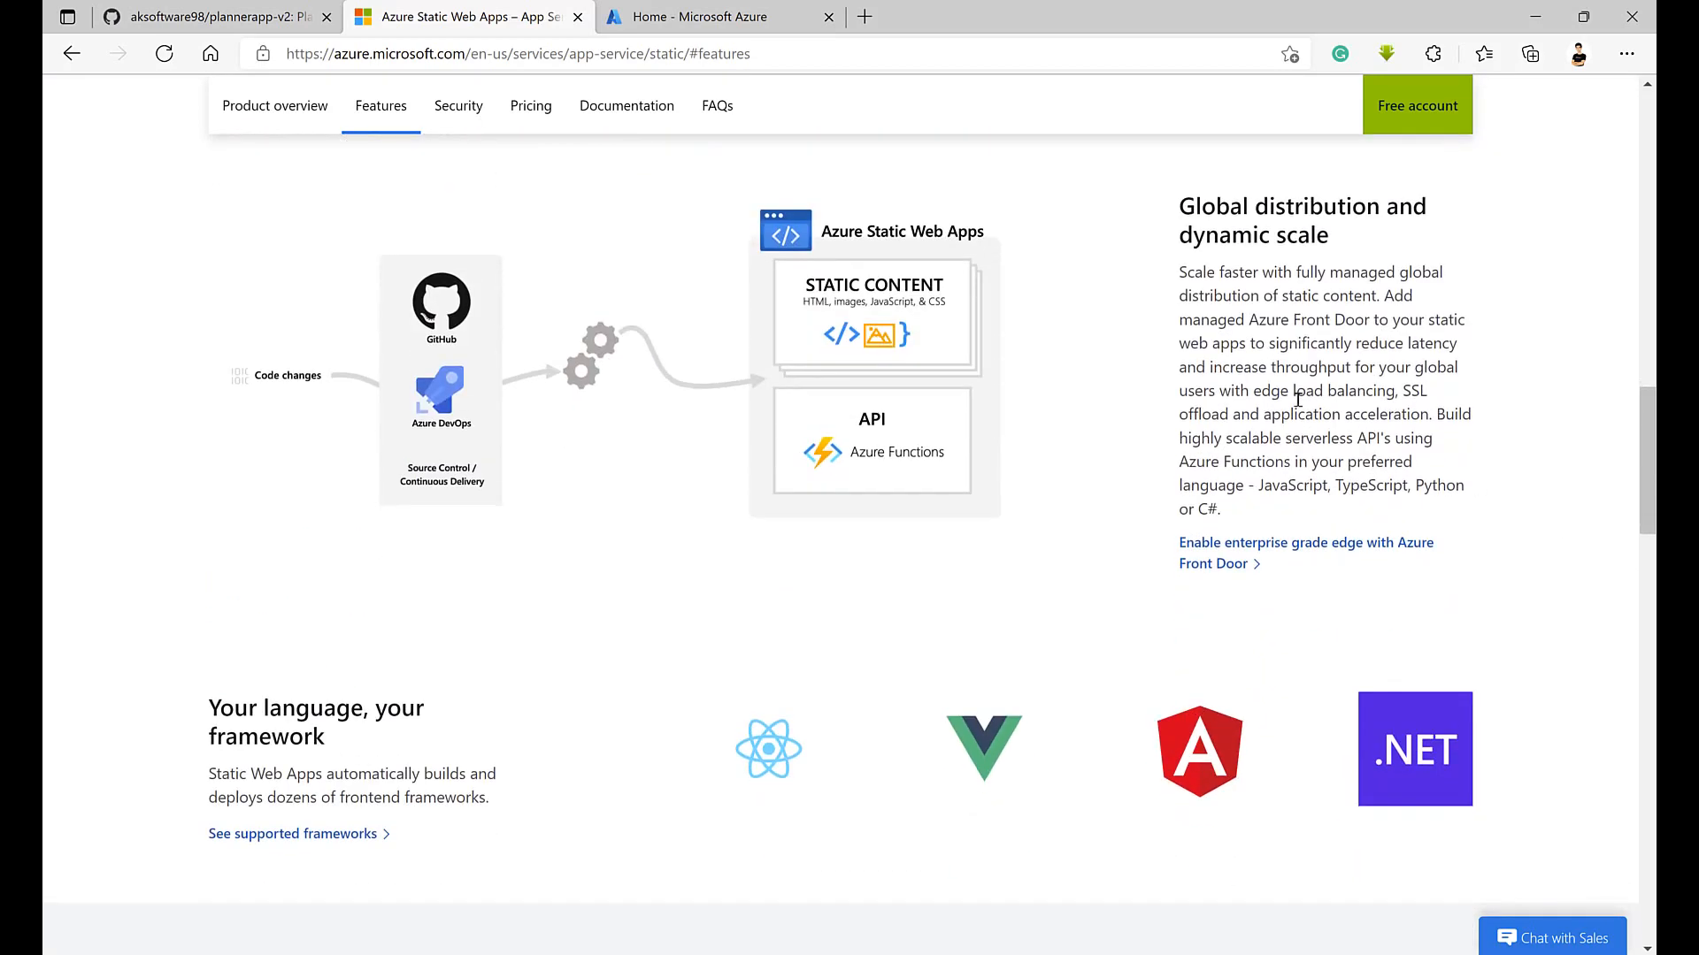
click(211, 16)
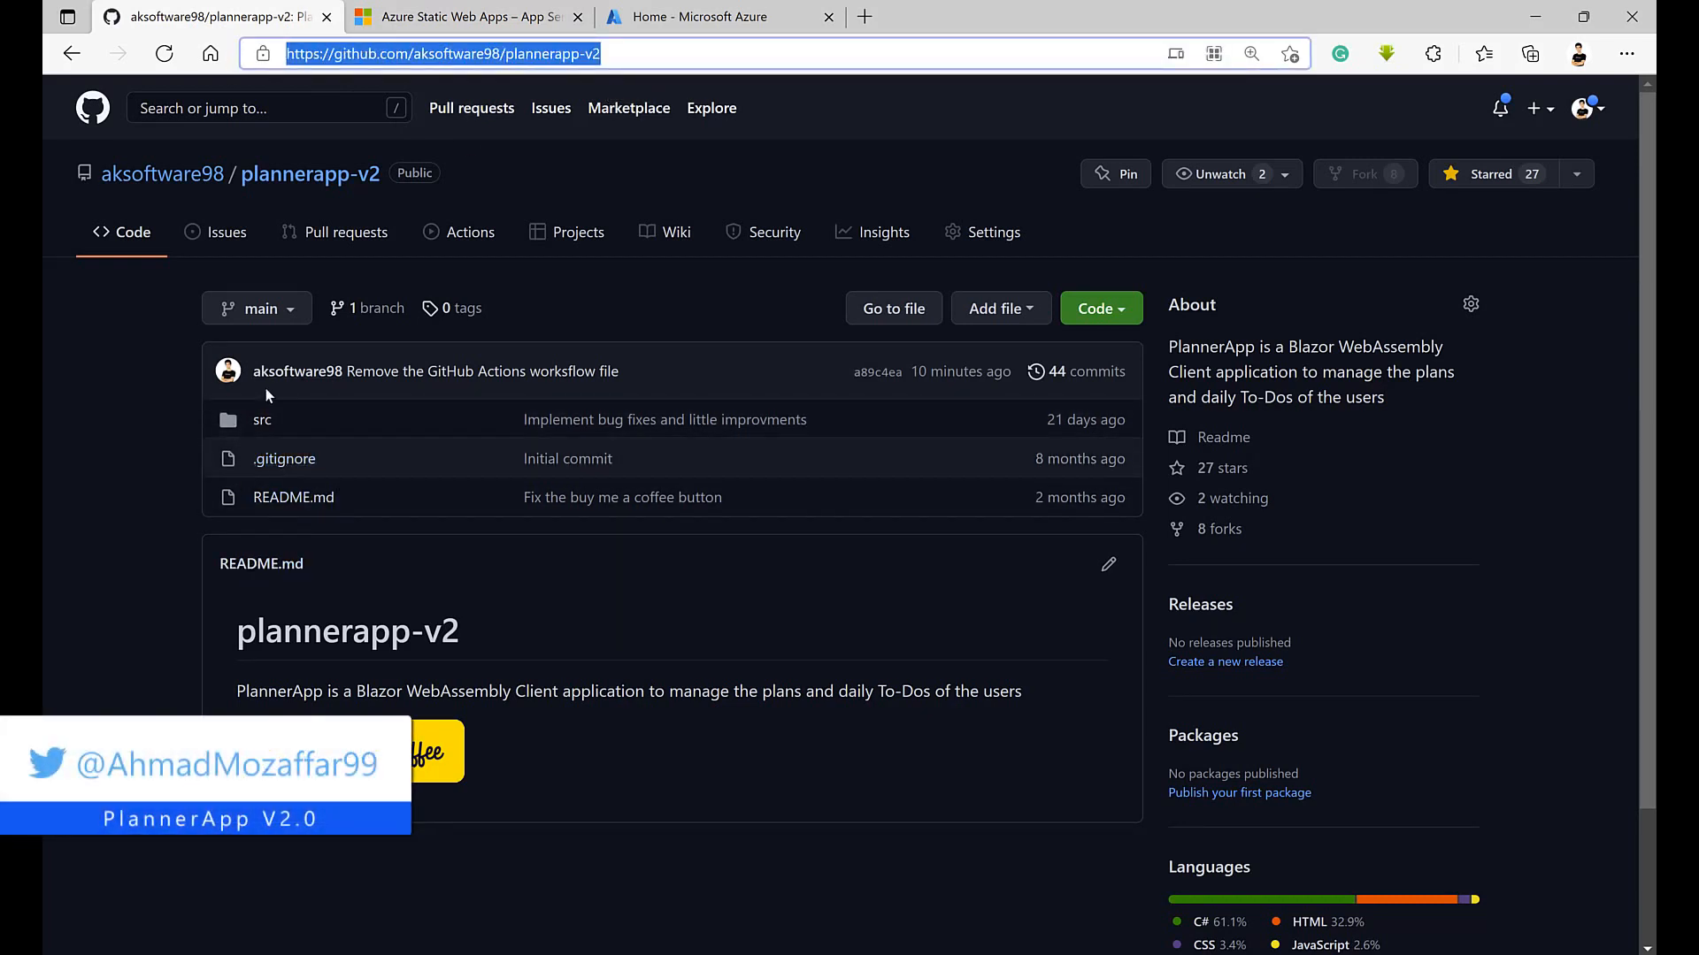
Step: Browse into src/PlannerApp to see its Pages, wwwroot and project files
click(262, 421)
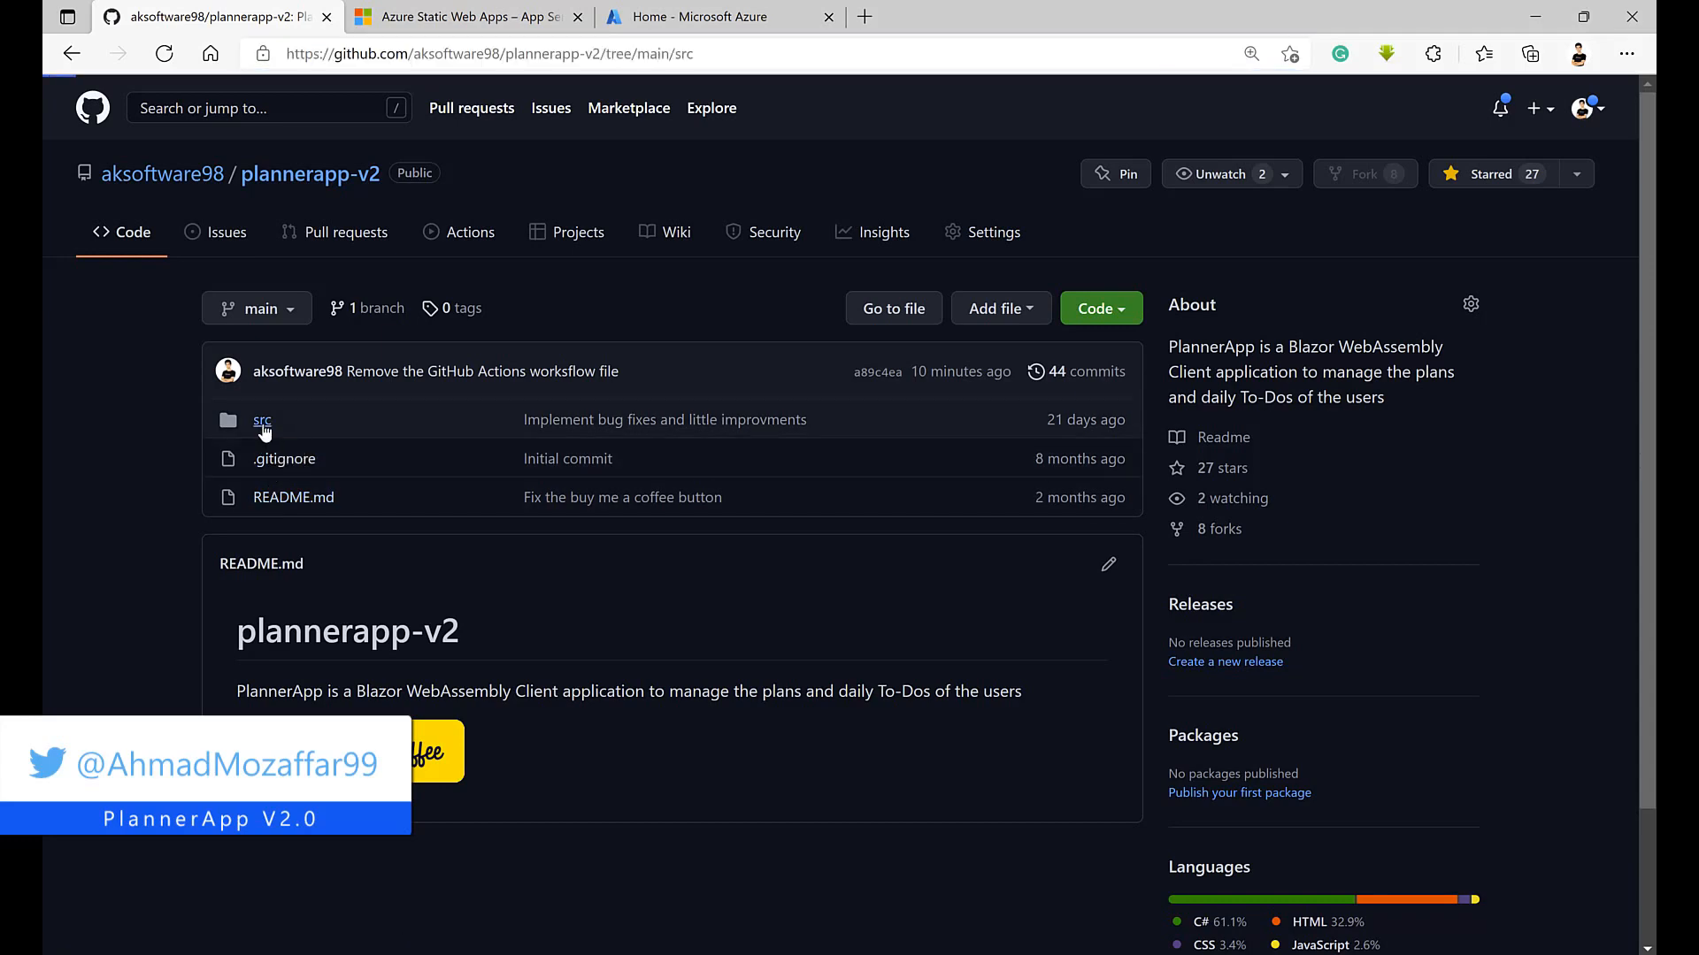
click(262, 421)
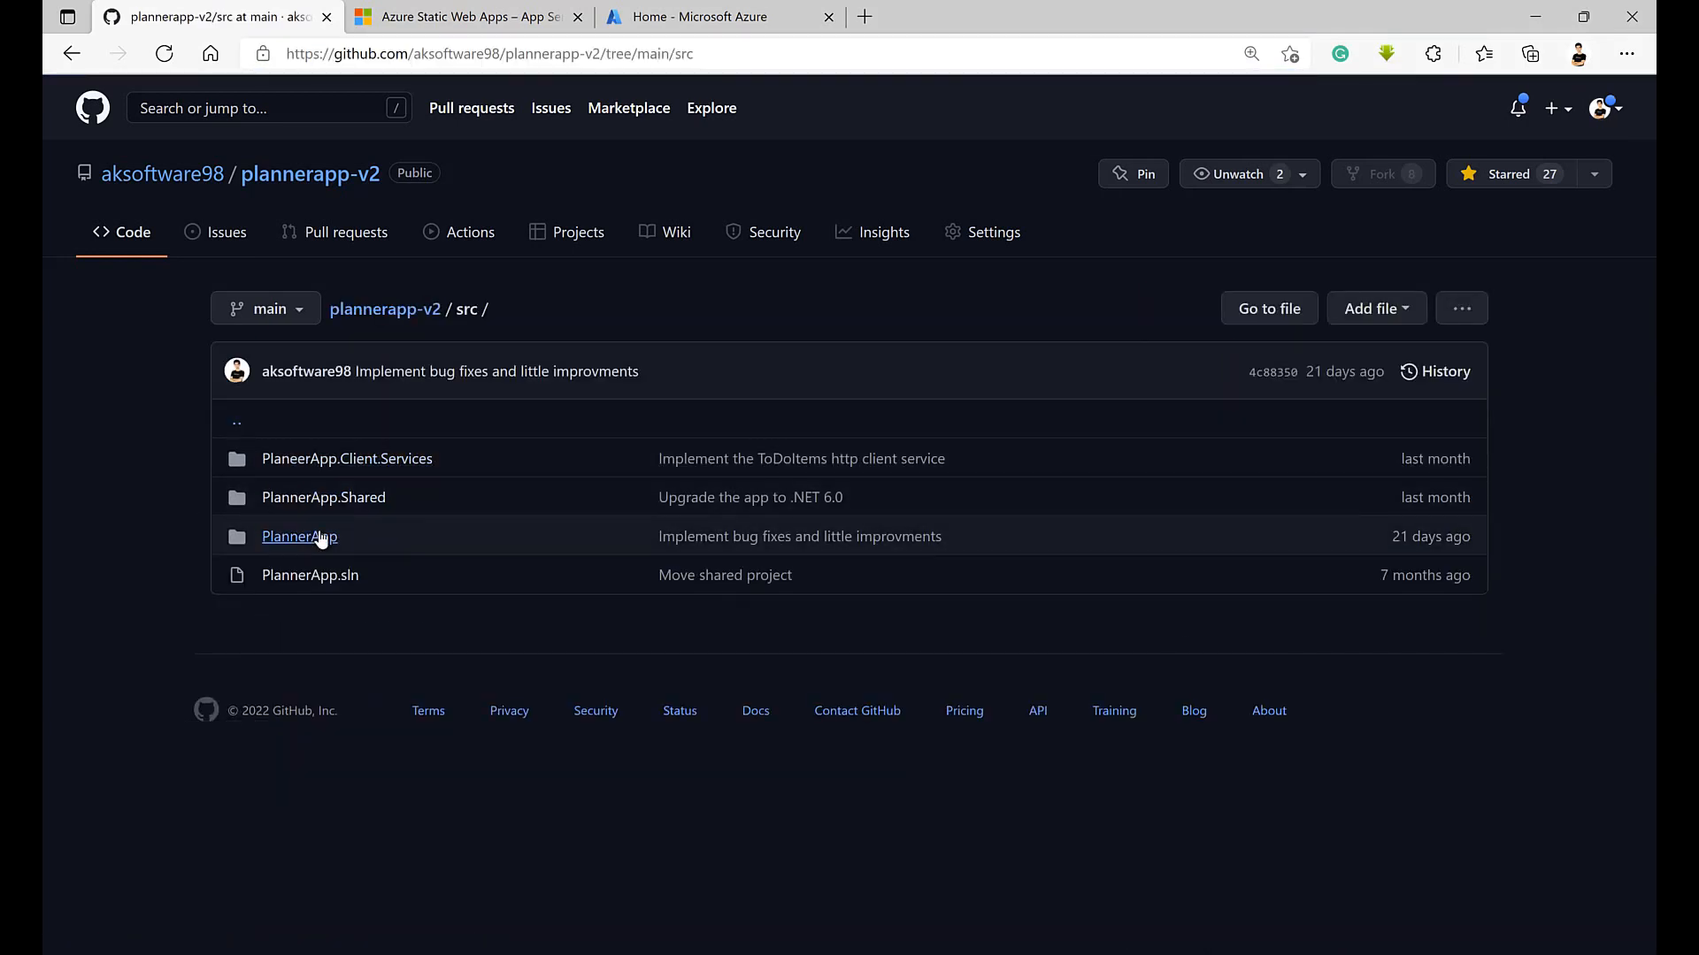
click(297, 536)
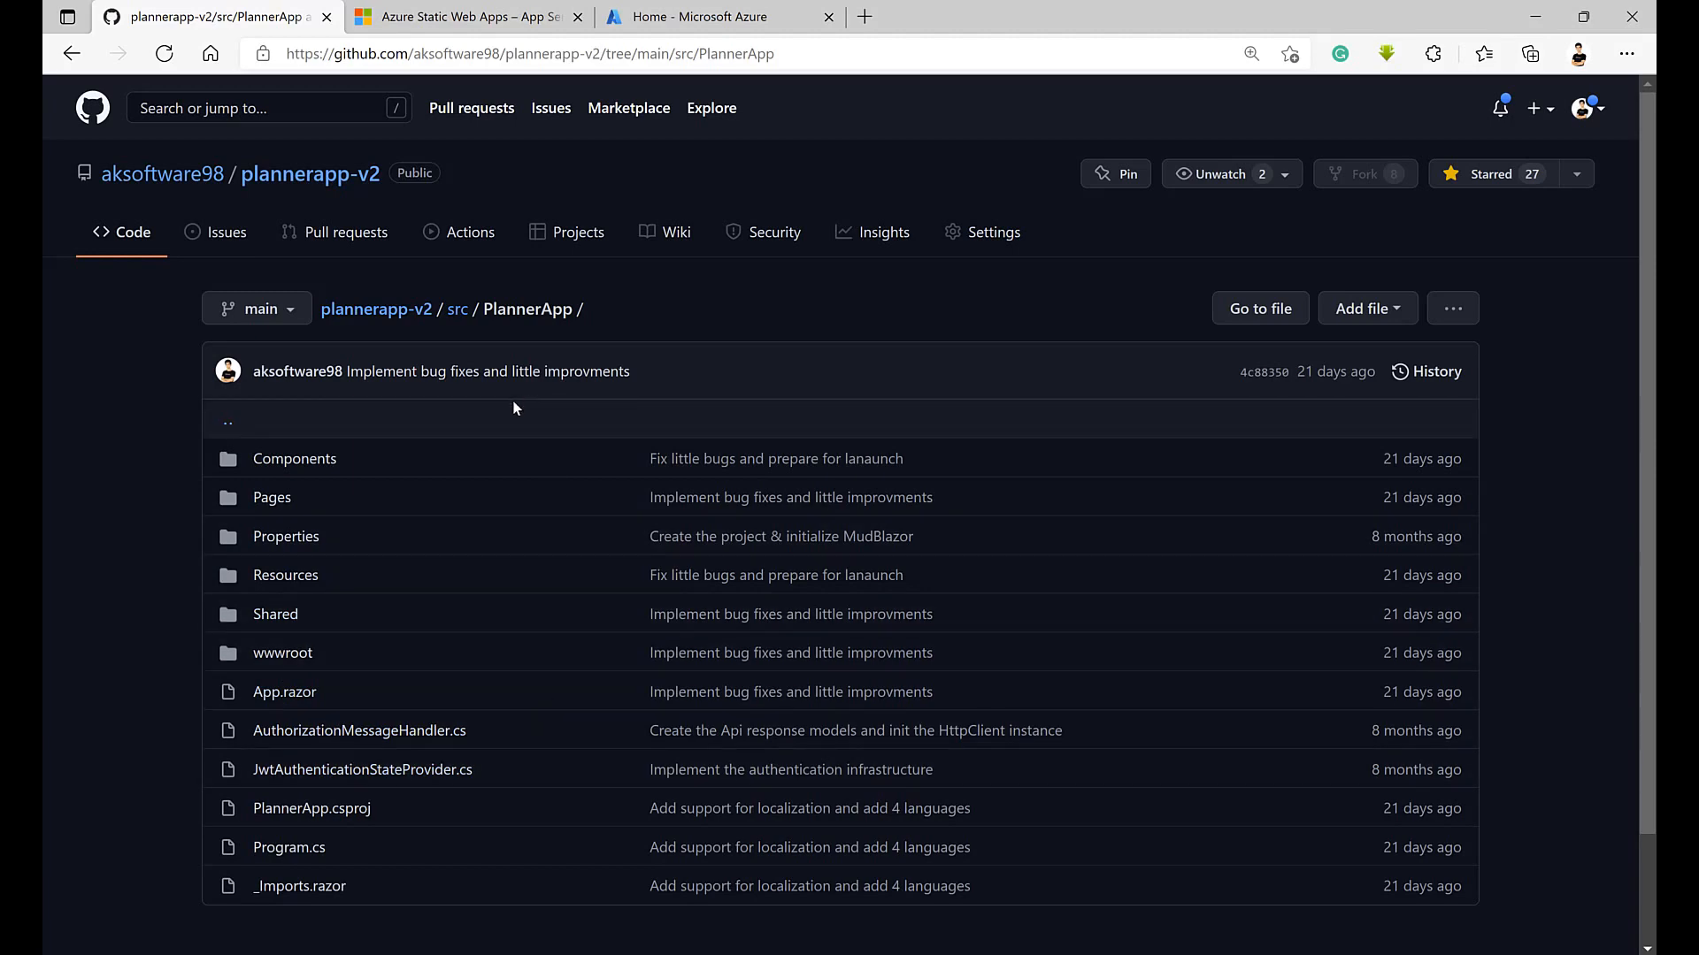
Step: From Create a resource in the Azure portal, search 'static' and pick the Static Web App offering
click(715, 16)
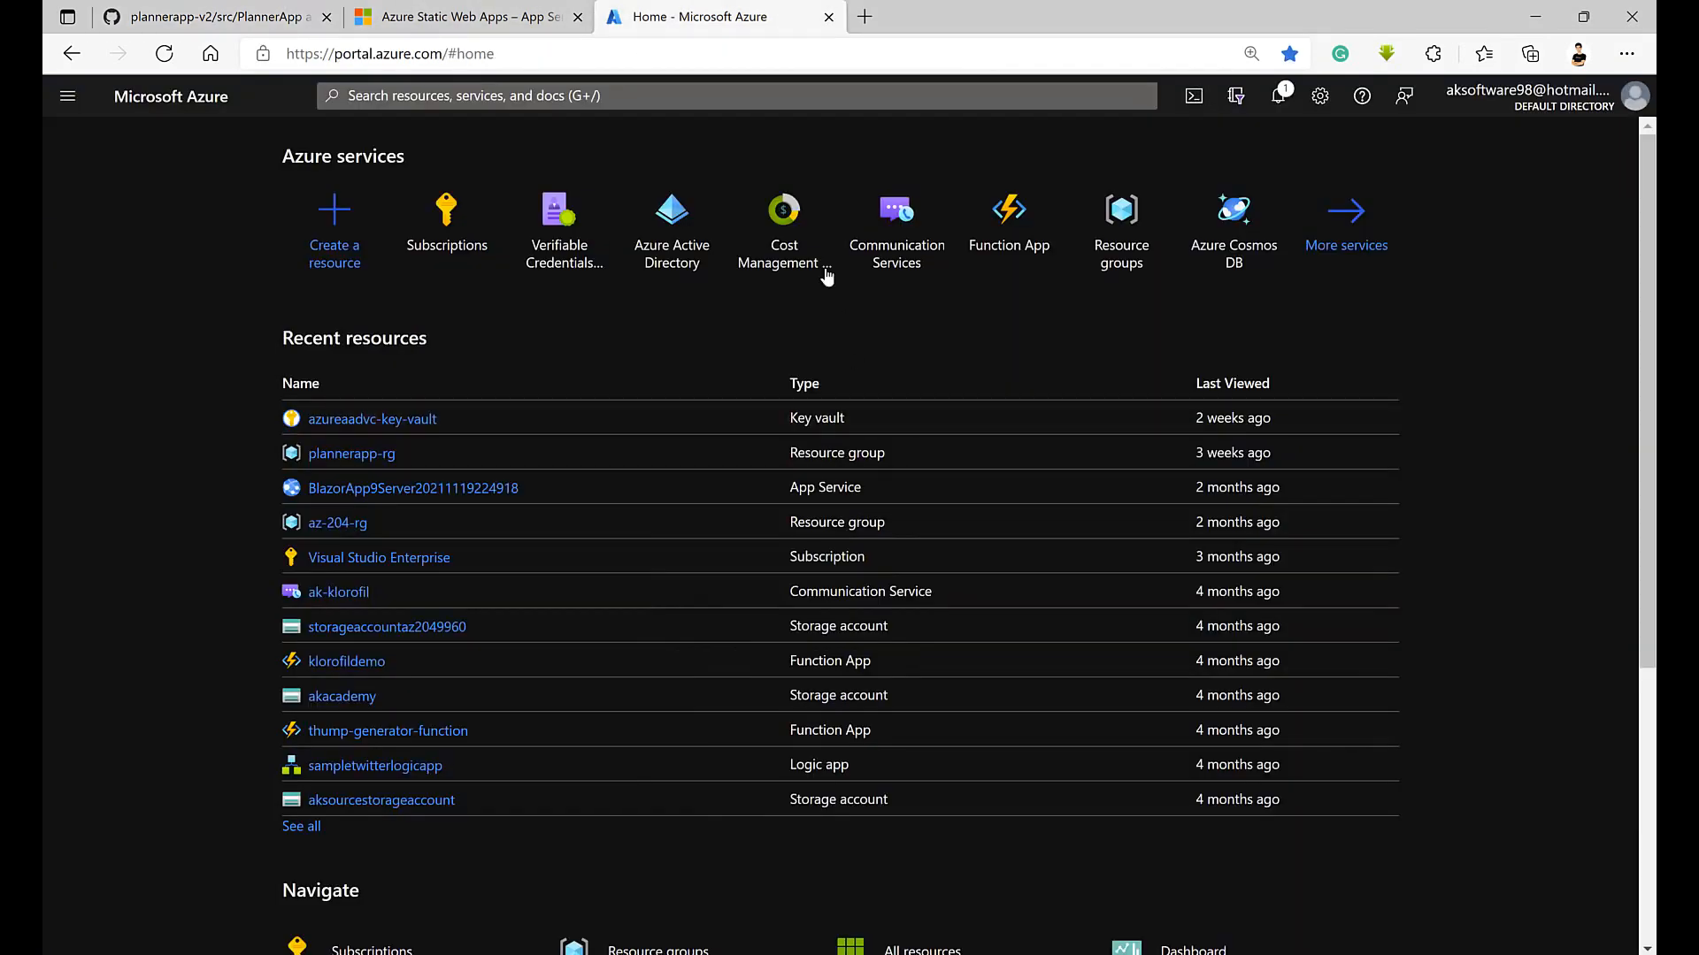
mouse_move(871, 194)
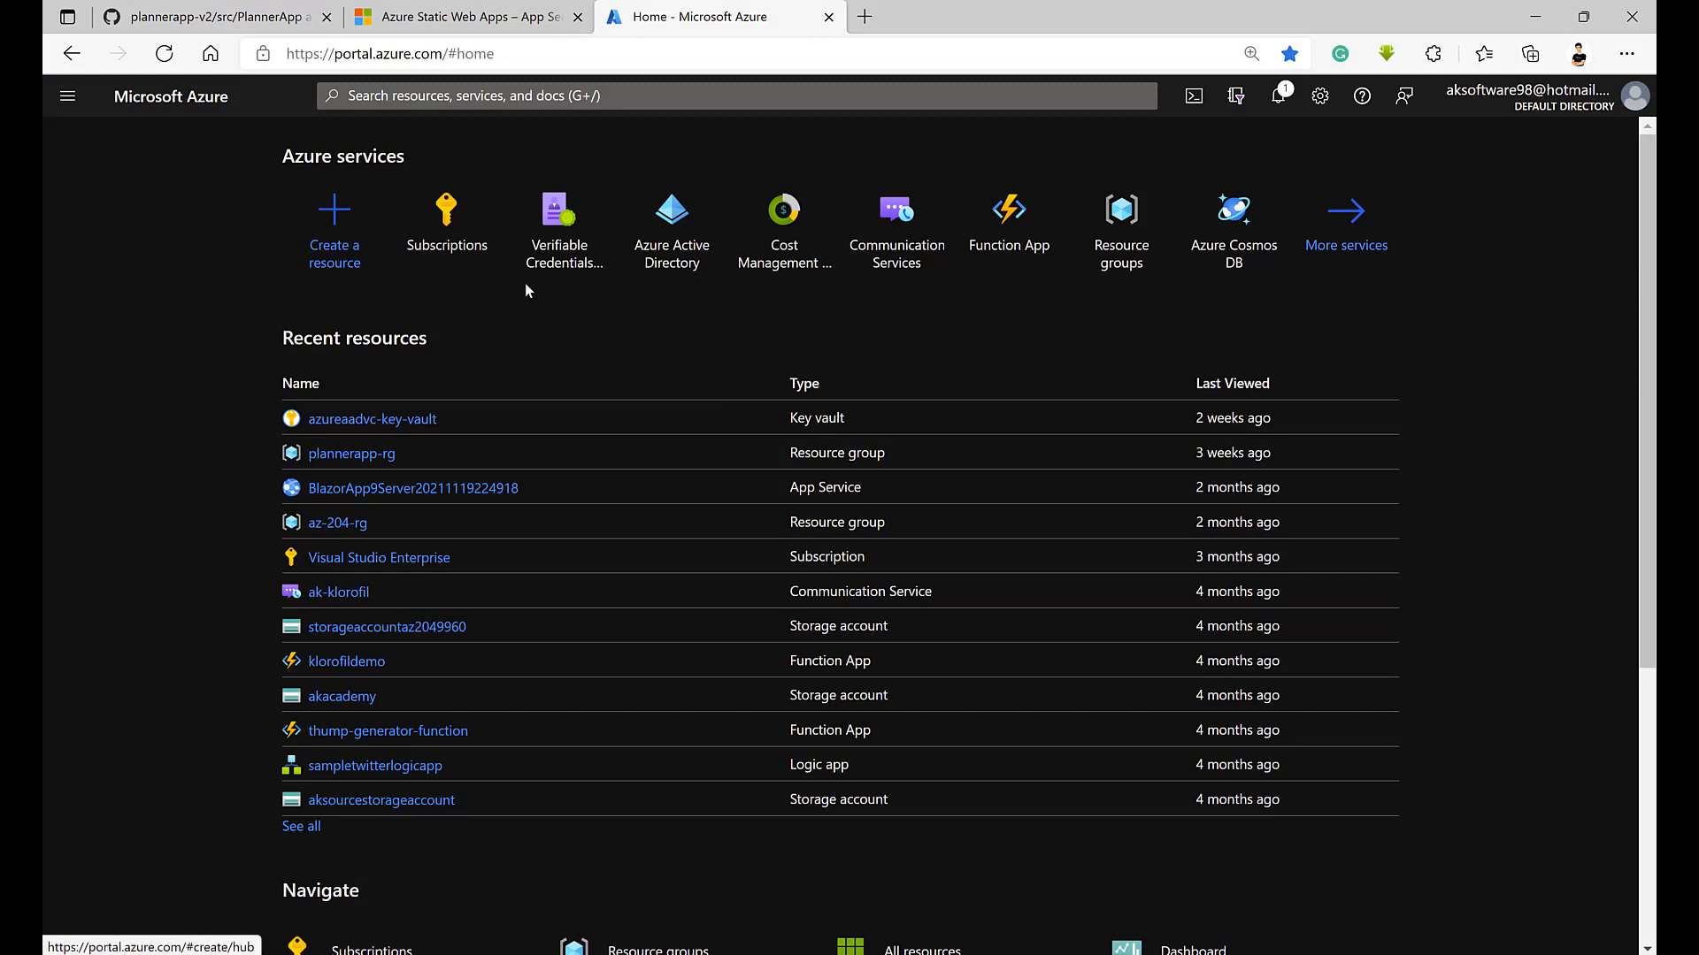
mouse_move(334, 216)
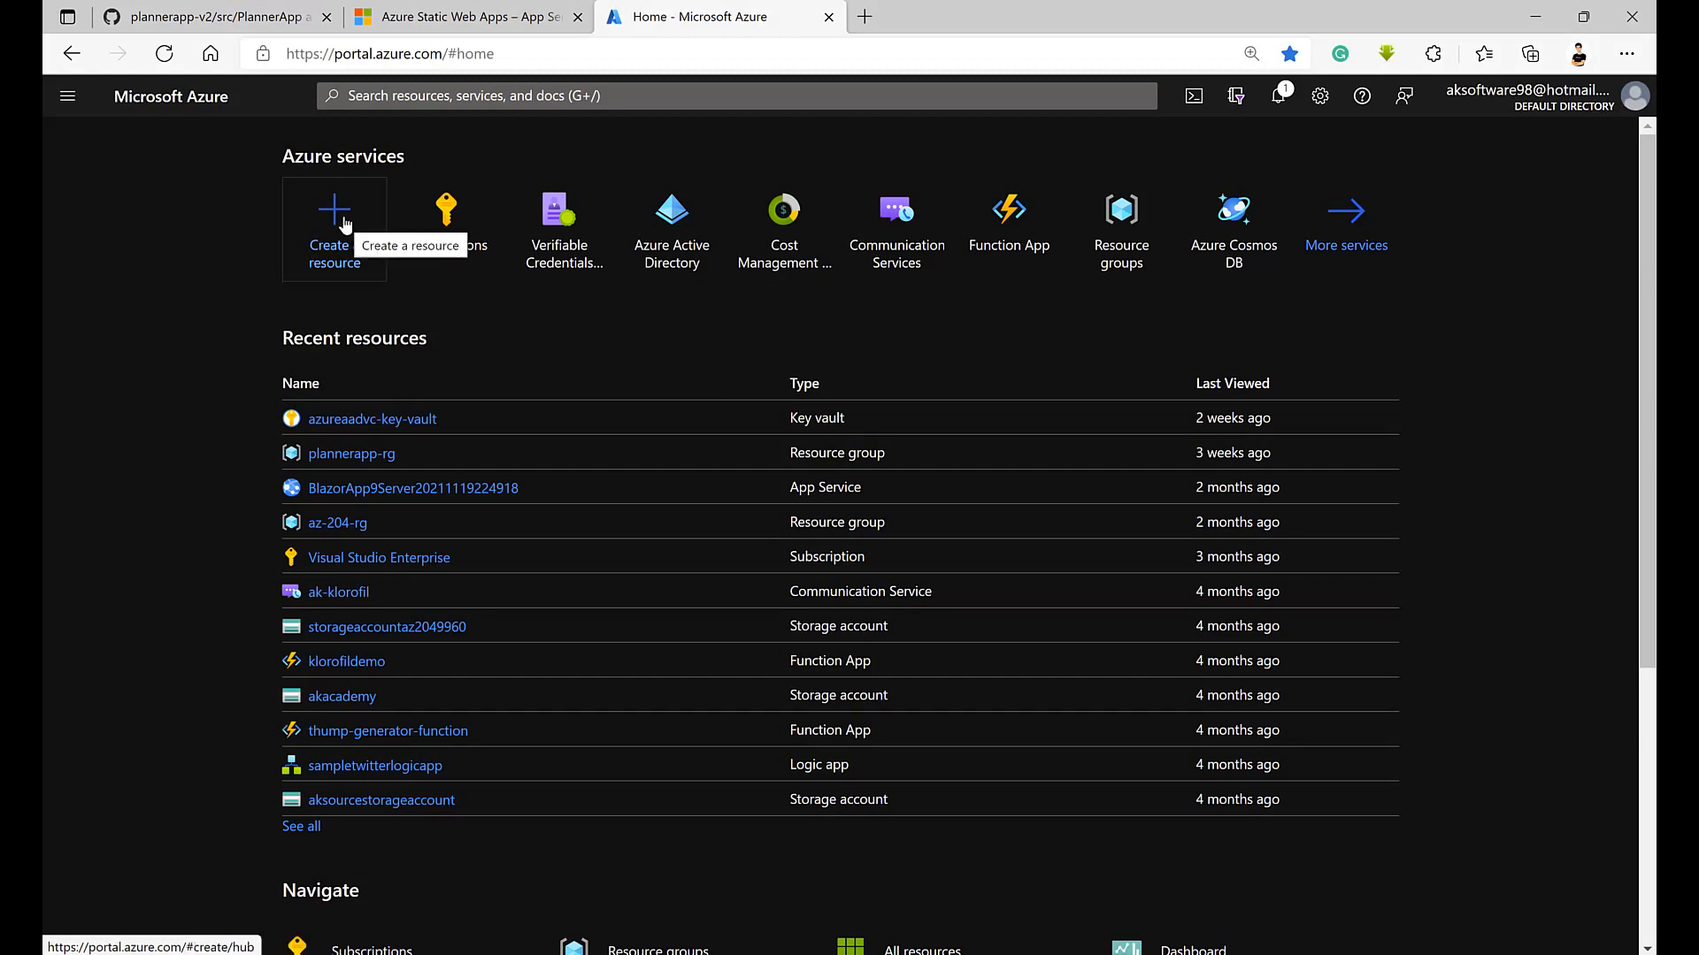
click(335, 216)
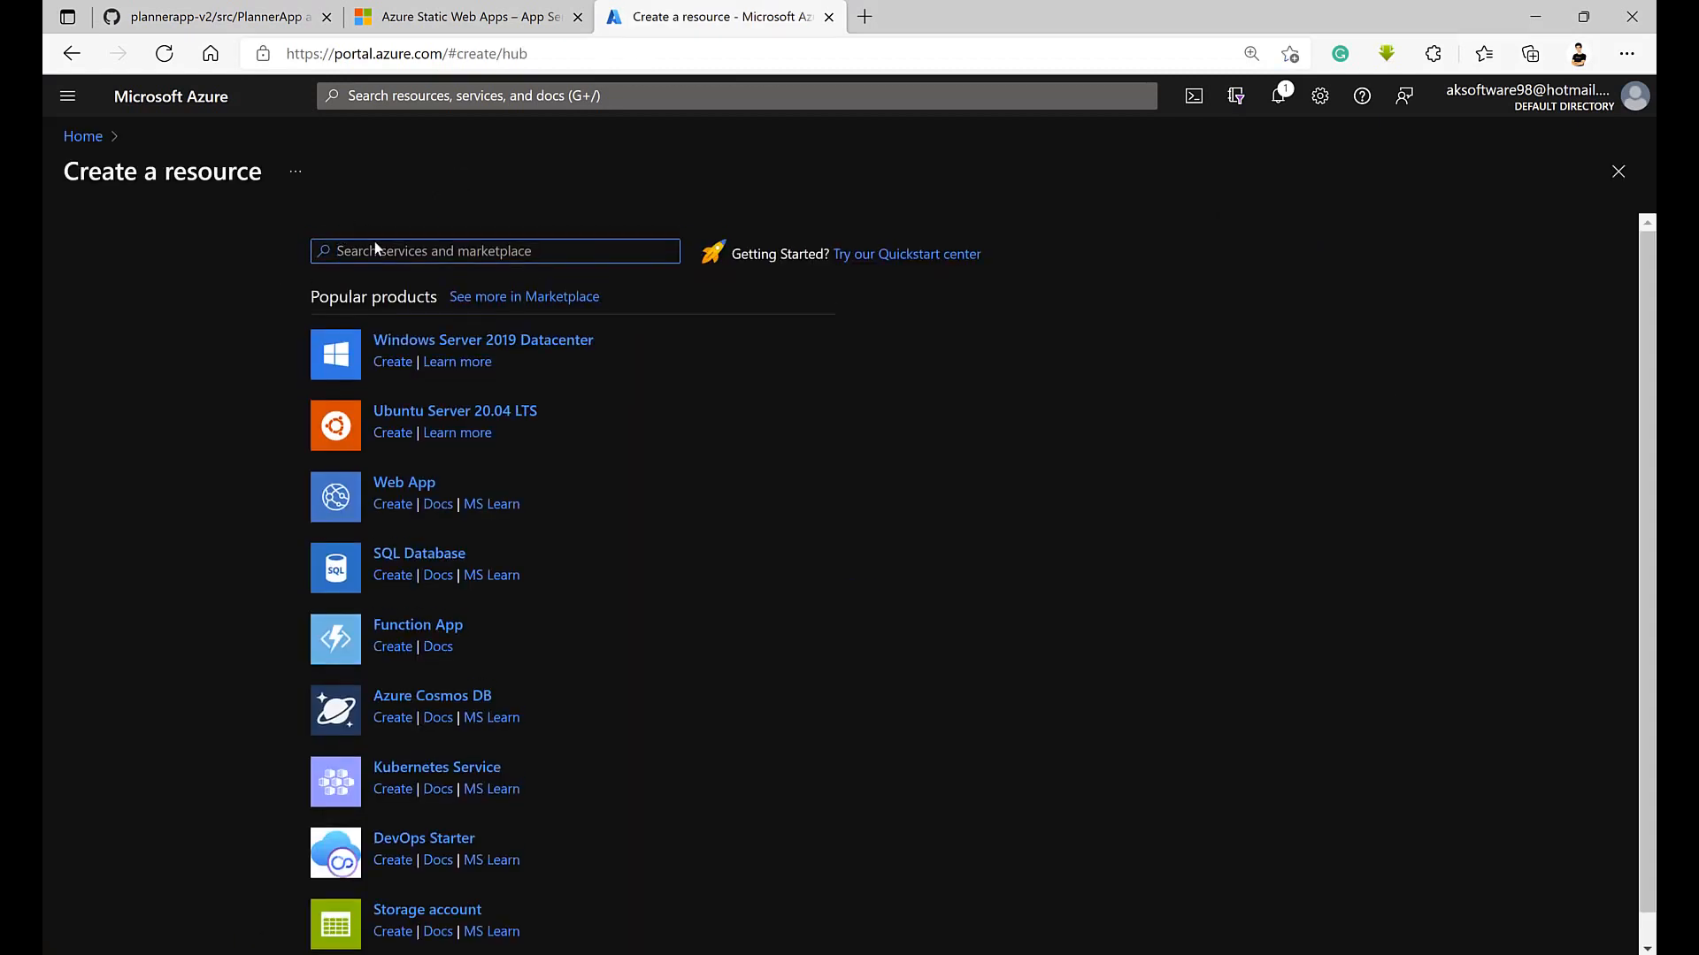
text(static we)
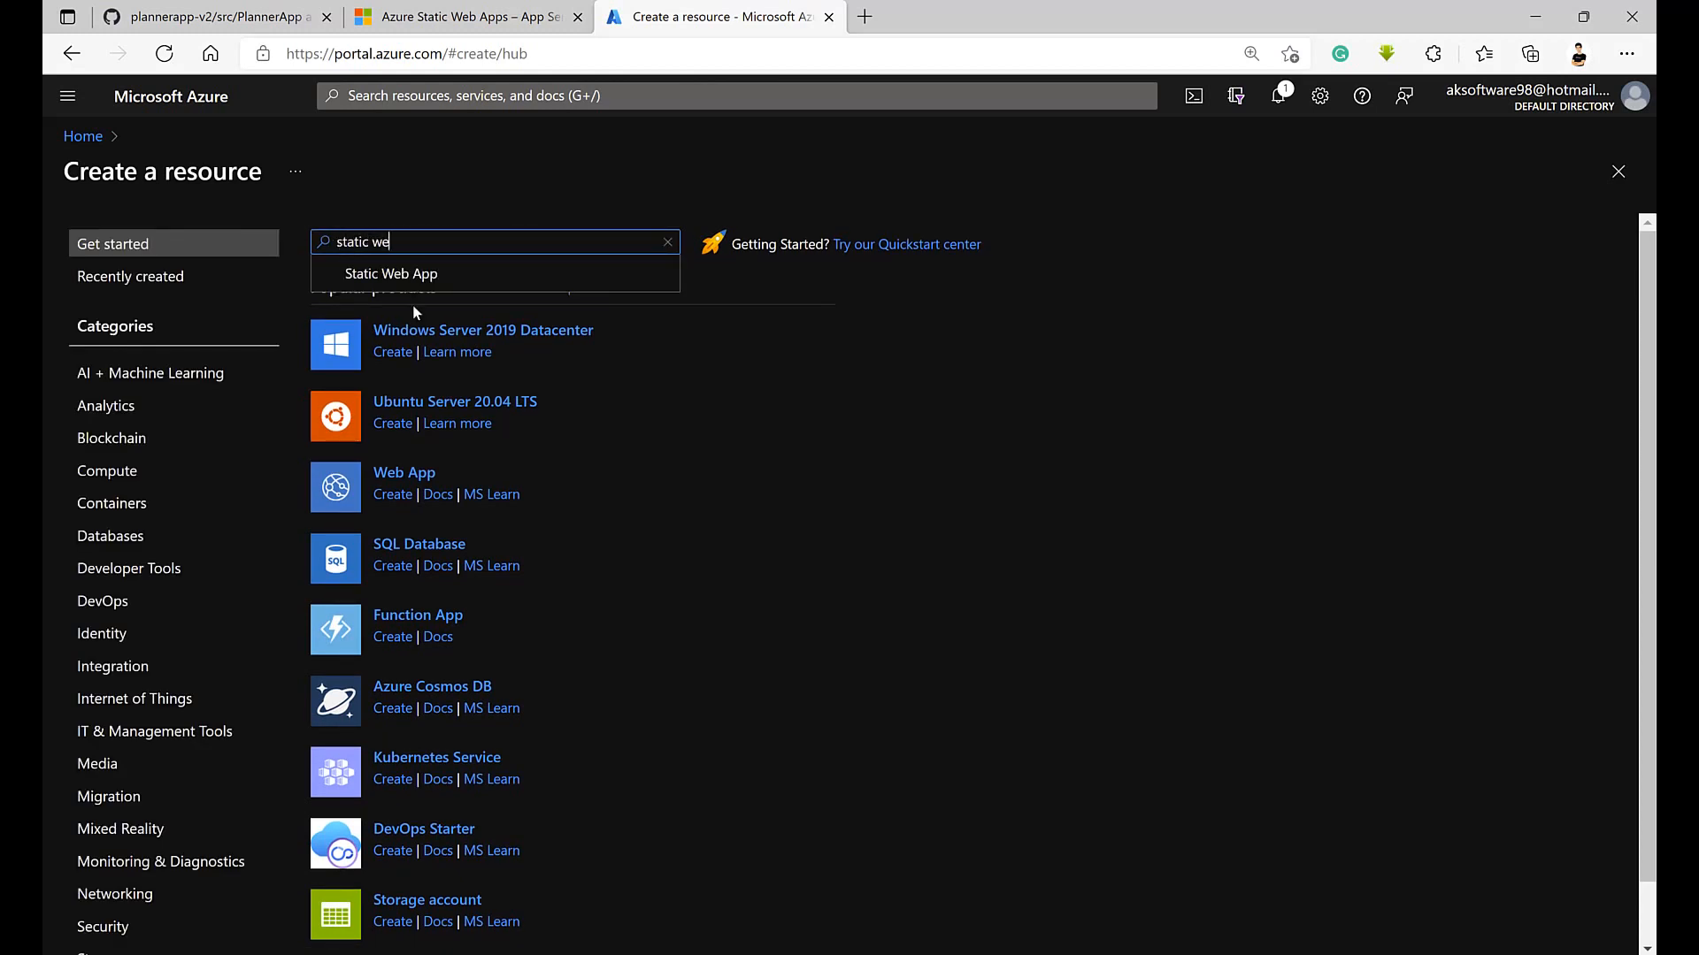
click(391, 272)
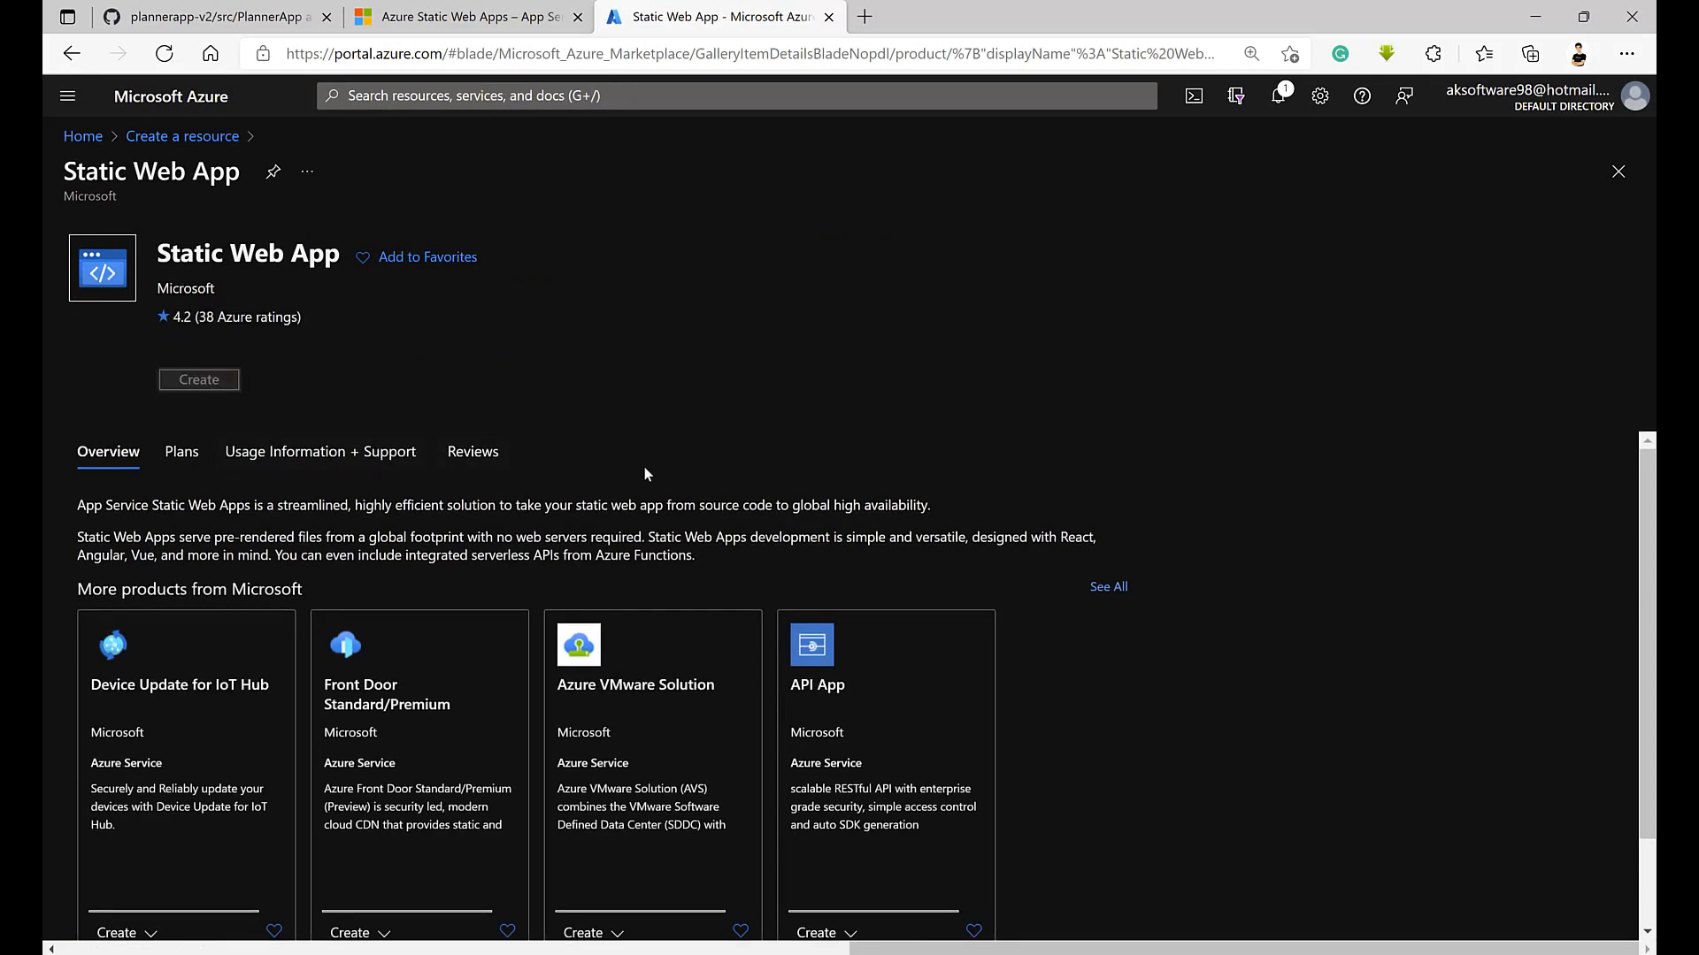
Step: Start a new Static Web App in resource group plannerapp-rg named blazorplannerapp
click(198, 378)
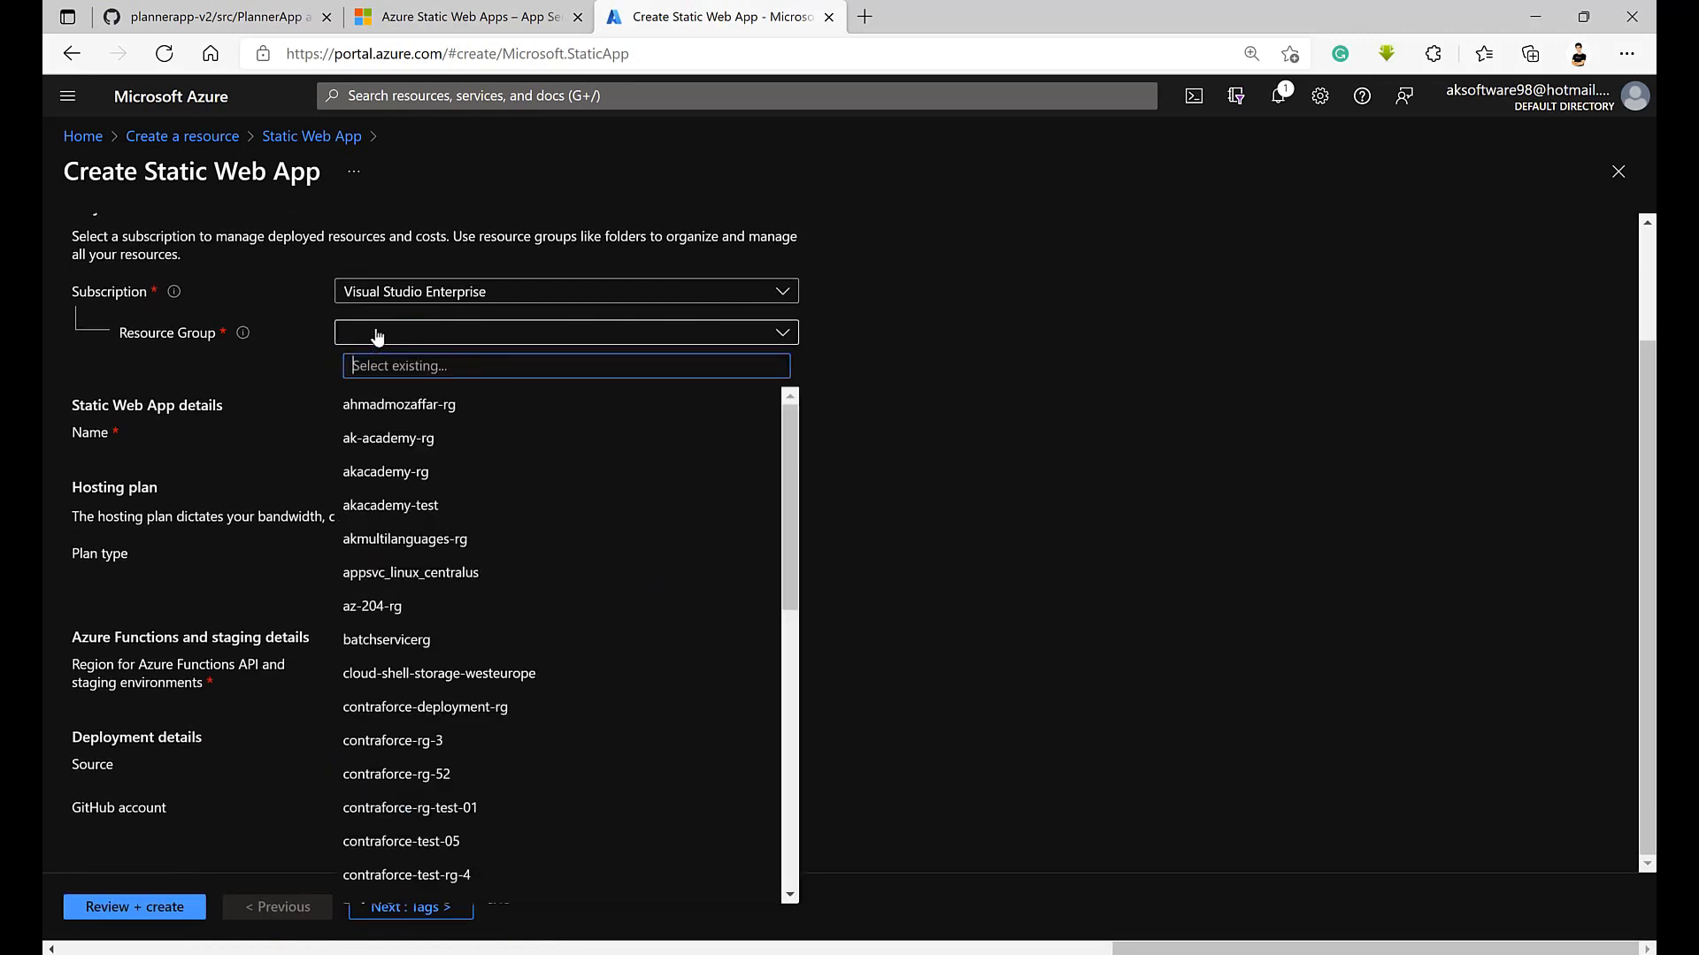
text(planne)
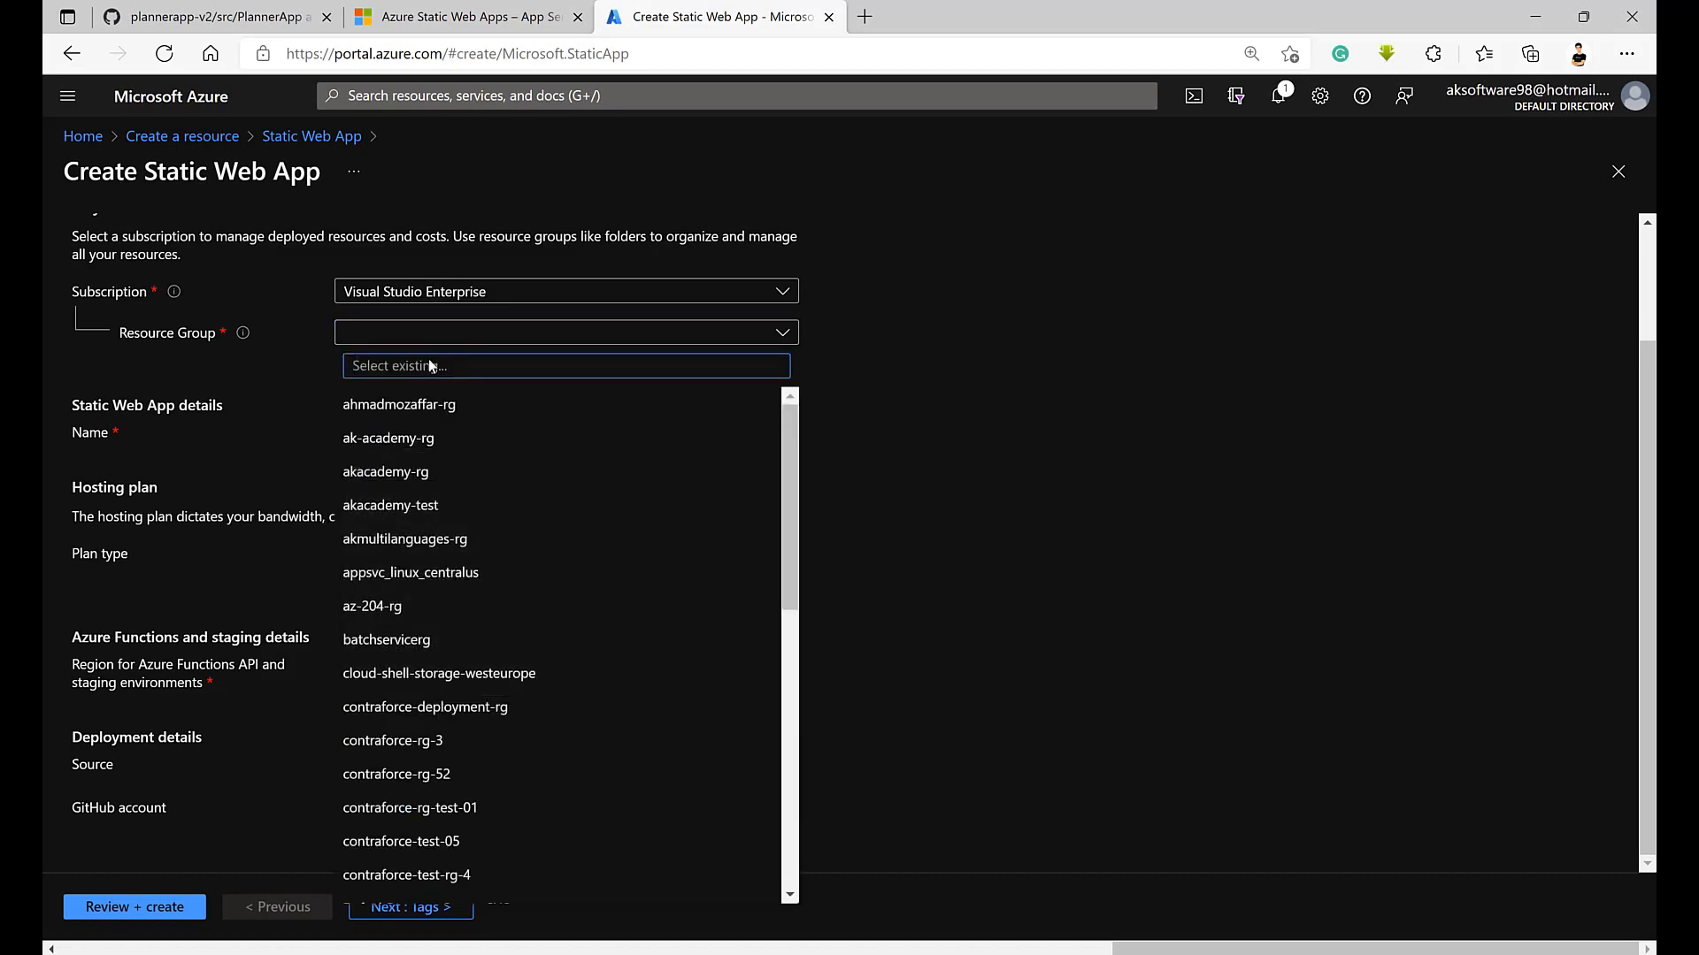
text(plannerapp-rg)
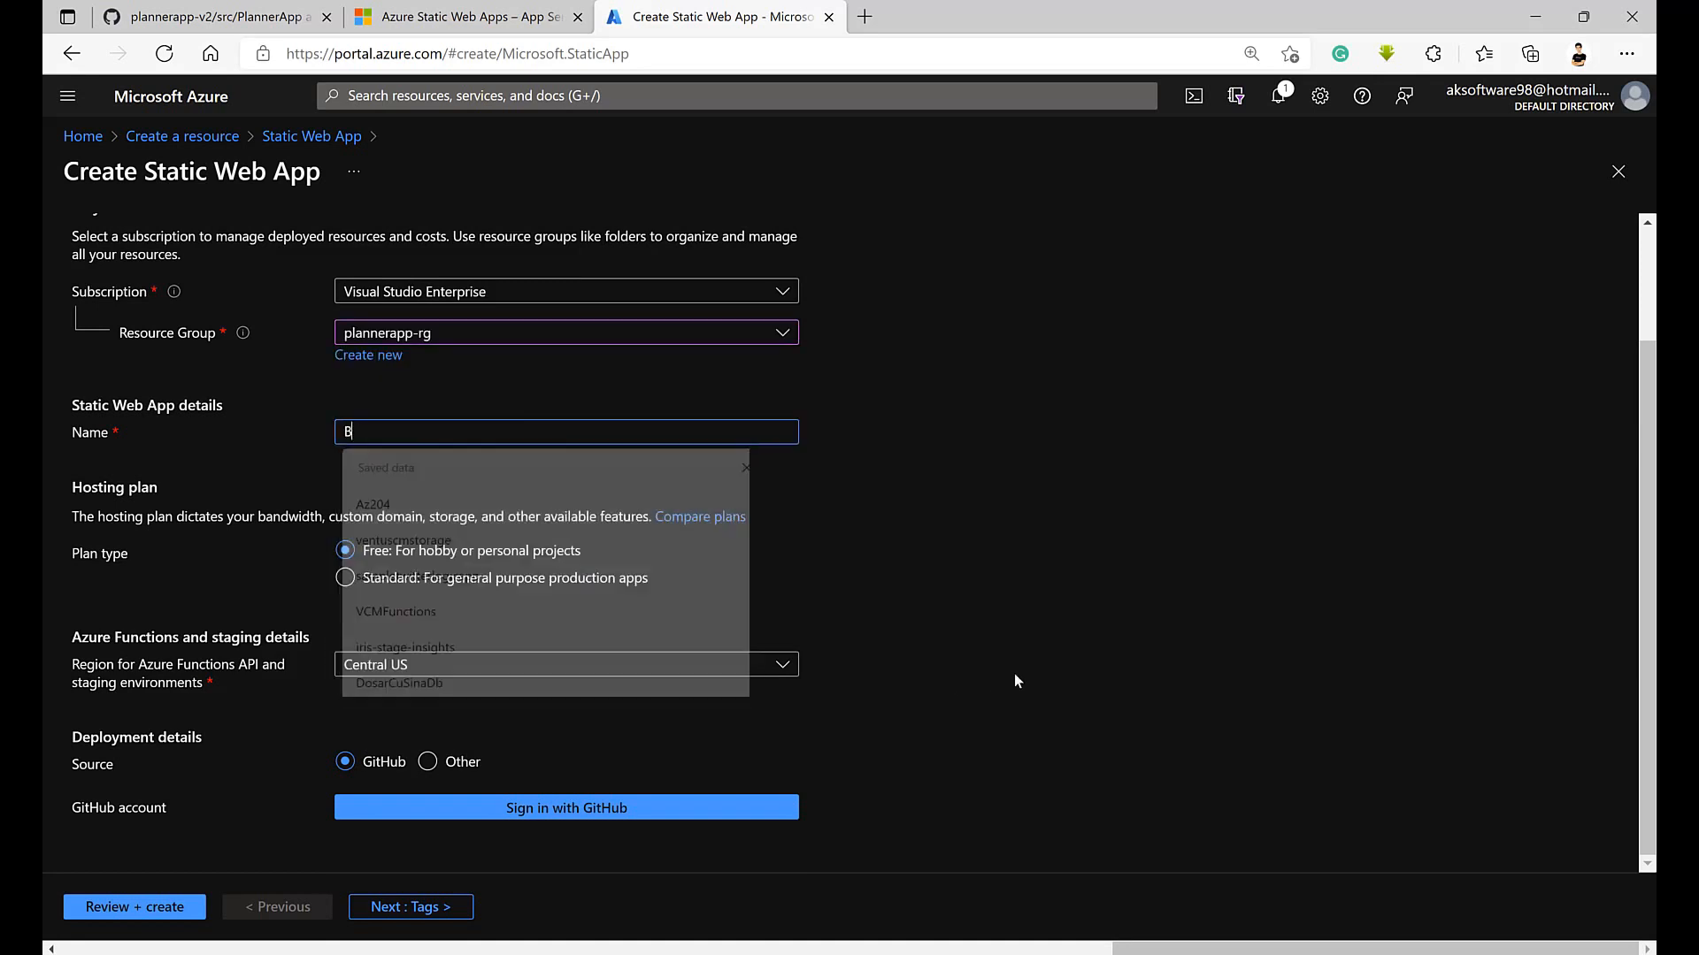
text(Blazor)
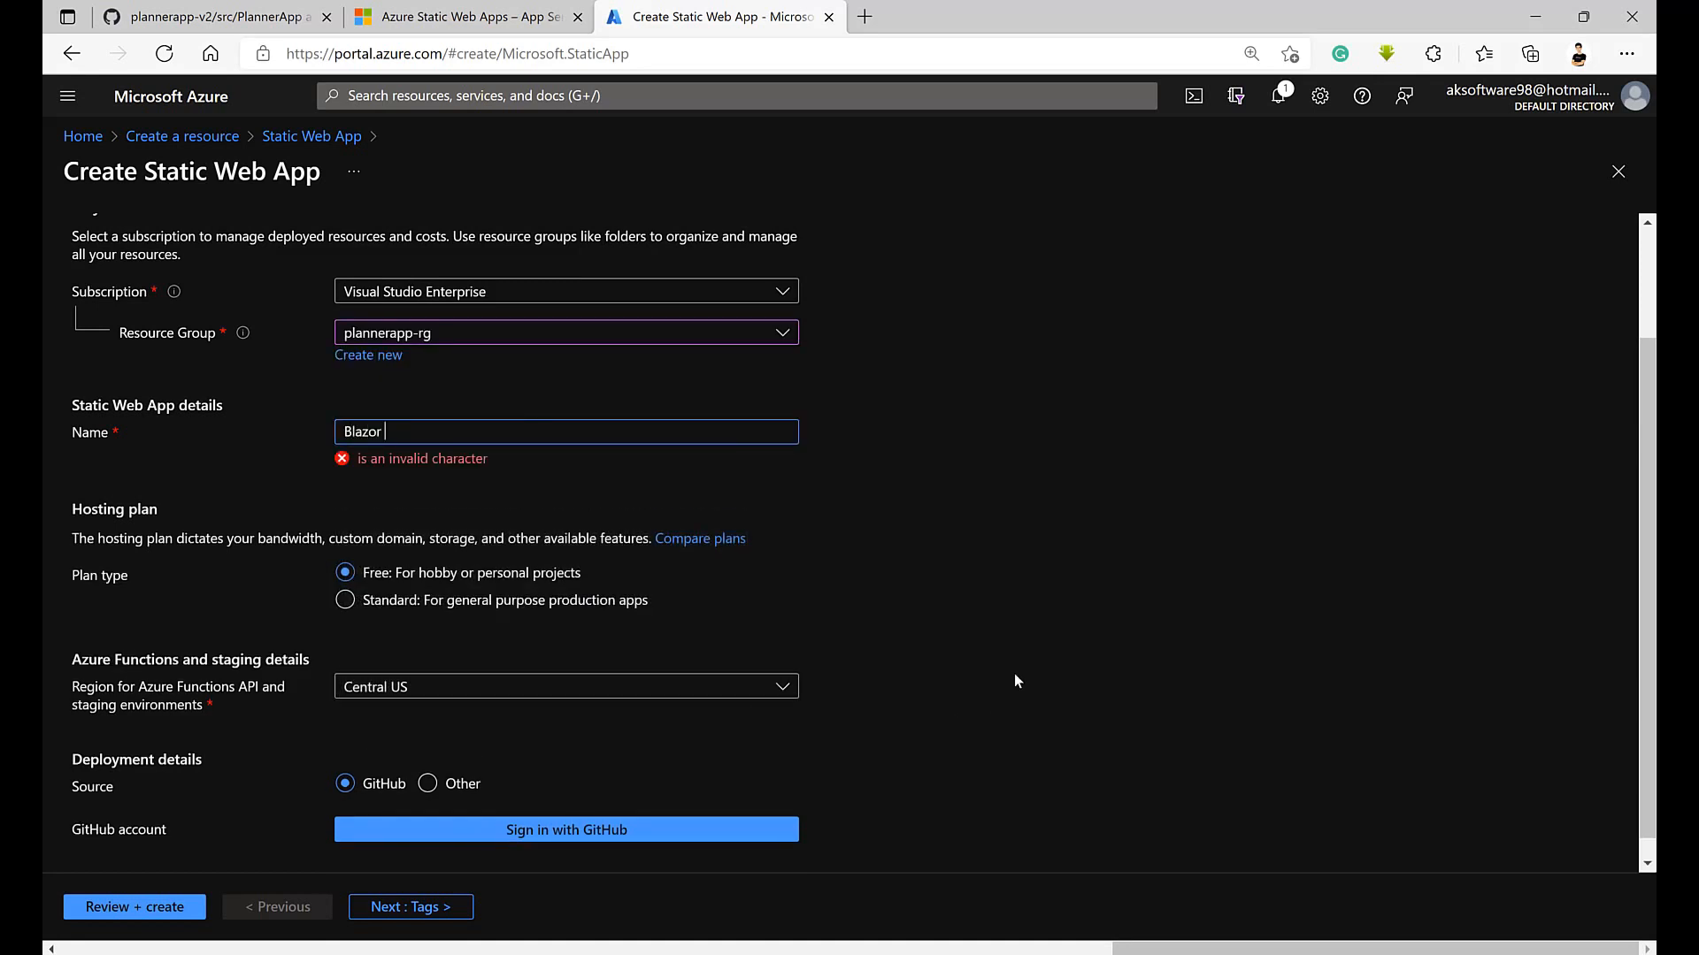
text(blazo)
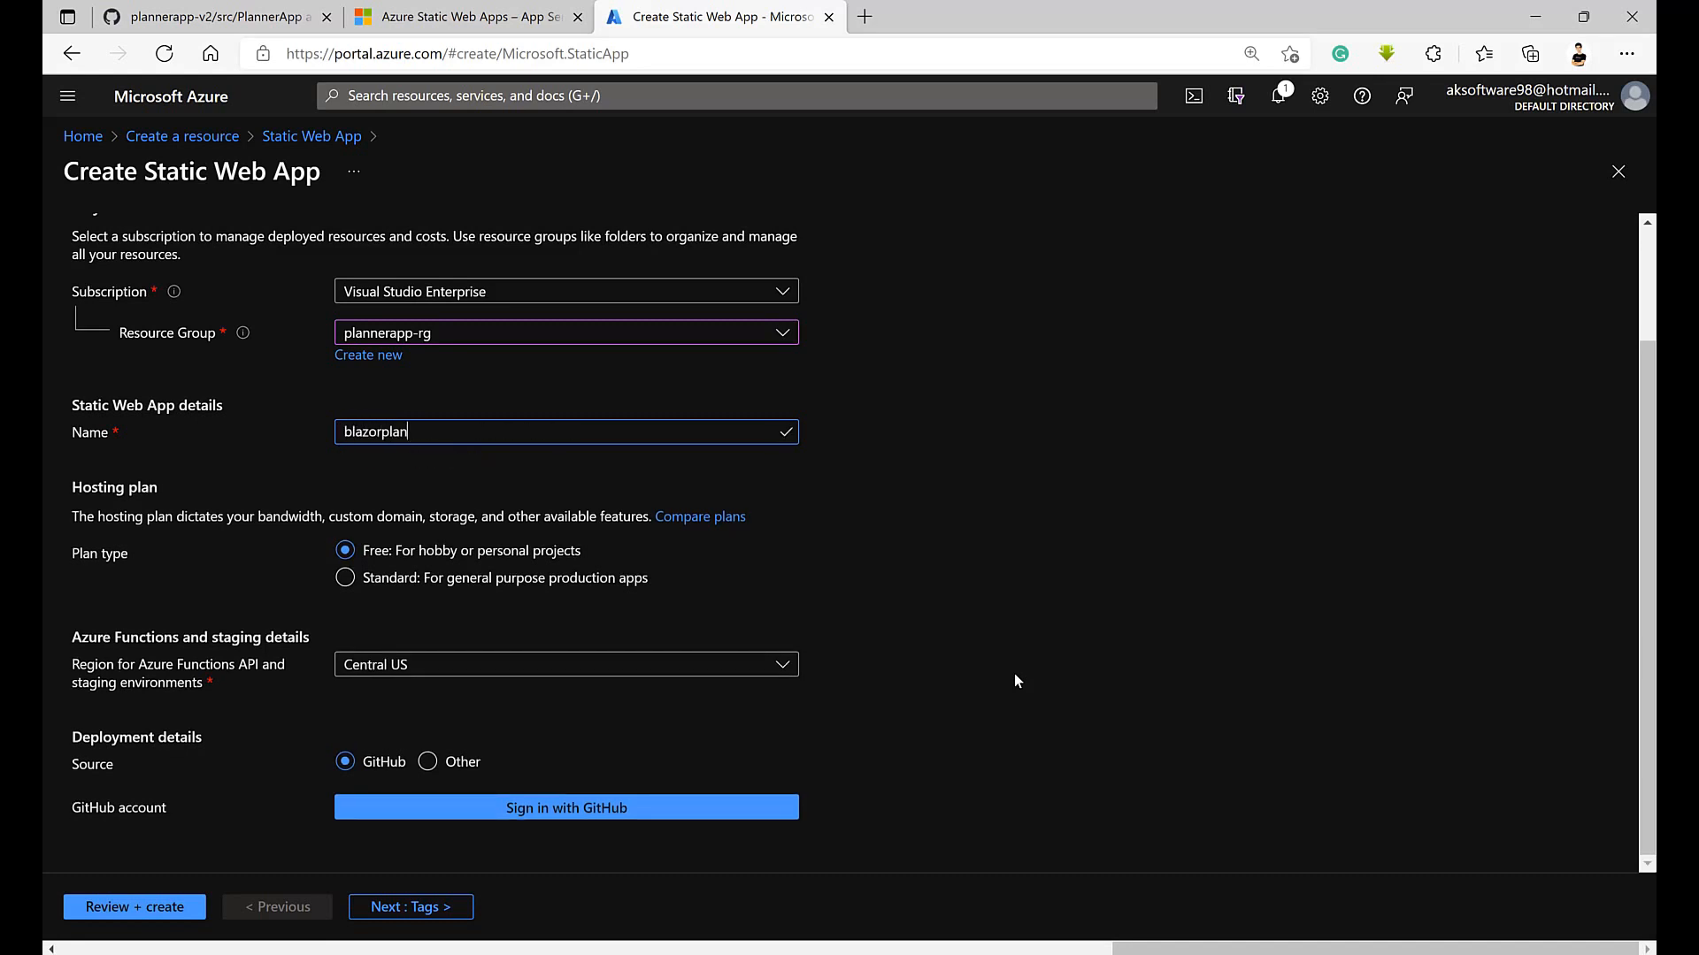
text(nerapp)
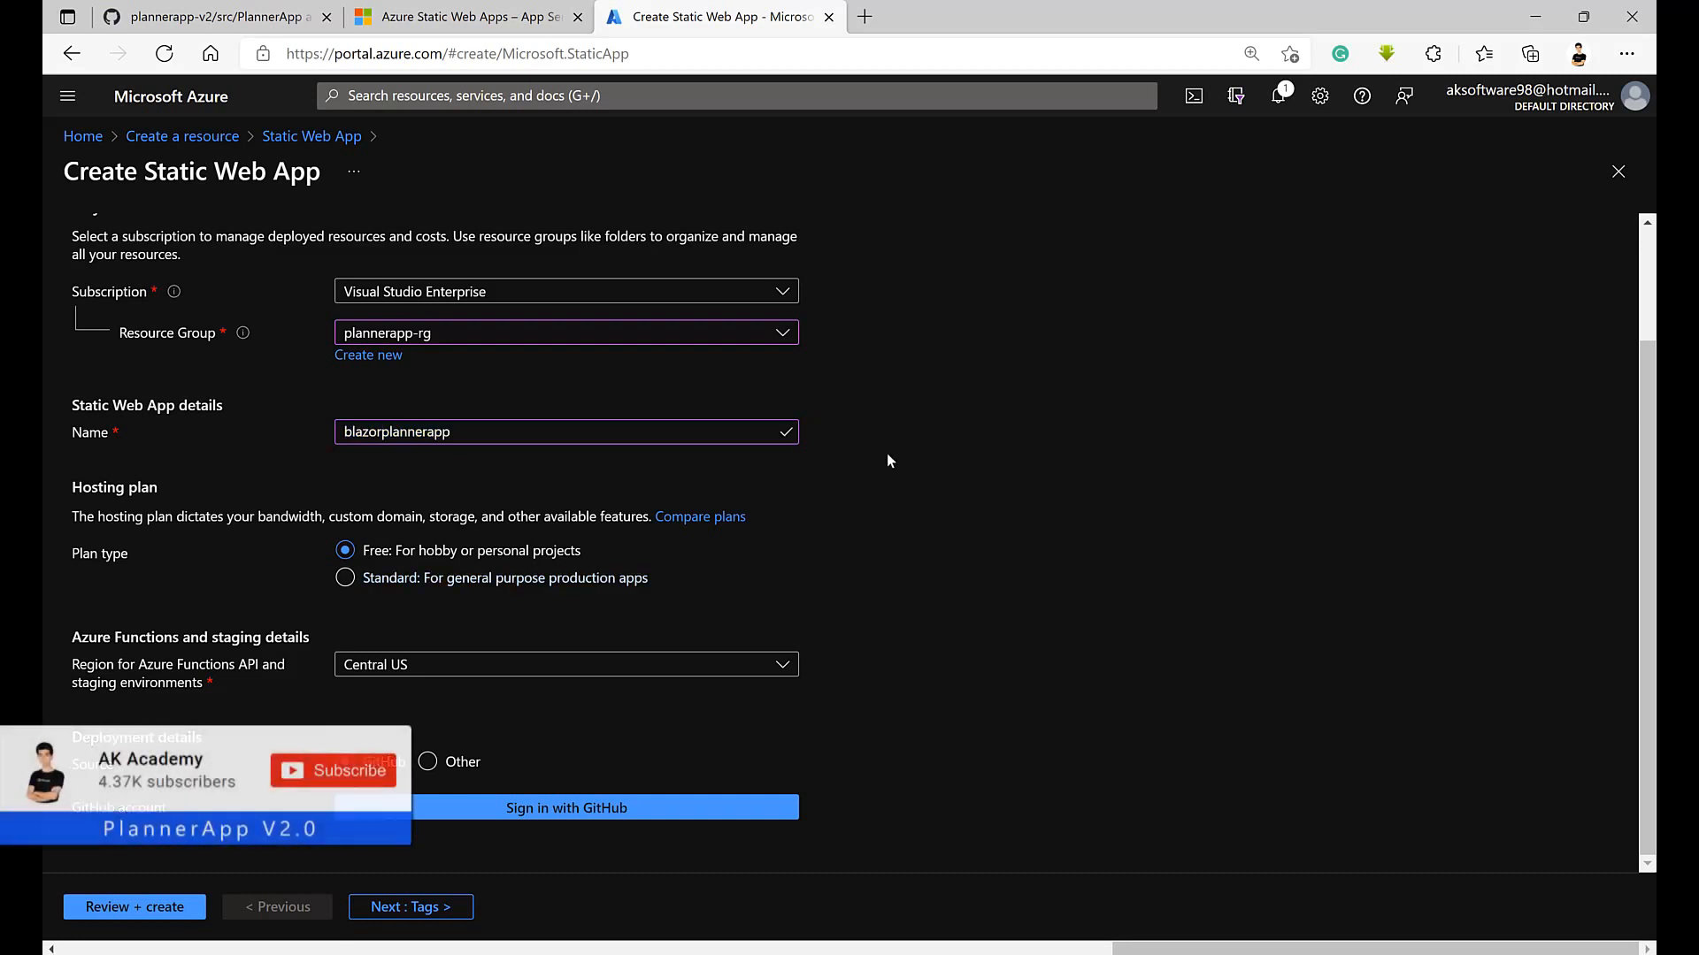
mouse_move(700, 516)
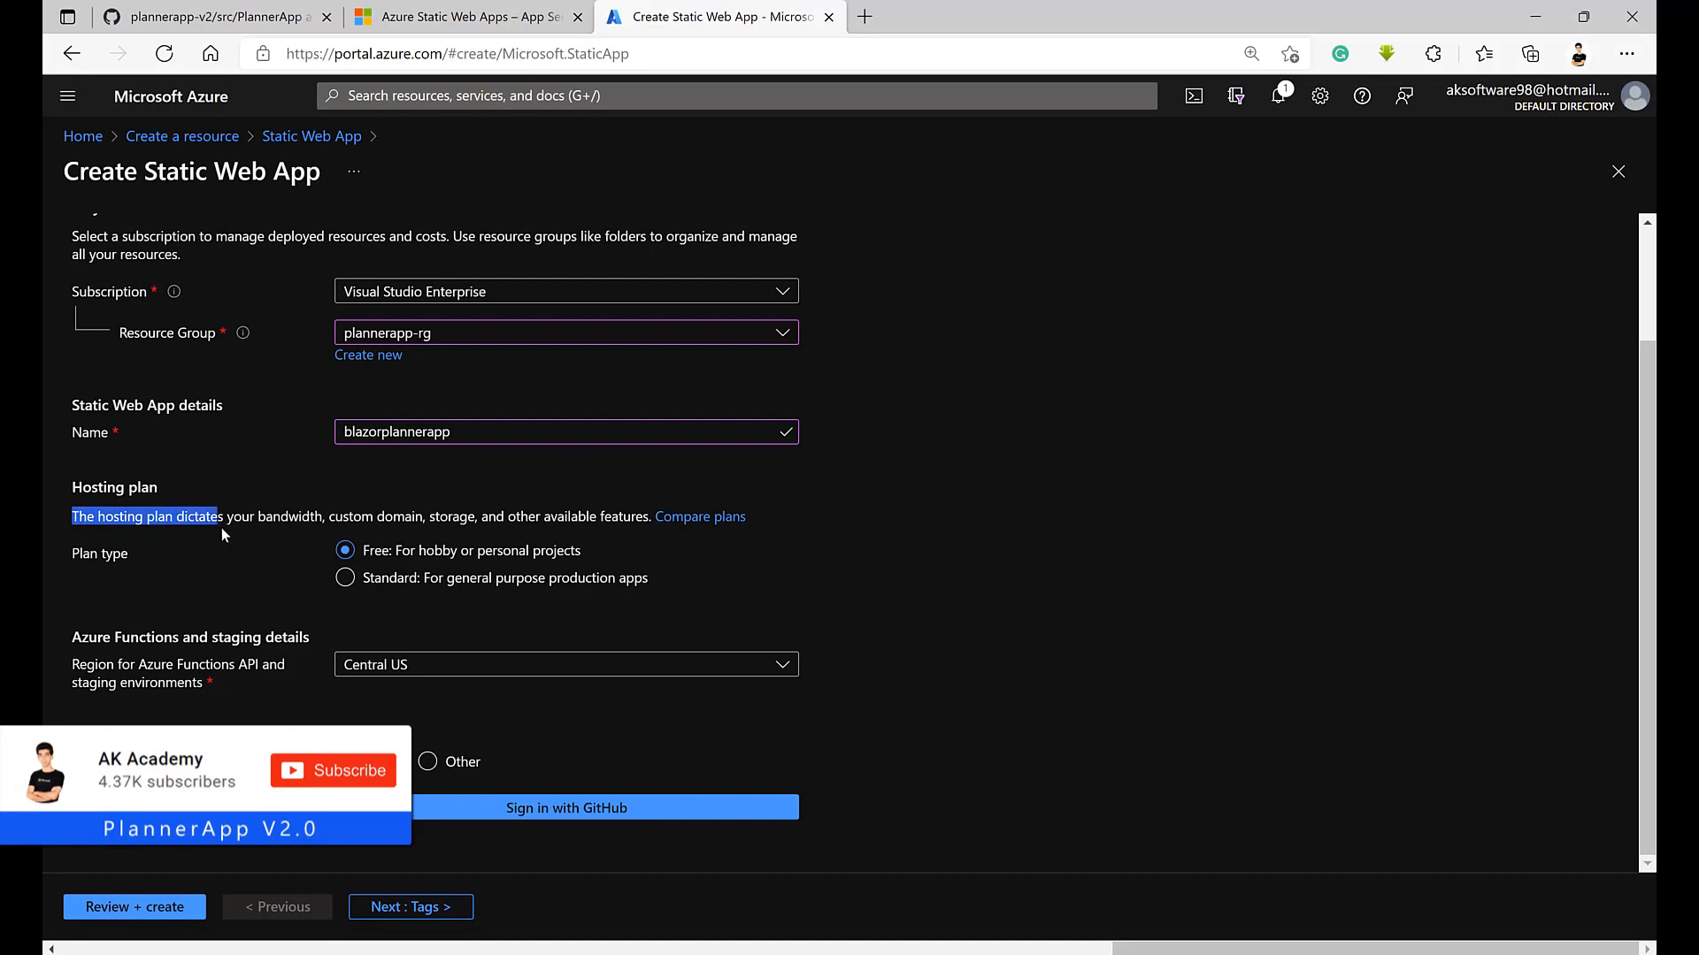
Step: Keep the Free hosting plan and GitHub as the deployment source
drag(216, 517, 431, 517)
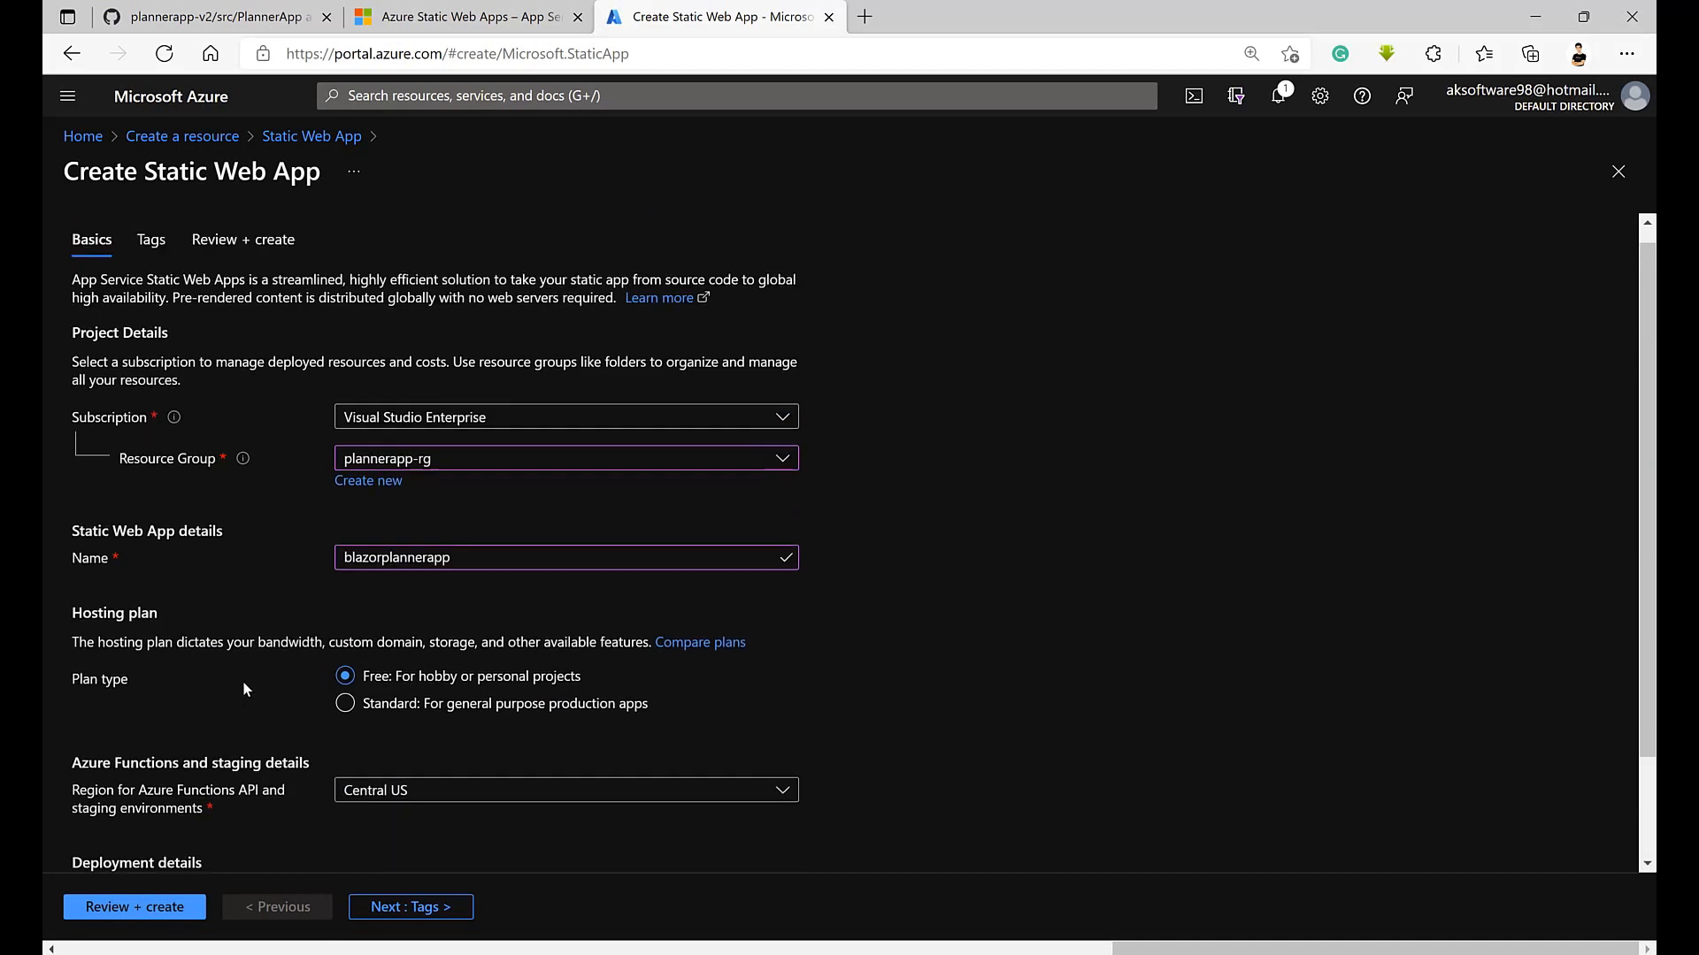
scroll(down, 3)
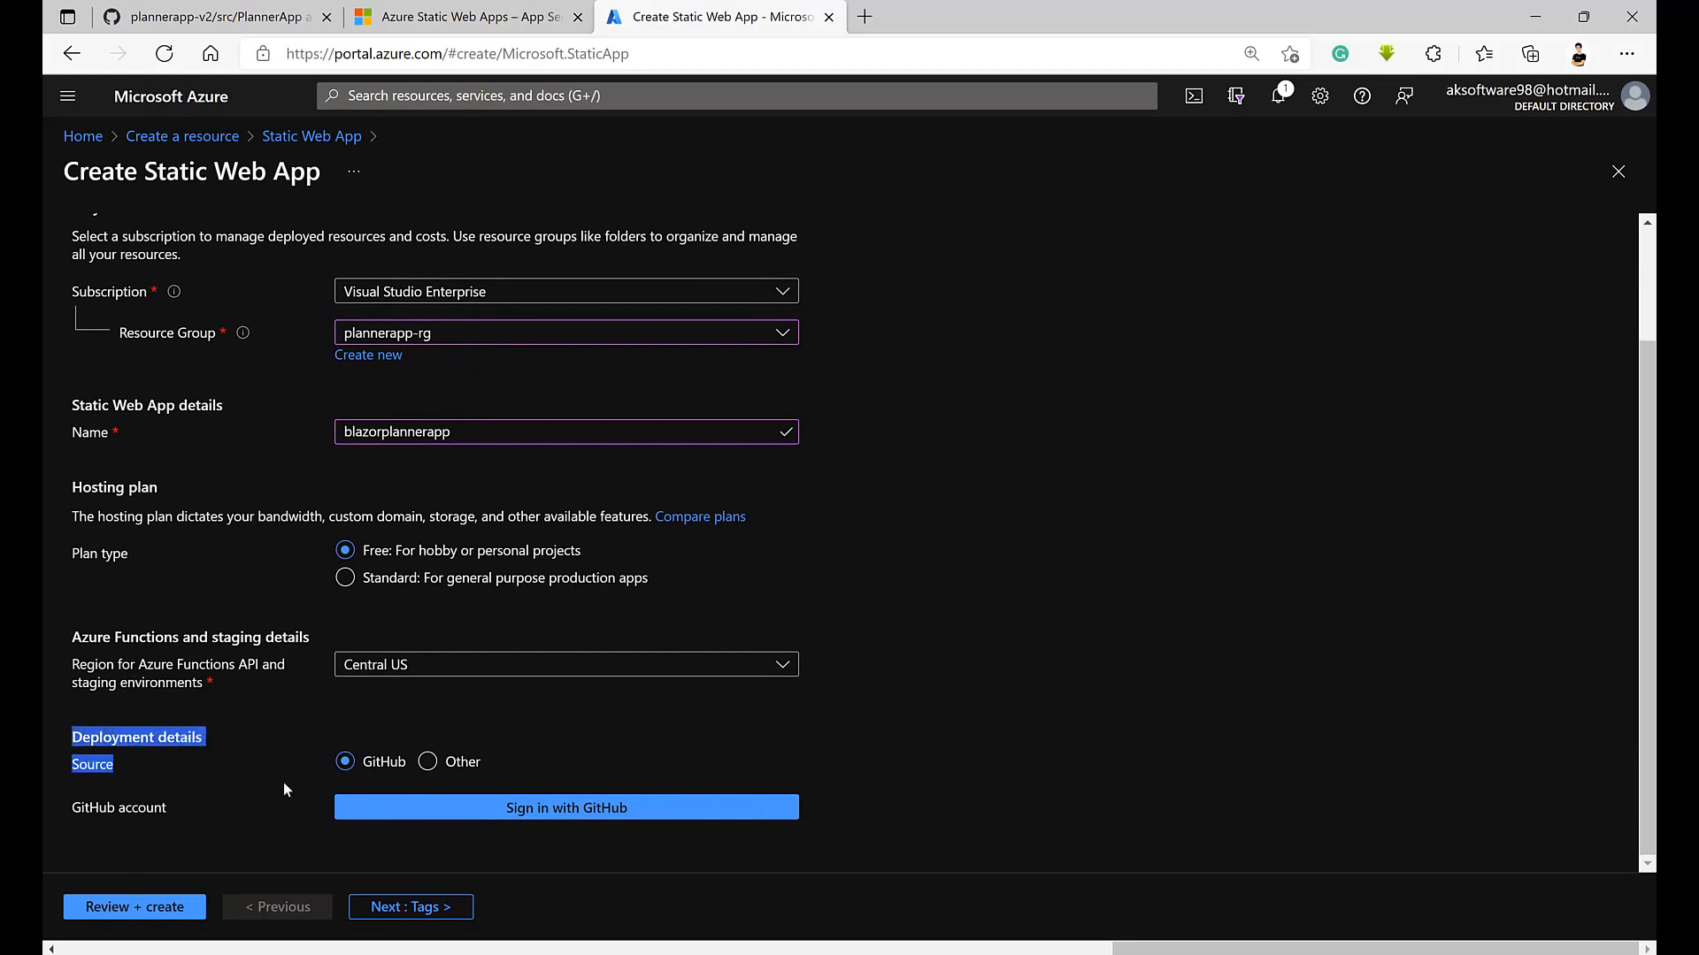
click(428, 761)
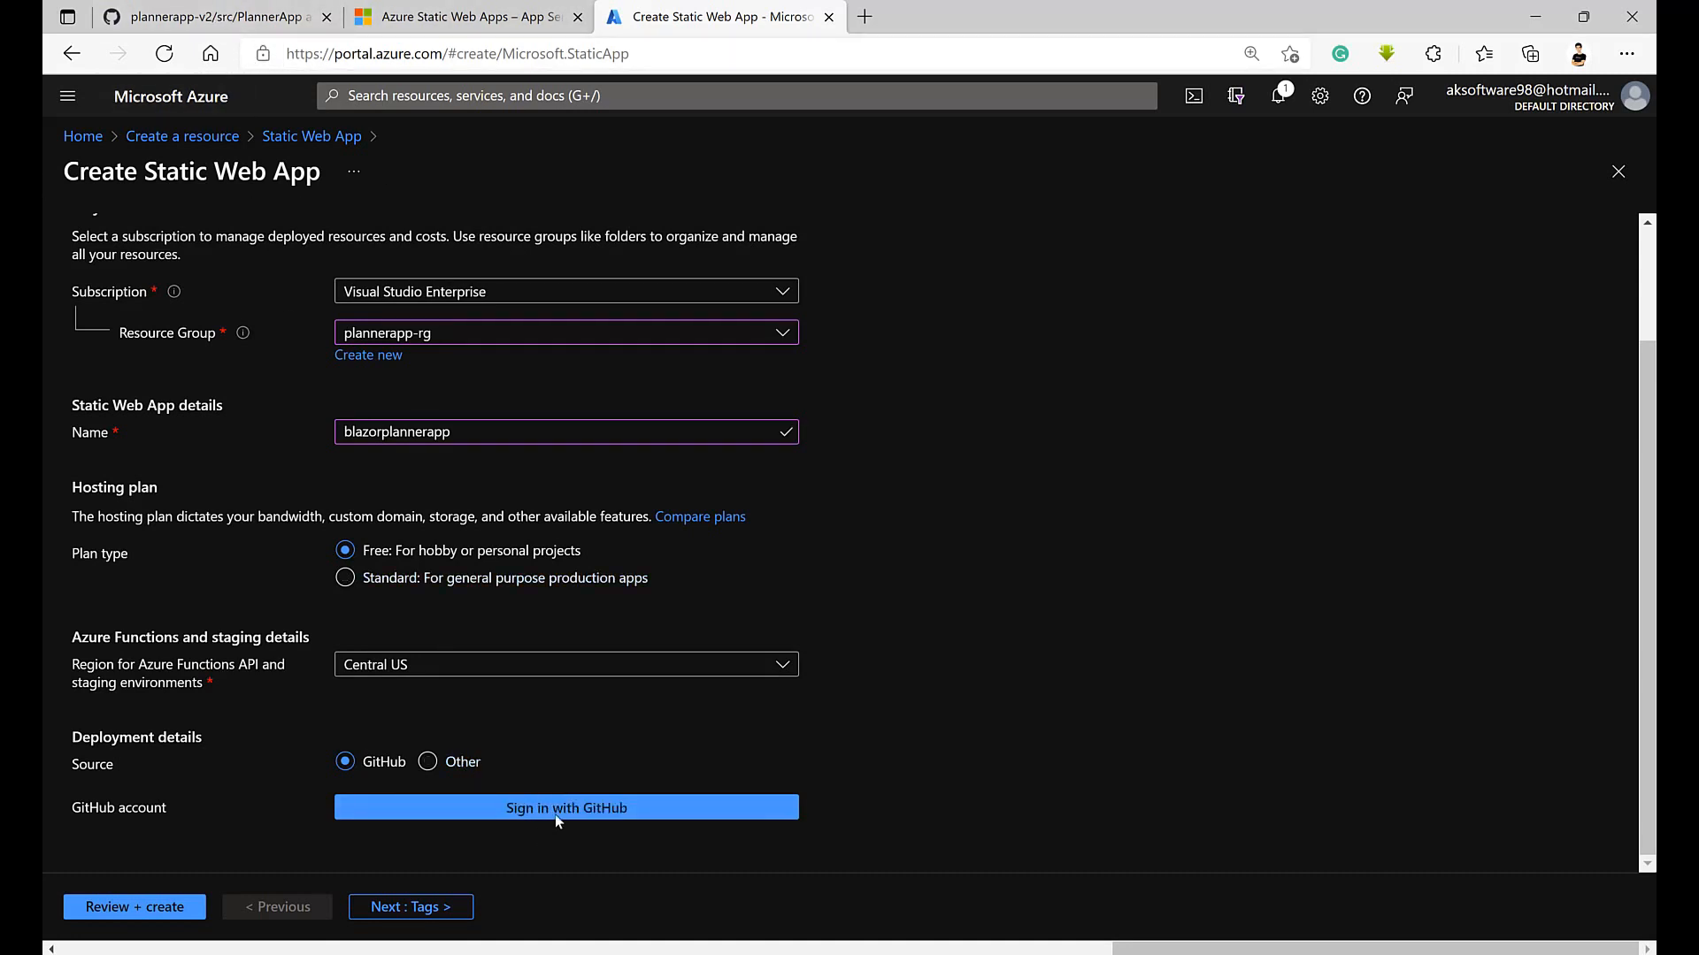
Step: Sign in with GitHub and authorize Azure Static Web Apps, confirming the saved password
click(565, 807)
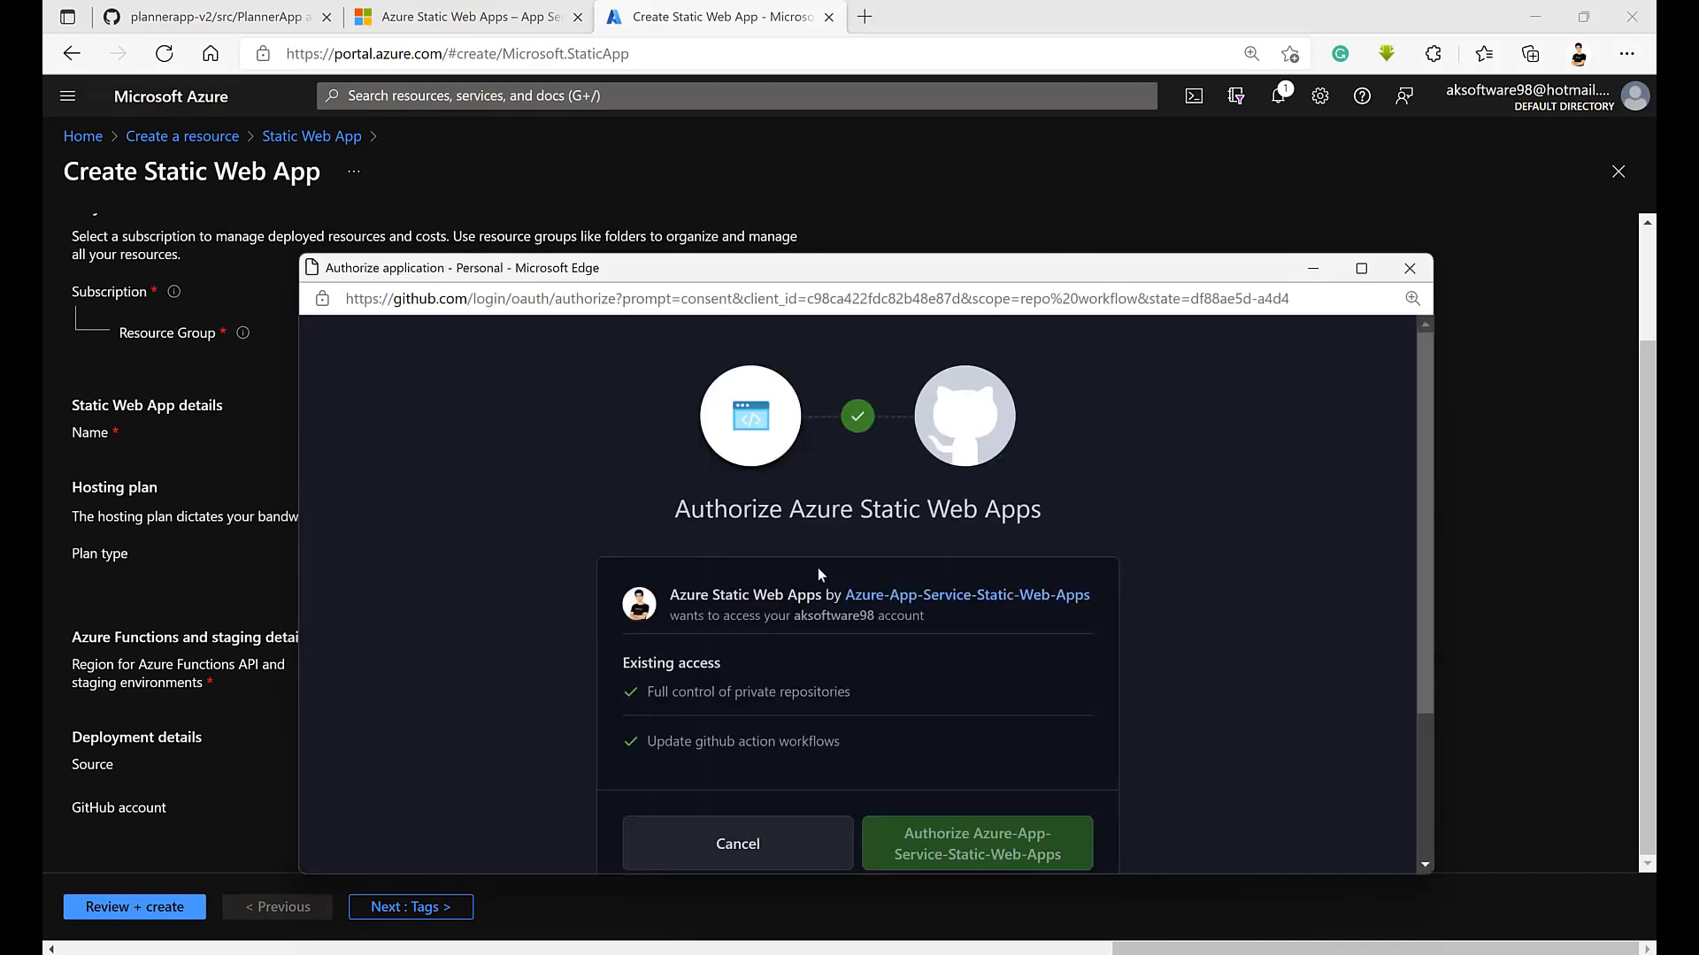
scroll(down, 3)
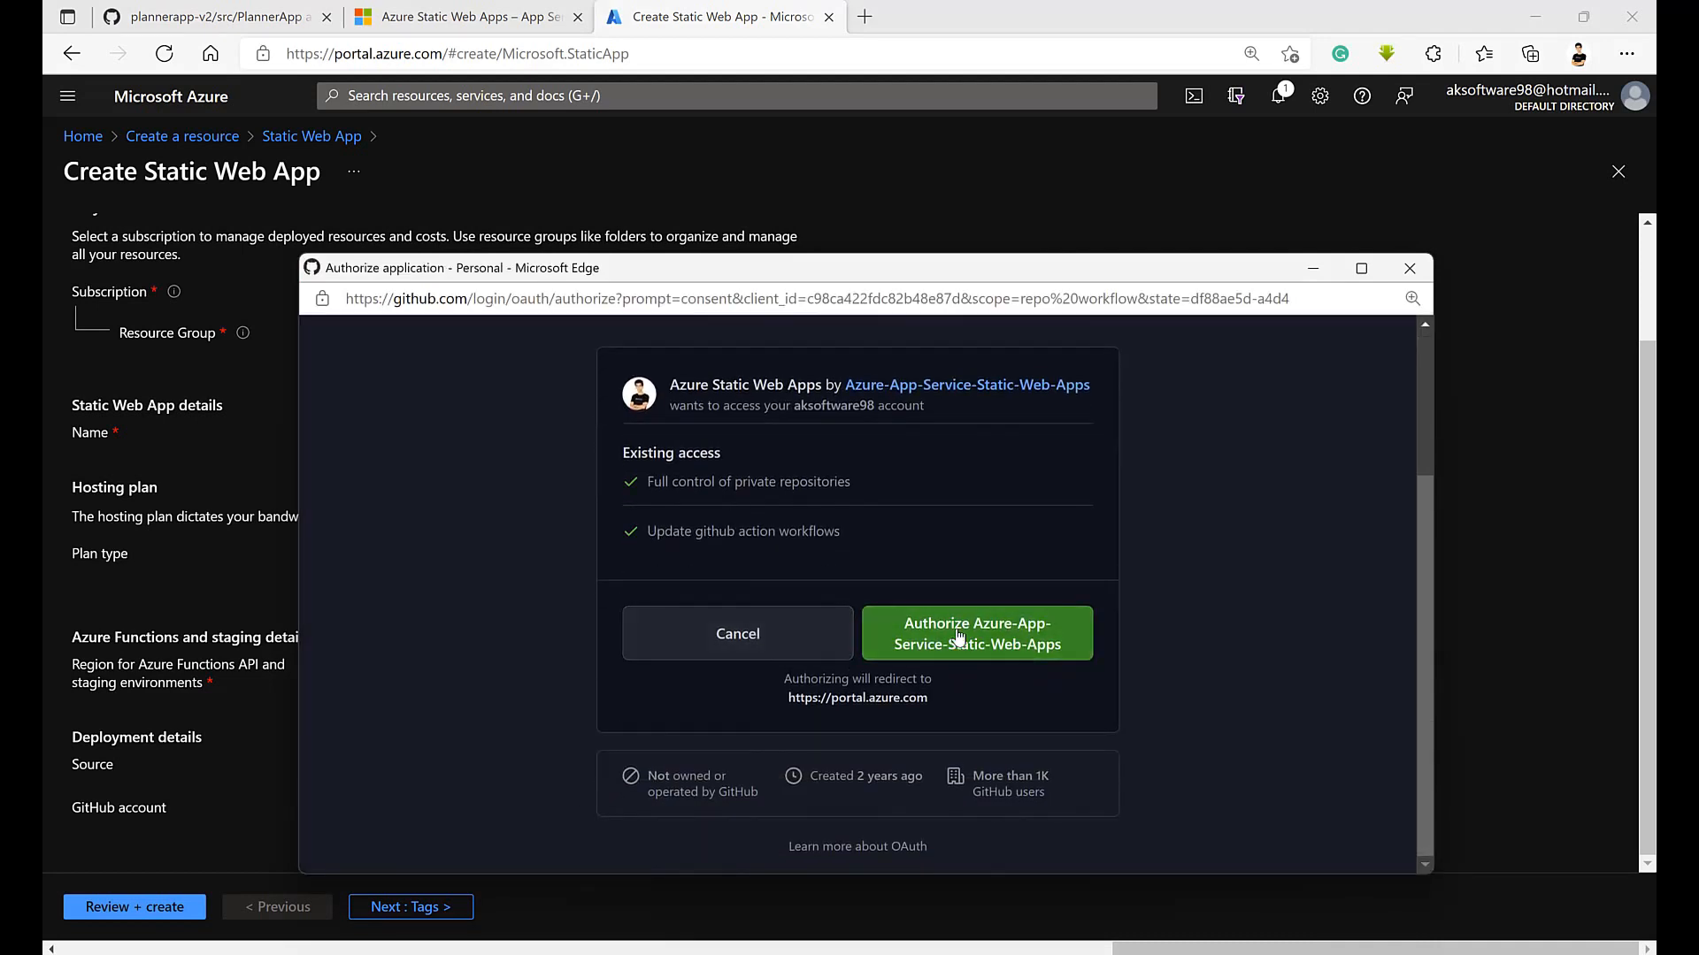
click(973, 634)
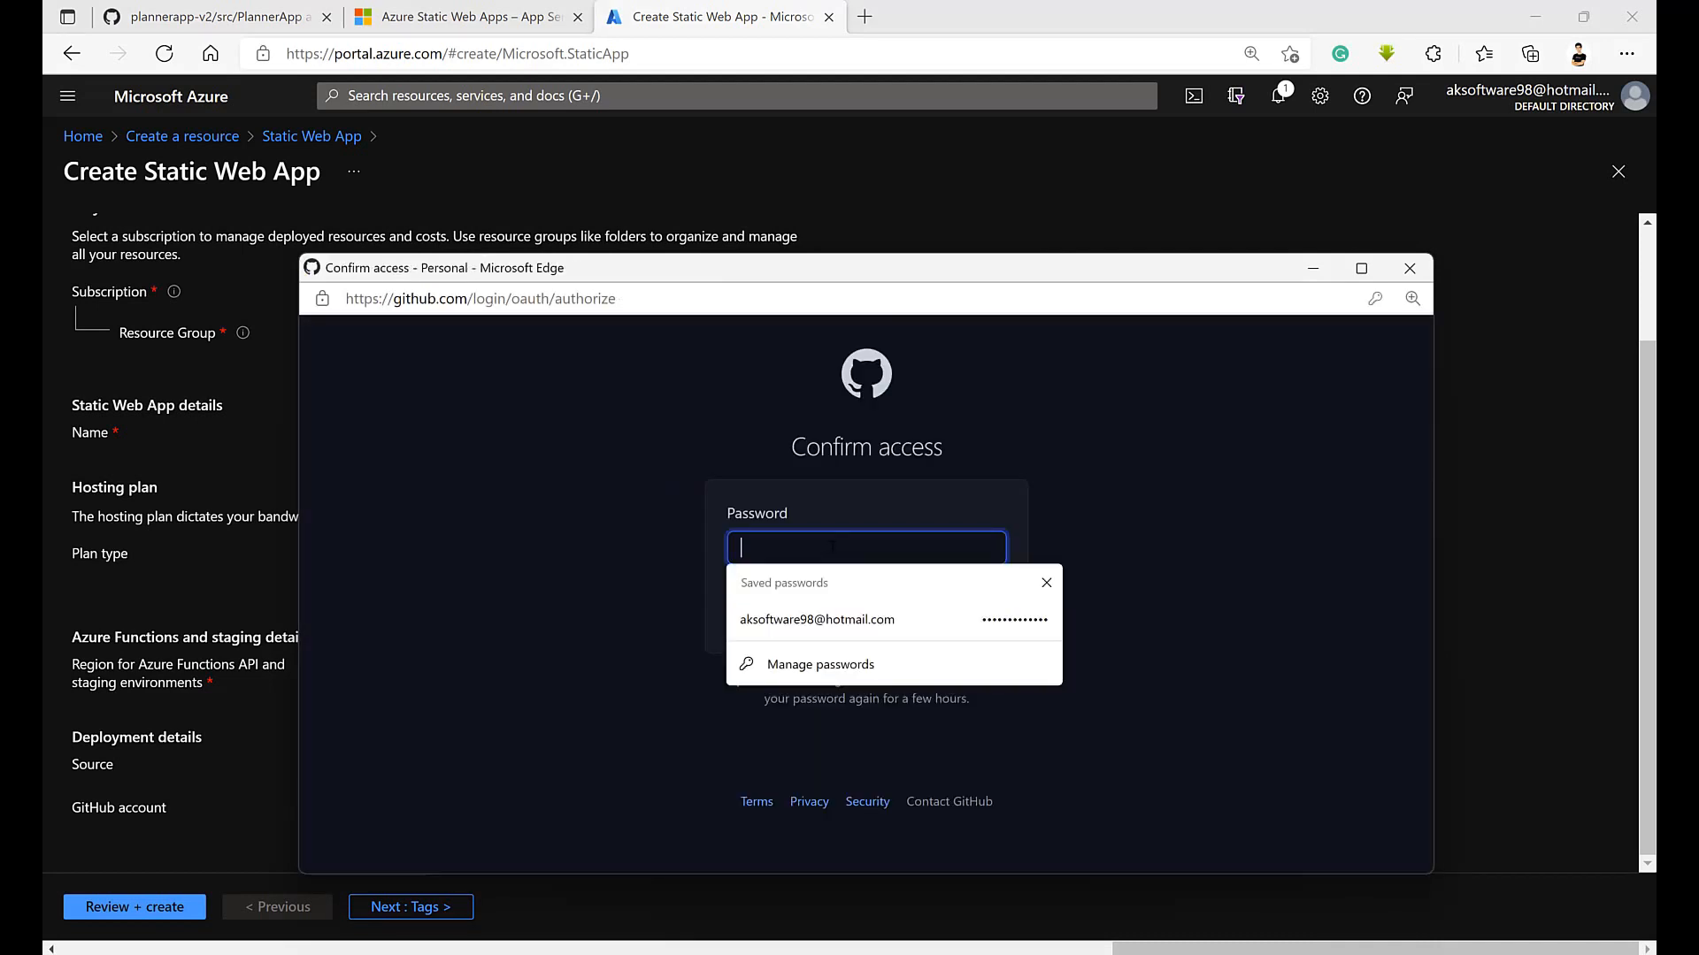
click(817, 619)
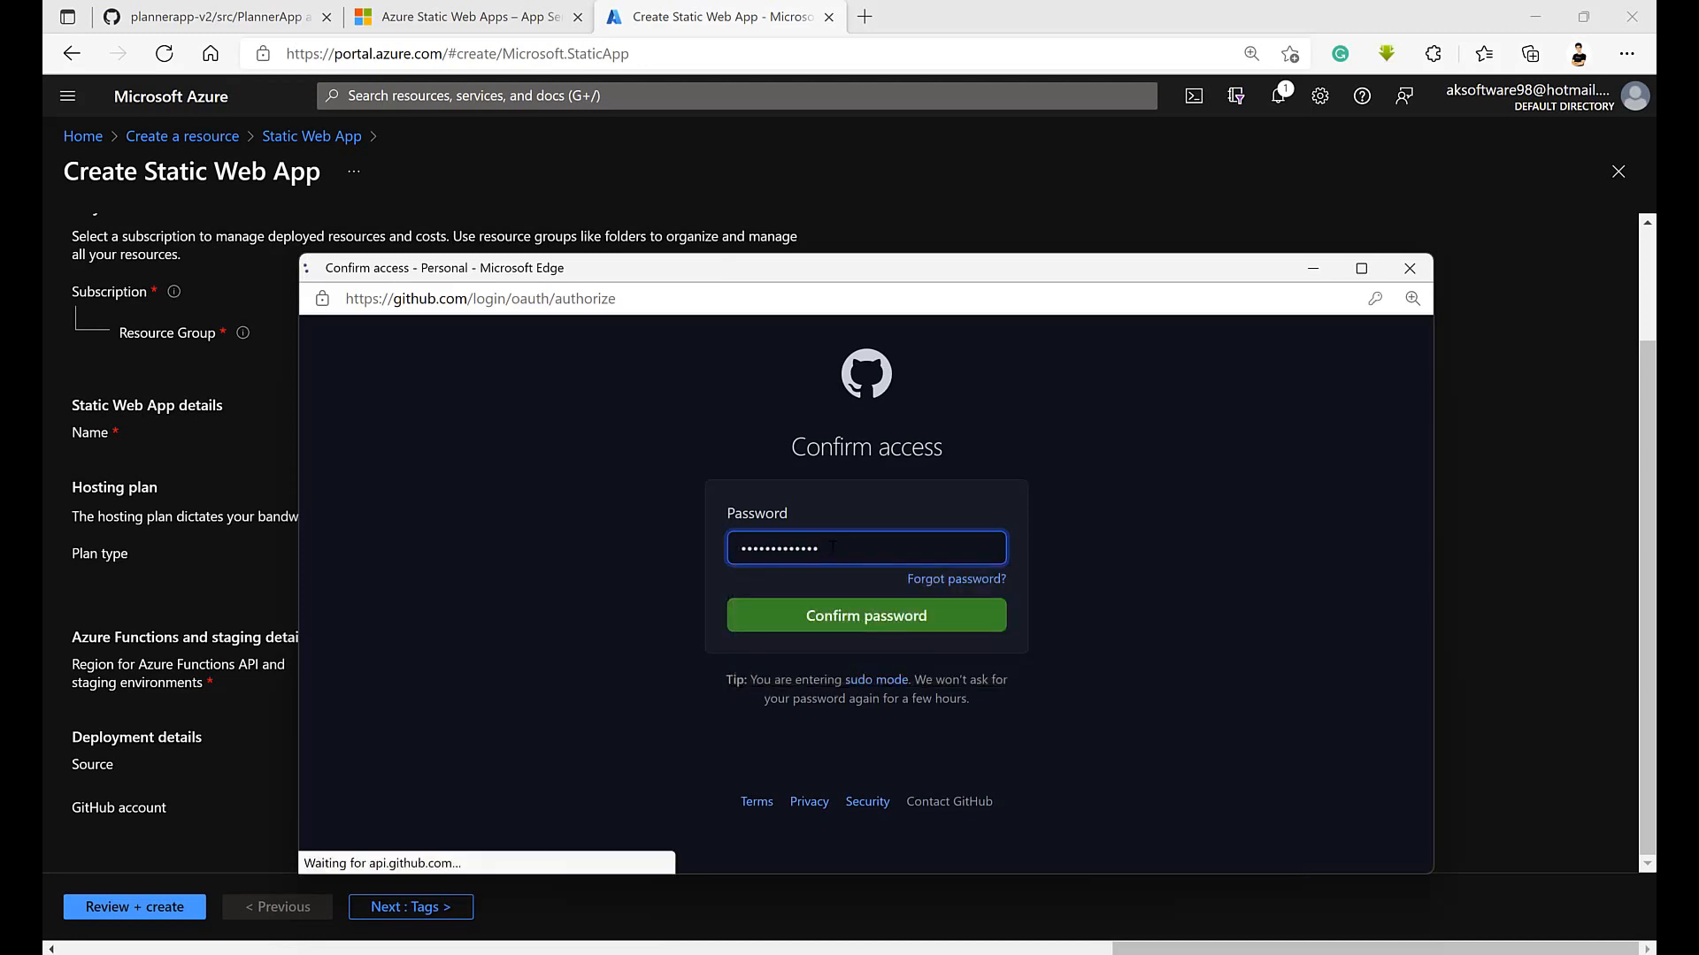
click(865, 614)
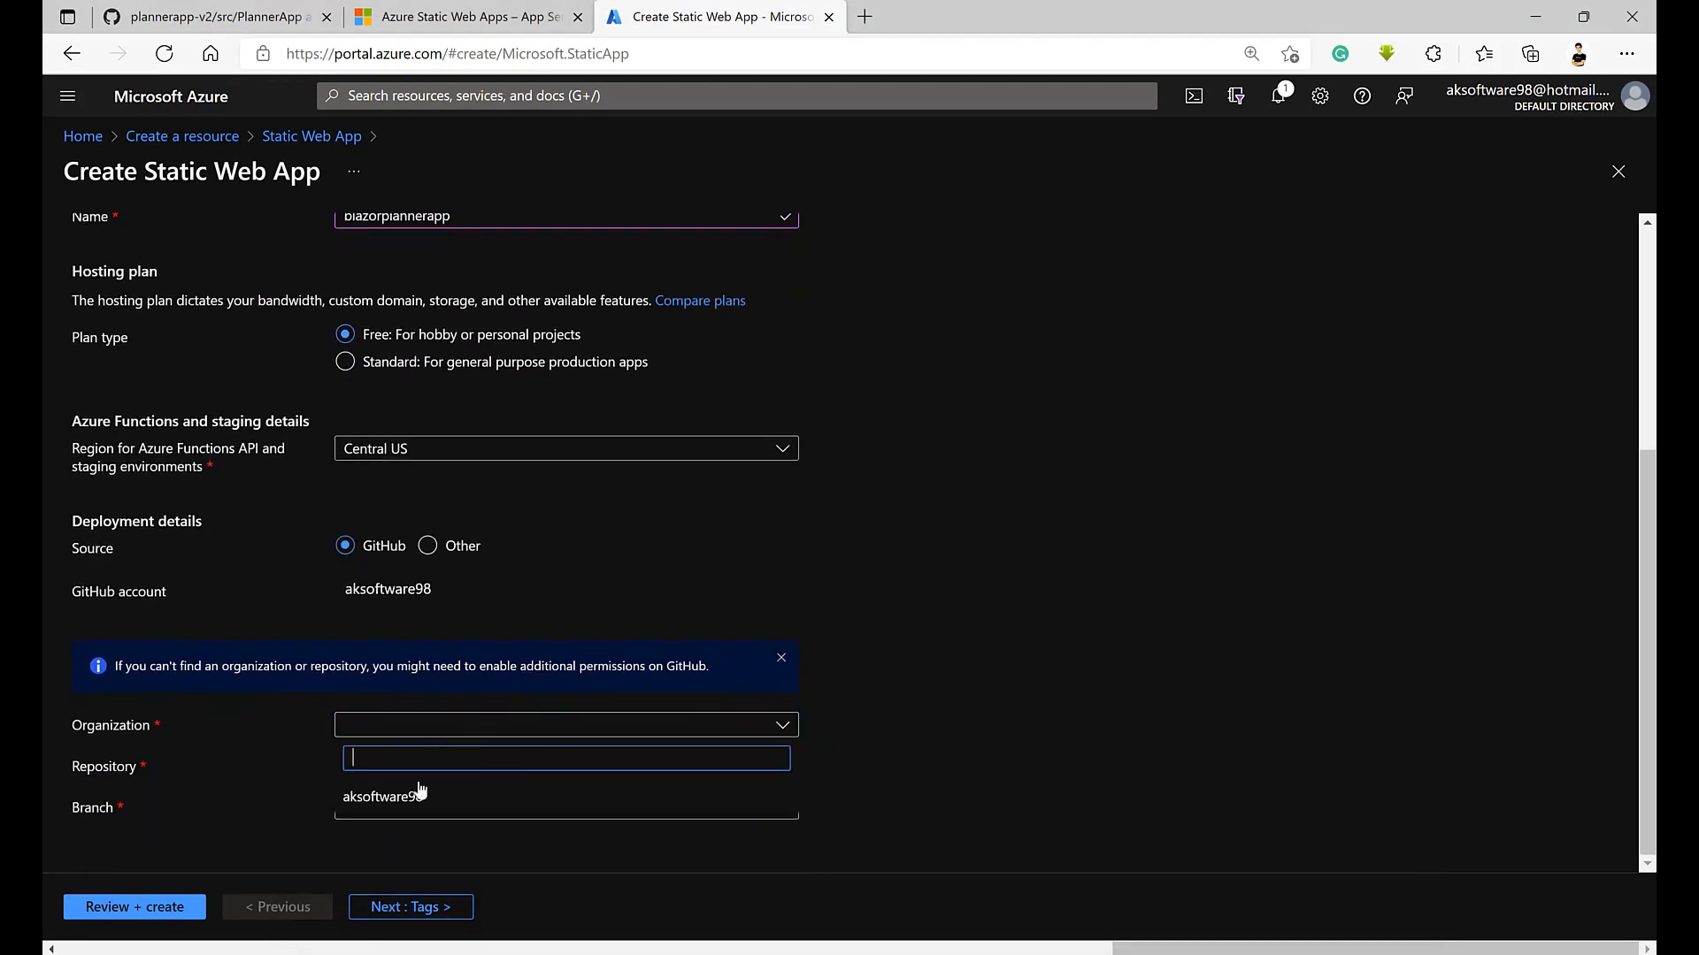
Step: Set the source to organization aksoftware98, repository plannerapp-v2, branch main
click(565, 725)
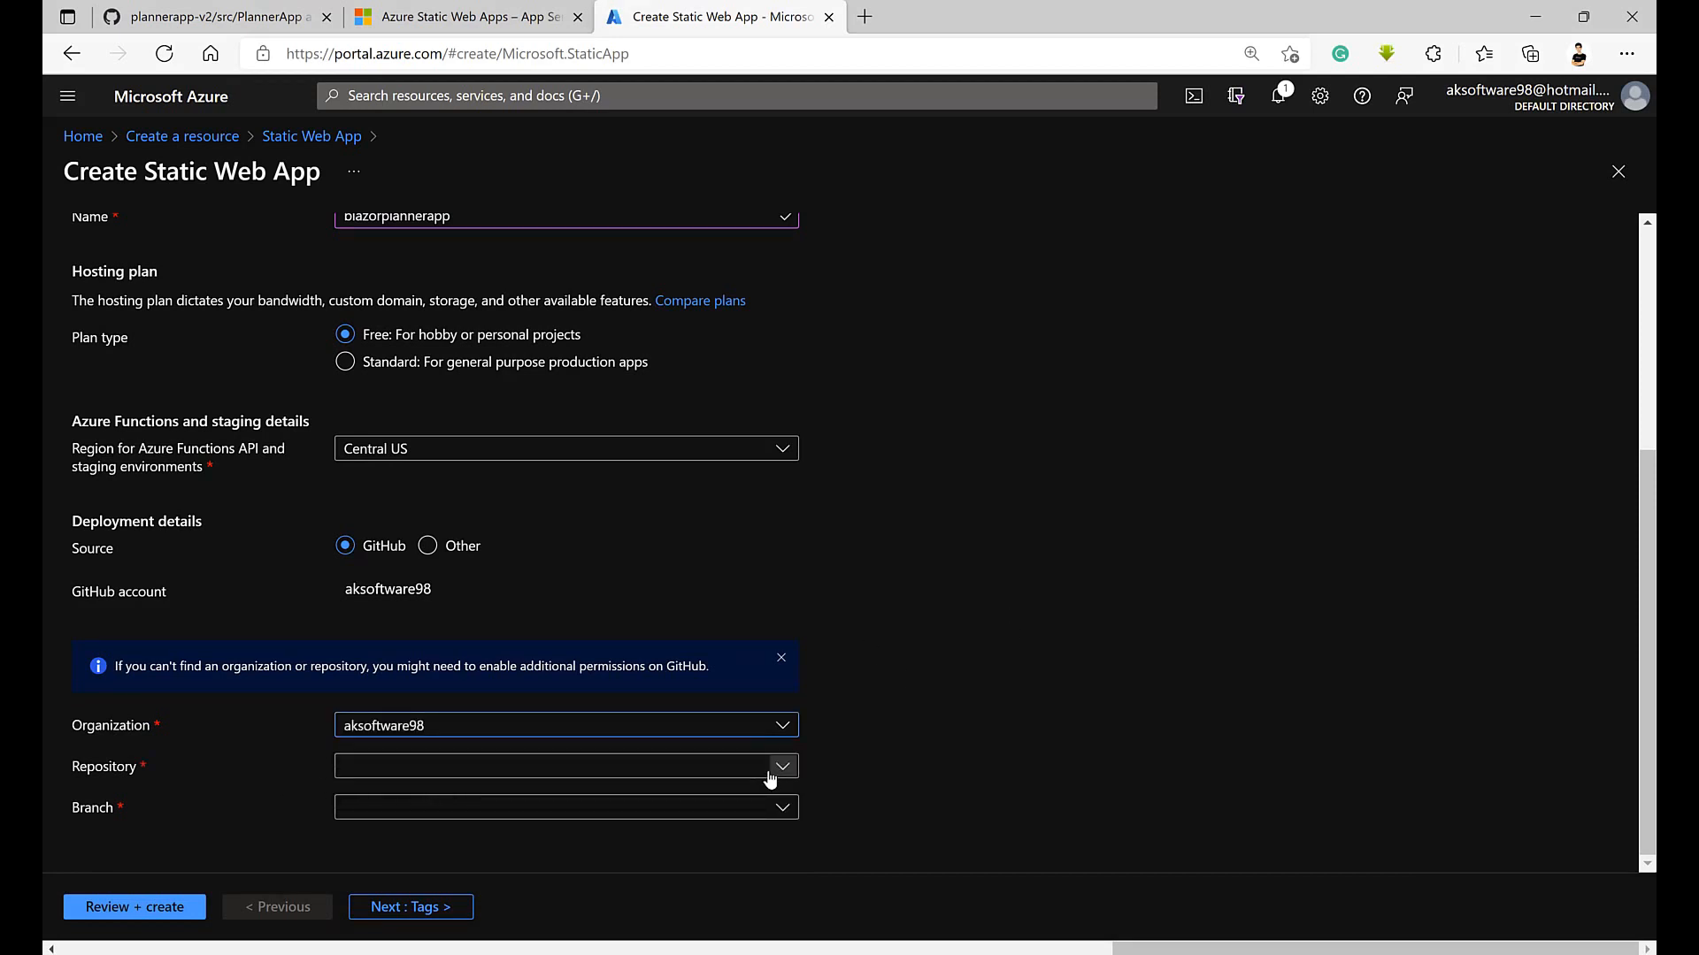
text(plan)
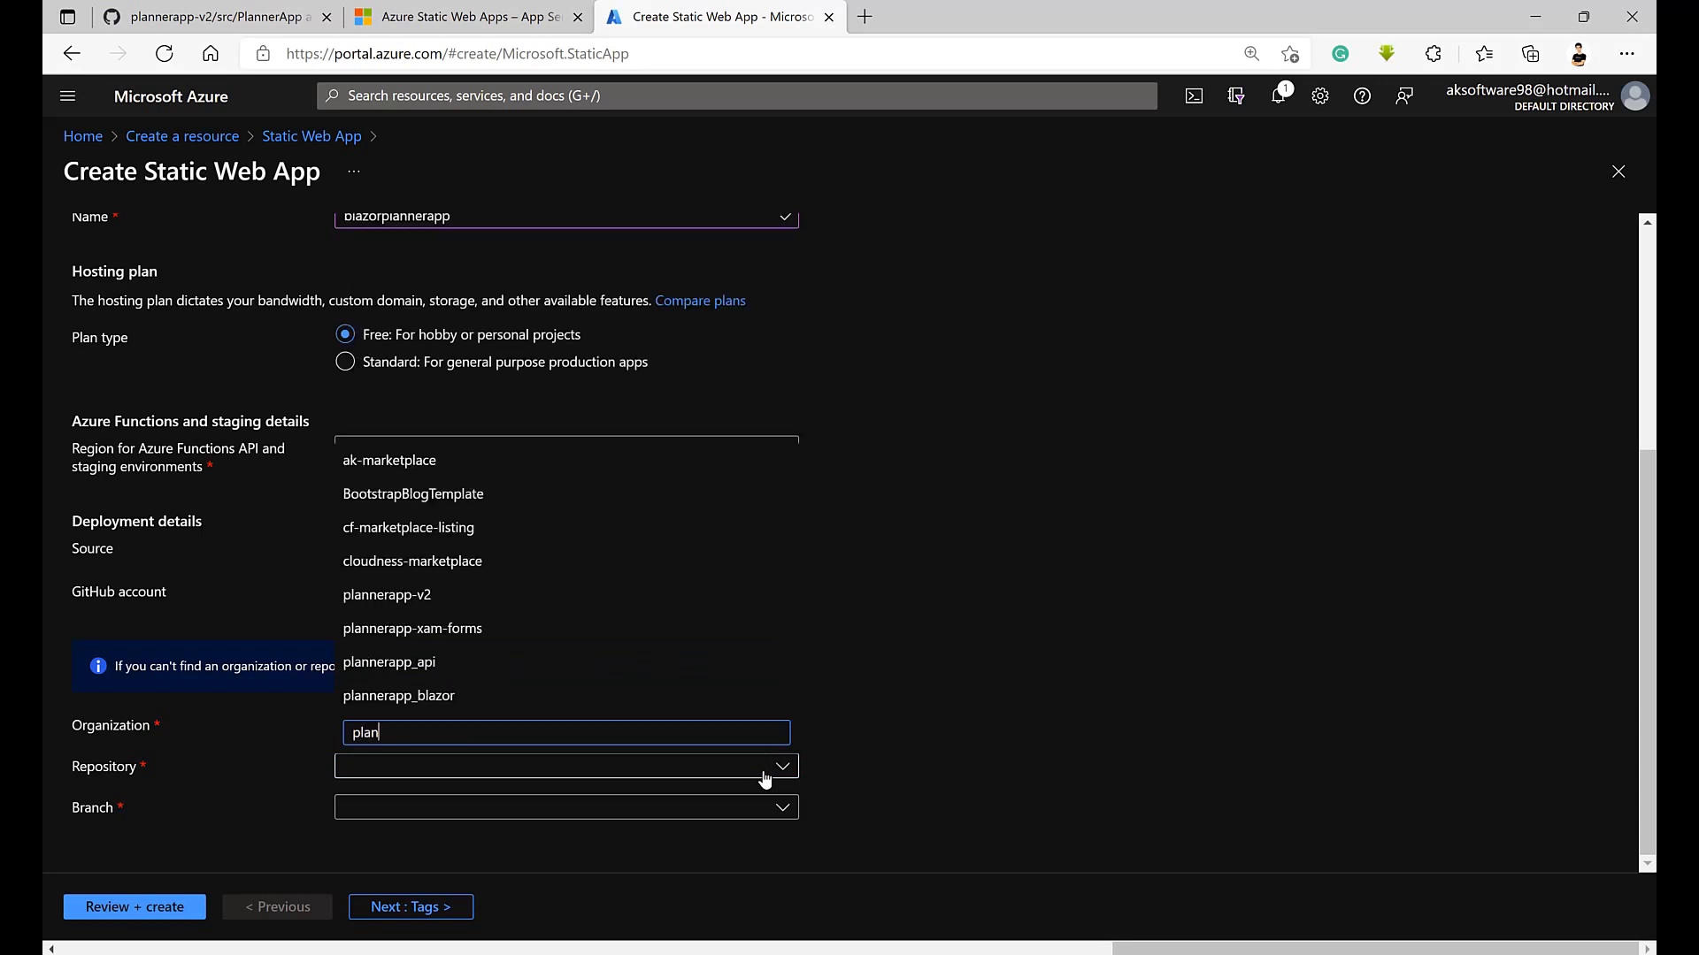
click(387, 595)
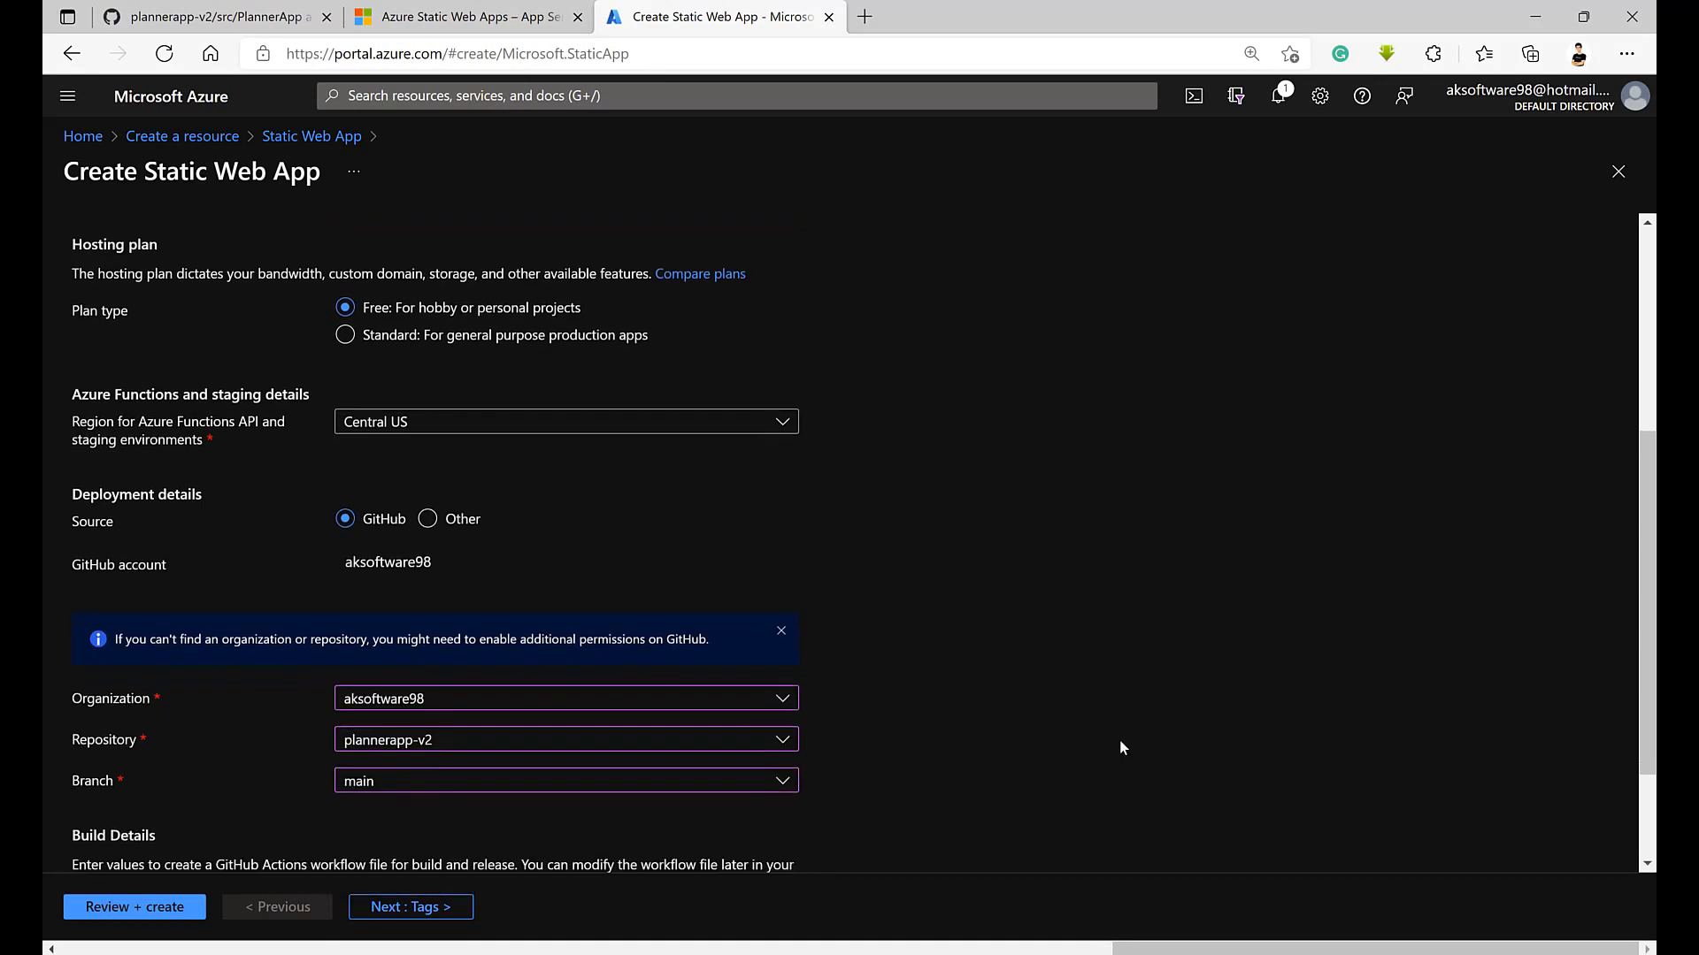
scroll(down, 3)
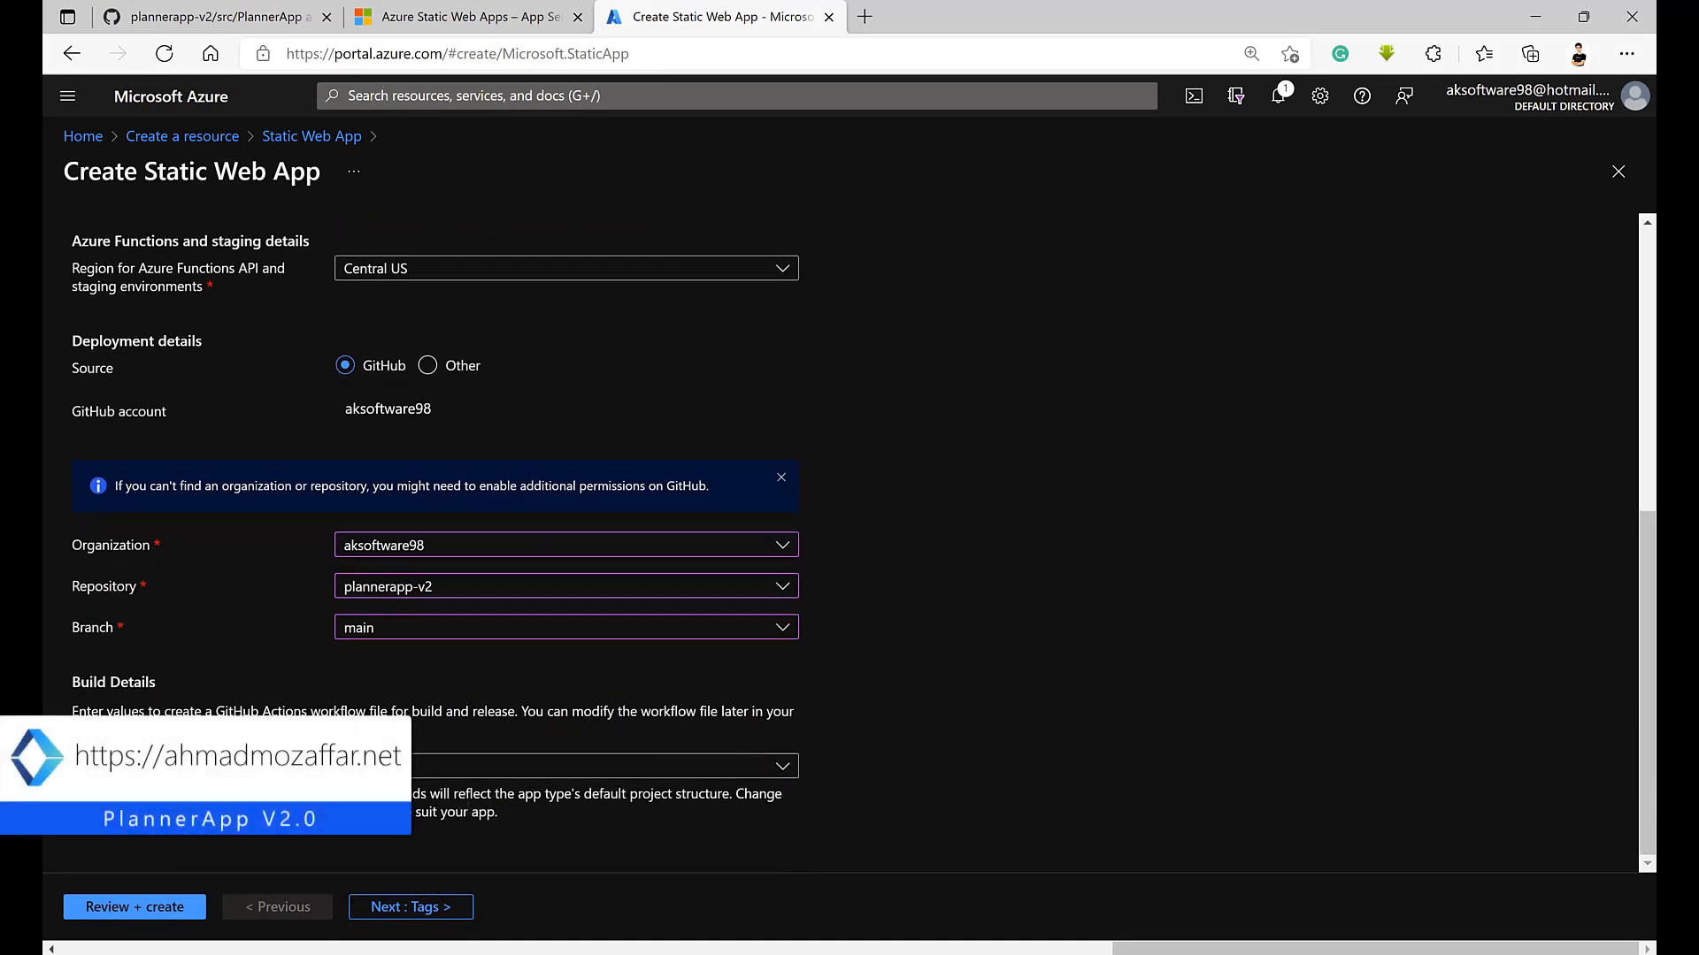
Step: Choose the Blazor build preset and set App location to src/PlannerApp after checking the repo path
triple_click(433, 711)
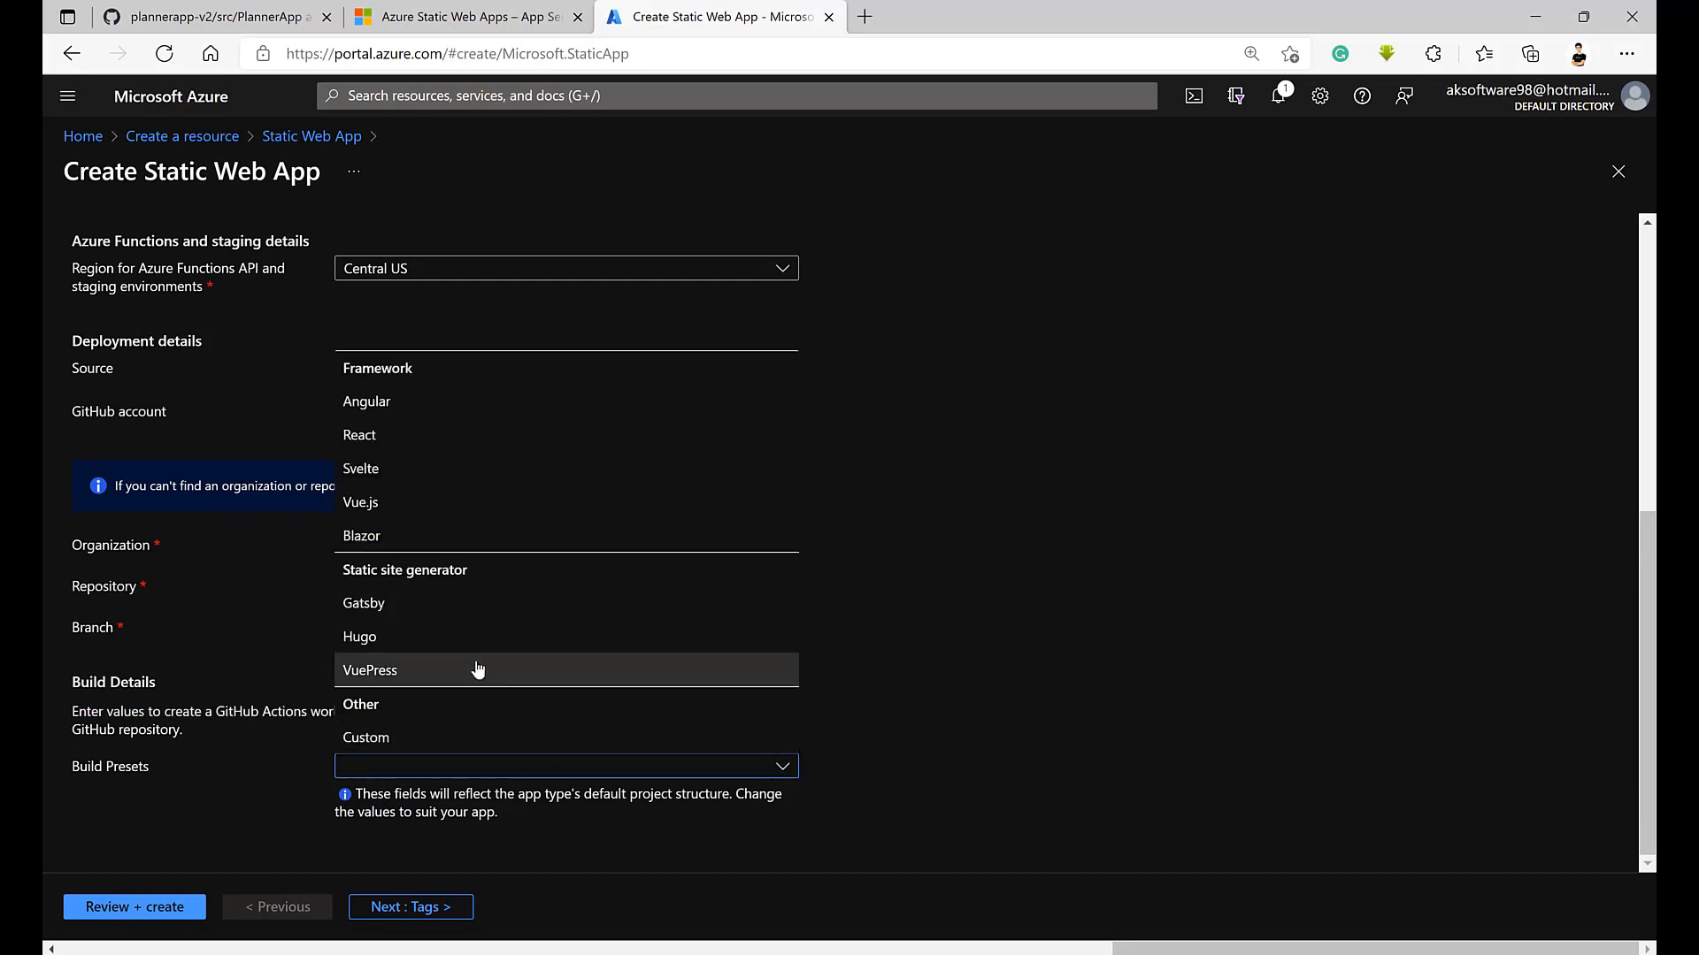
mouse_move(409, 604)
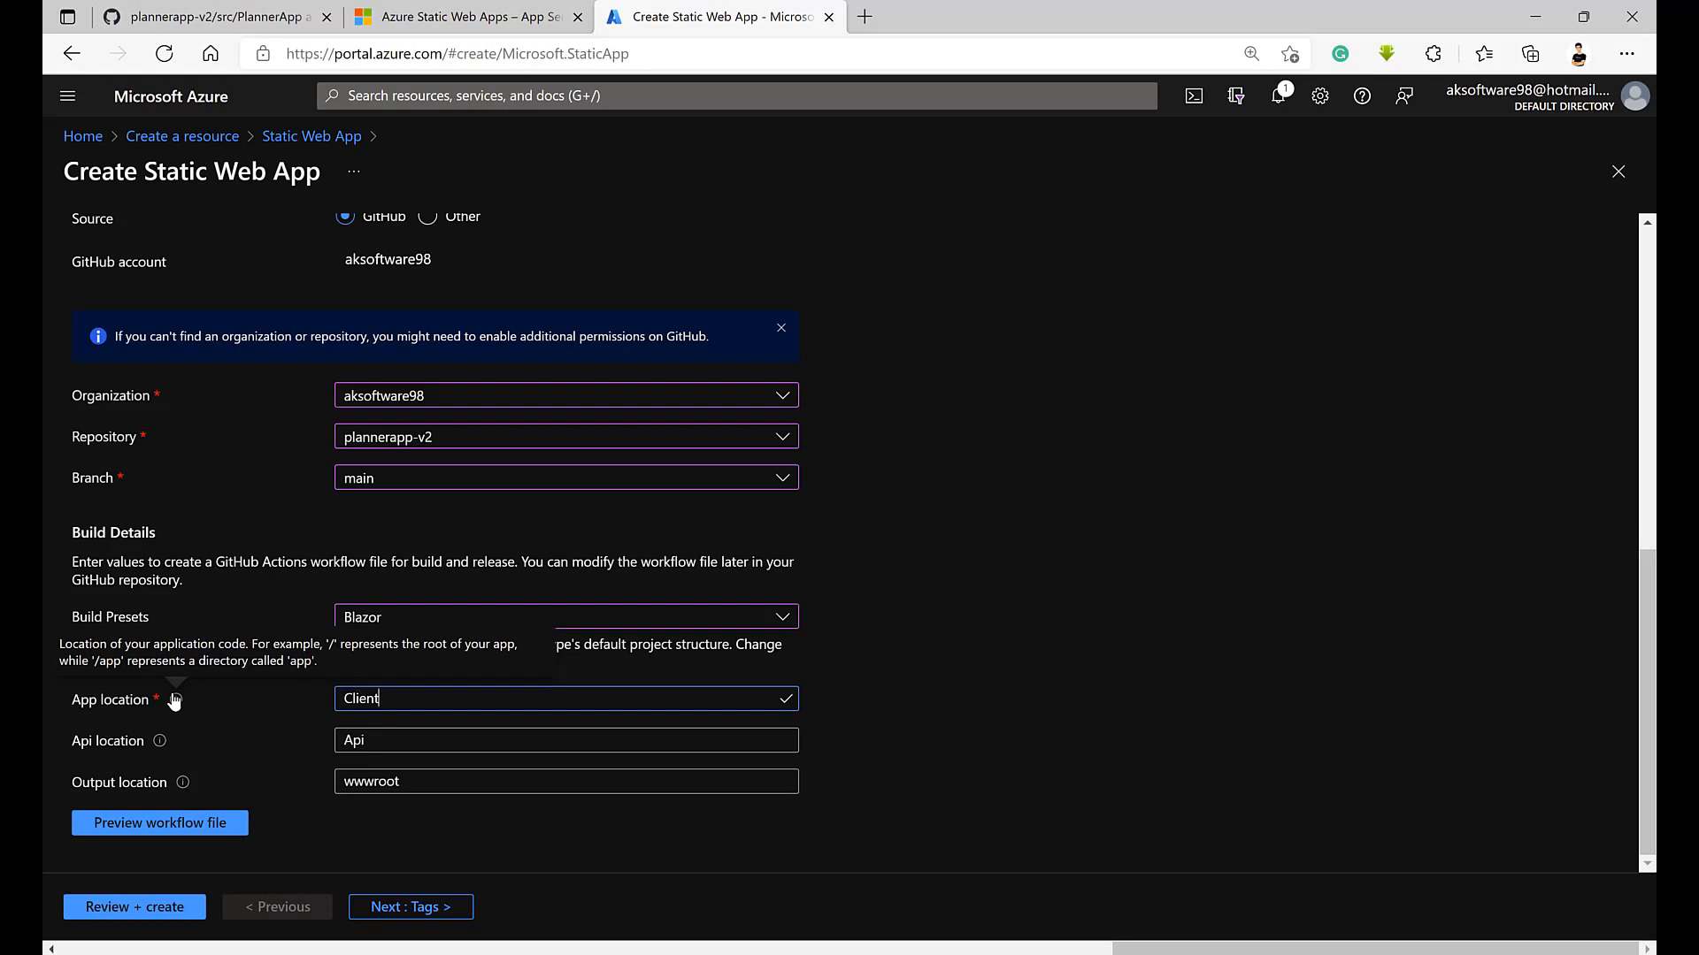
mouse_move(175, 702)
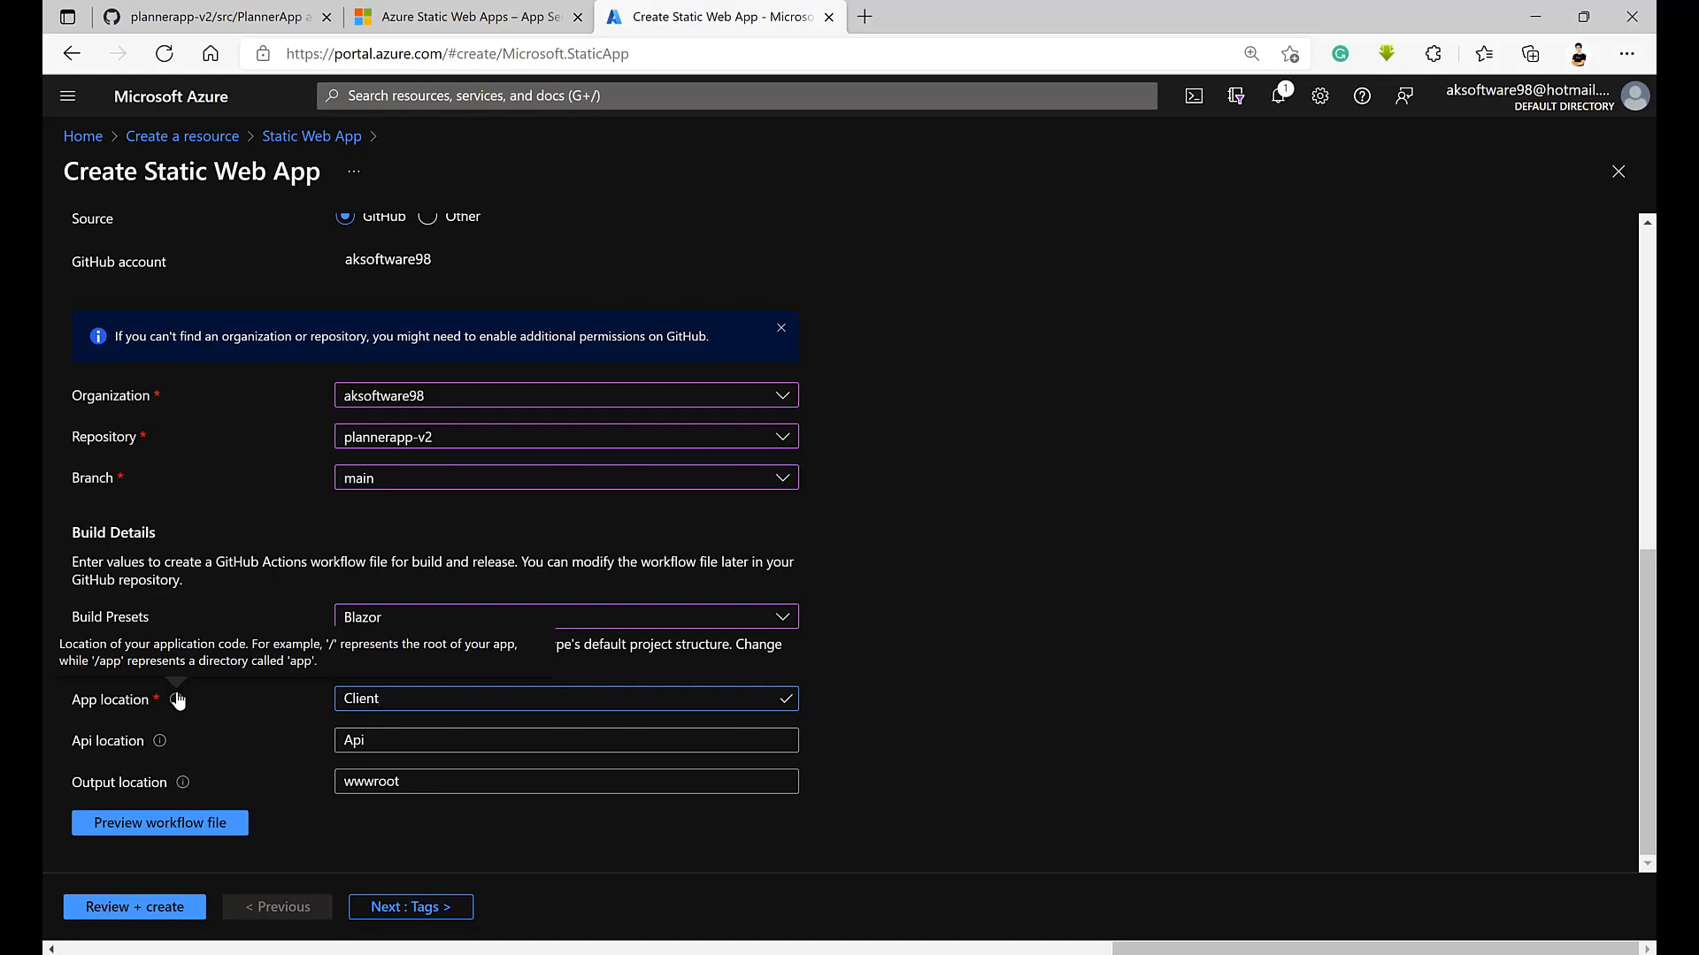
mouse_move(180, 701)
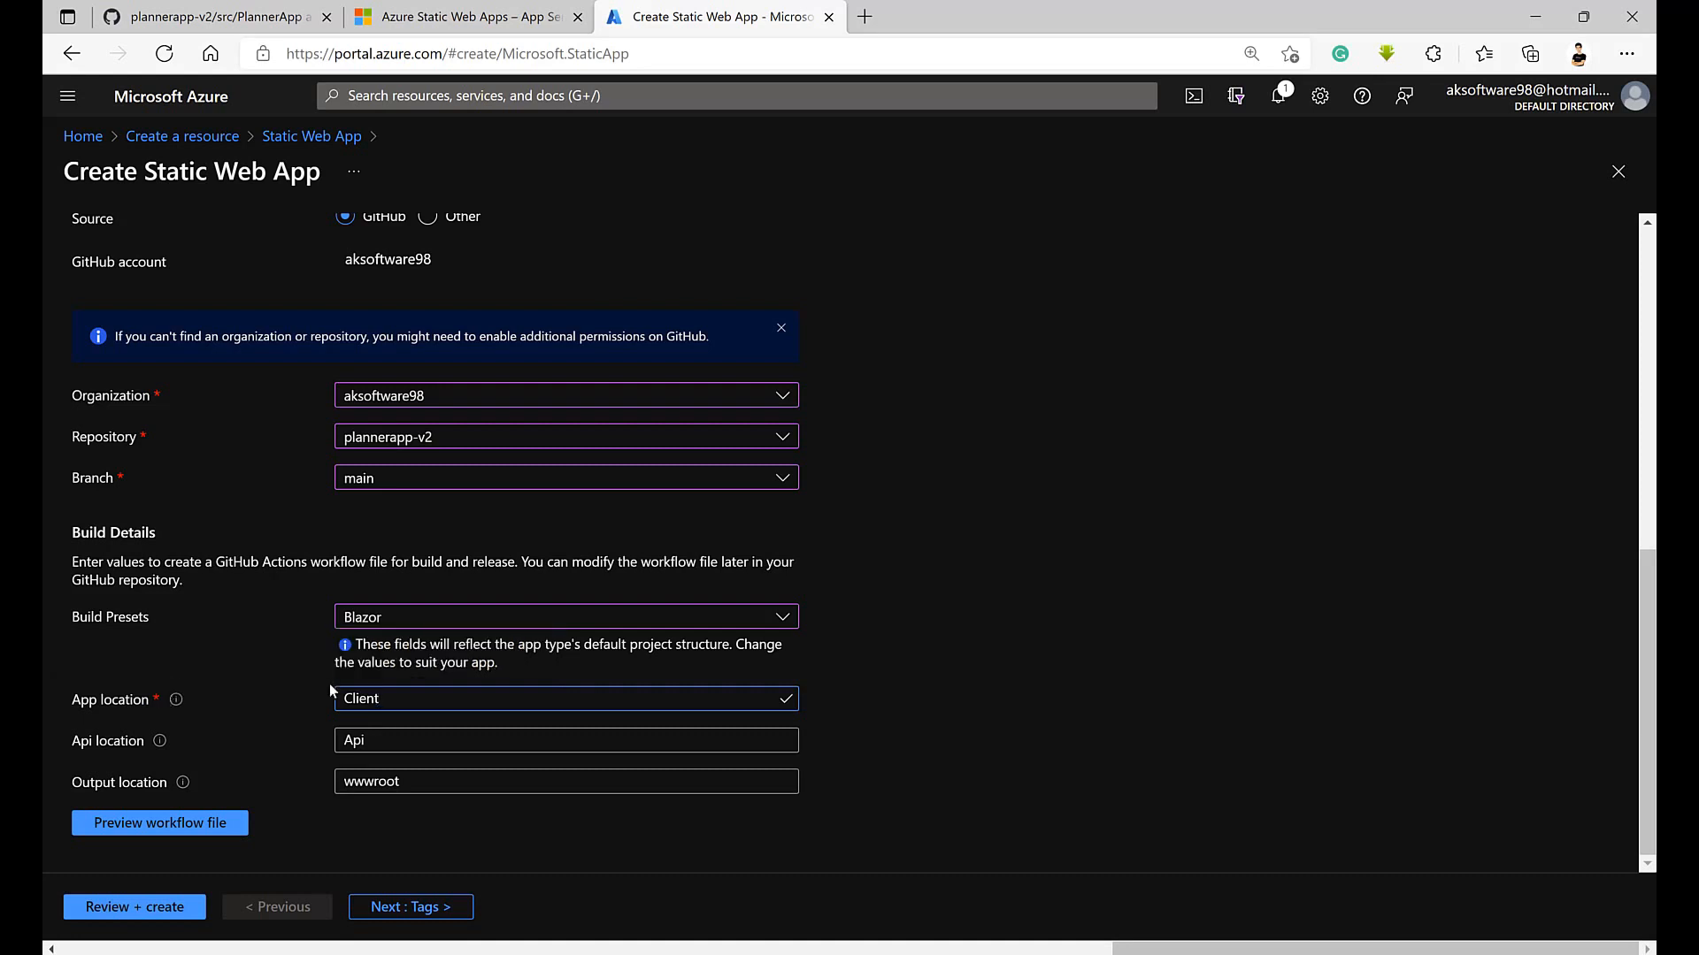
double_click(359, 697)
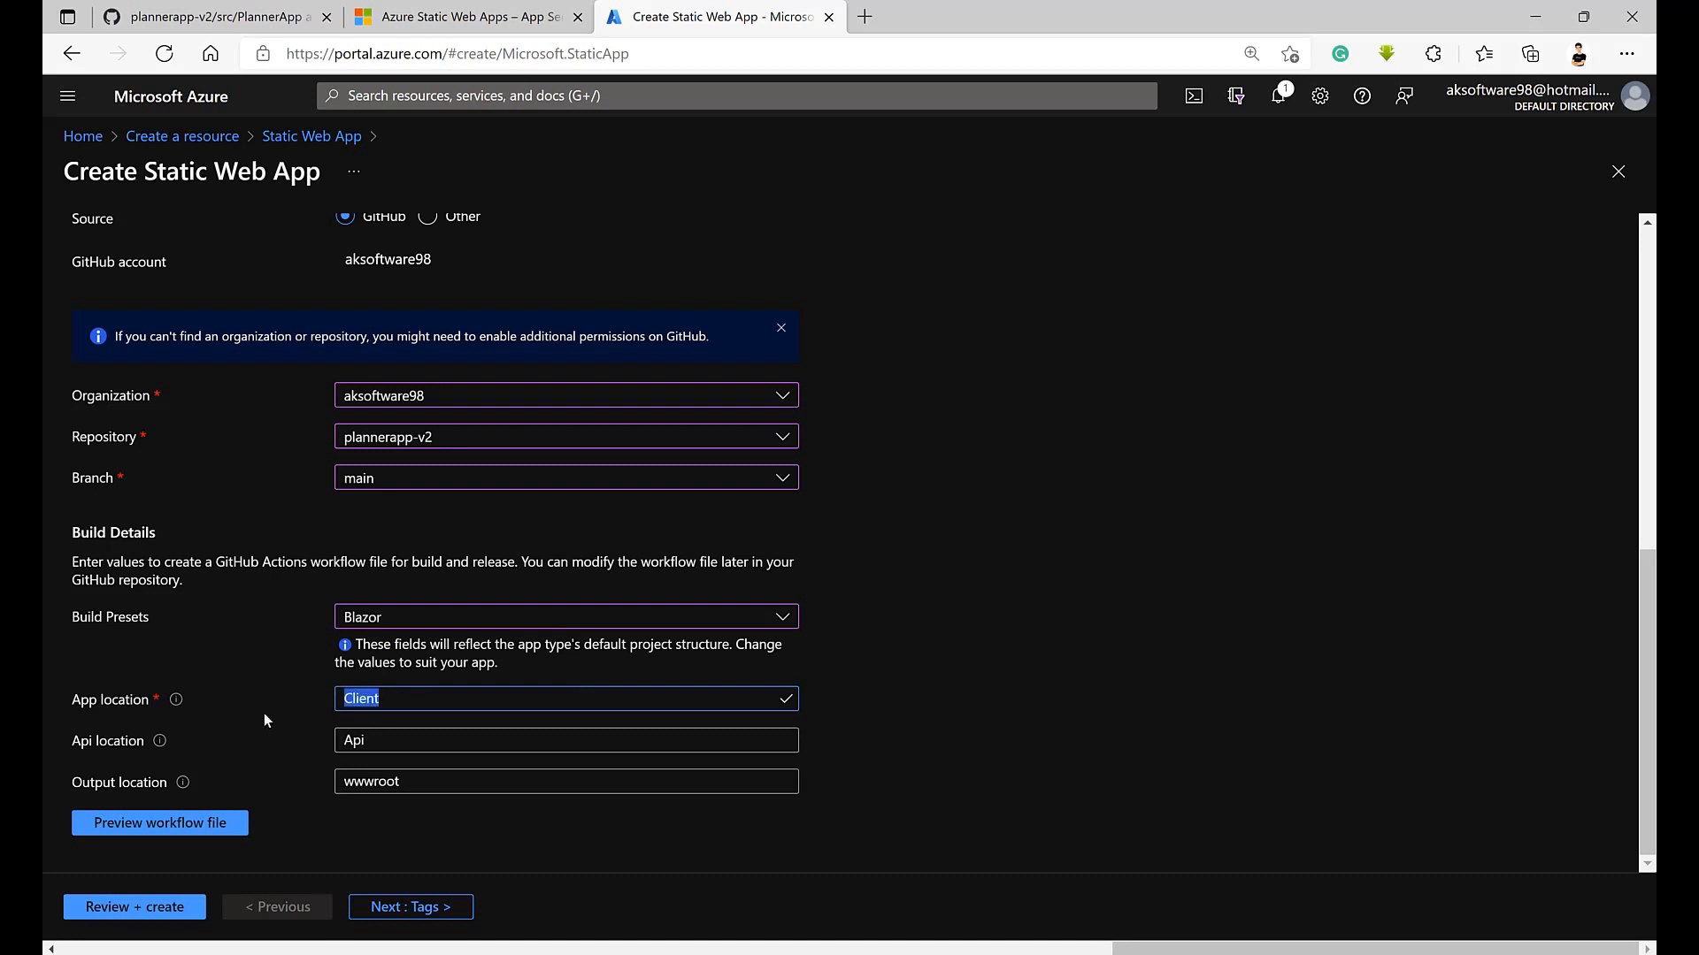
text(src/)
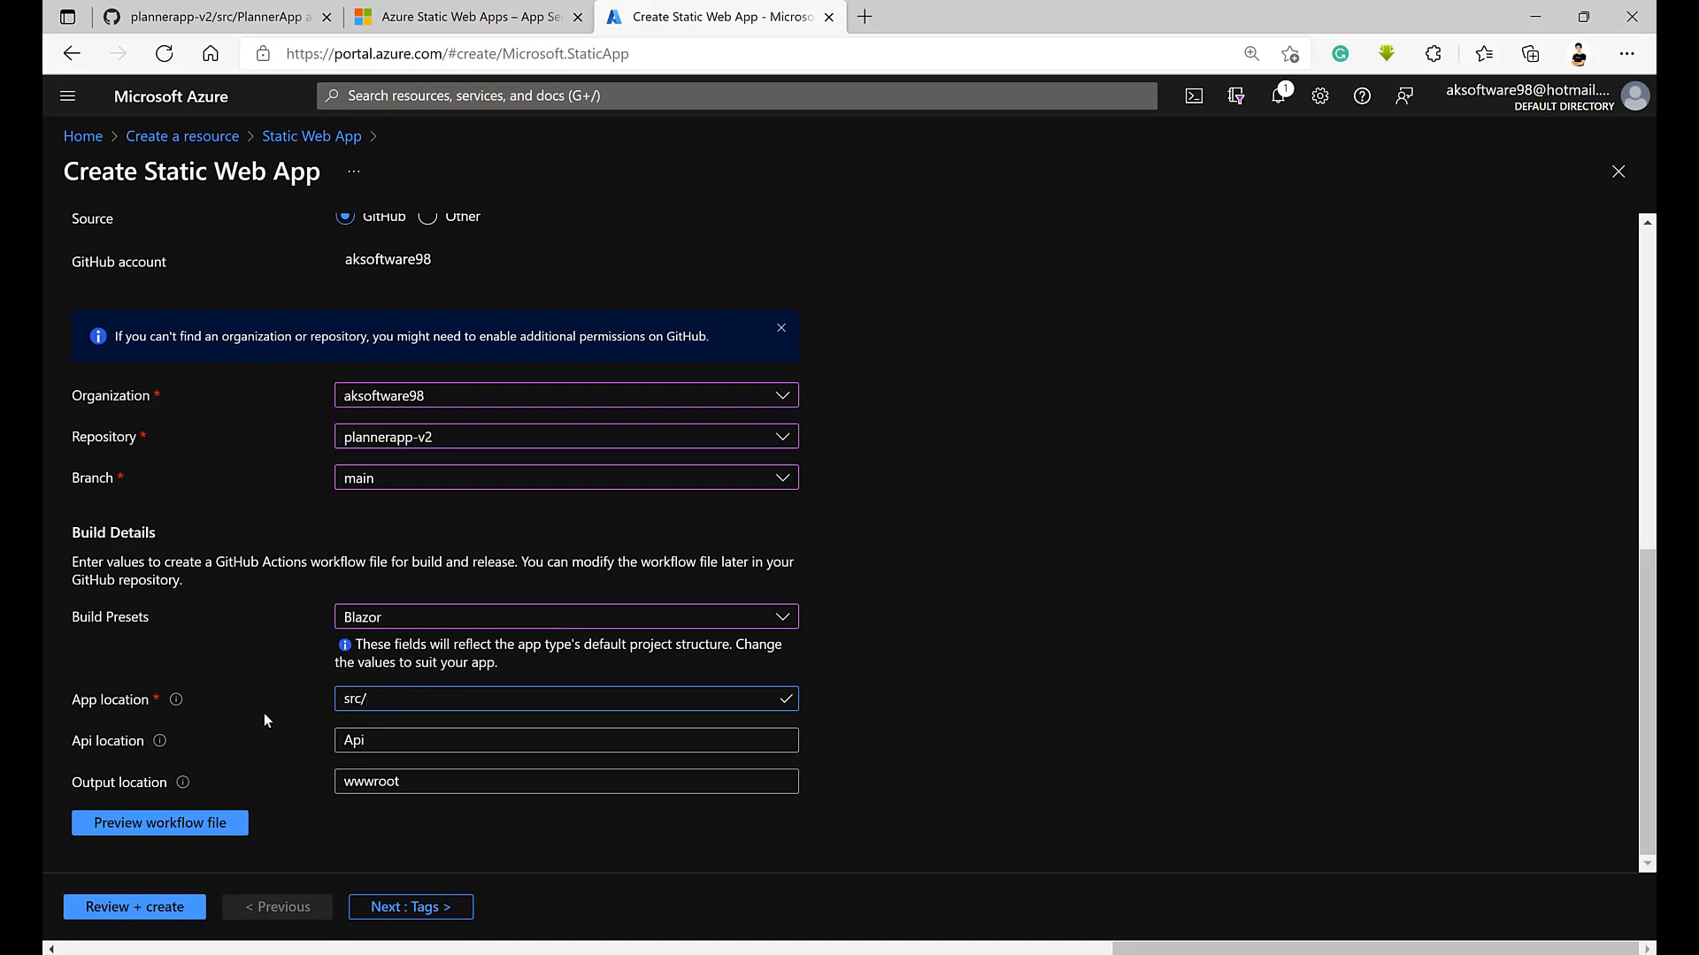
click(211, 16)
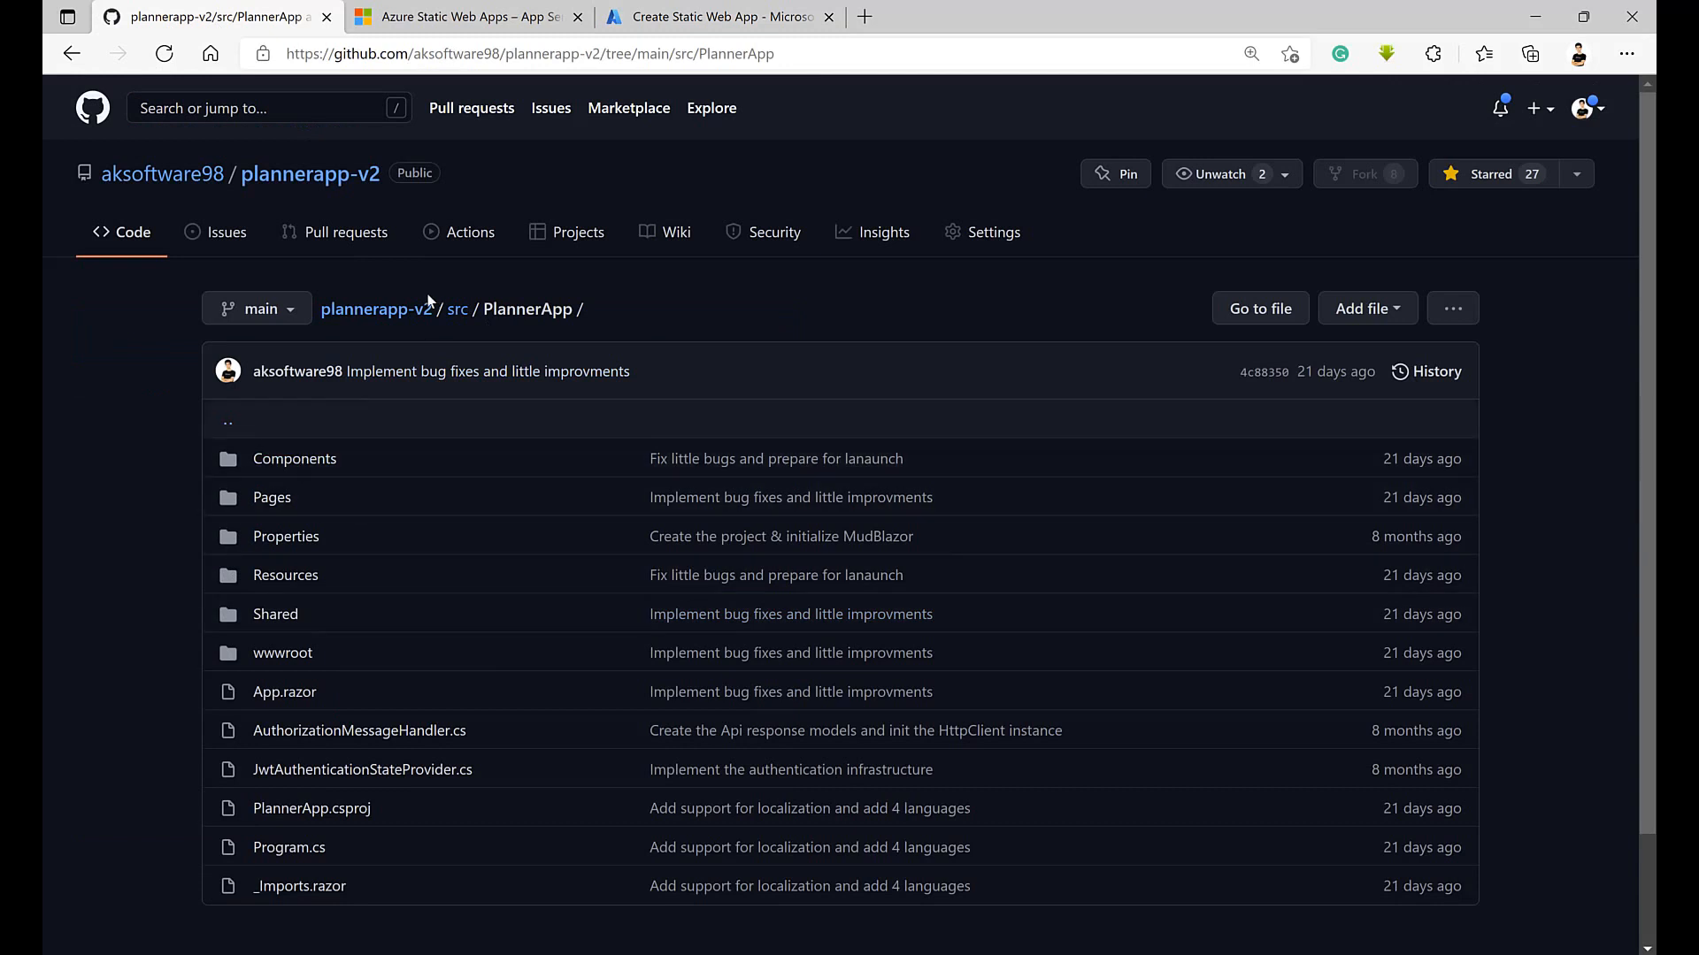
click(716, 16)
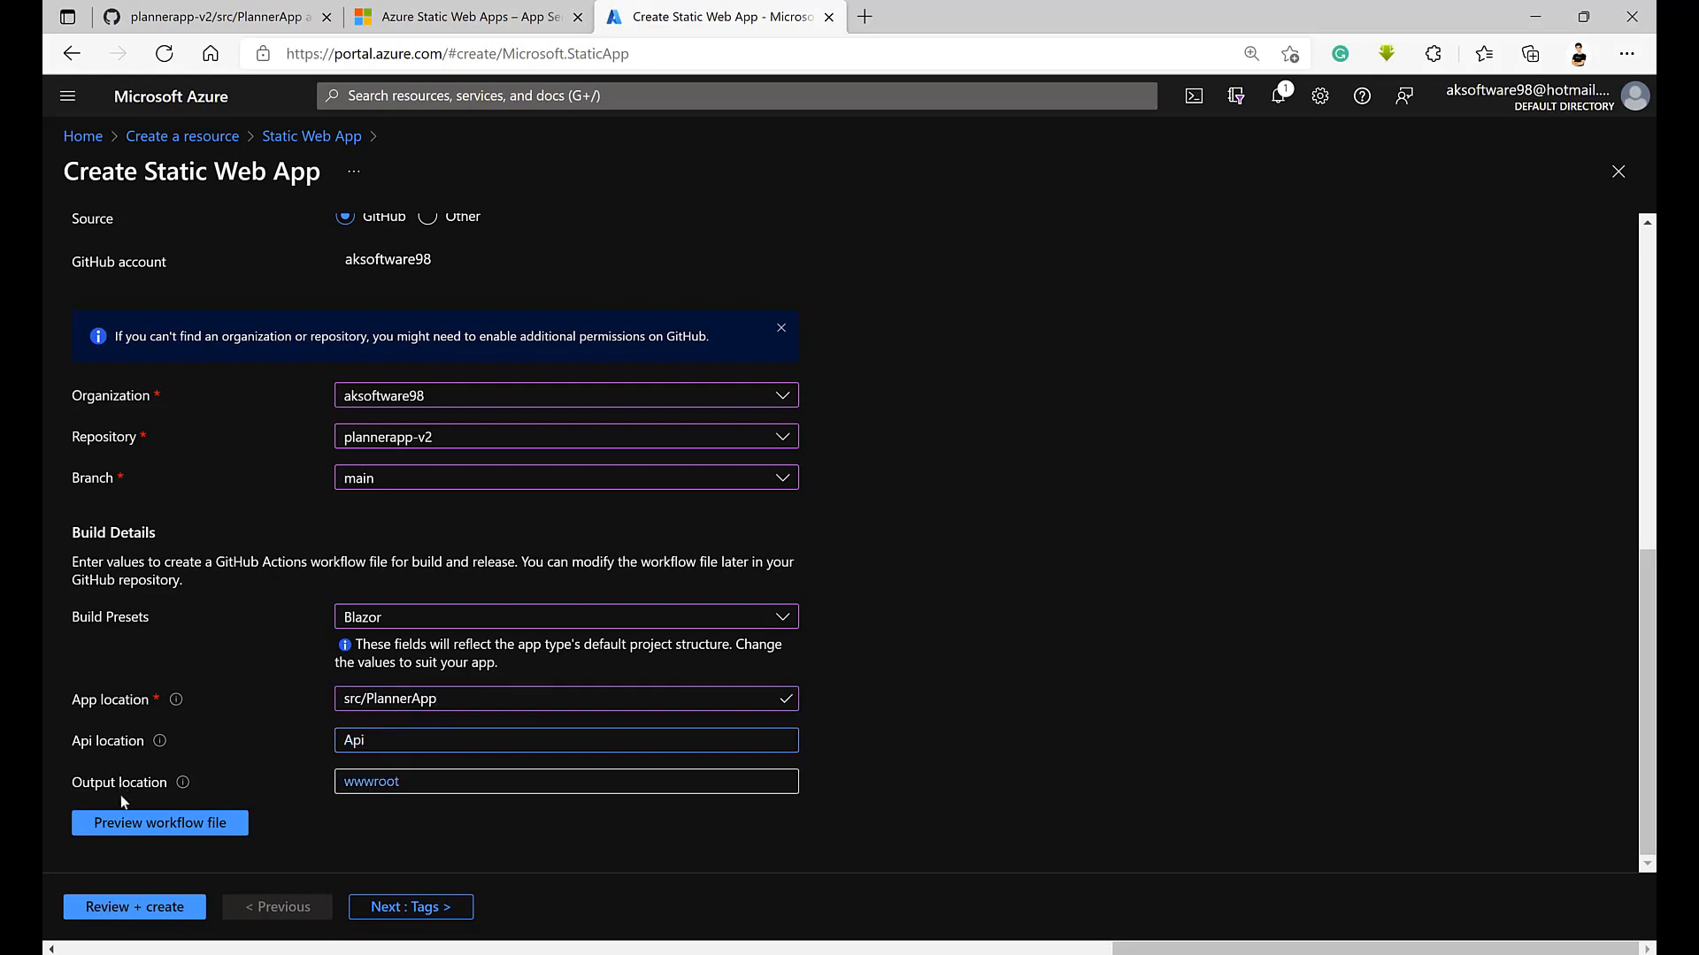
mouse_move(183, 784)
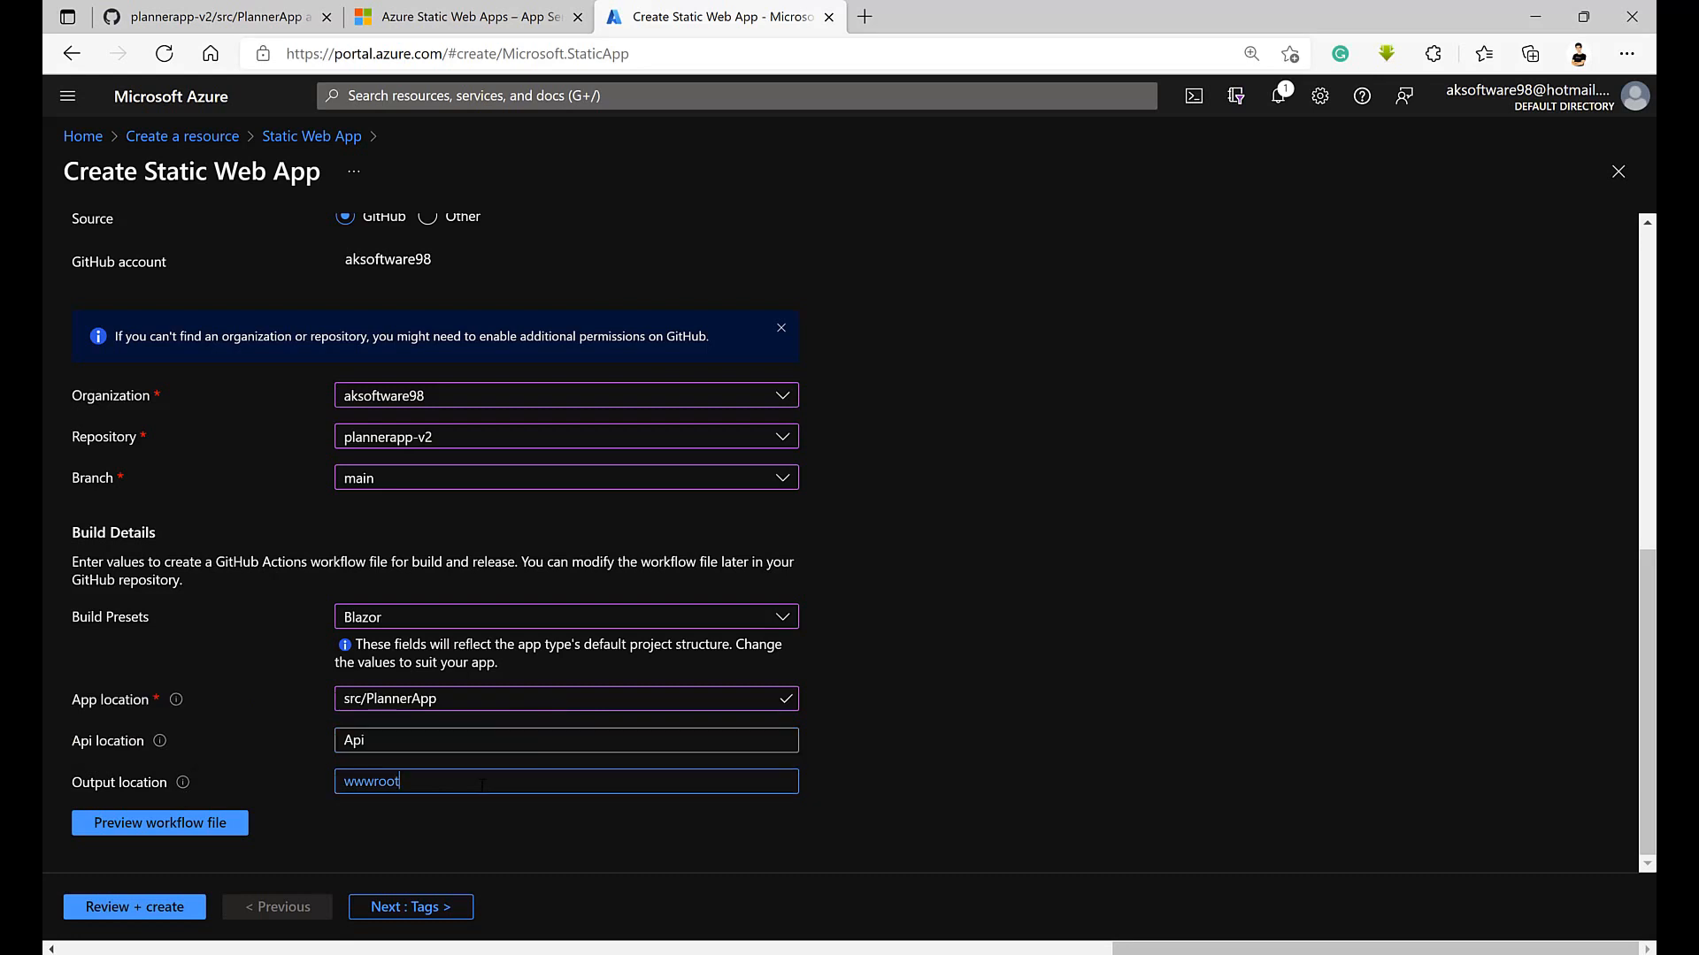
double_click(370, 781)
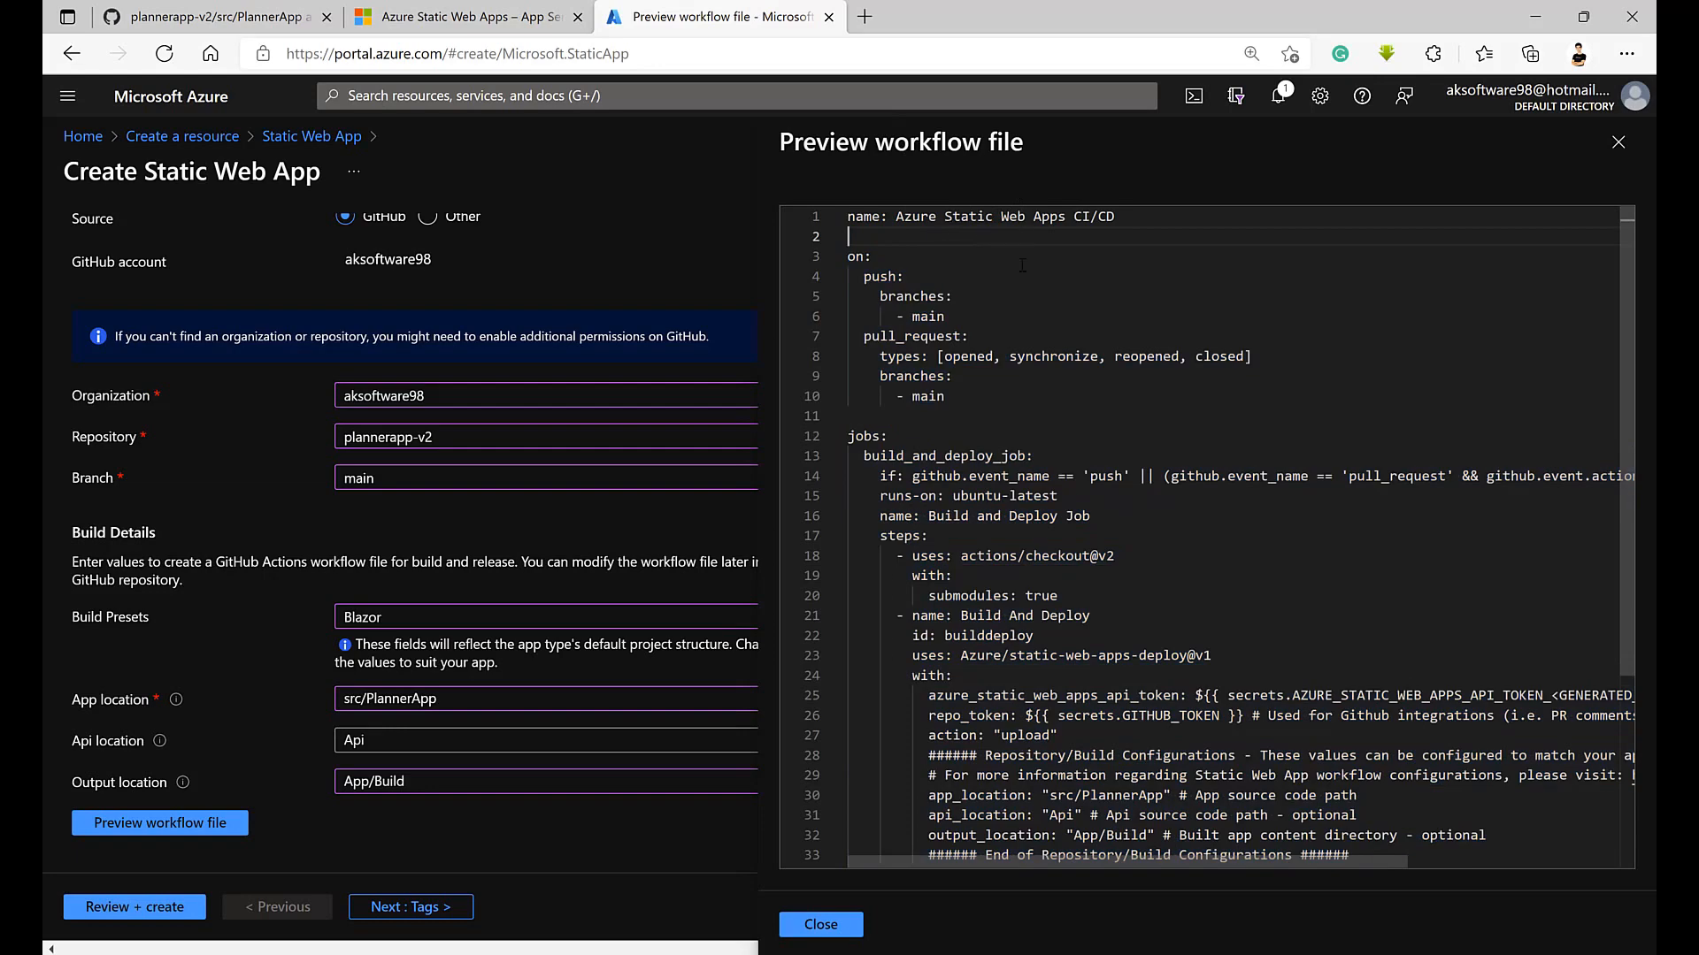
Step: Close the workflow file preview and return to the form with build settings intact
scroll(down, 3)
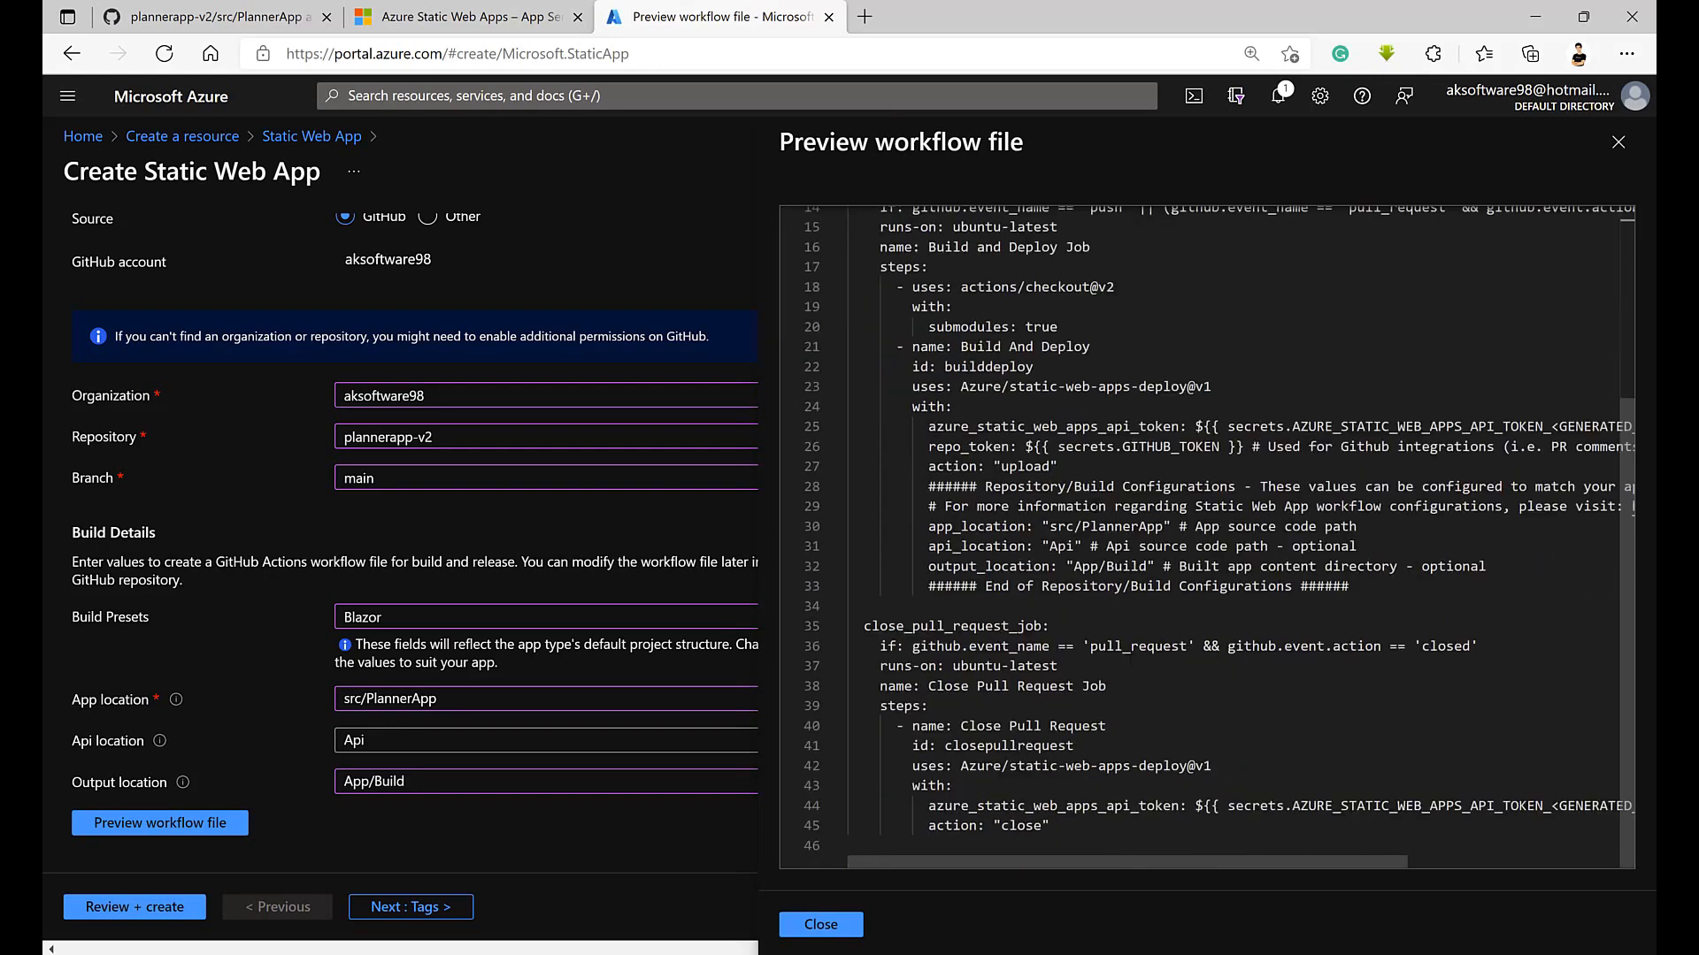
click(819, 924)
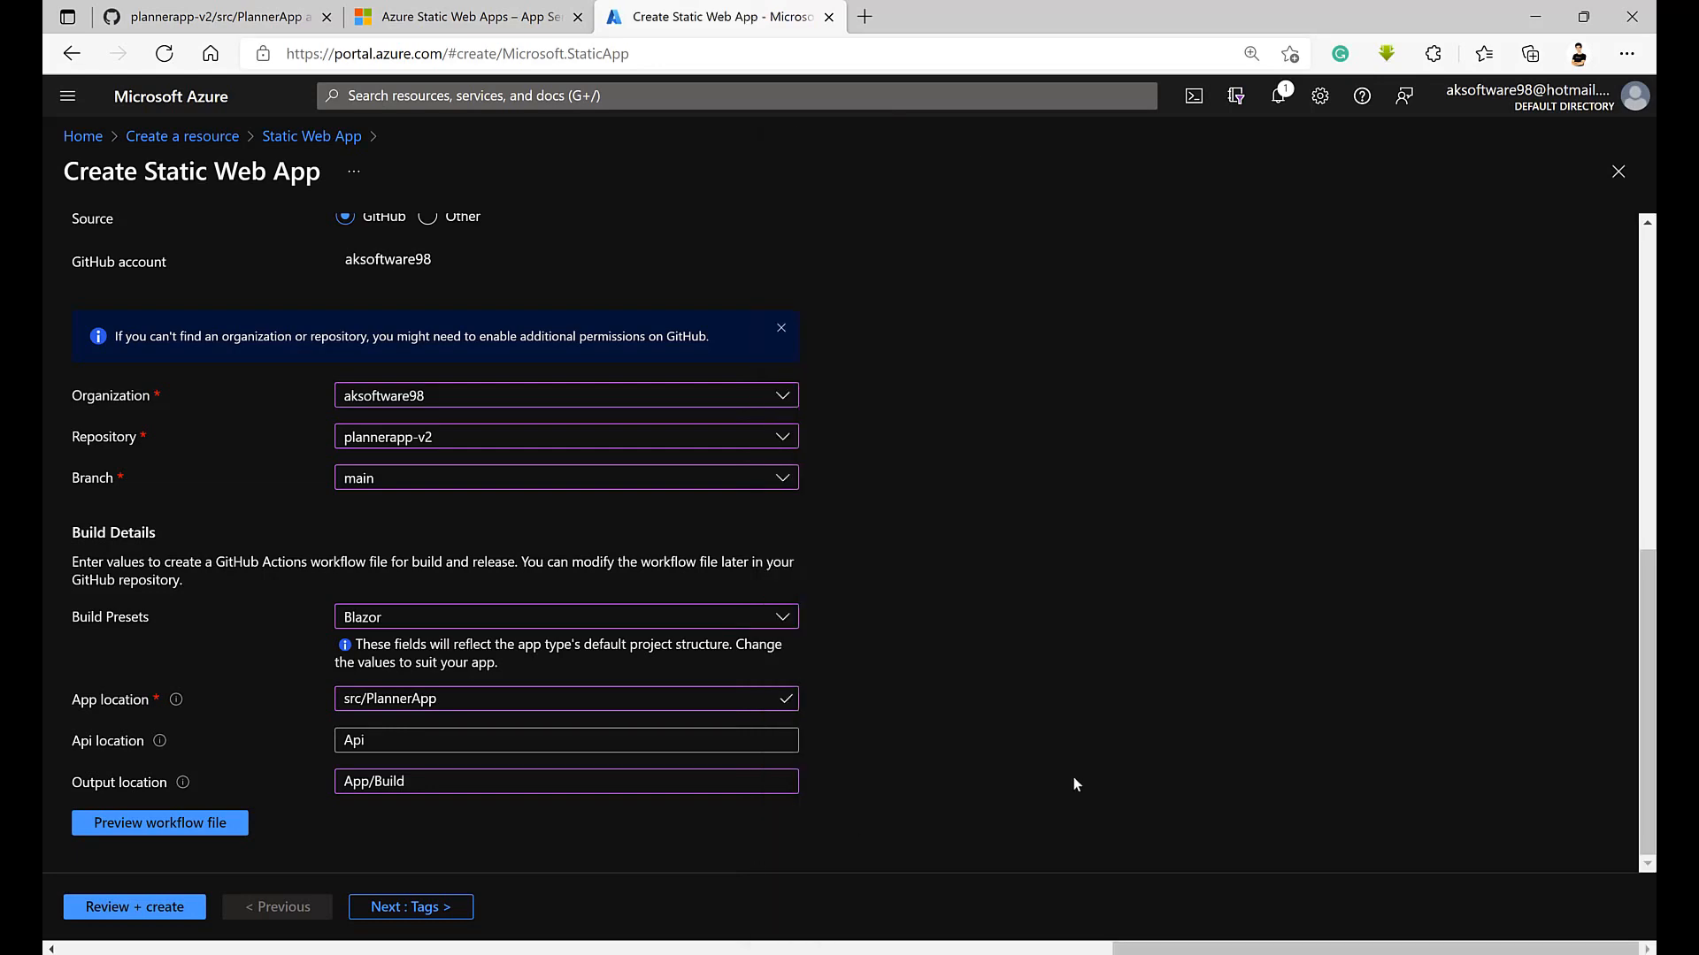
Step: Review + create the blazorplannerapp Static Web App, submit it, and return to GitHub
click(133, 905)
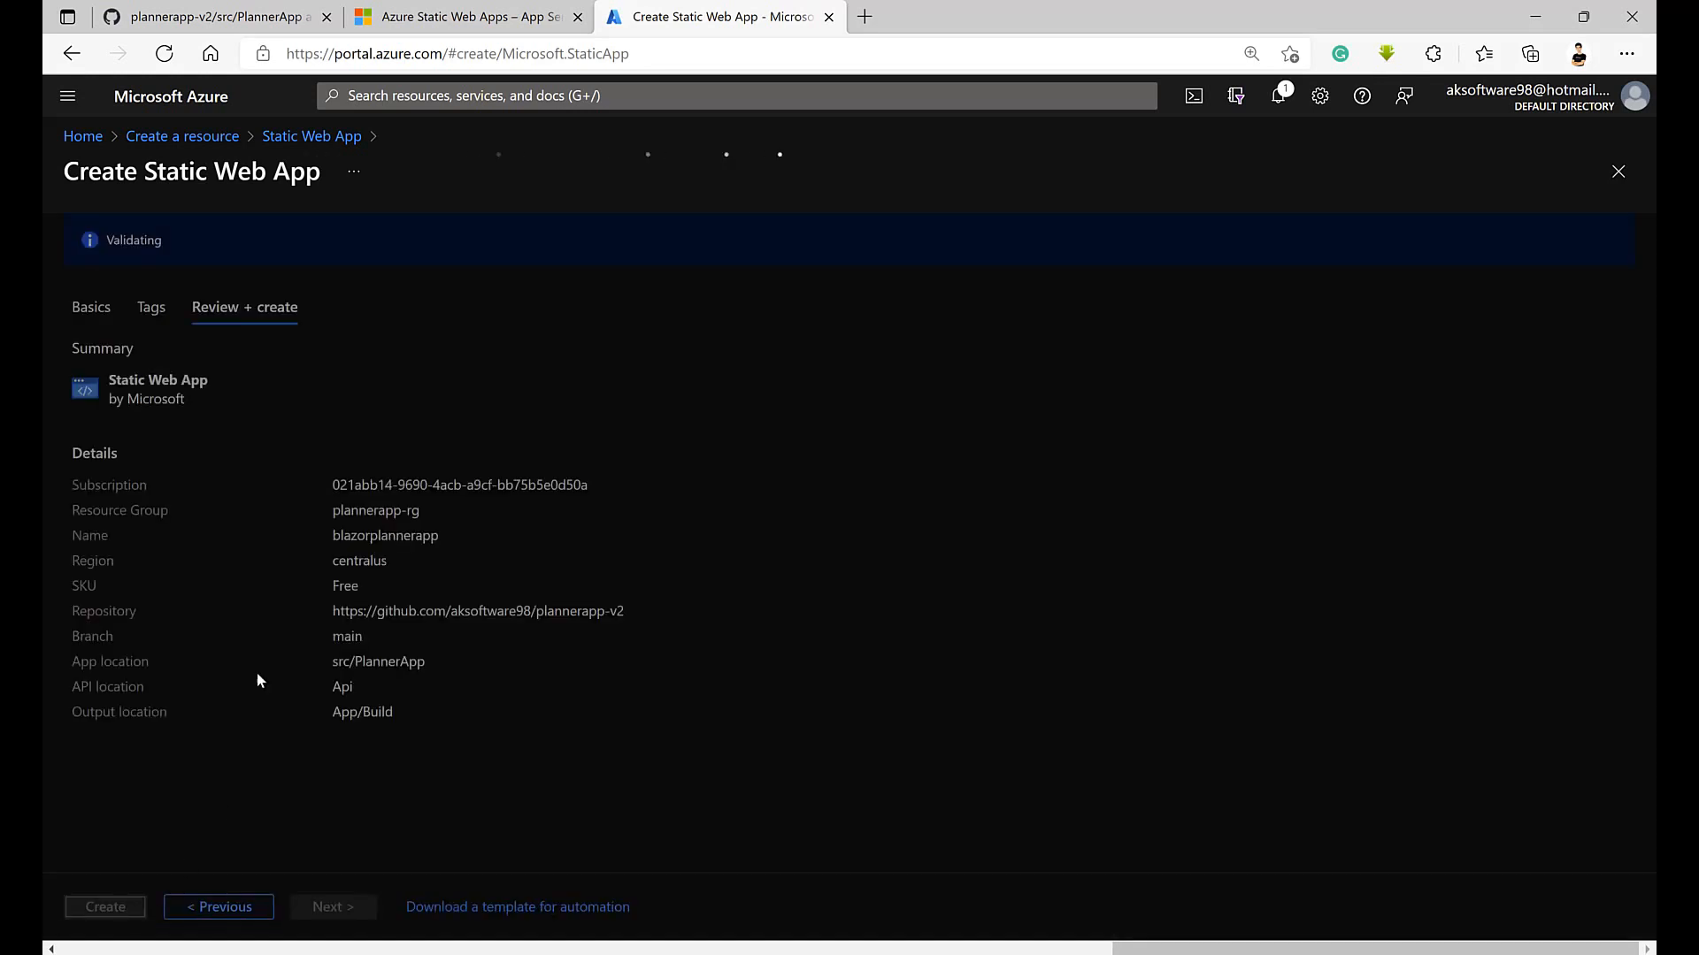
mouse_move(299, 703)
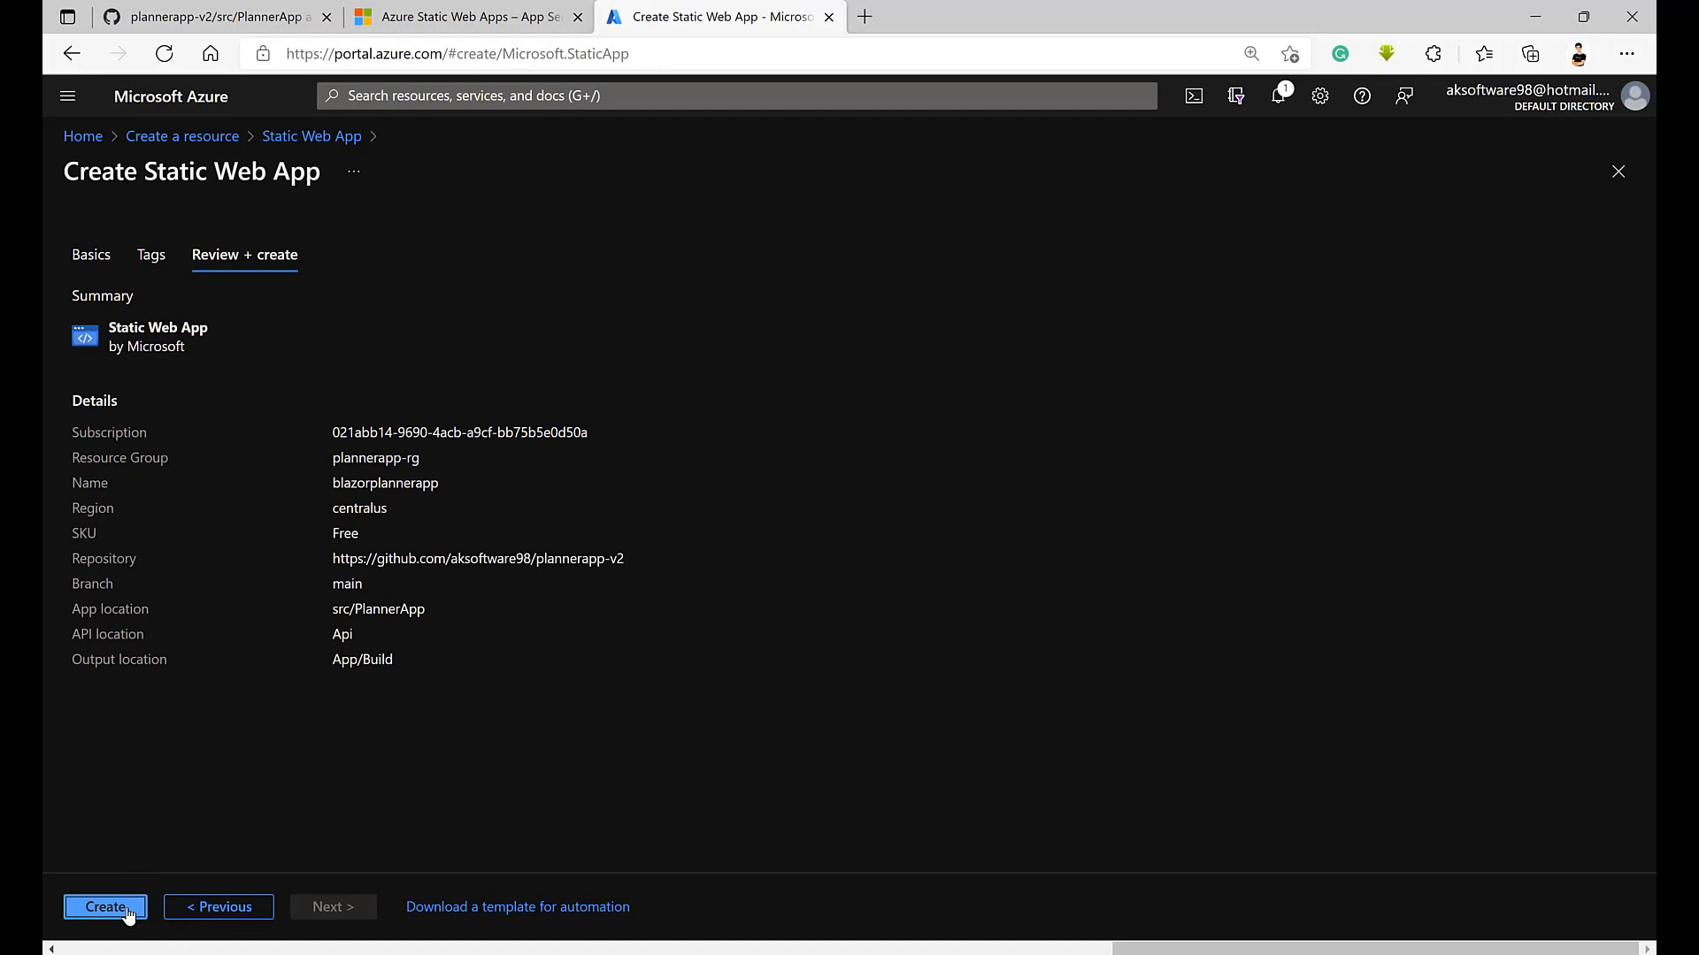
click(105, 906)
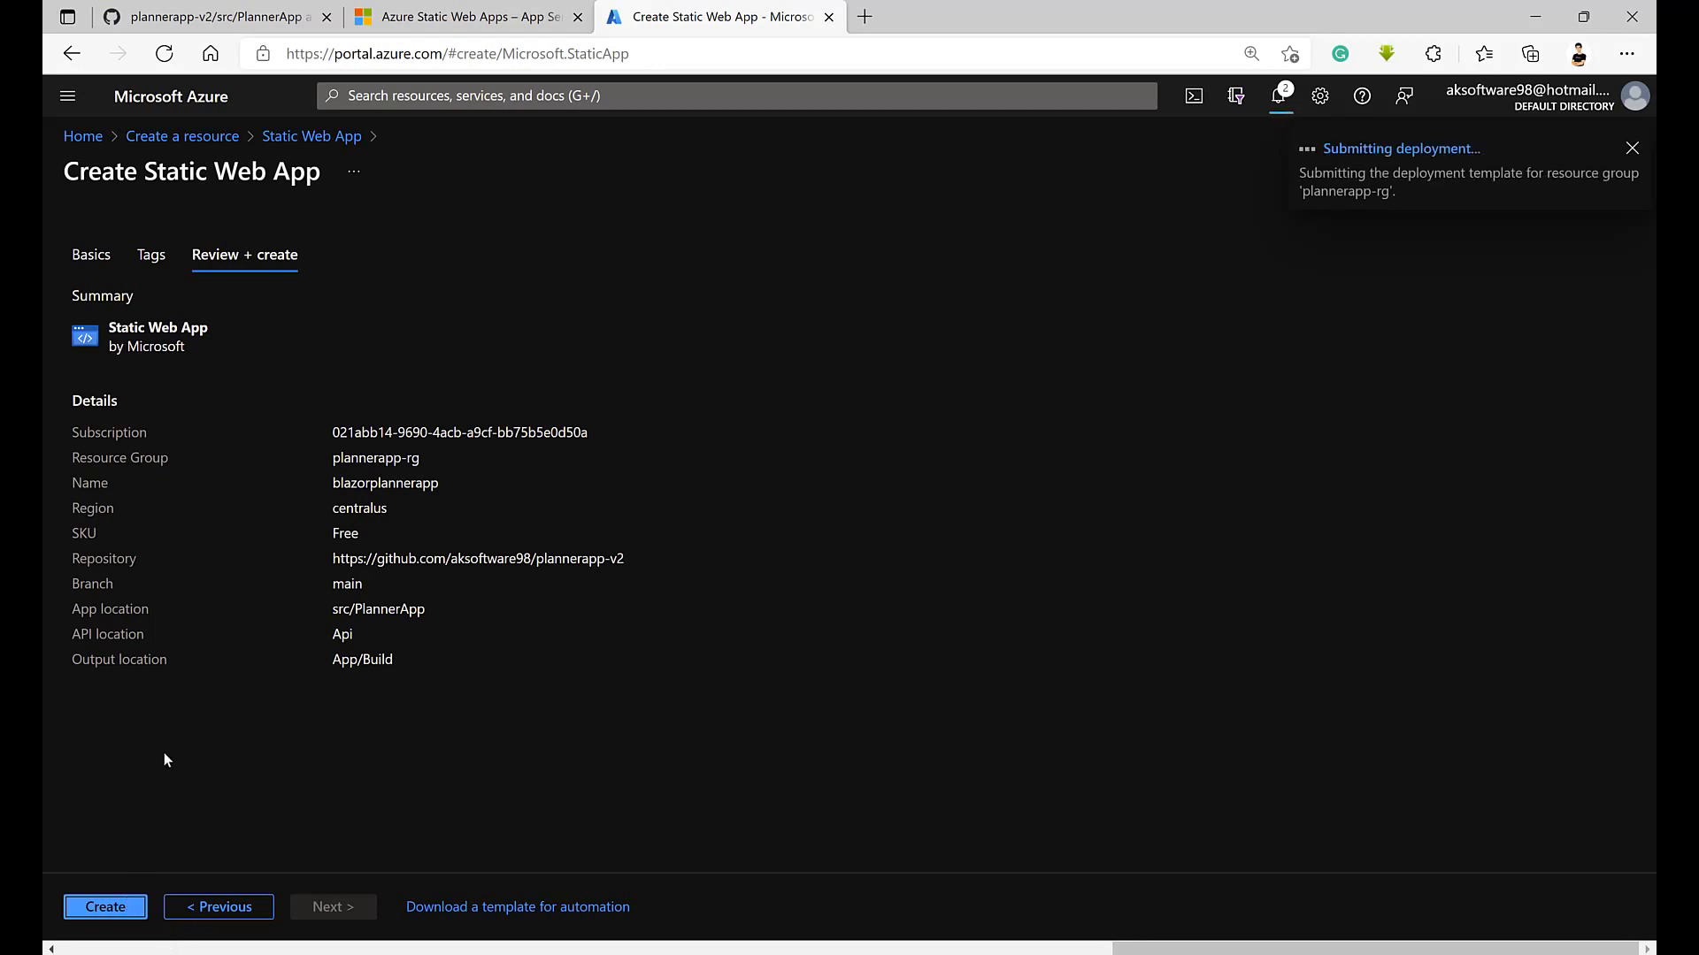
click(211, 16)
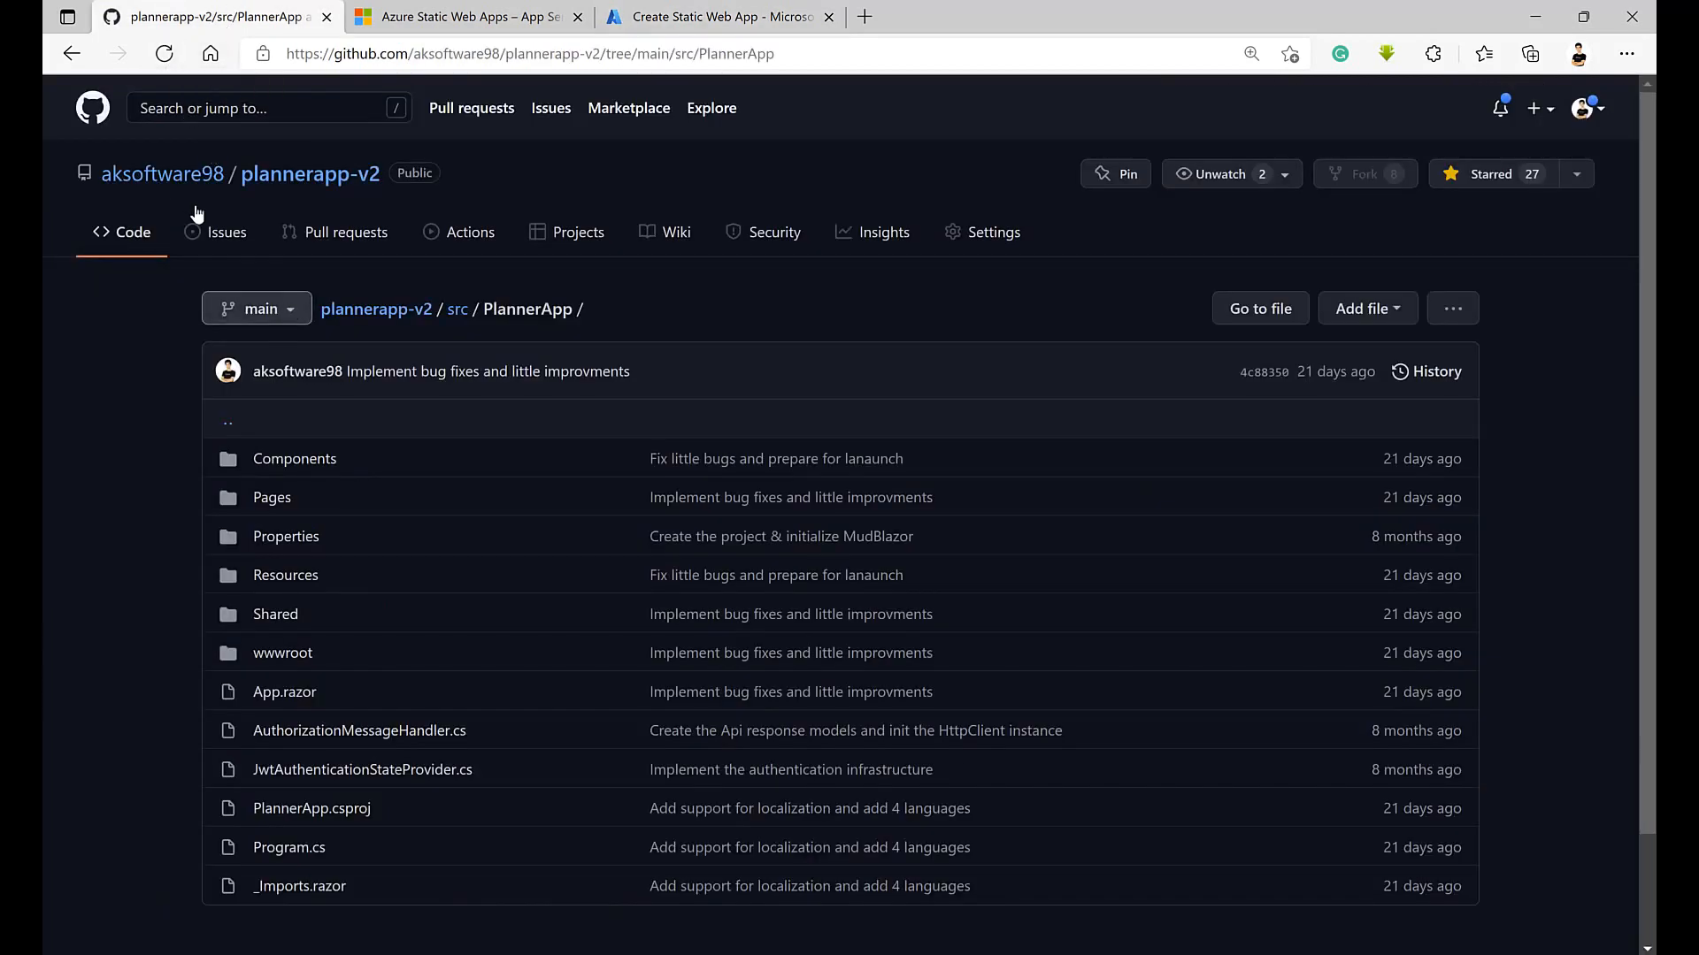
Step: Refresh the plannerapp-v2 root to see the new .github/workflows commit and its workflow run
click(308, 174)
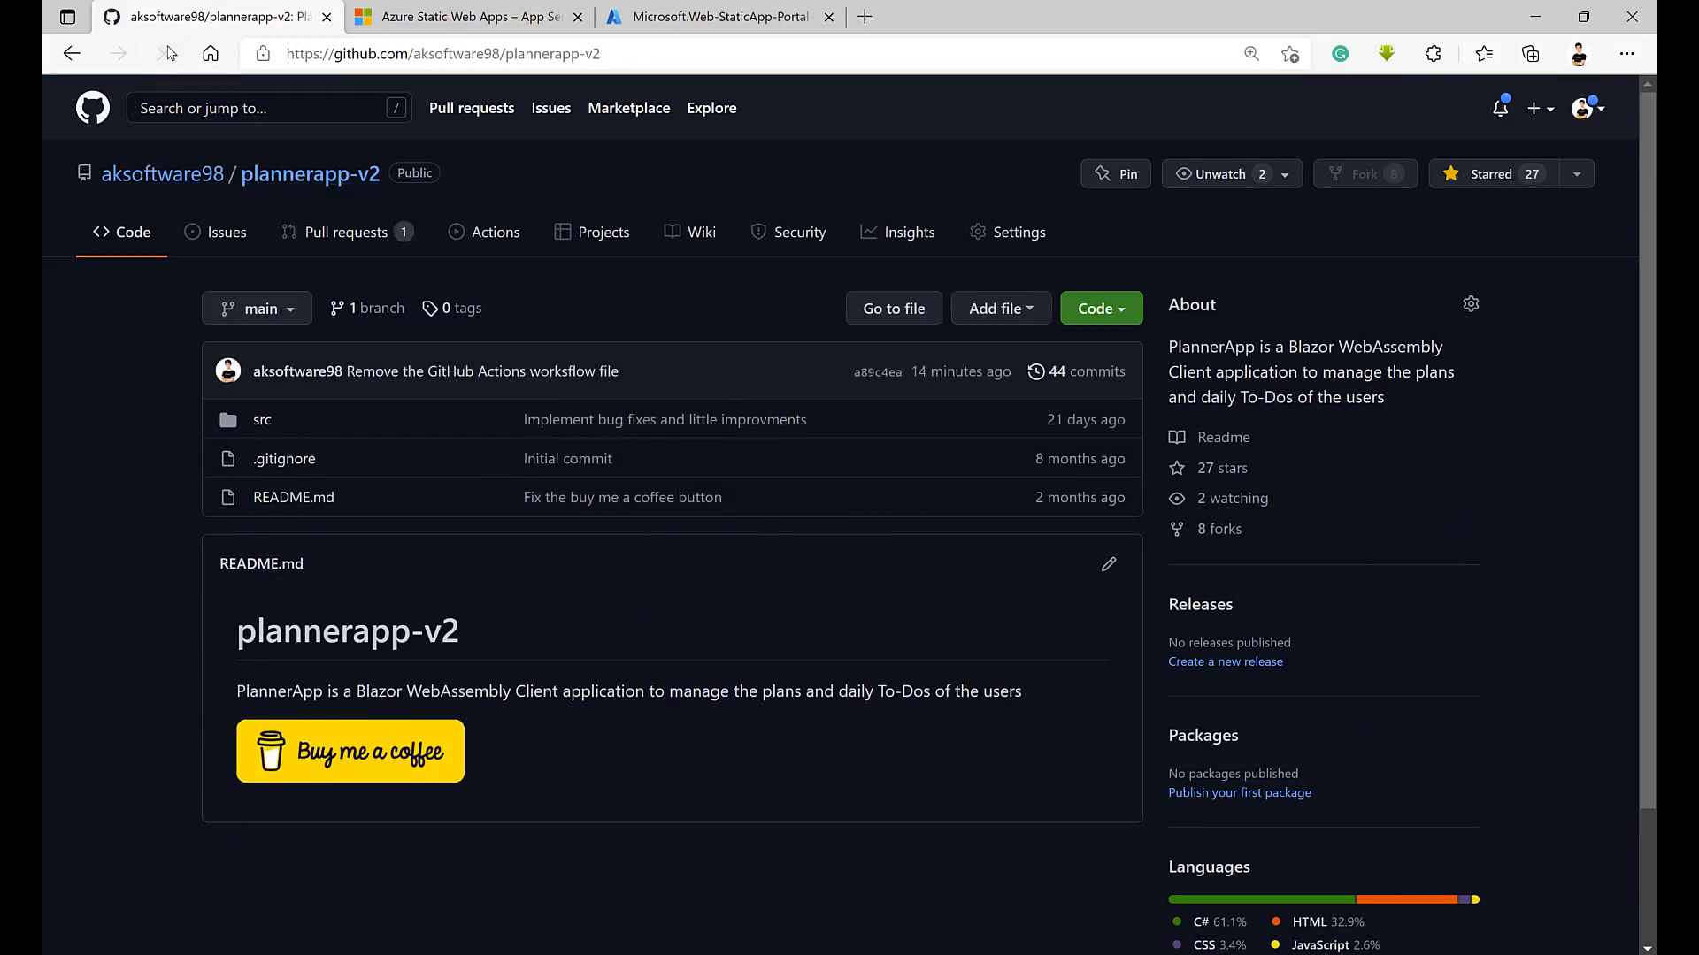
click(166, 53)
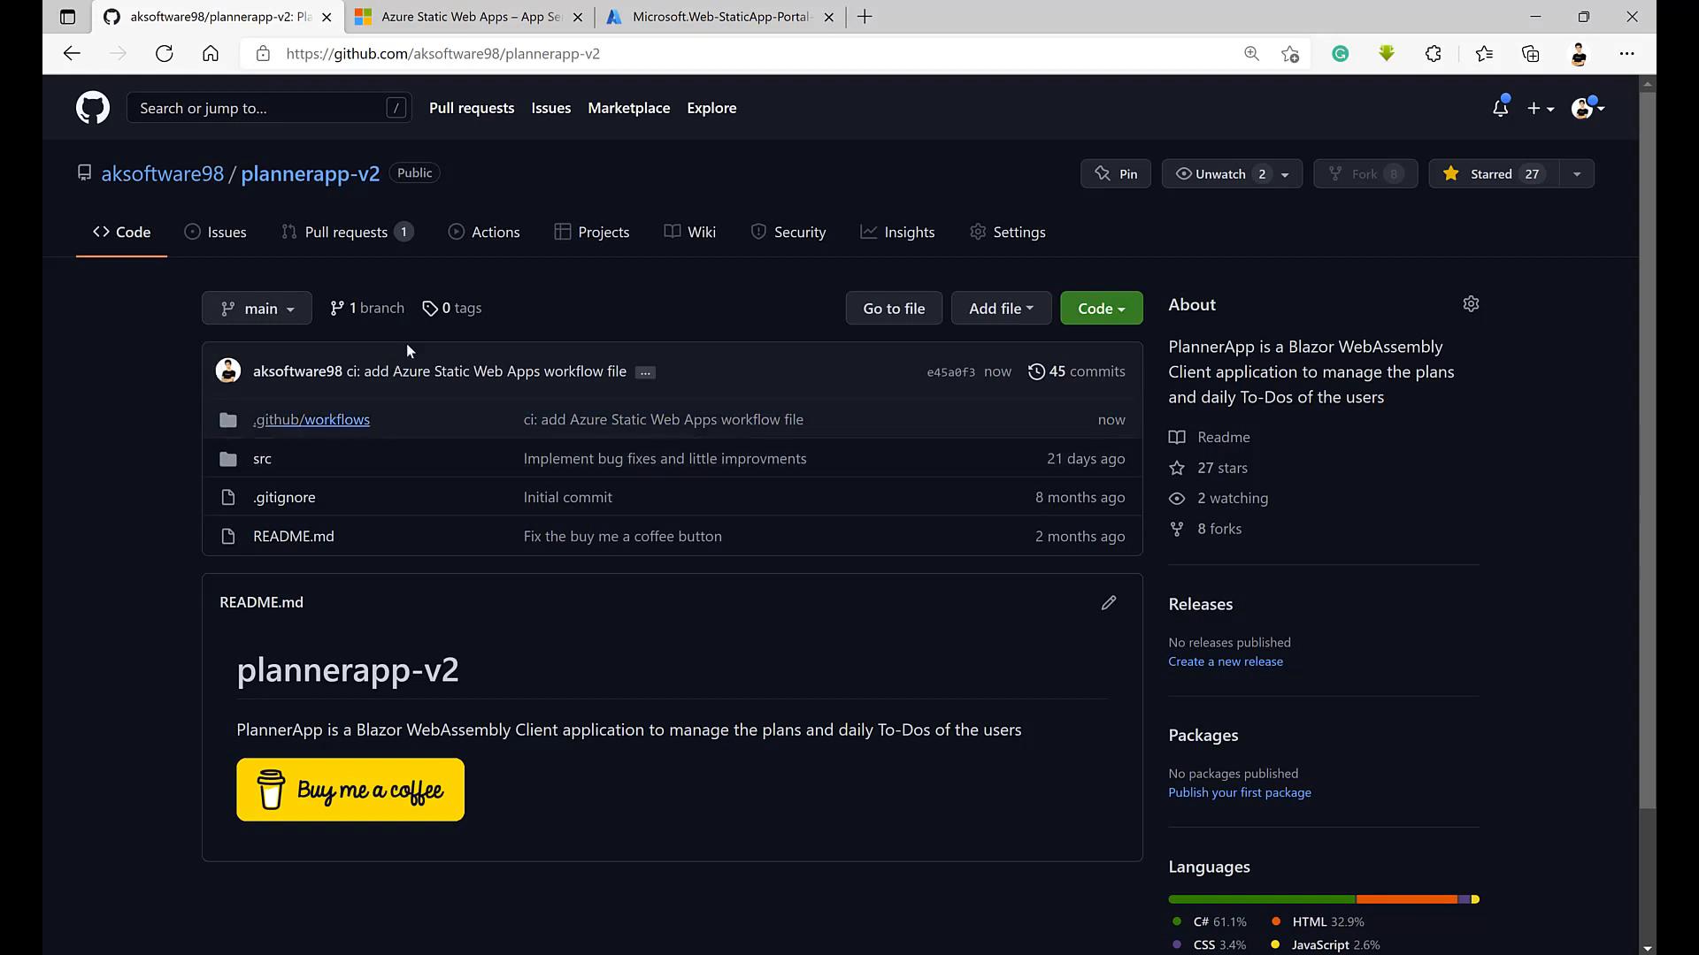
click(494, 232)
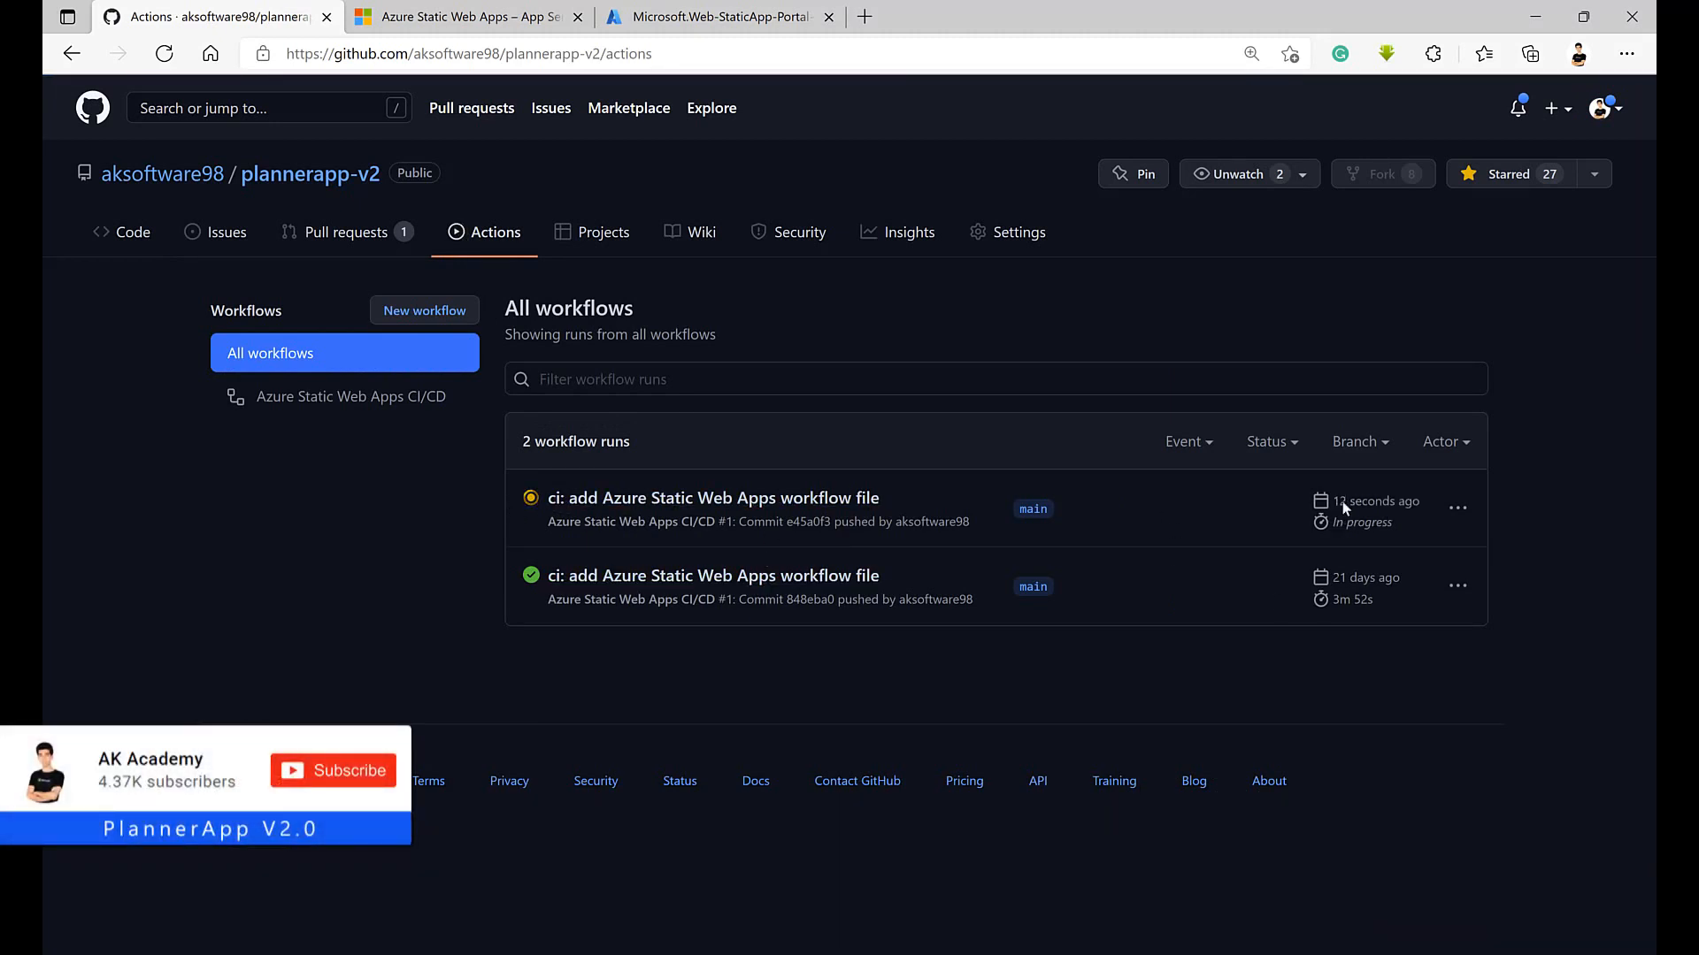
mouse_move(928, 499)
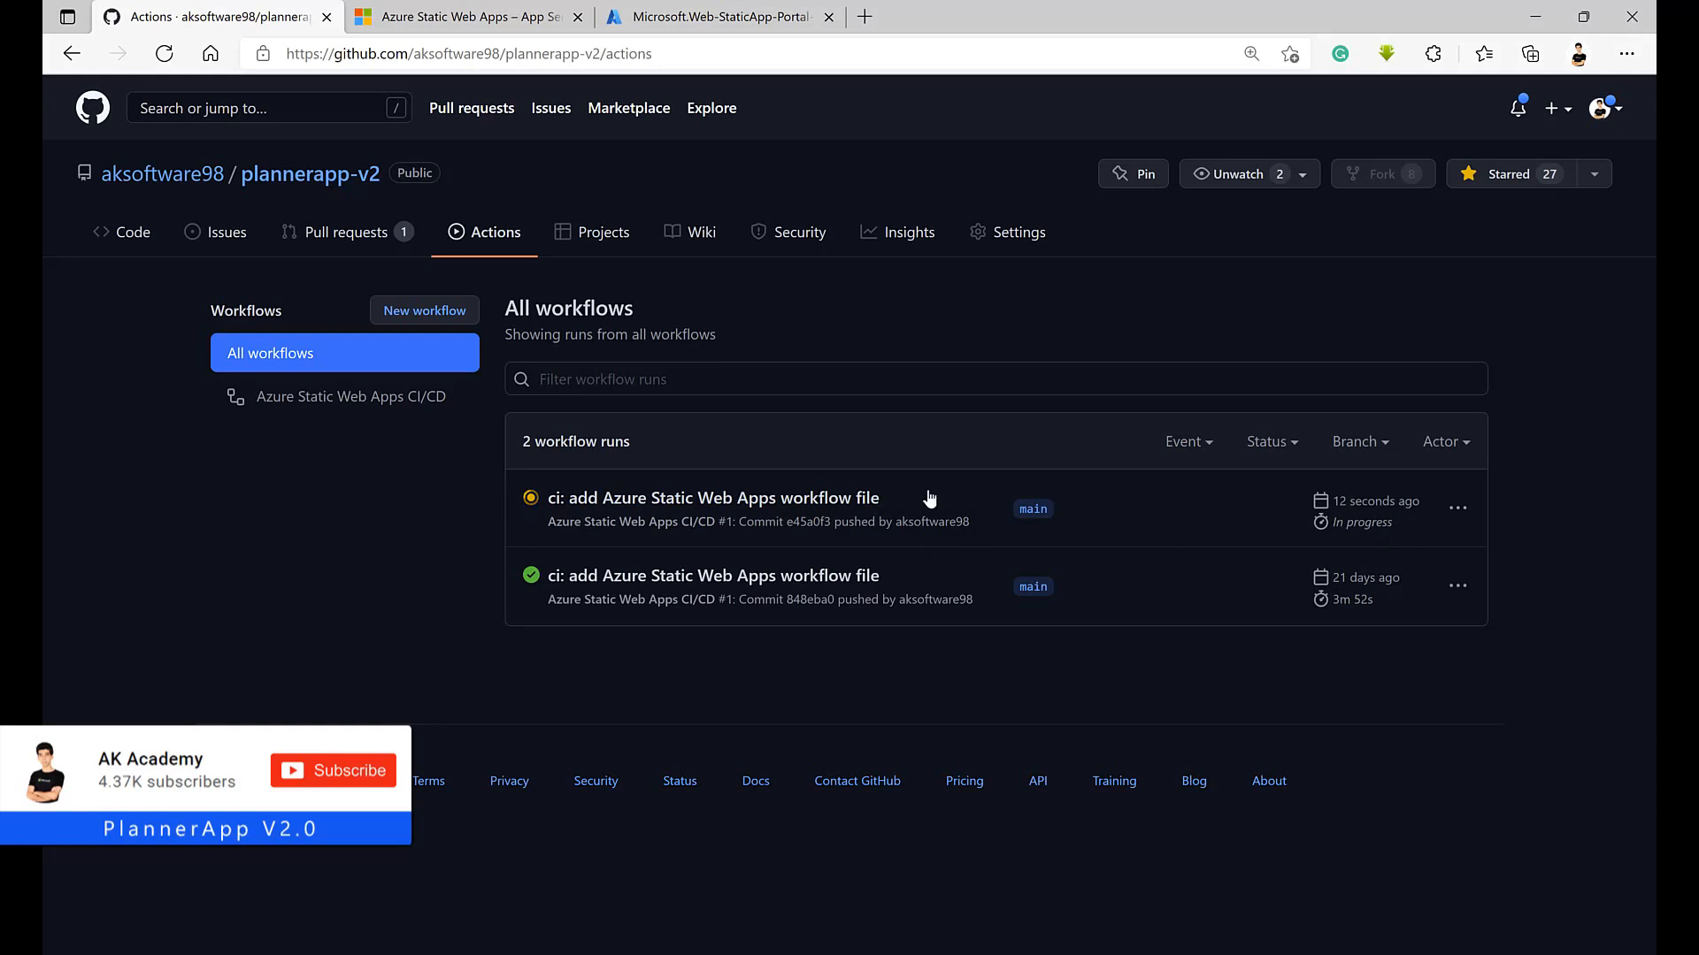
Step: Open the deployed blazorplannerapp resource in Azure while checking the GitHub workflow run still in progress
click(715, 16)
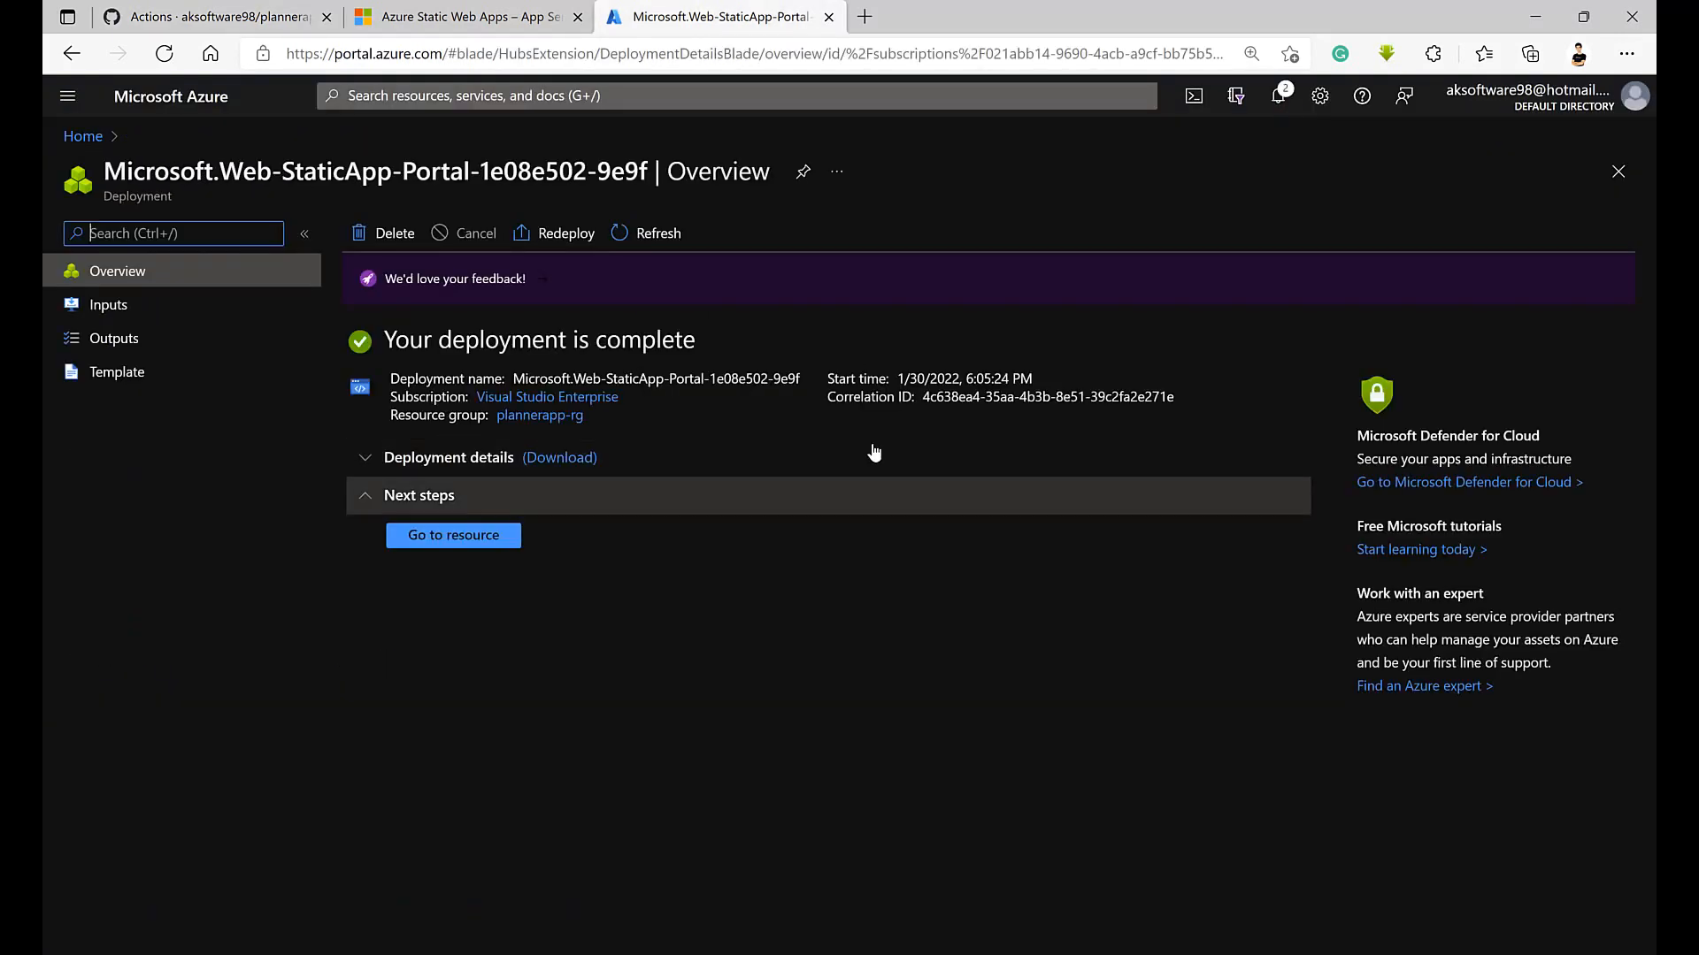
click(453, 534)
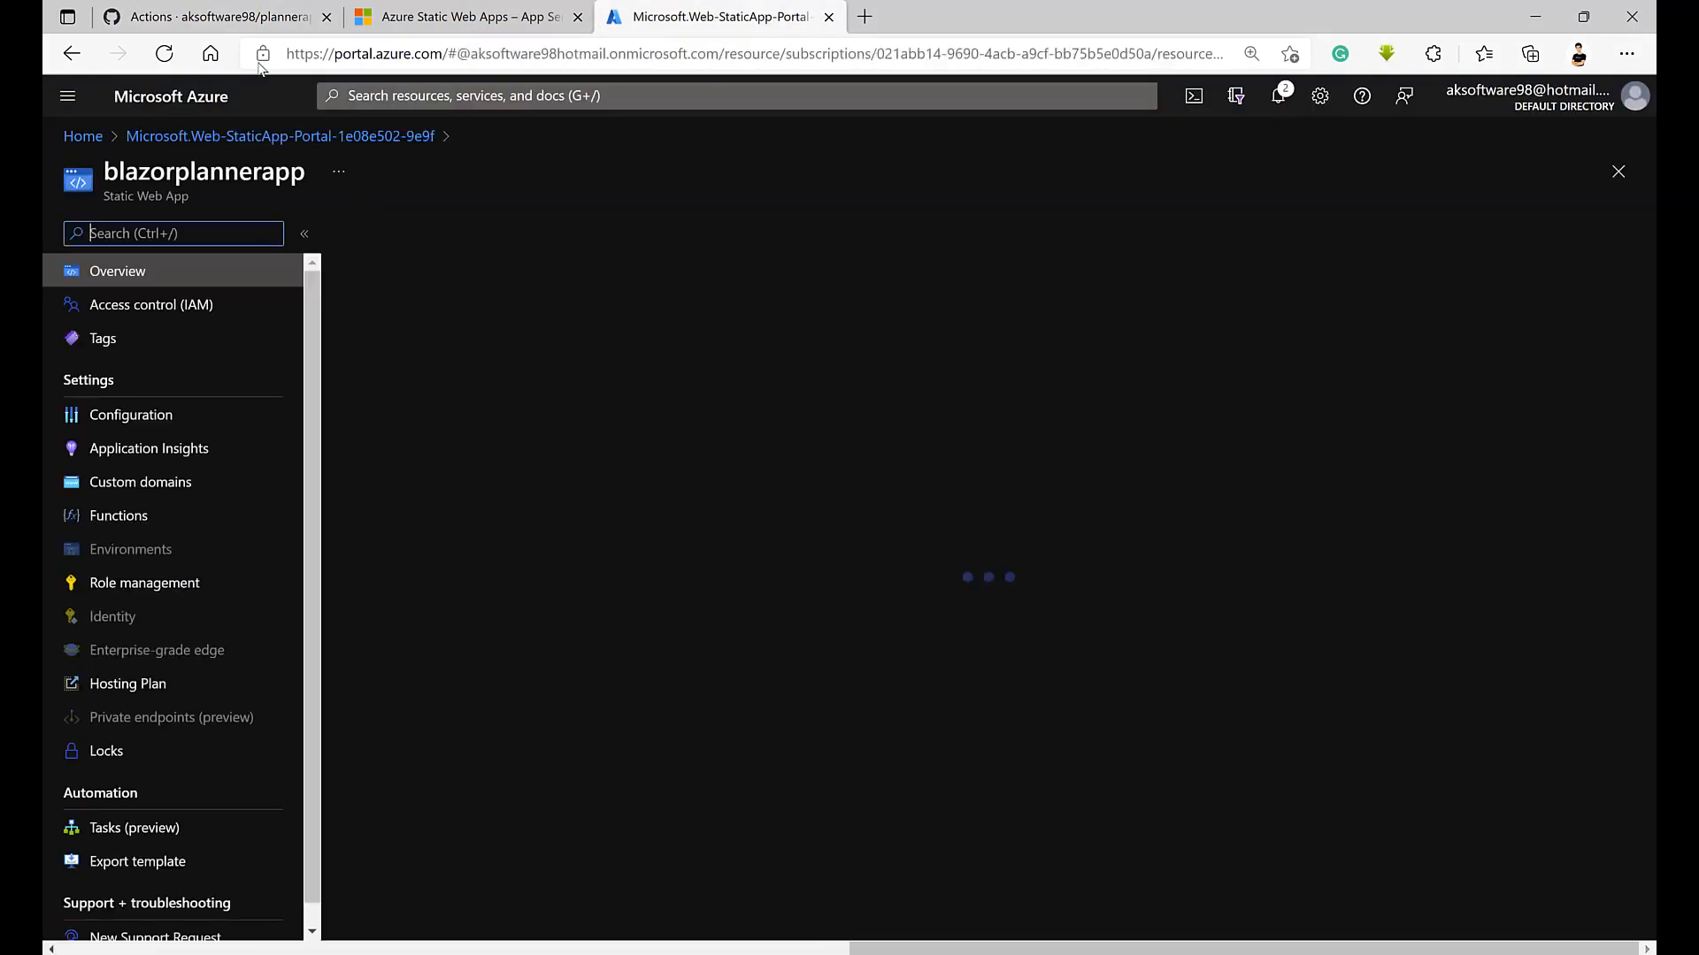
click(206, 16)
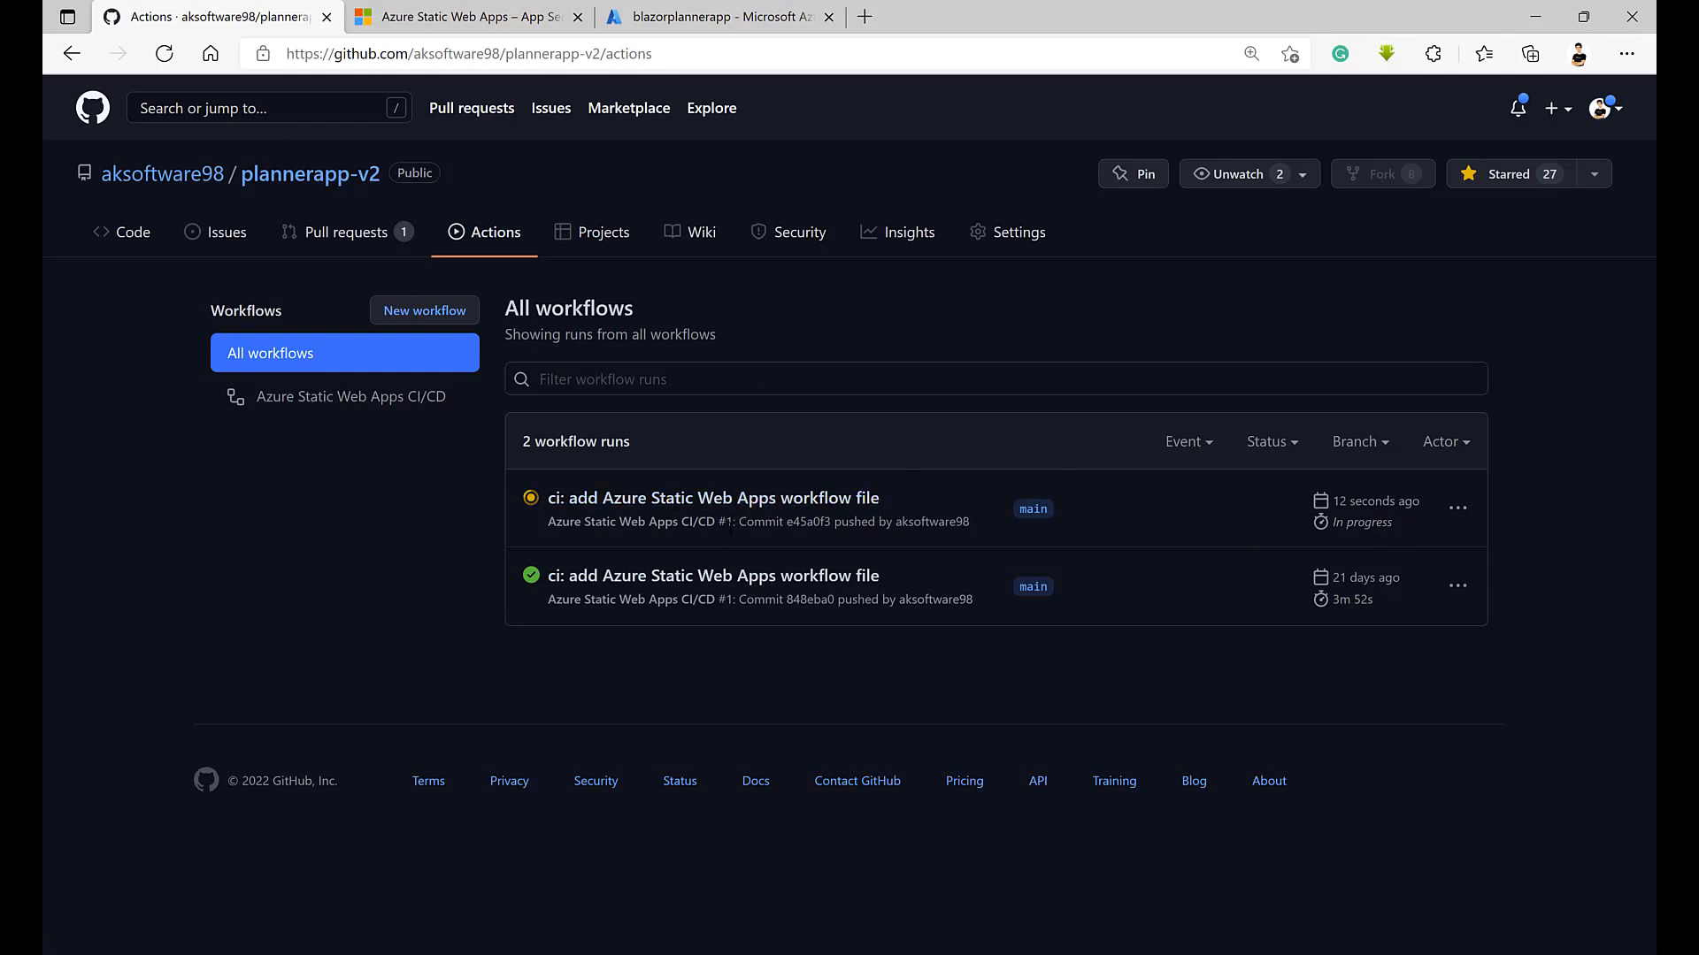
mouse_move(1428, 524)
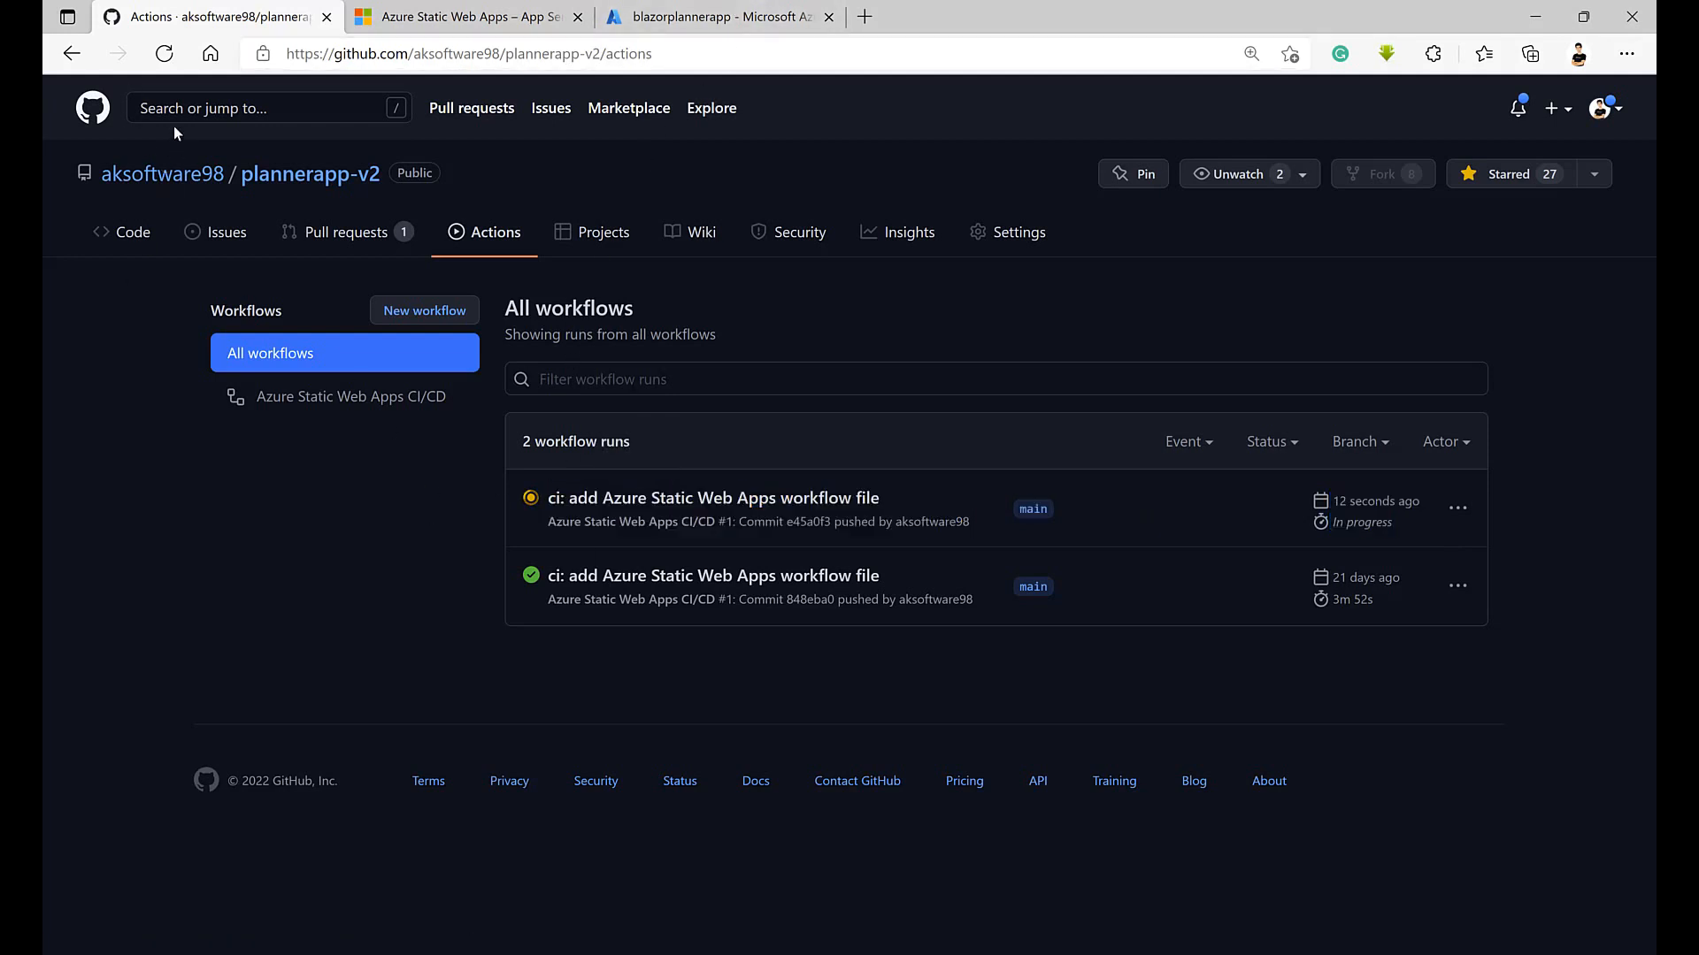
mouse_move(426, 492)
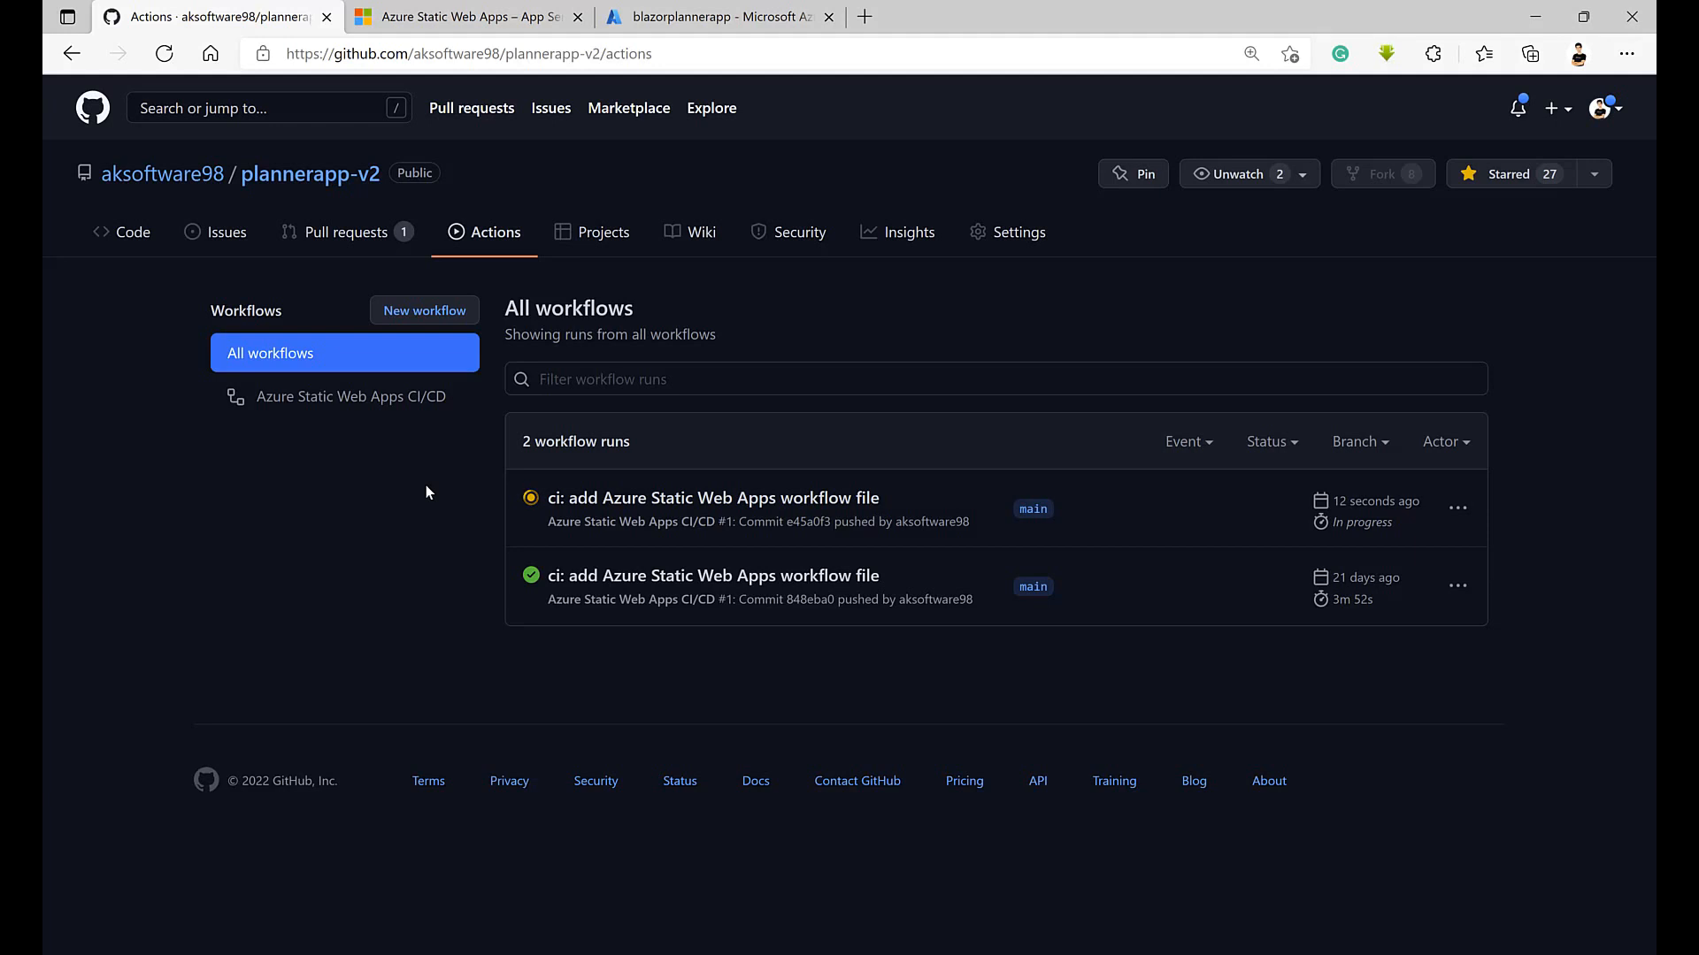
click(709, 16)
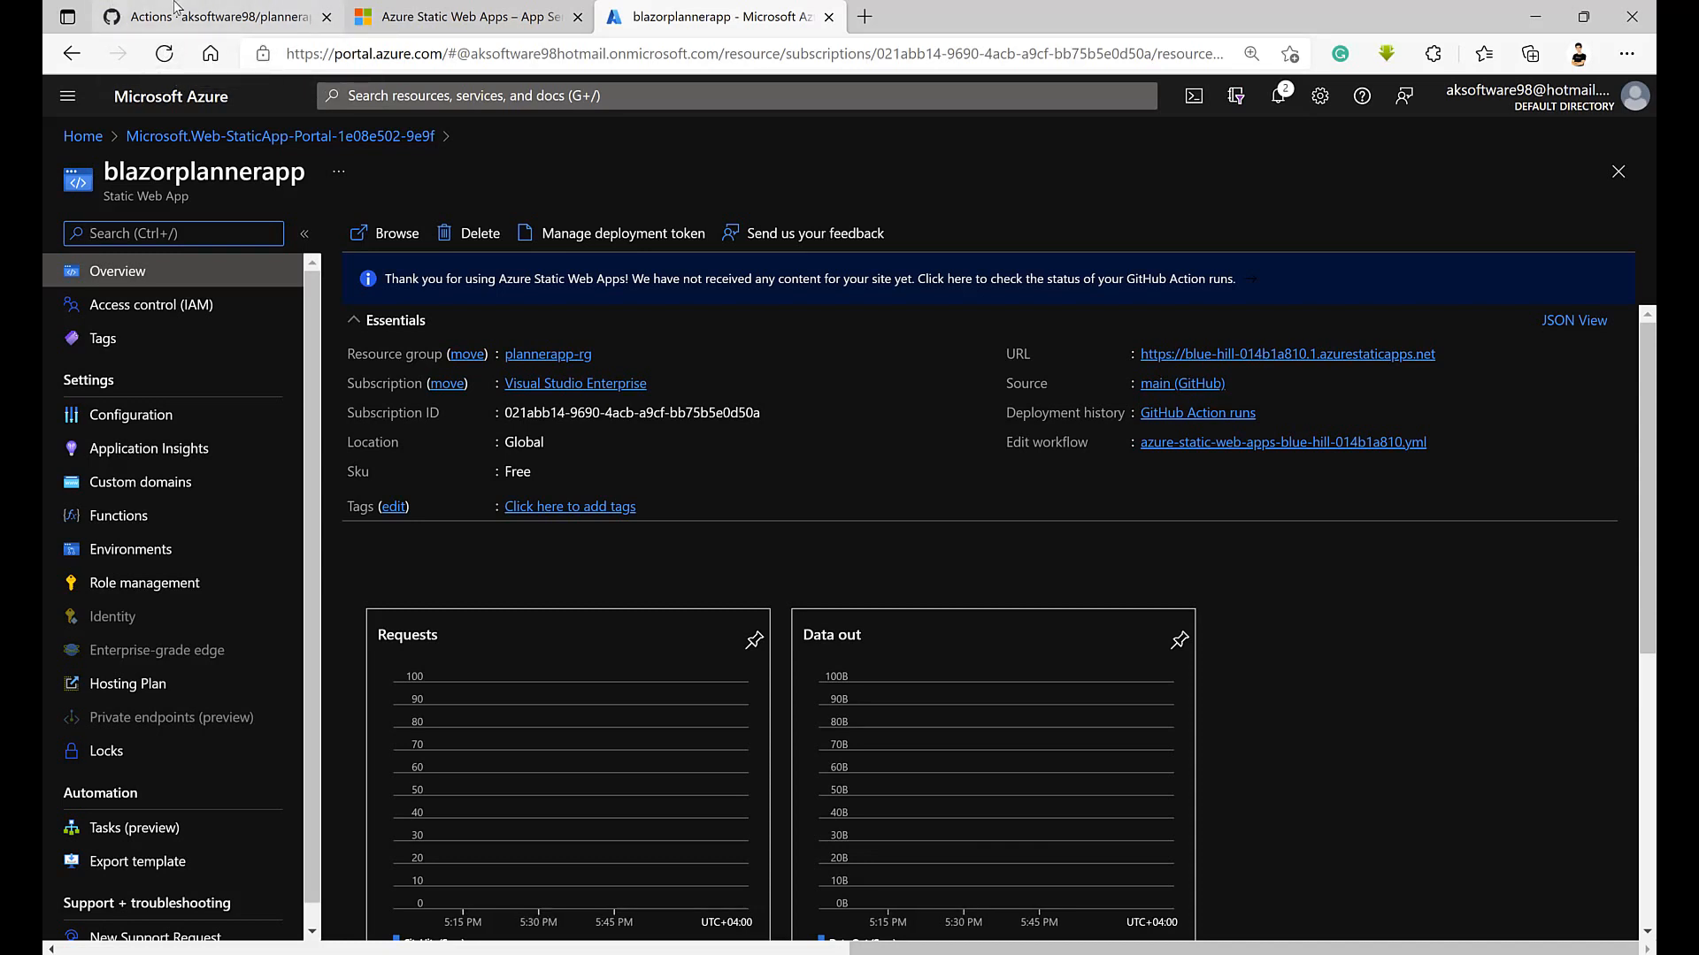
click(206, 16)
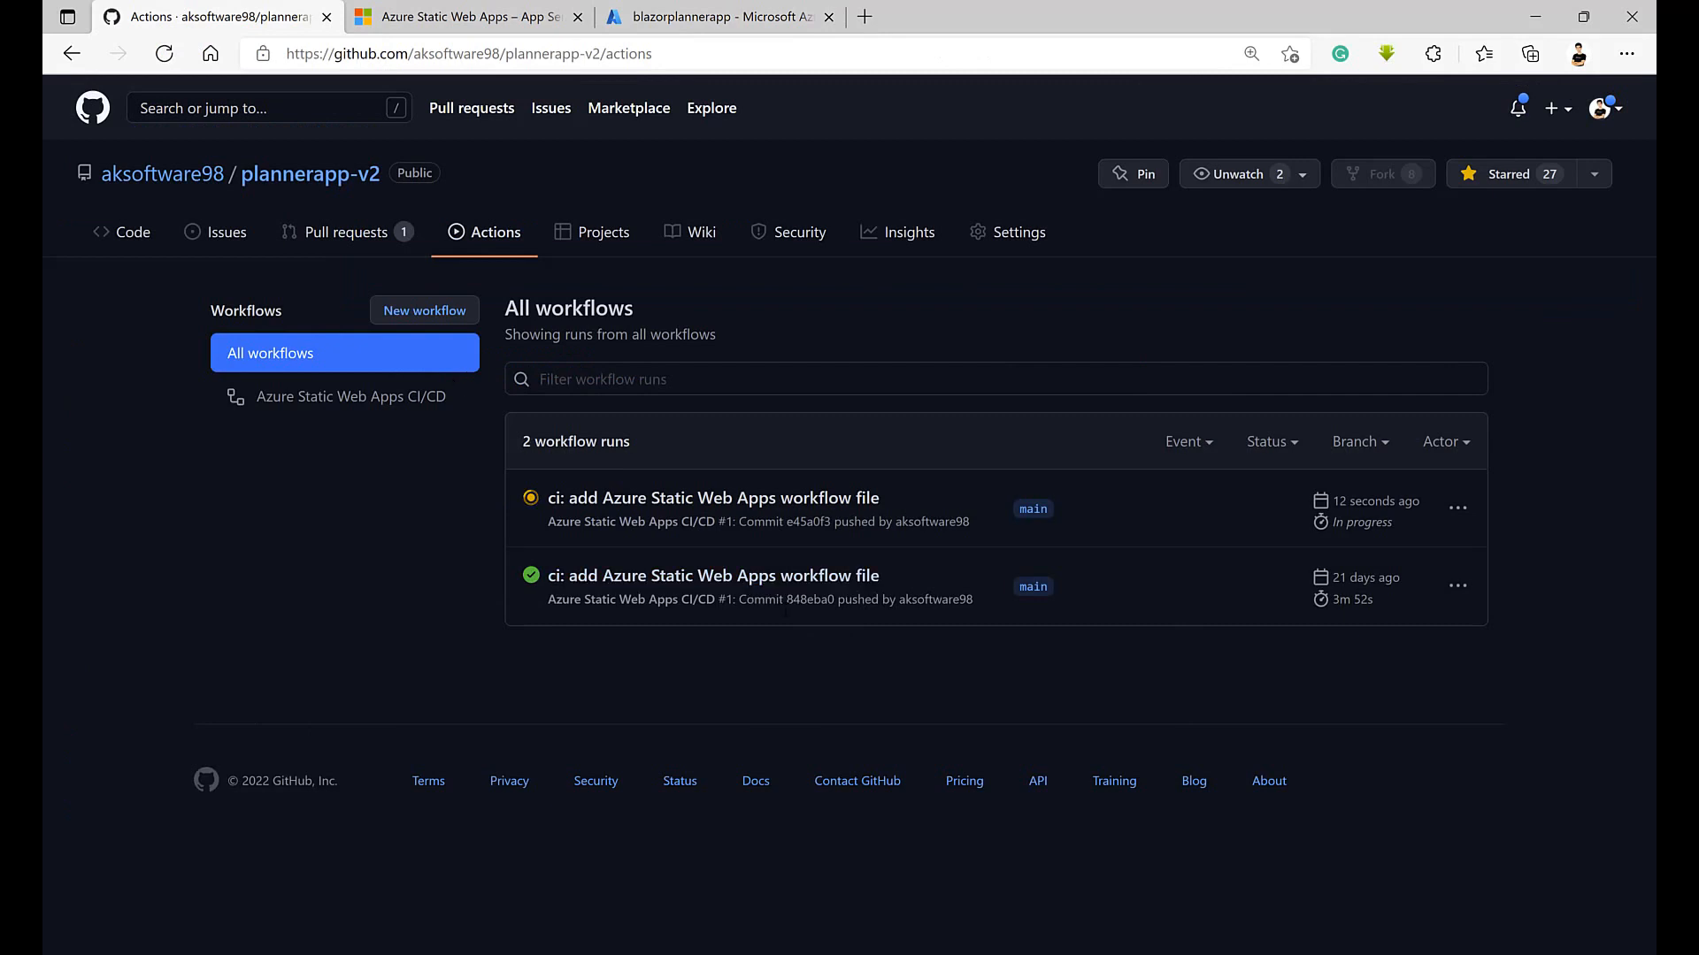
mouse_move(823, 676)
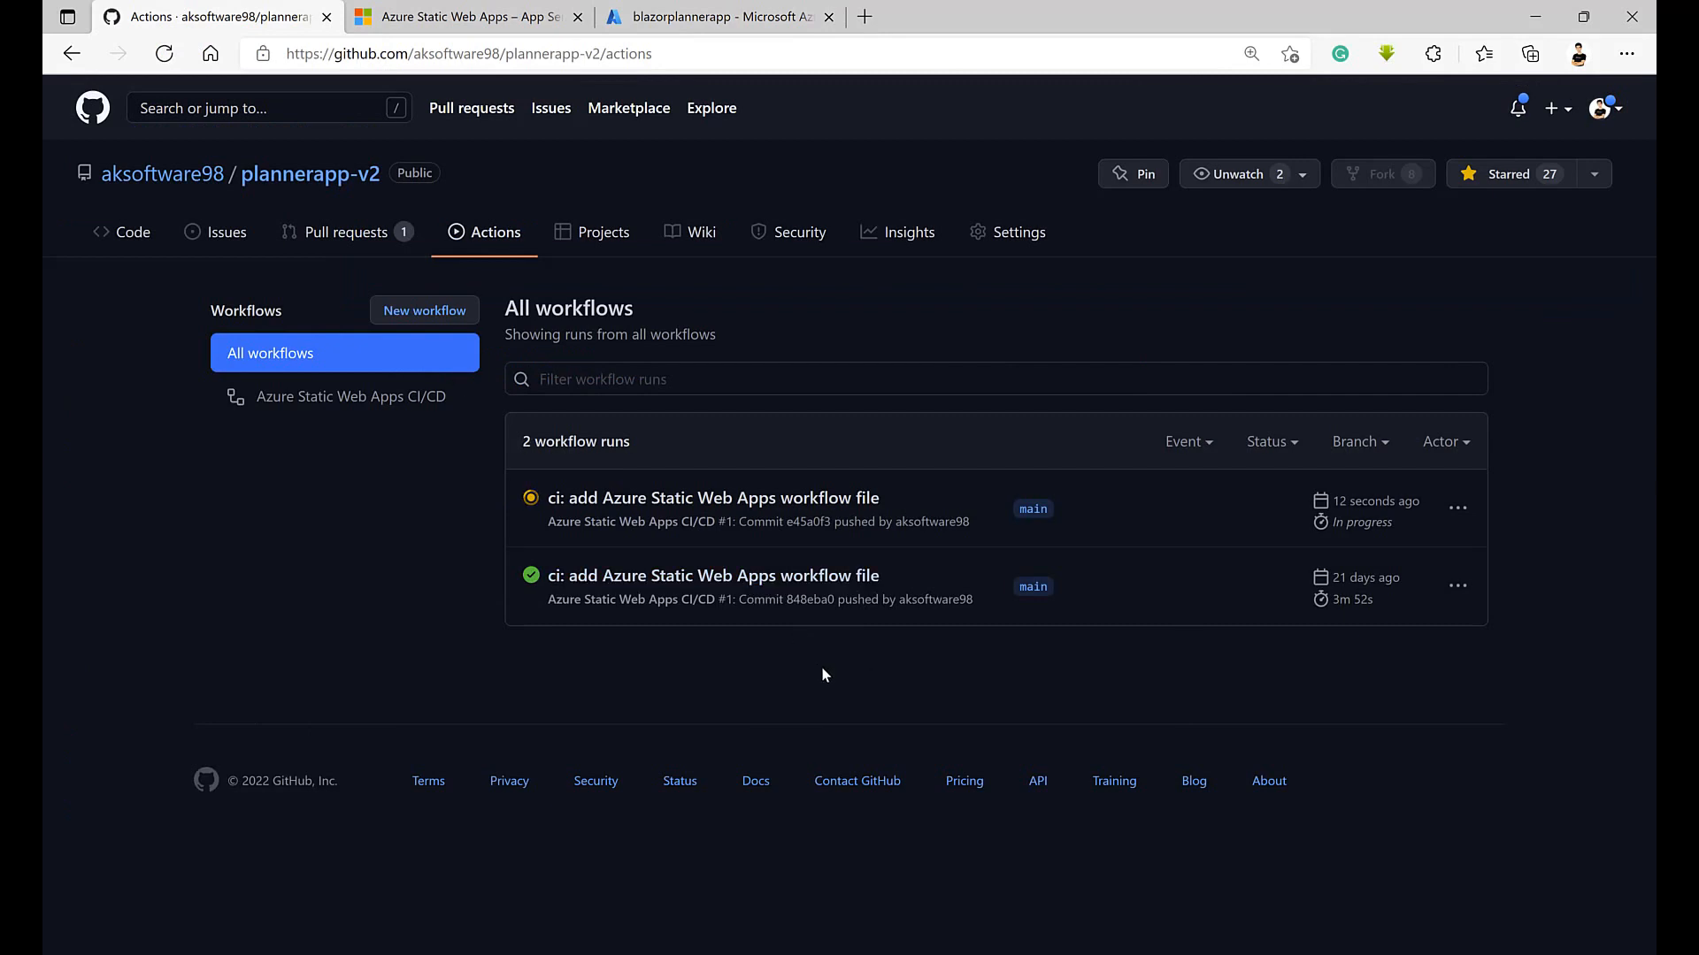
mouse_move(819, 672)
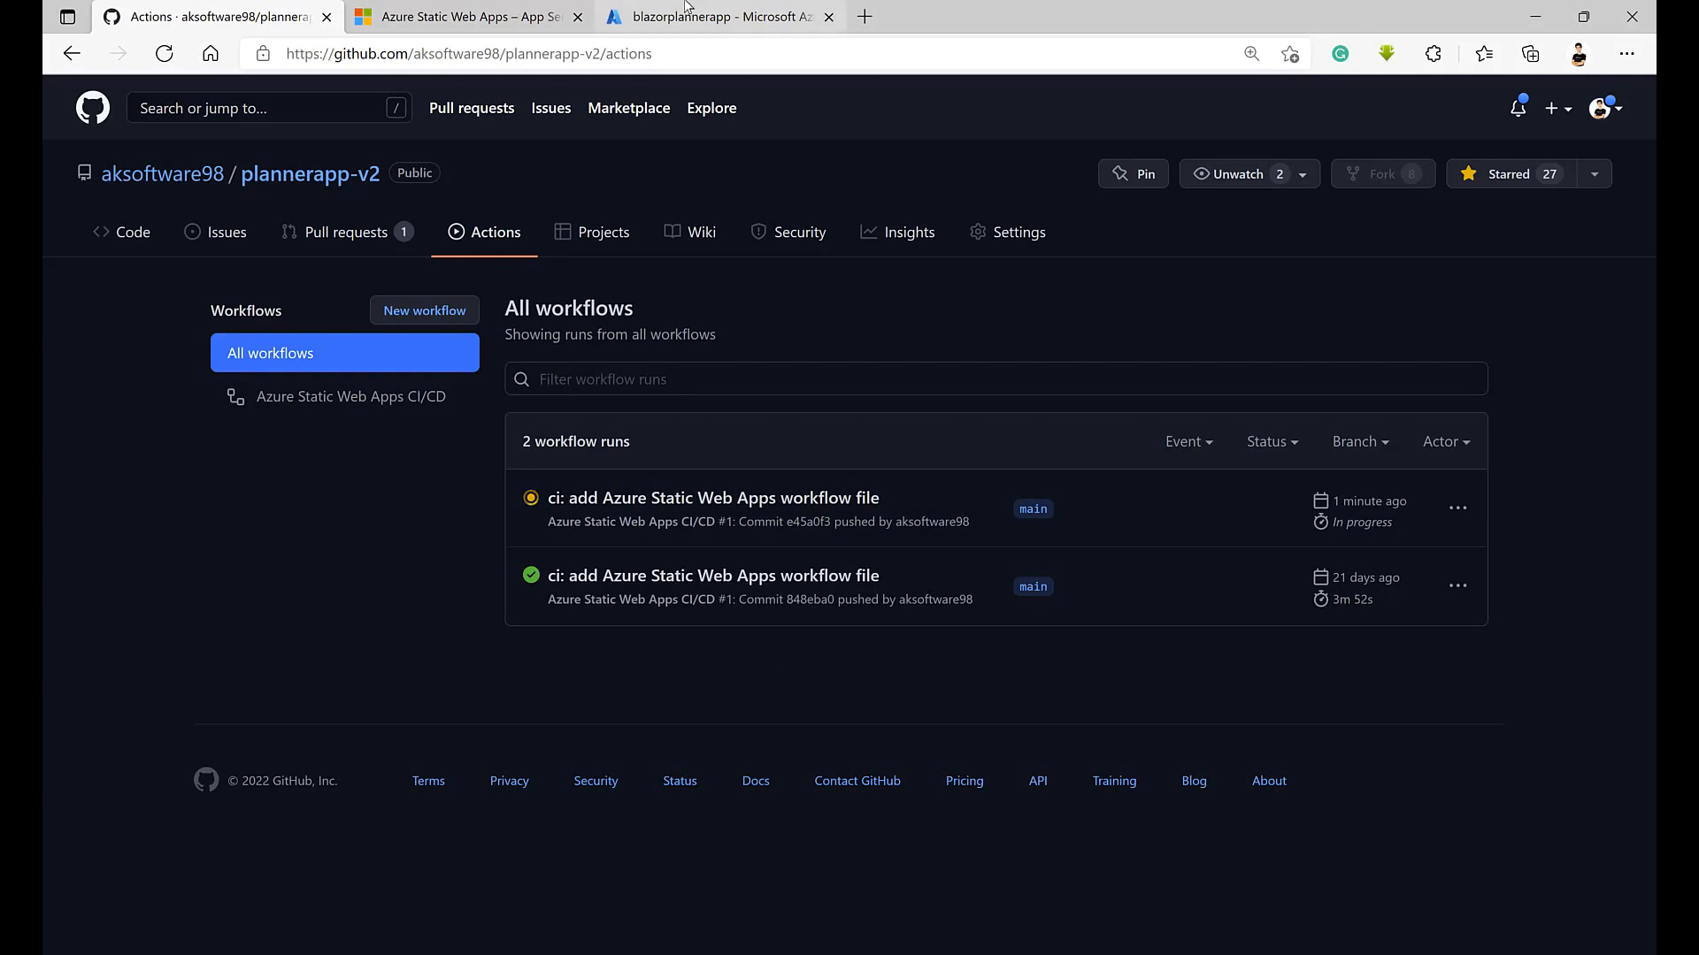
Step: Open blazorplannerapp's live URL, which shows the Azure placeholder page awaiting content
click(715, 16)
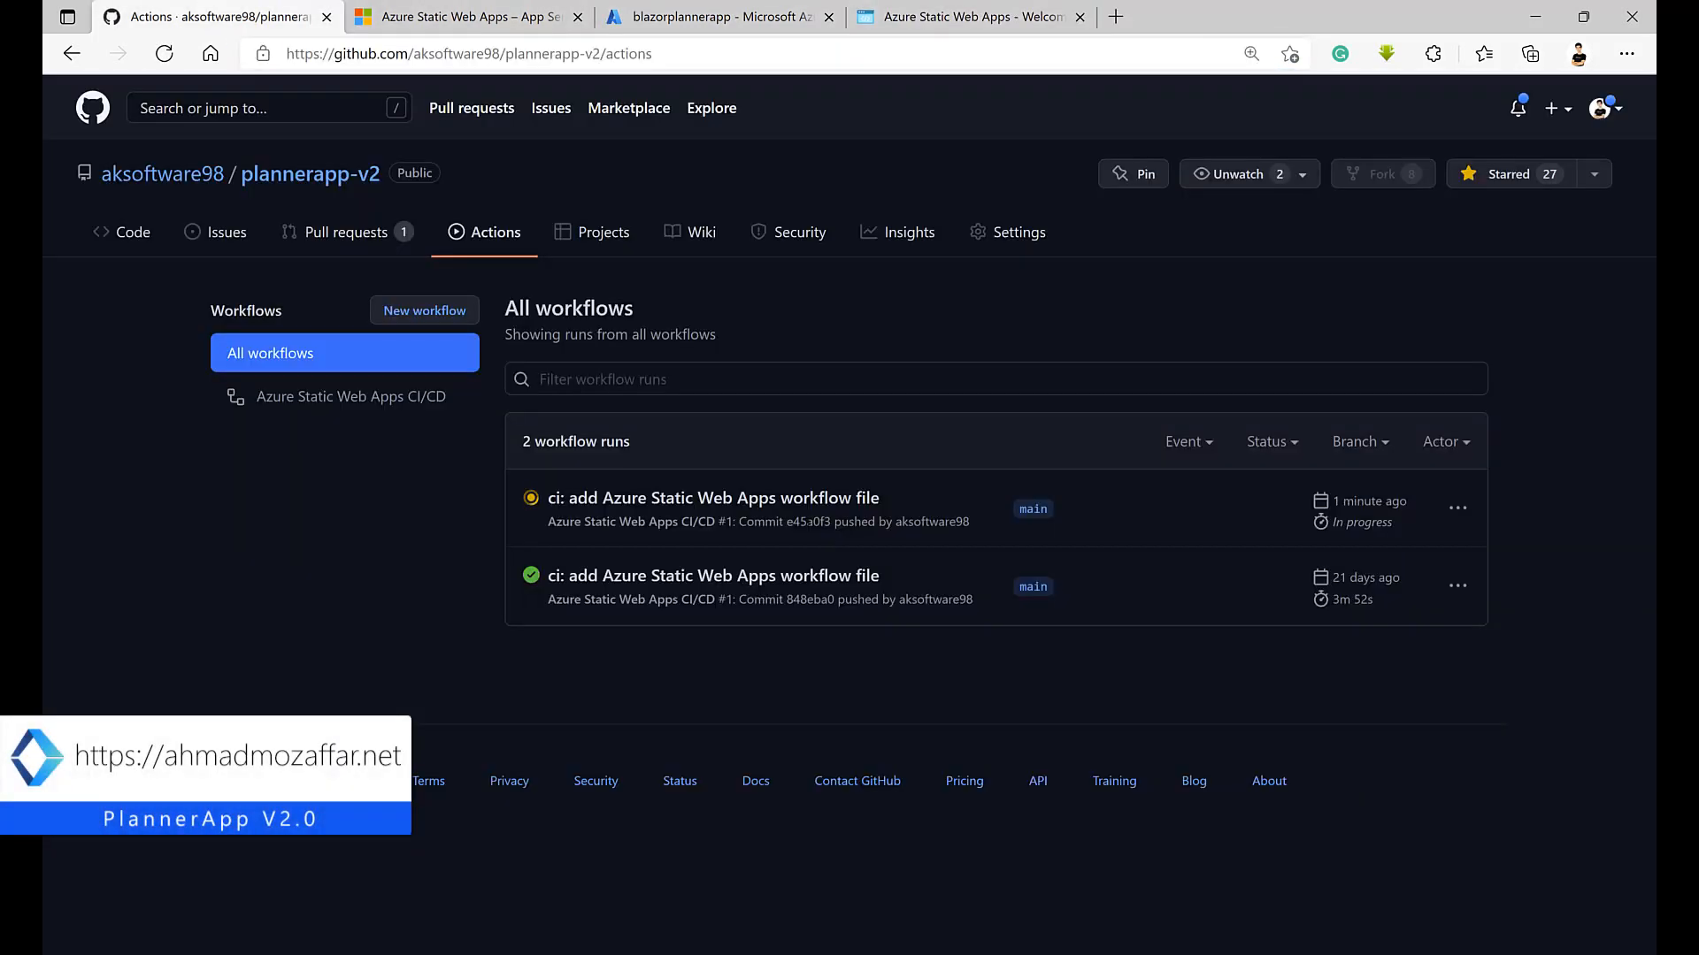
click(964, 16)
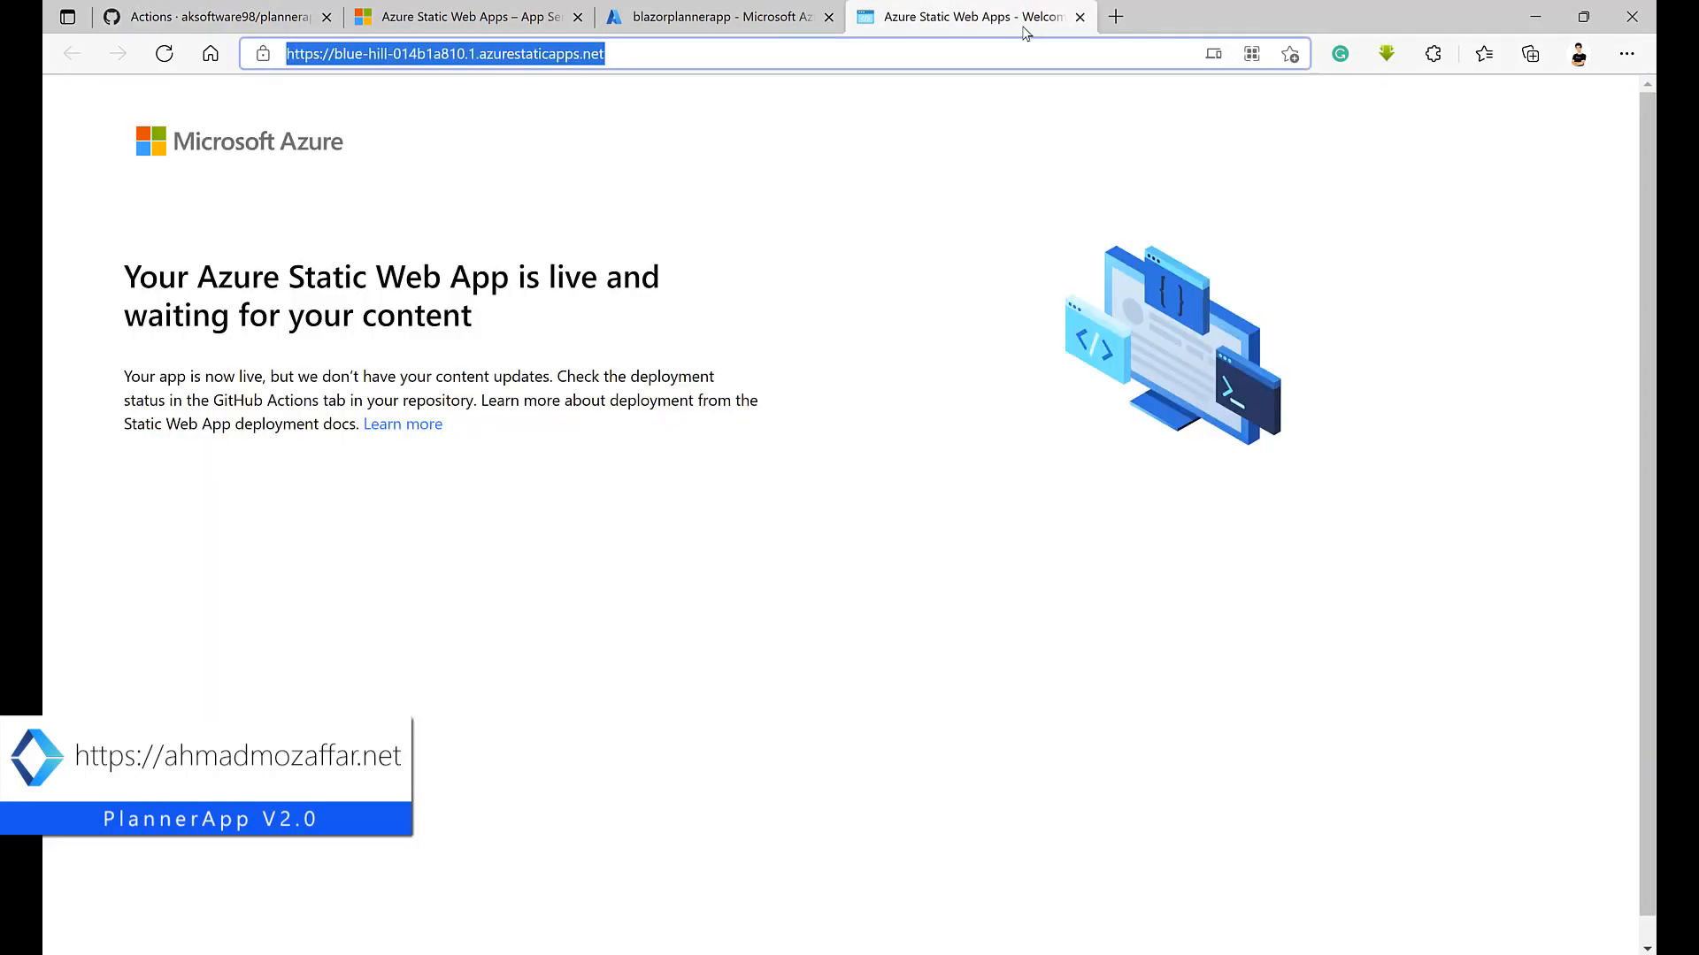
click(215, 16)
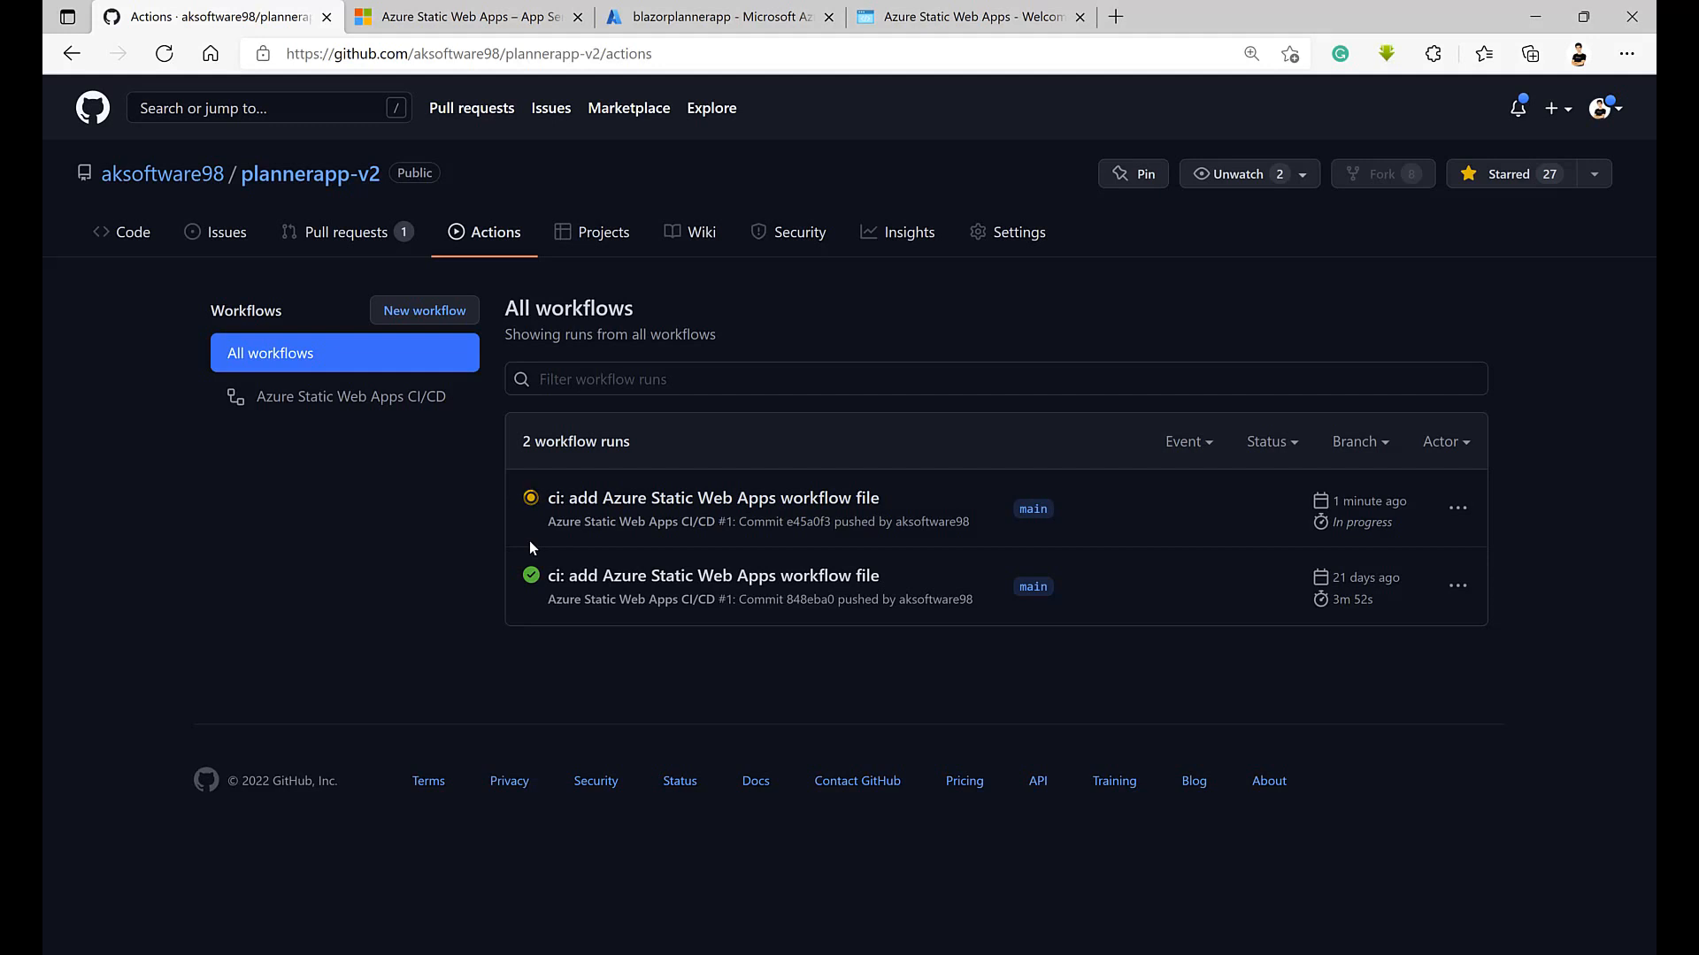
mouse_move(510, 501)
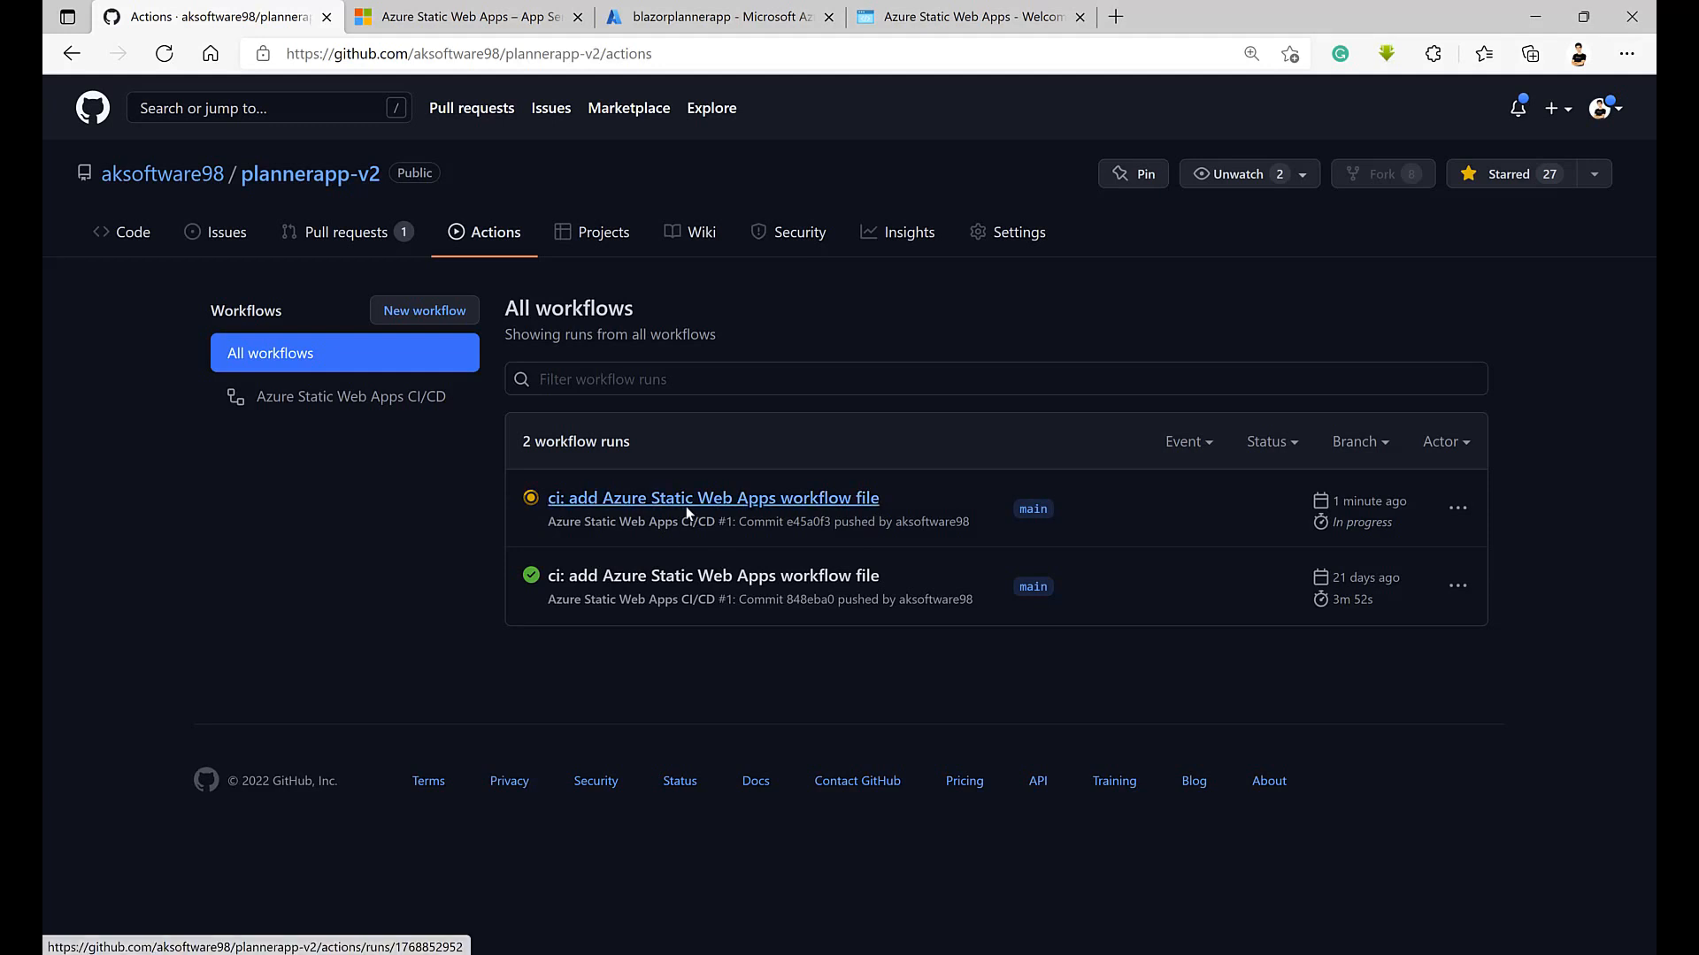
mouse_move(615, 471)
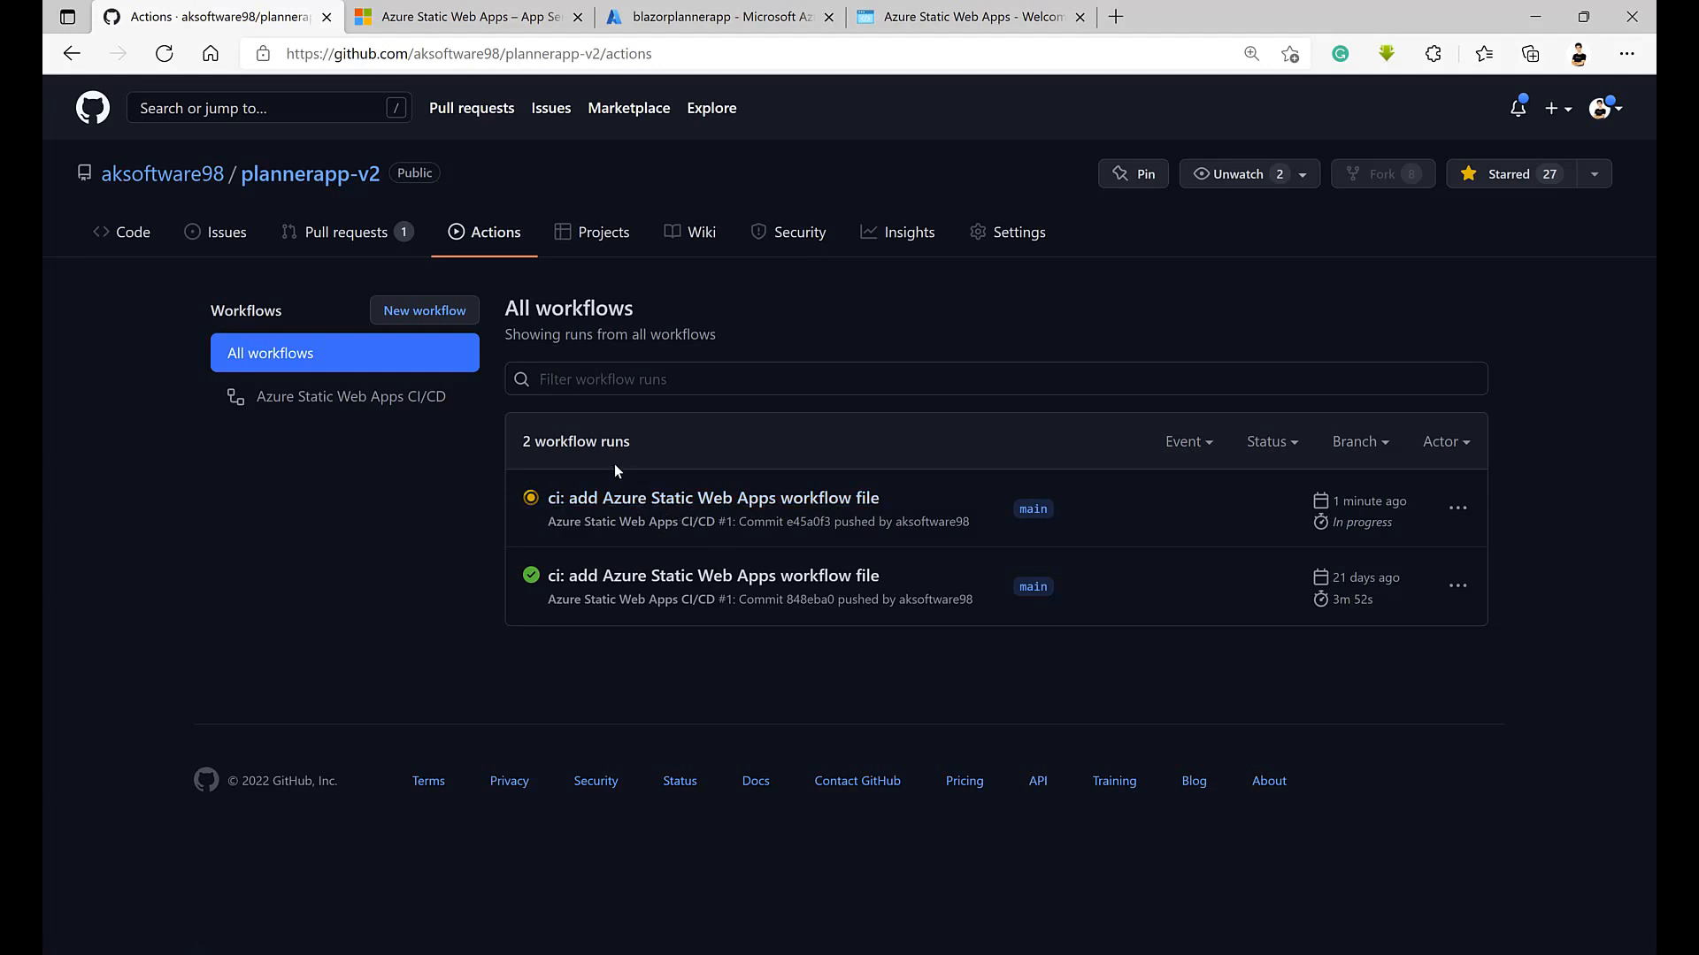
mouse_move(544, 489)
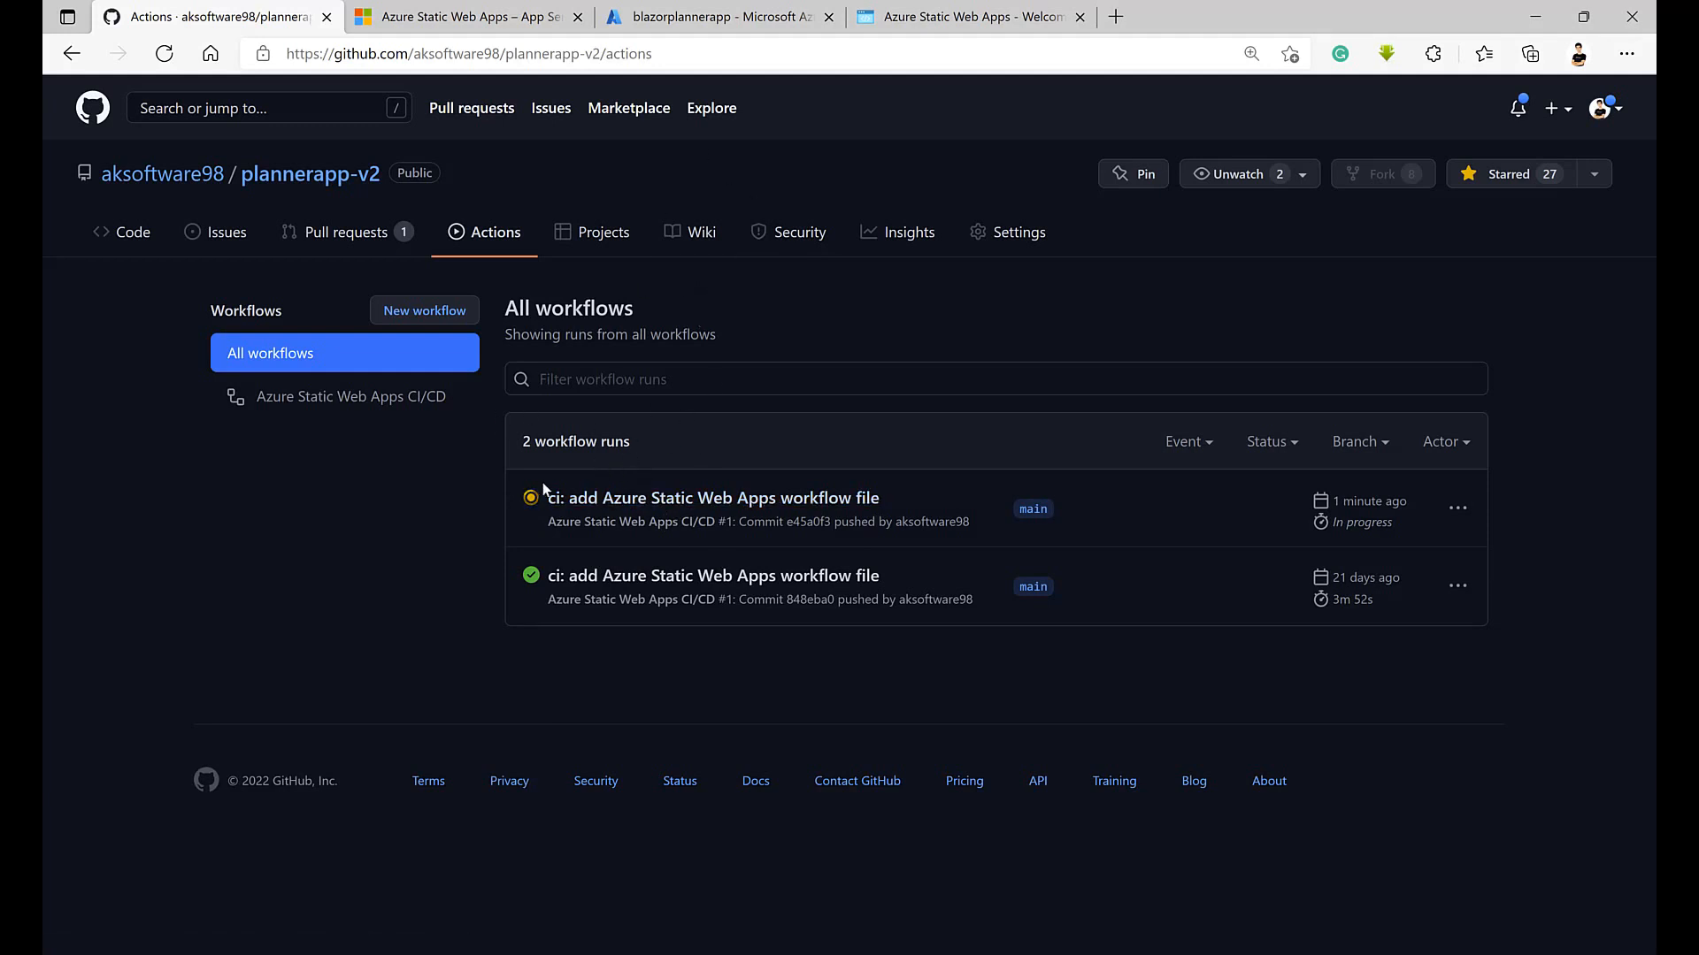
click(964, 16)
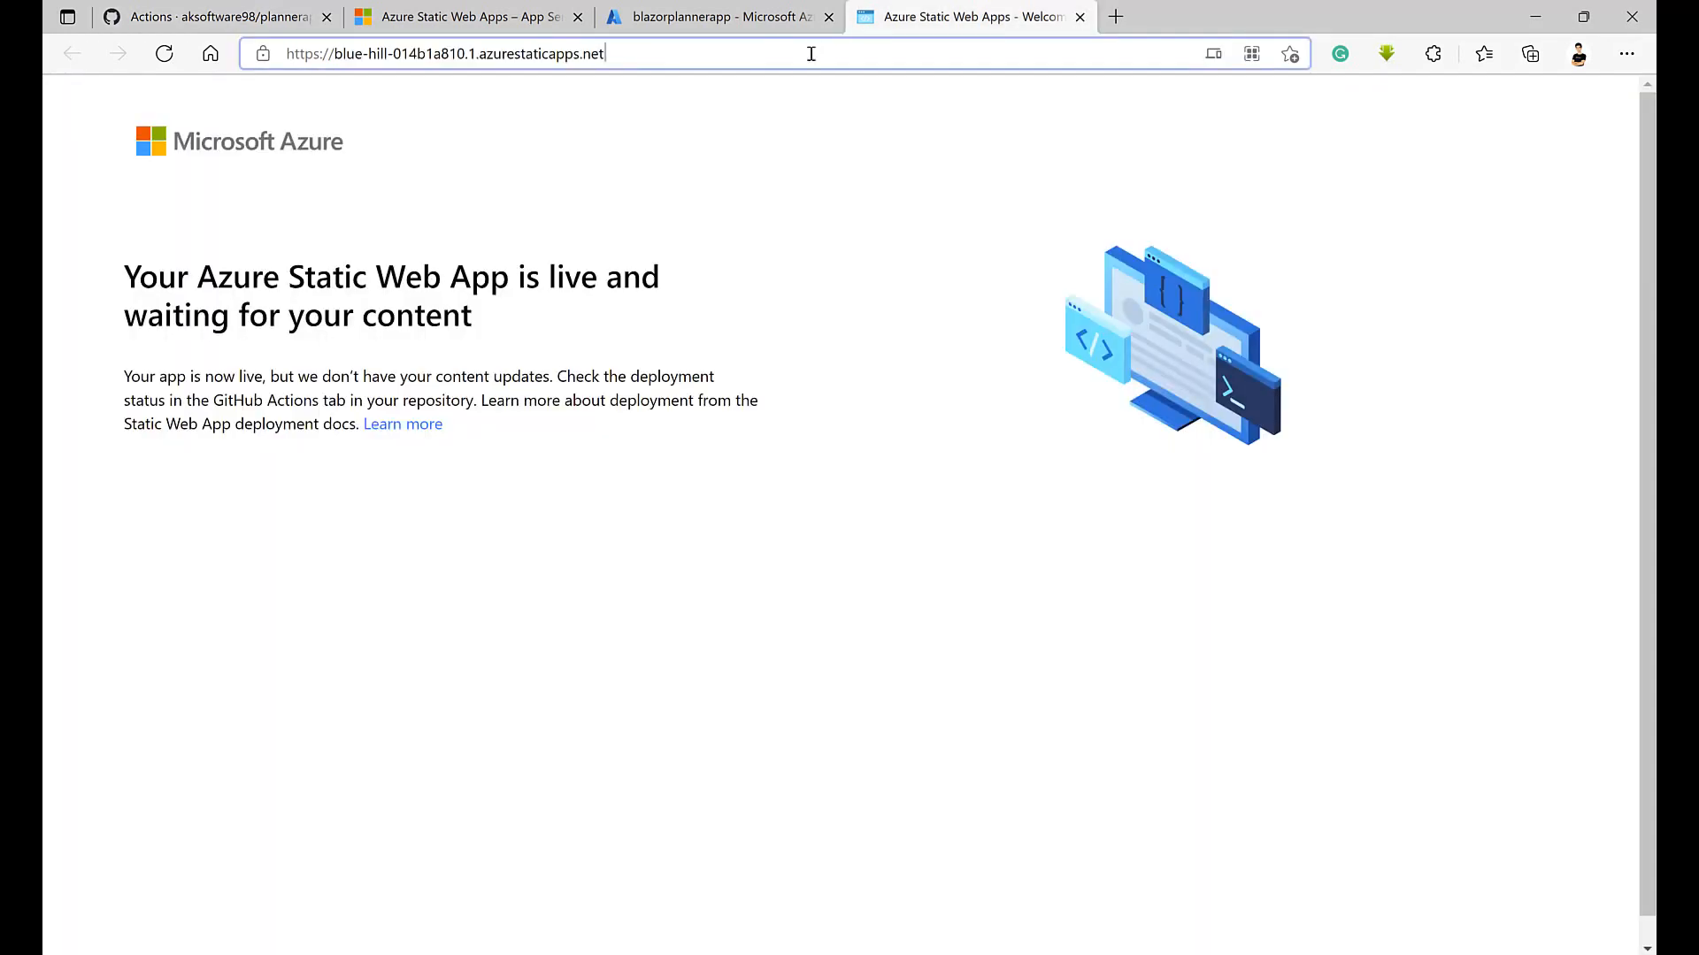
click(205, 16)
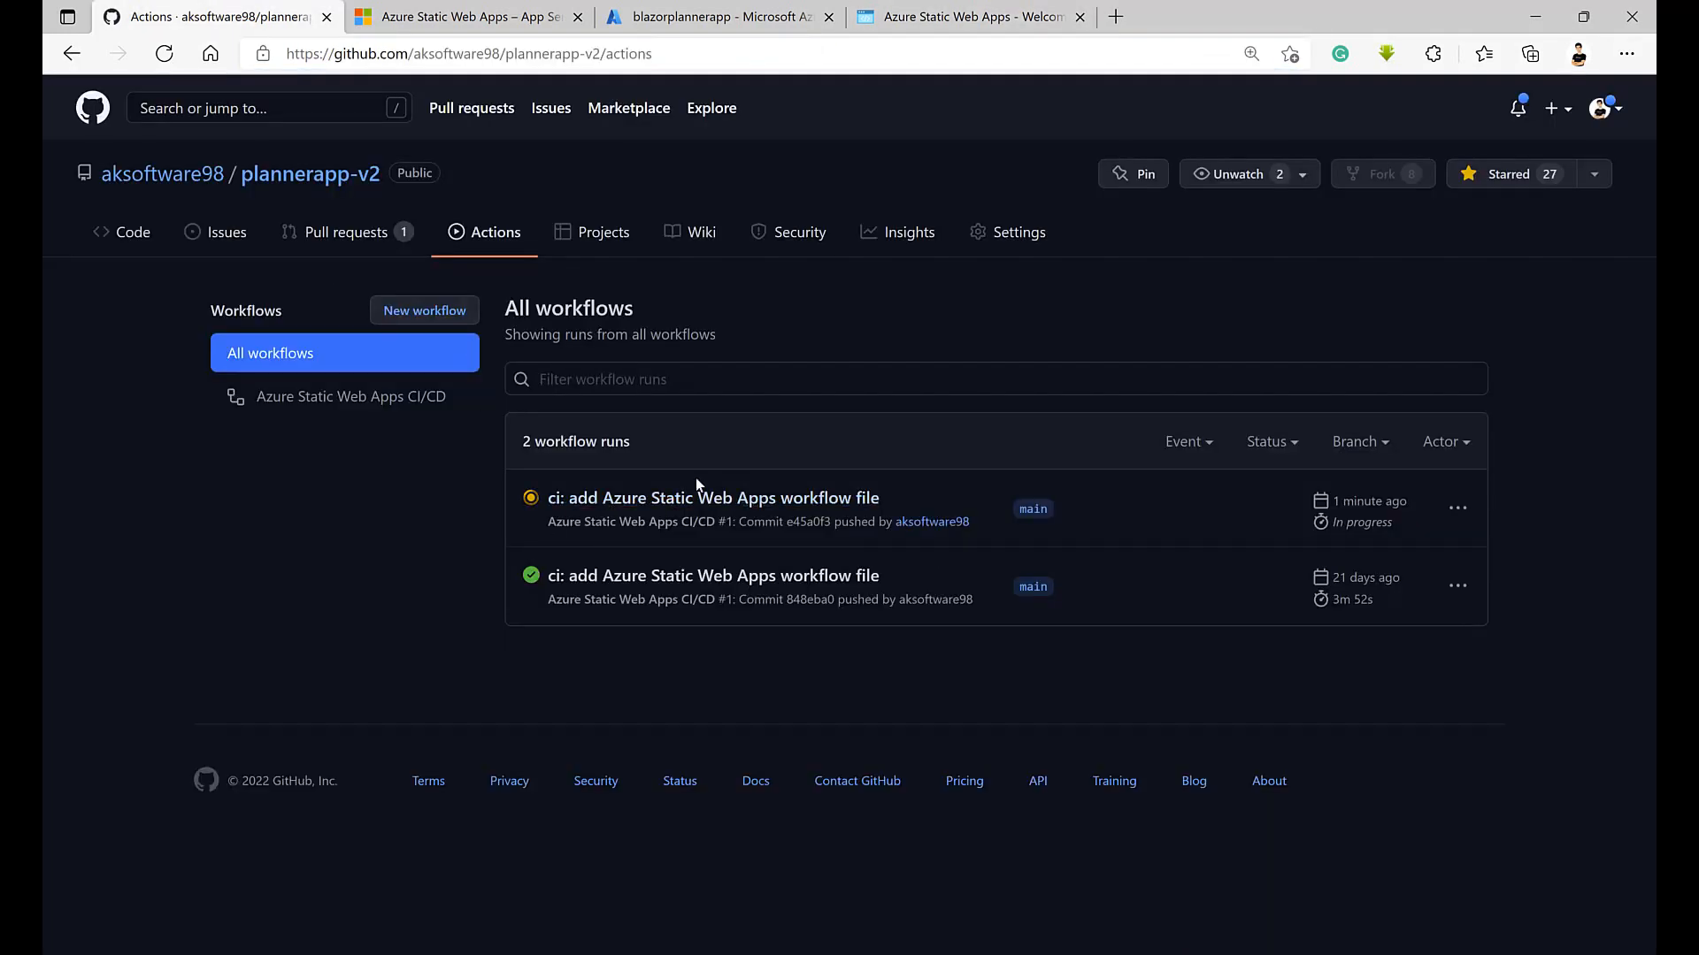
mouse_move(460, 513)
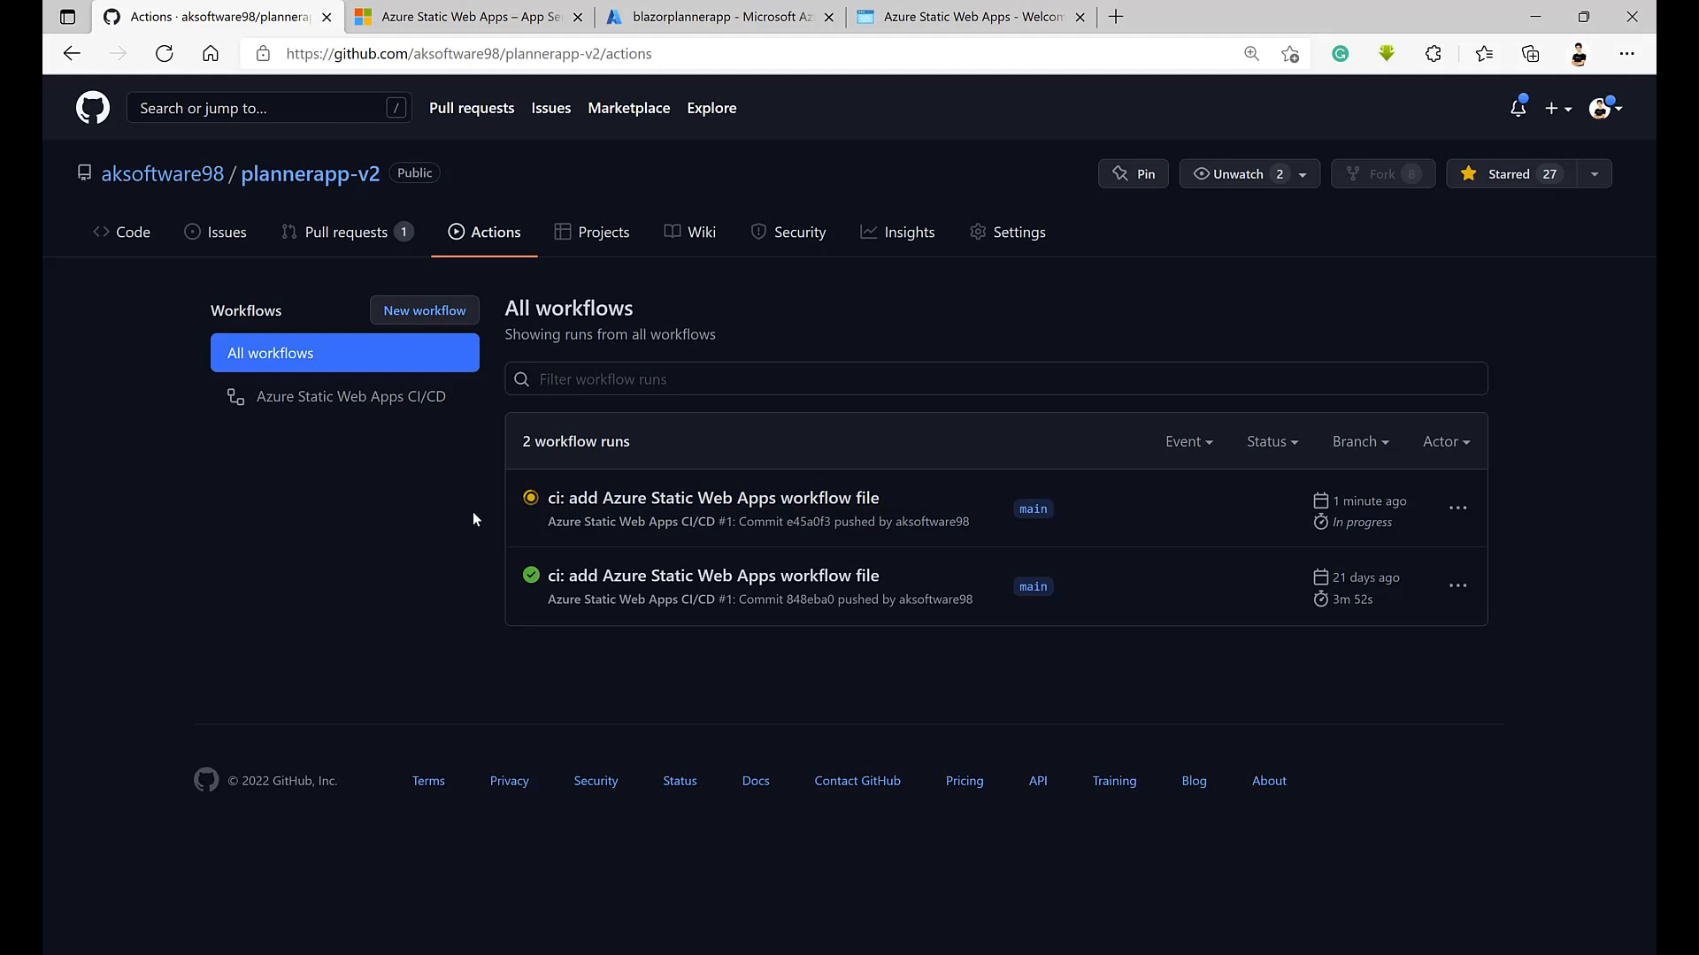
Step: Expand the running Build And Deploy step's live log inside the in-progress workflow run
click(713, 499)
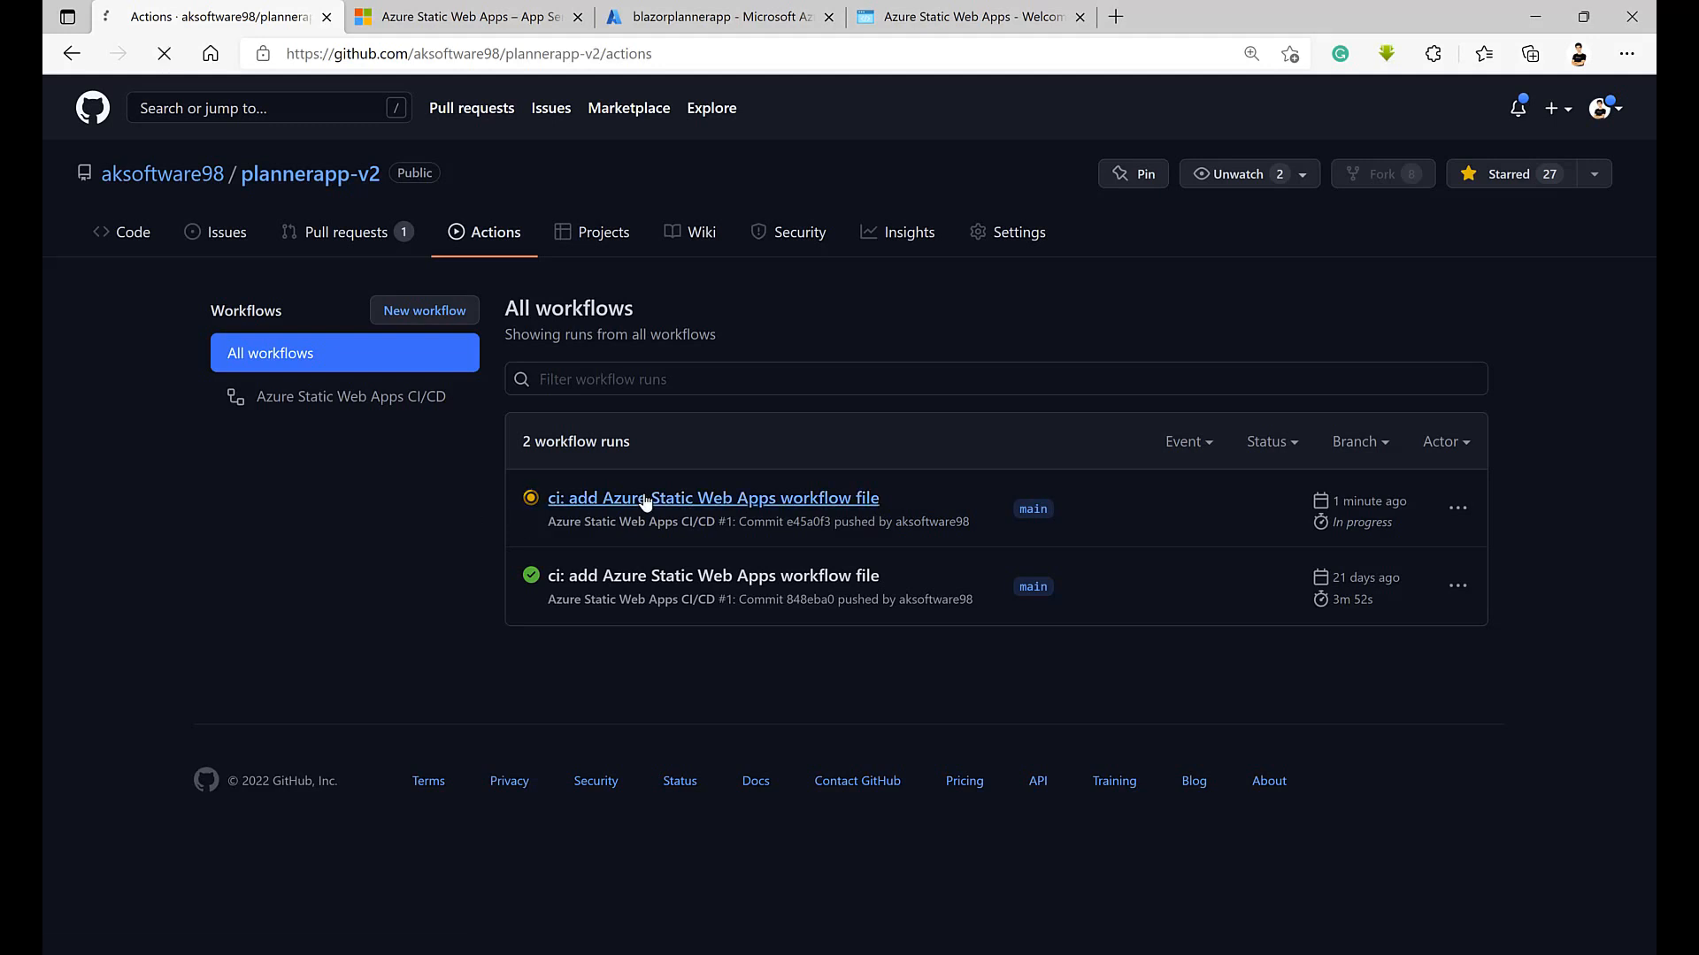
click(713, 497)
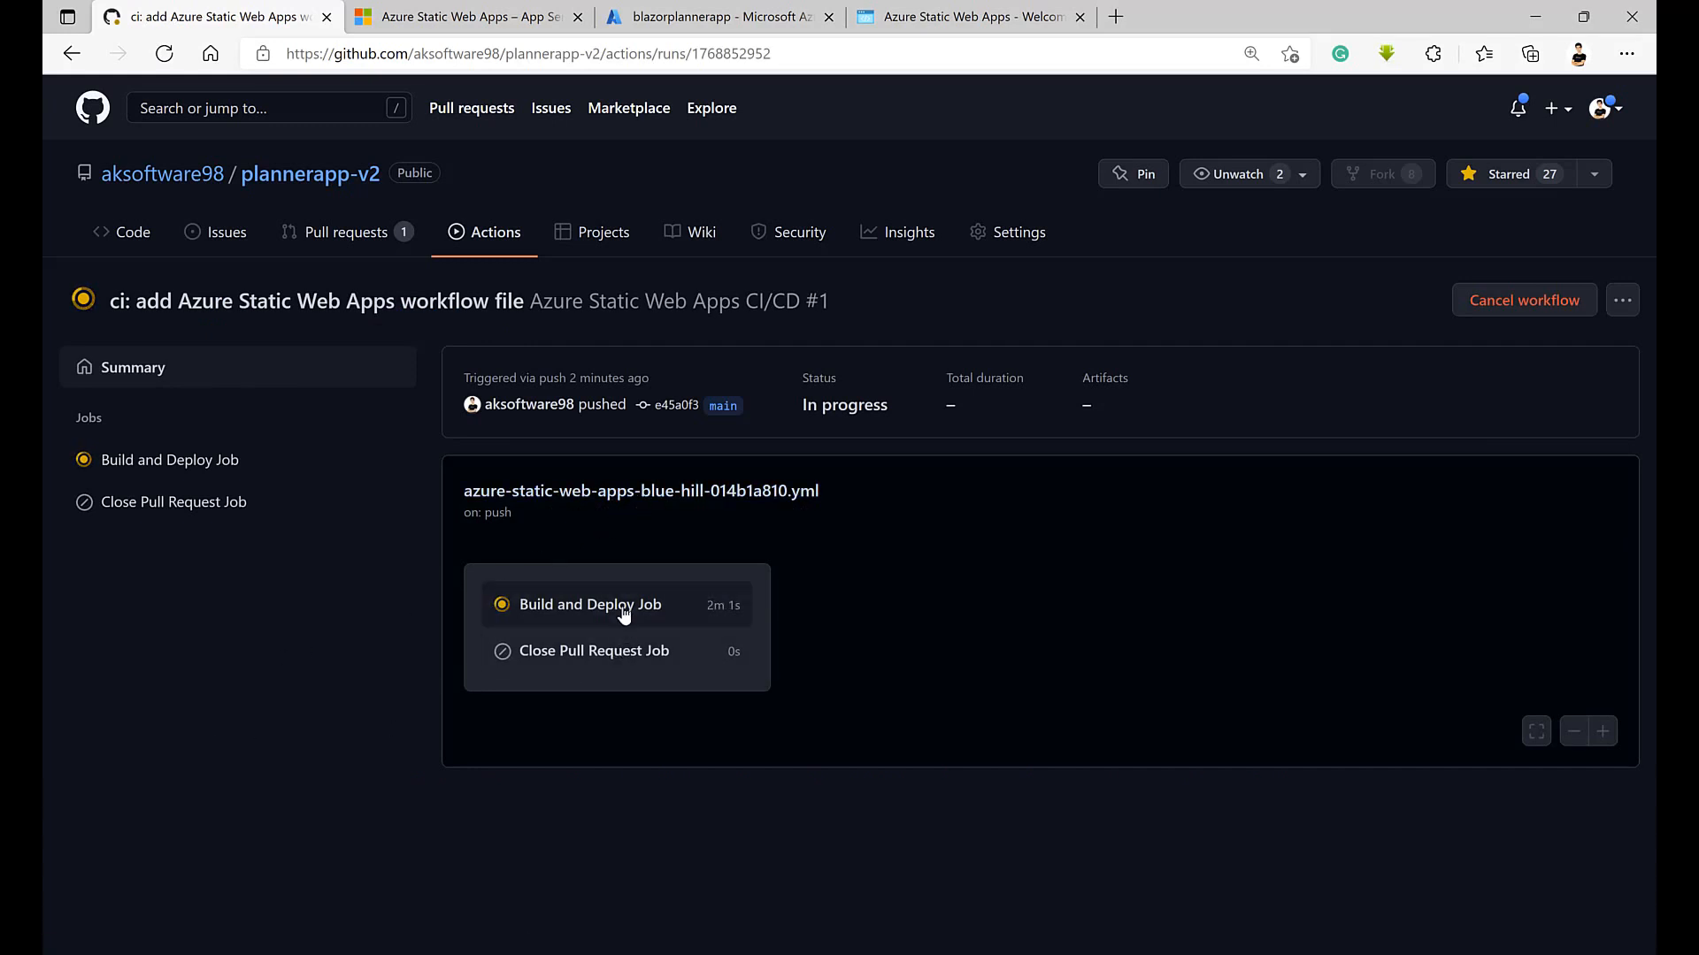
click(590, 605)
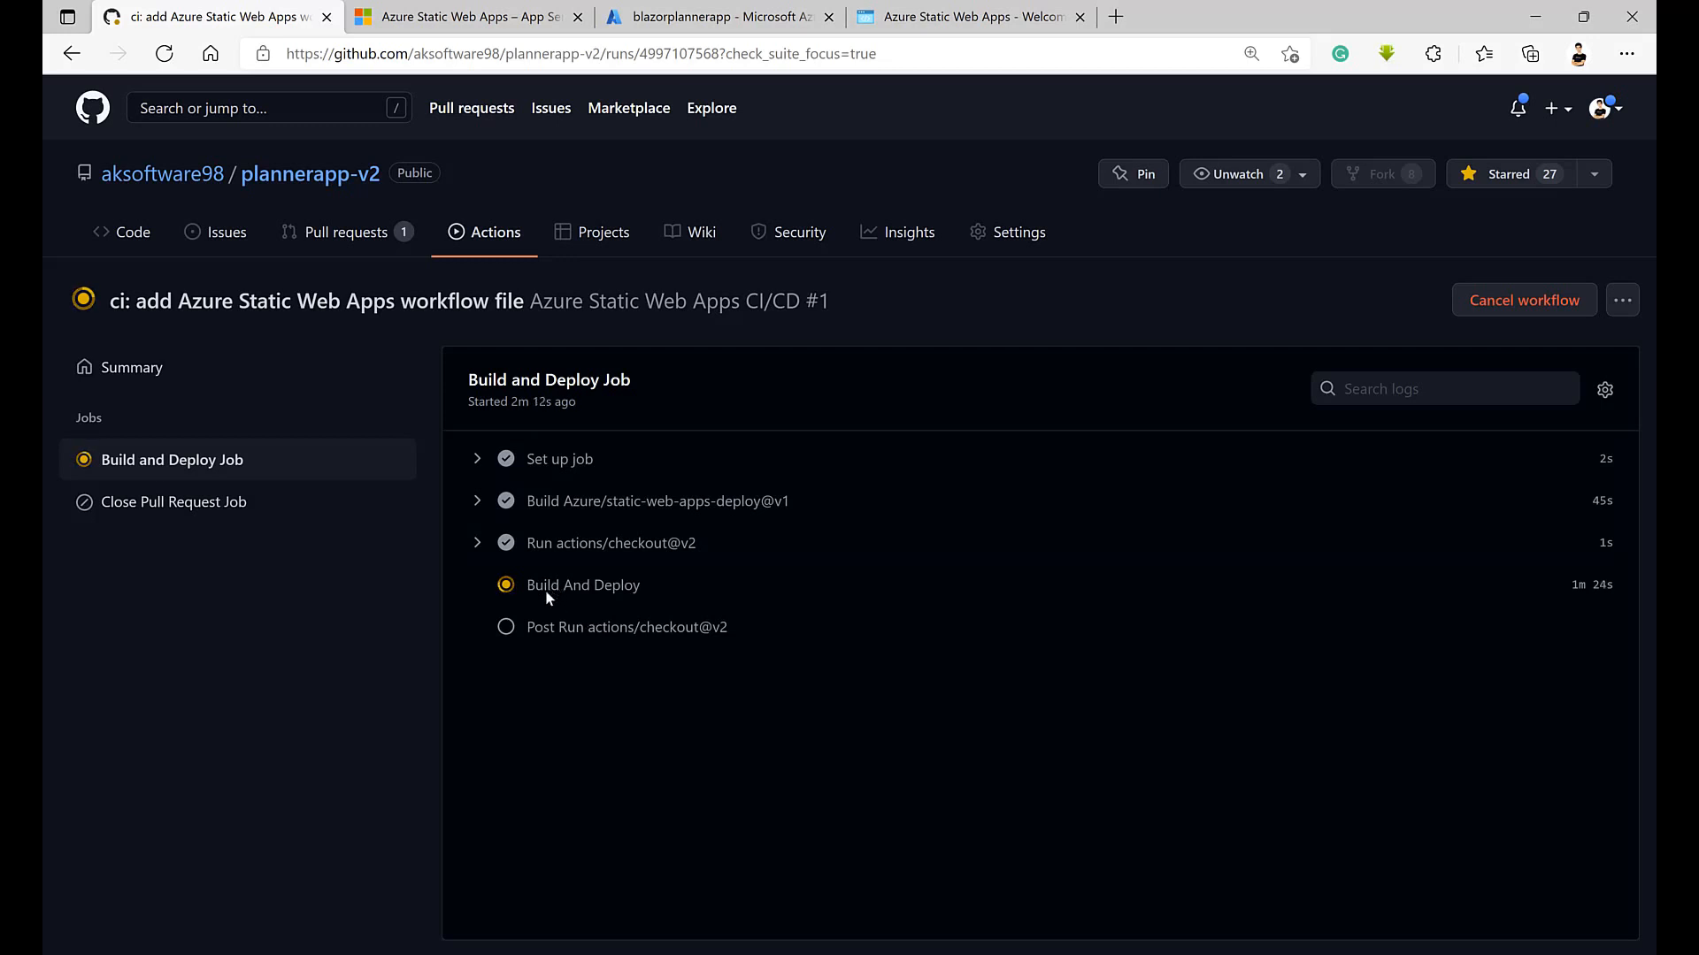
click(582, 585)
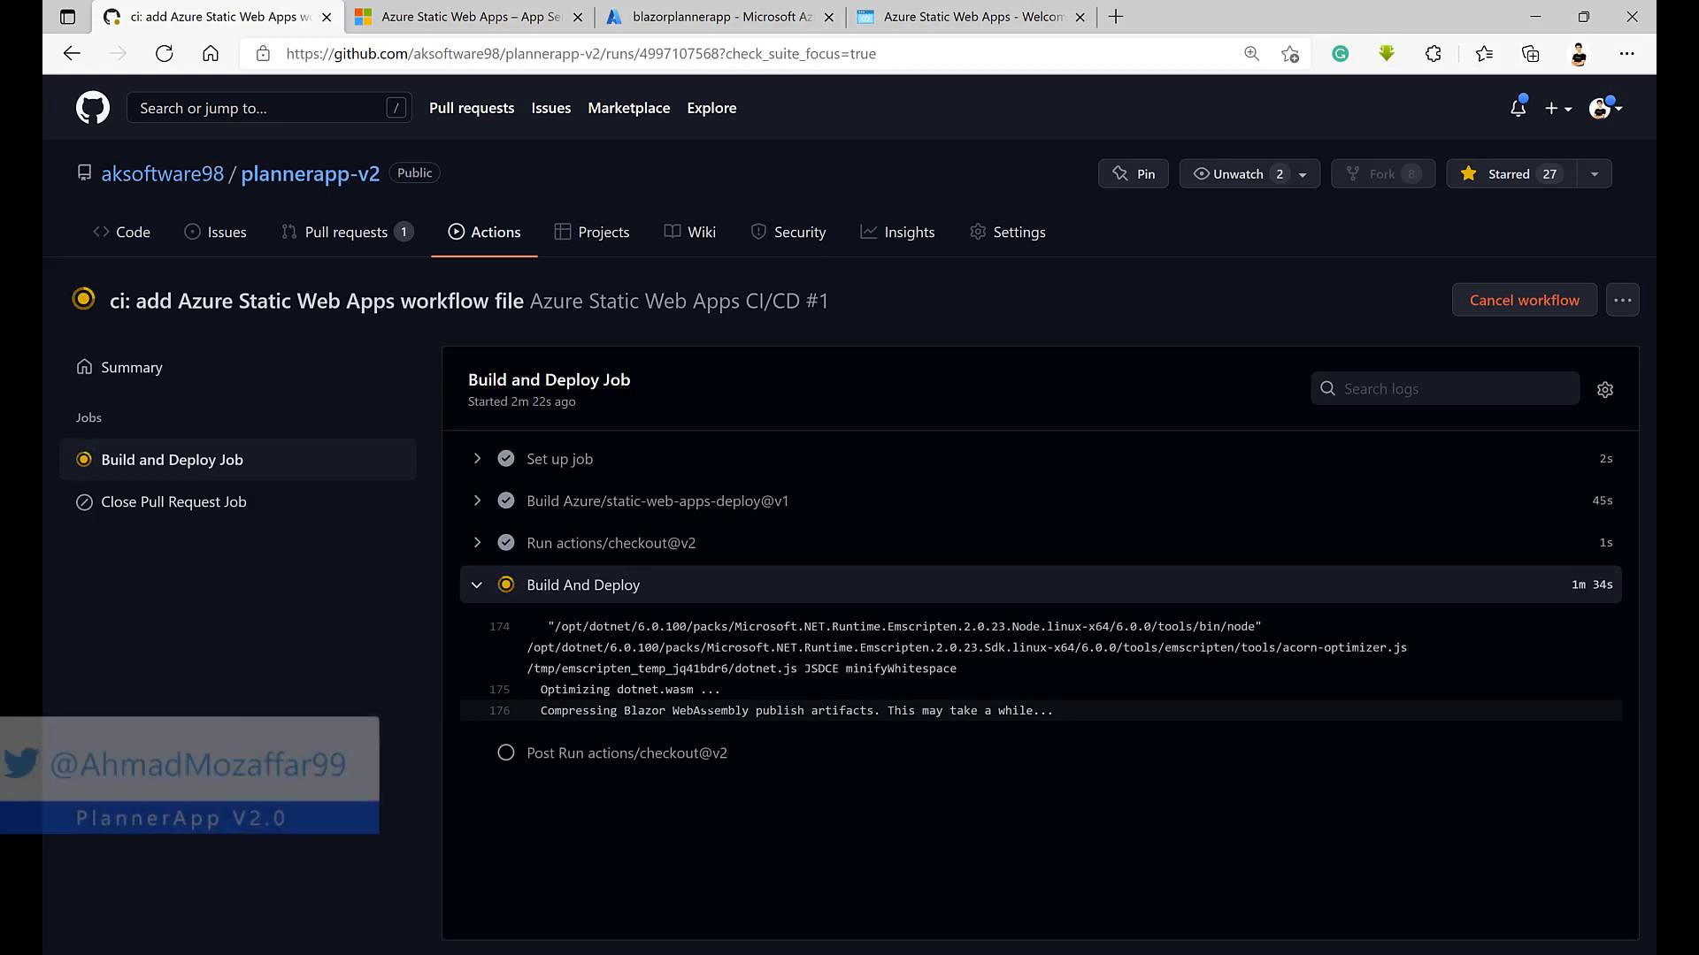
scroll(down, 3)
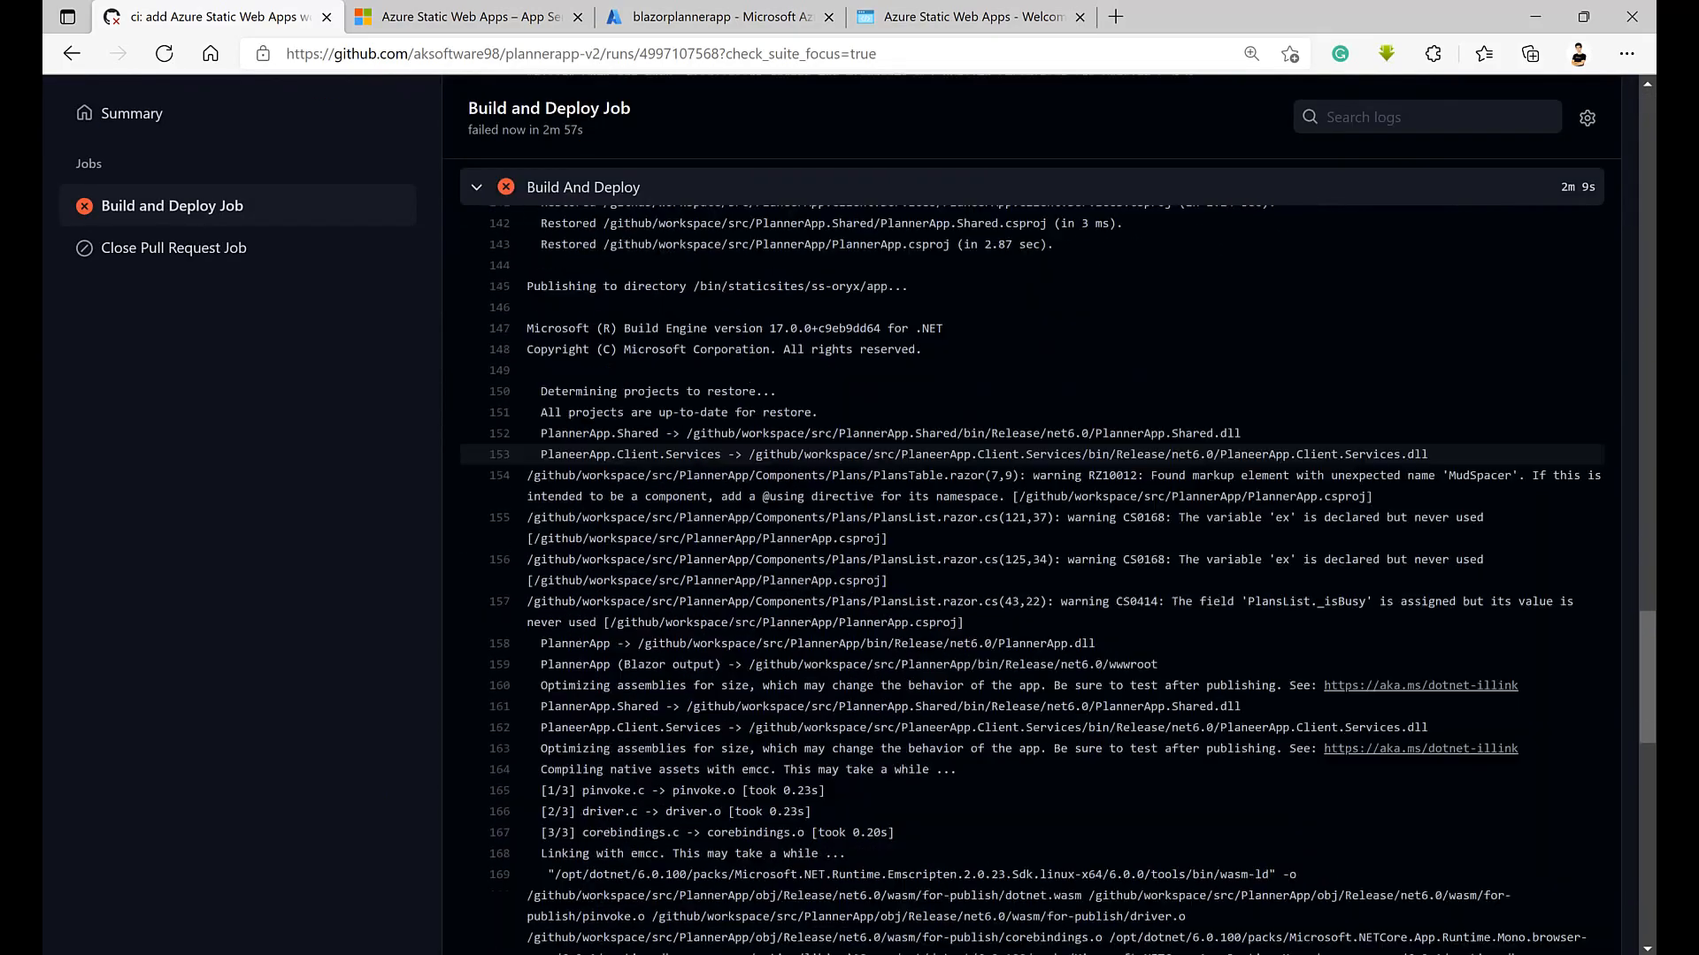
Step: Select the error about the missing artifact folder App/Build and cancel the failing run
scroll(down, 3)
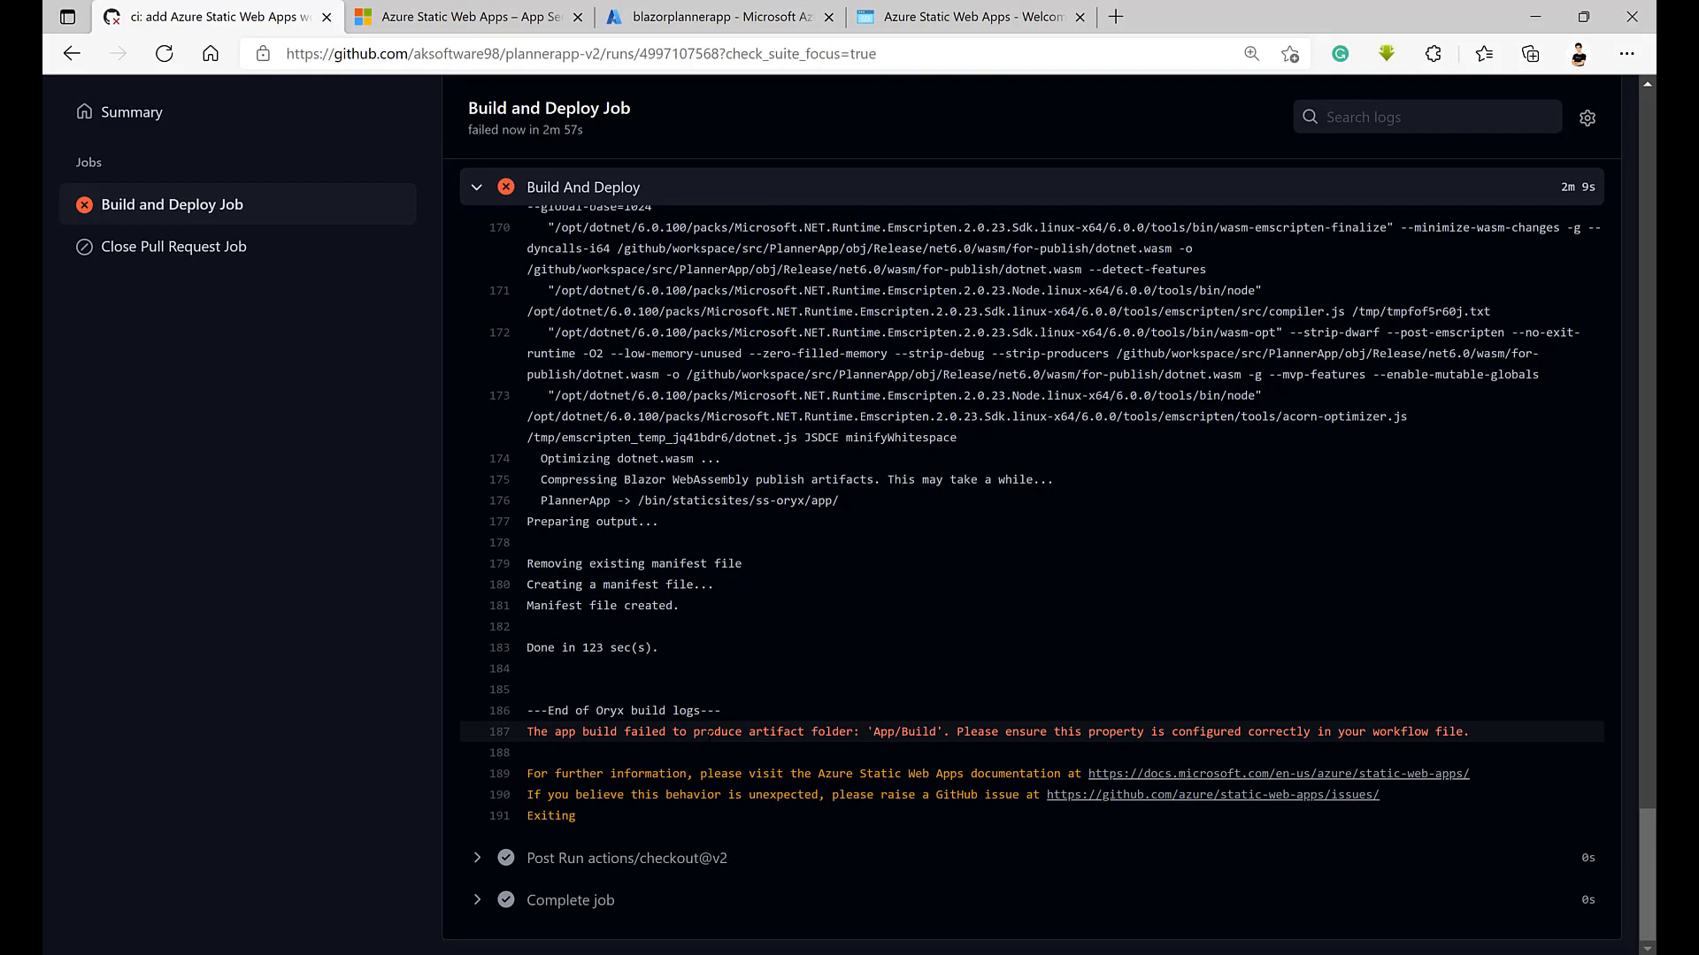
mouse_move(520, 739)
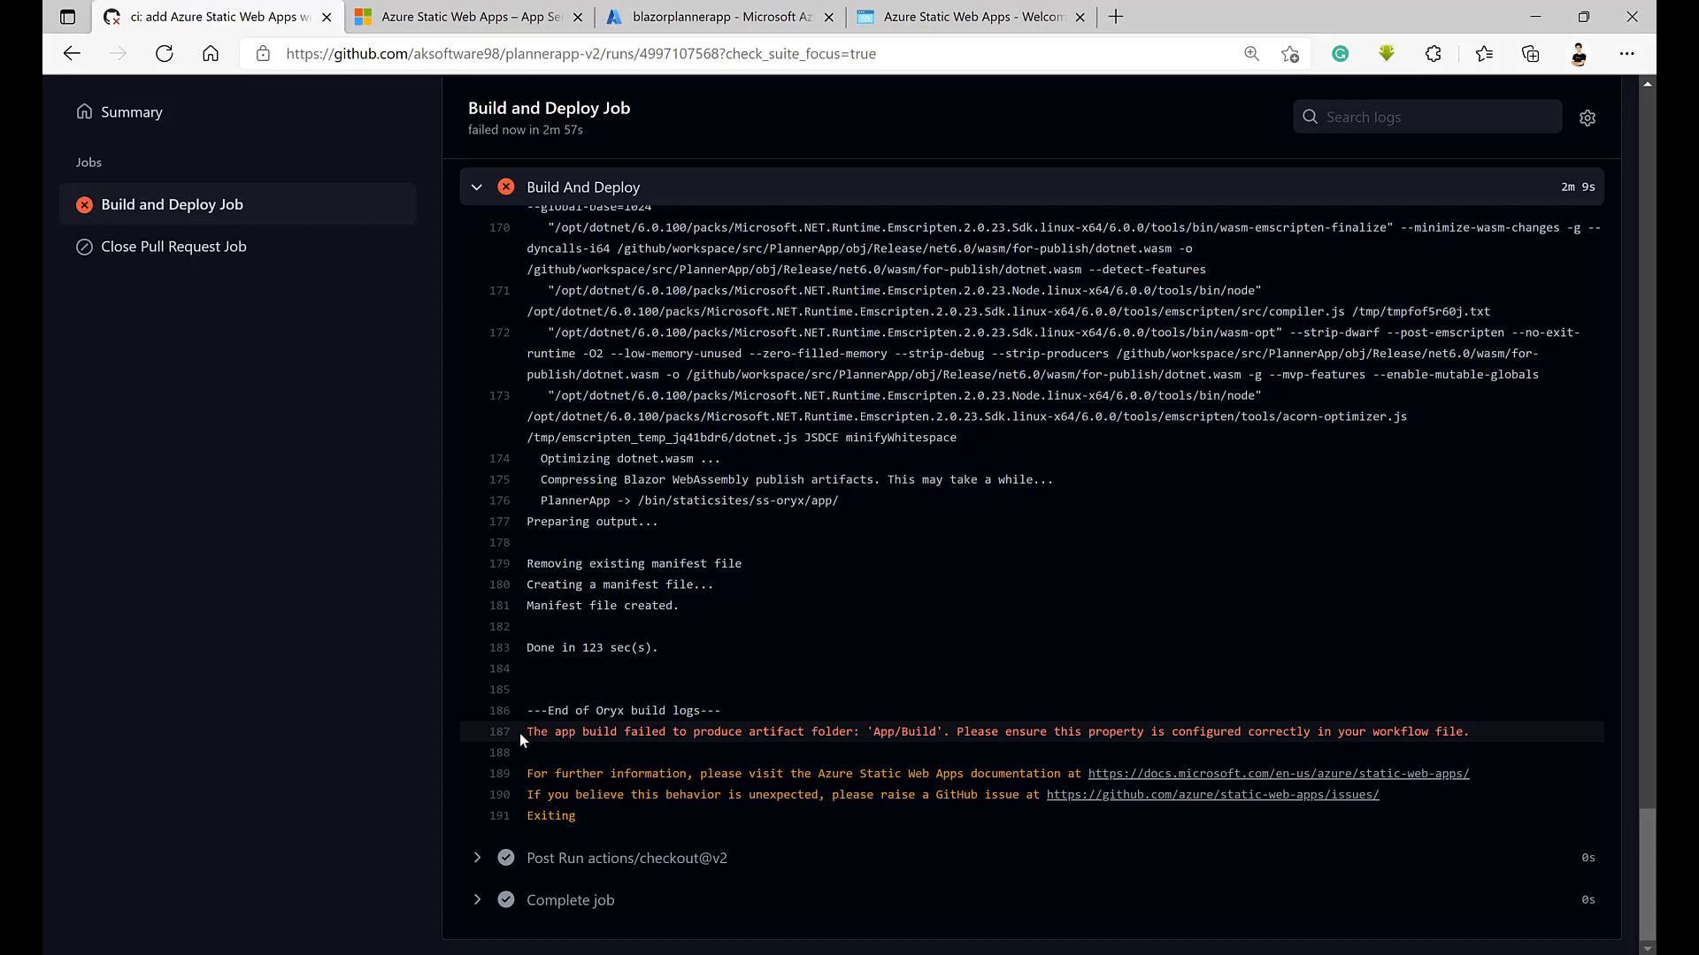
drag(528, 731, 887, 731)
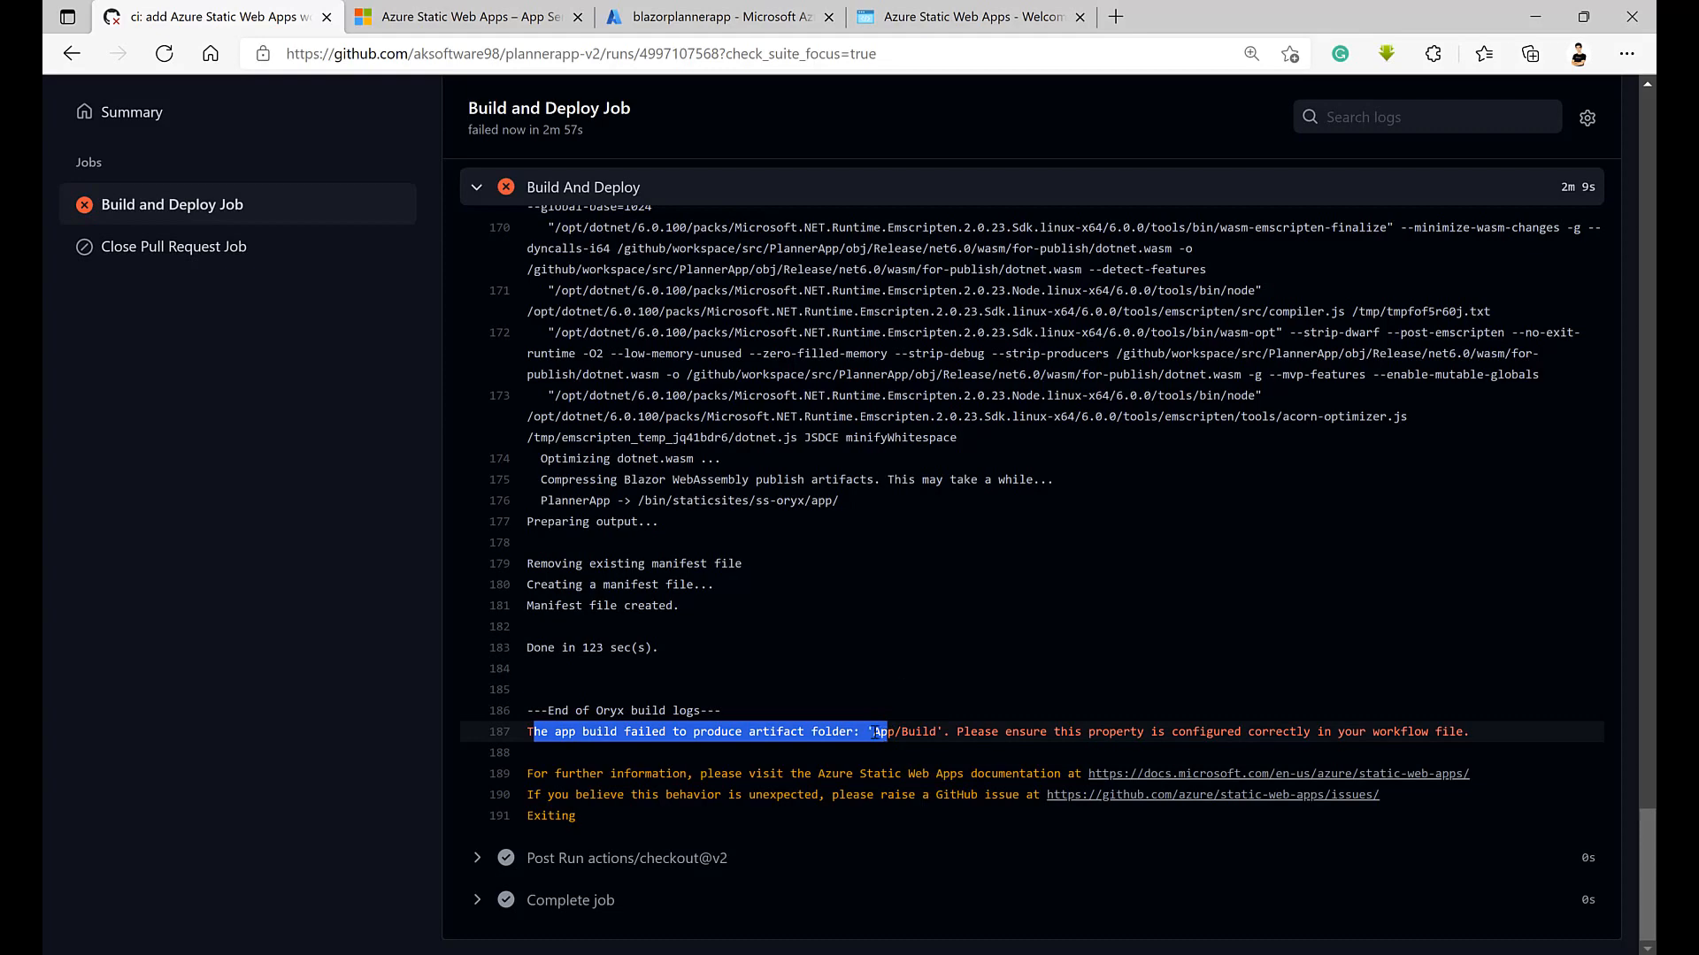
double_click(904, 731)
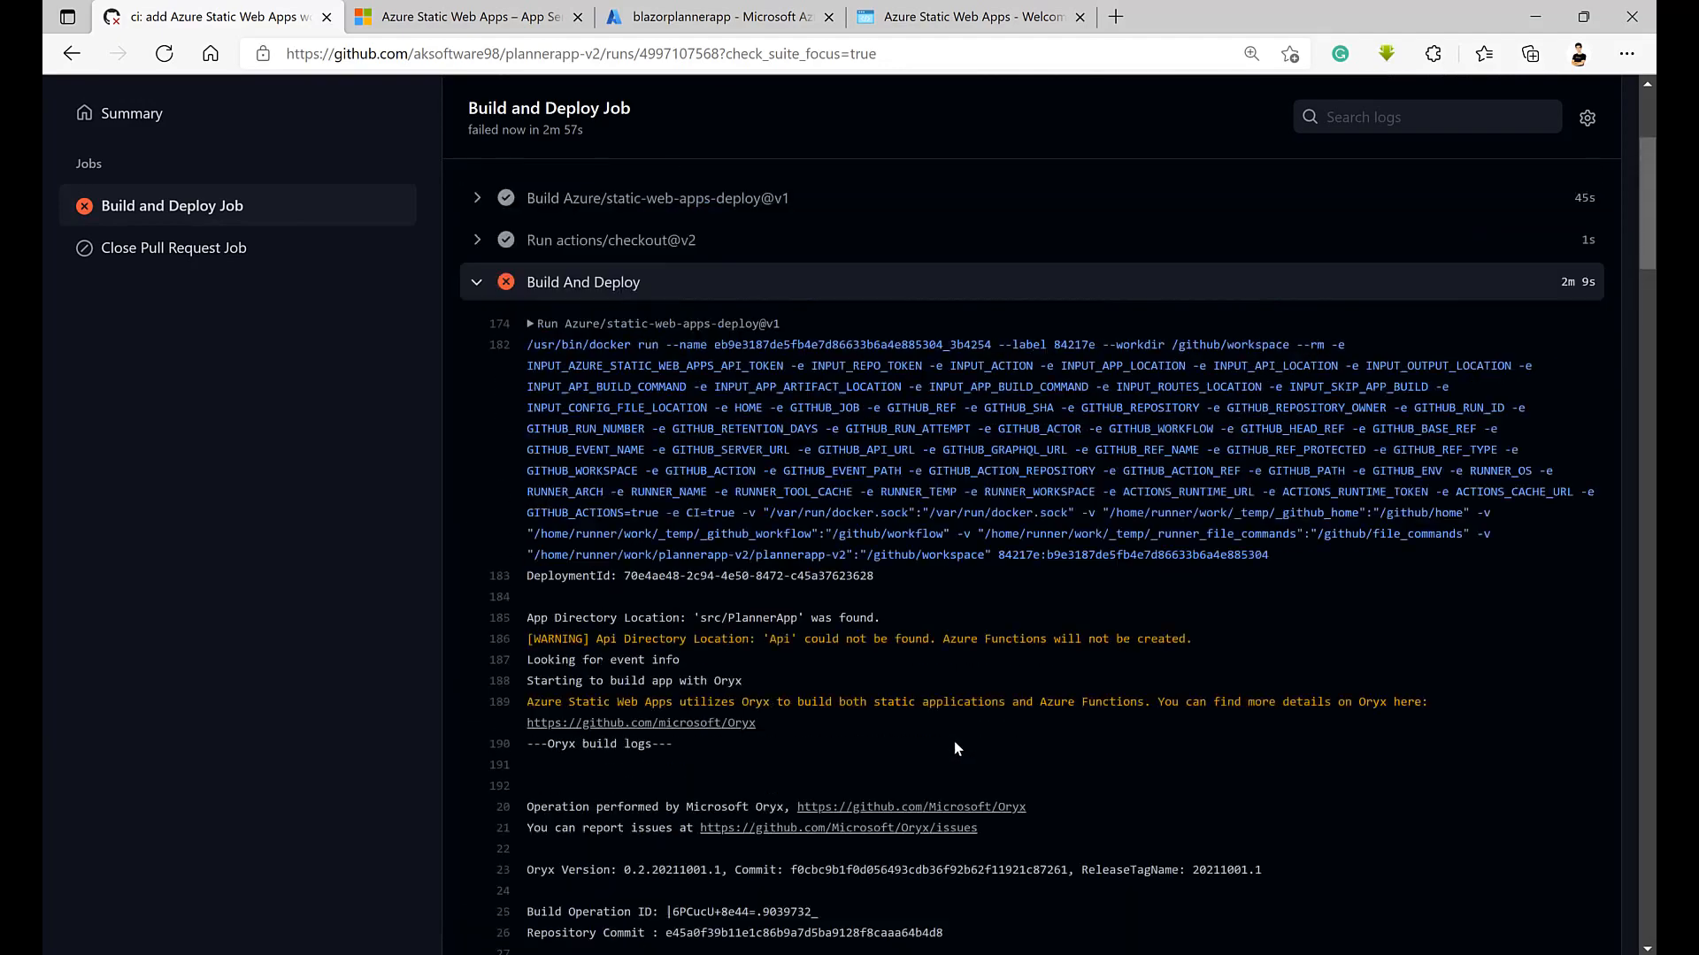
click(71, 53)
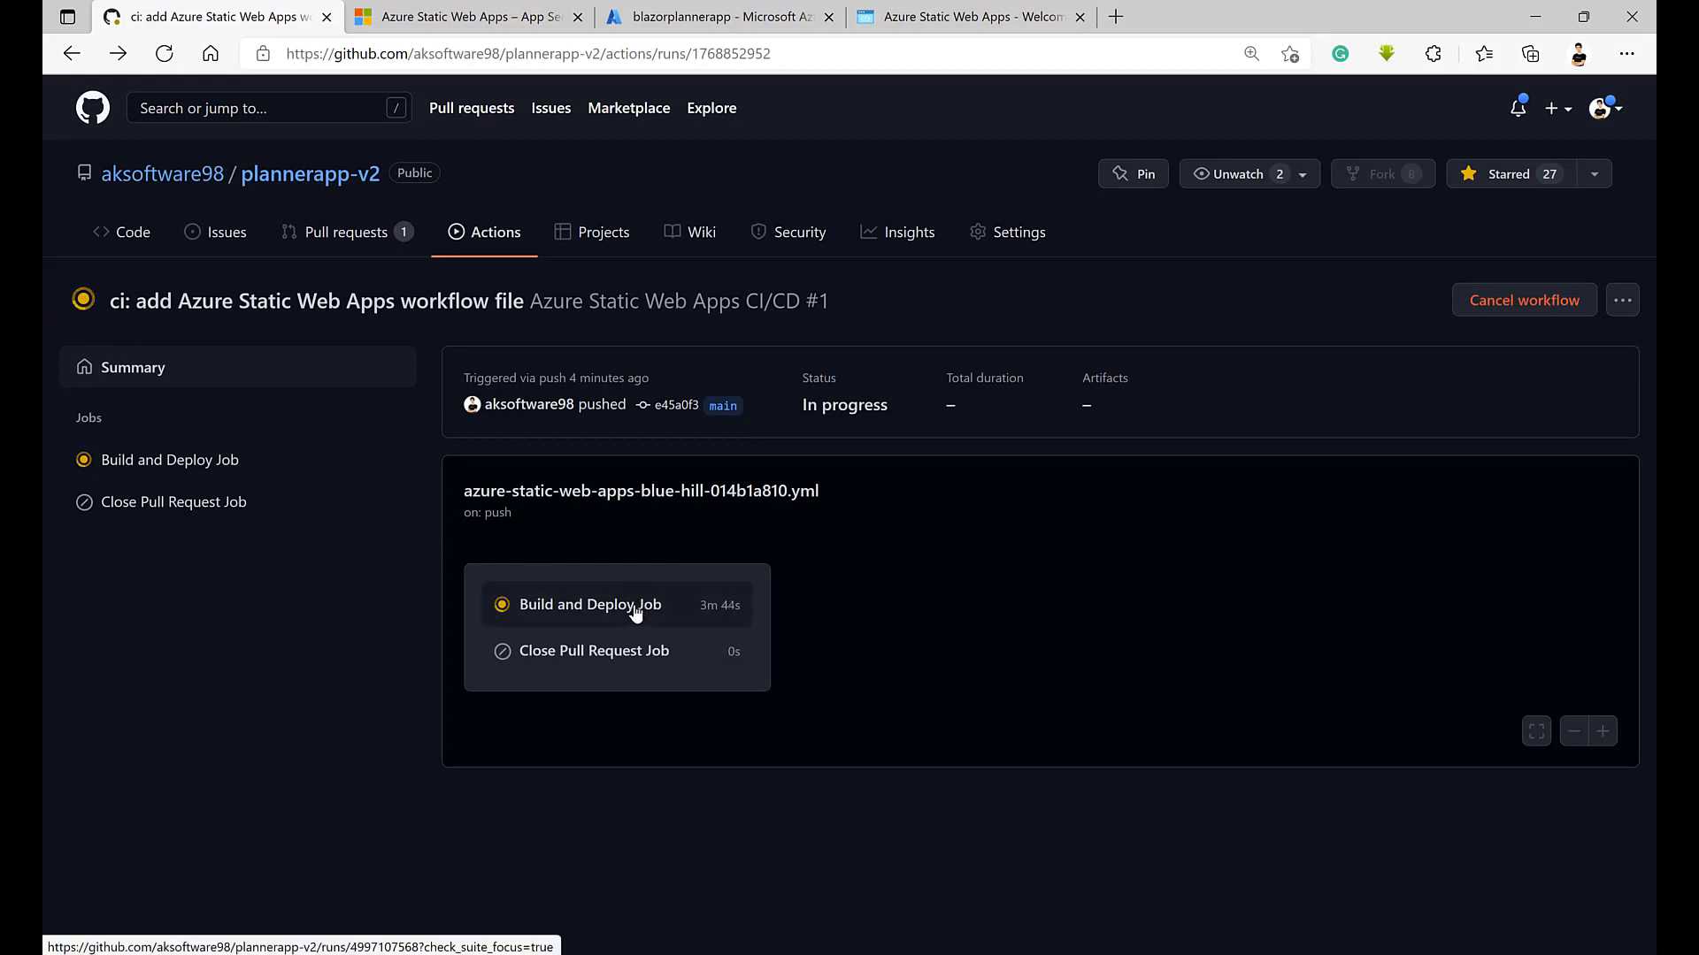
mouse_move(1442, 395)
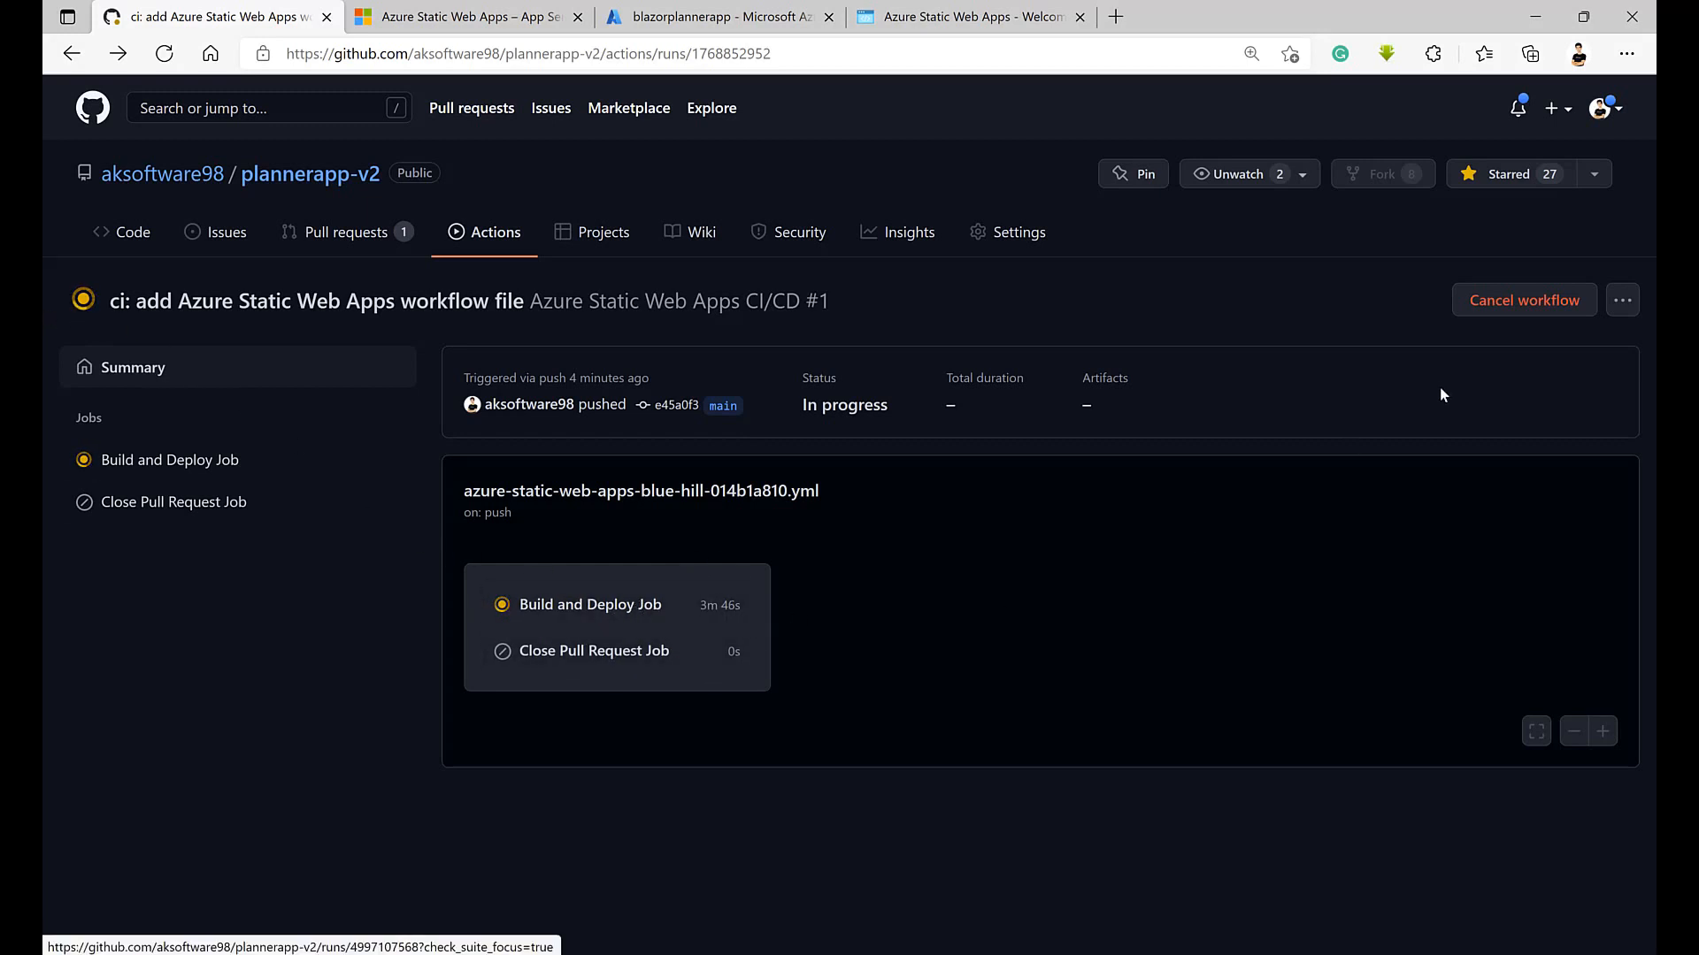
mouse_move(1524, 301)
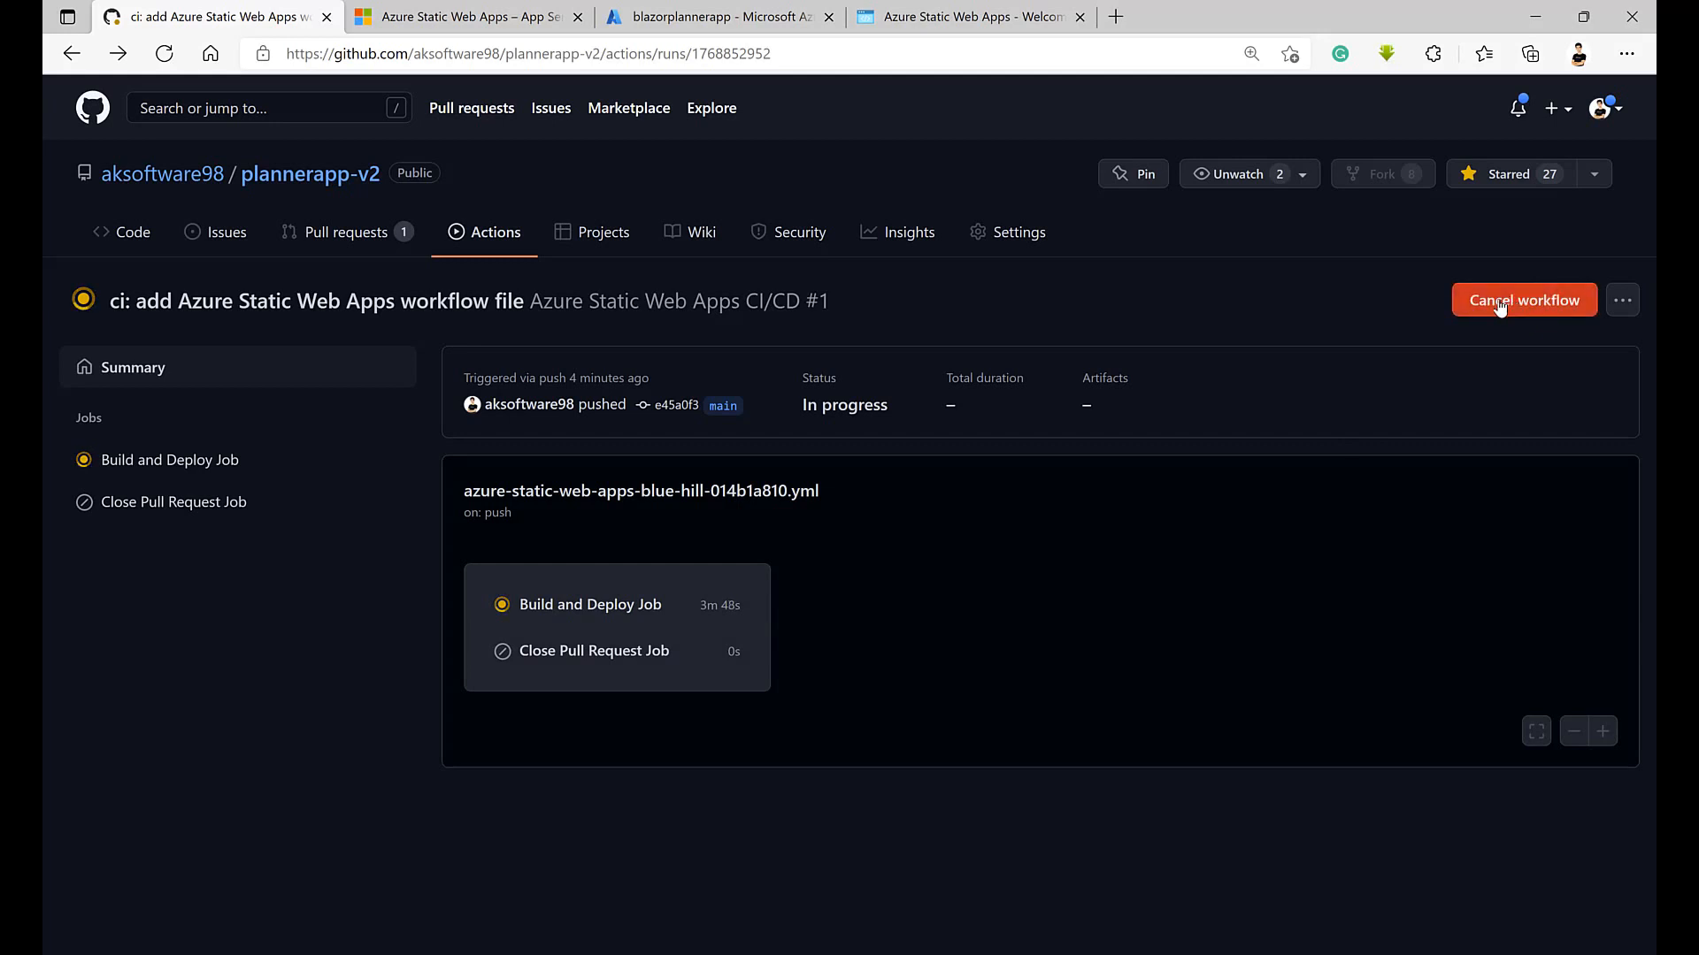
click(1524, 301)
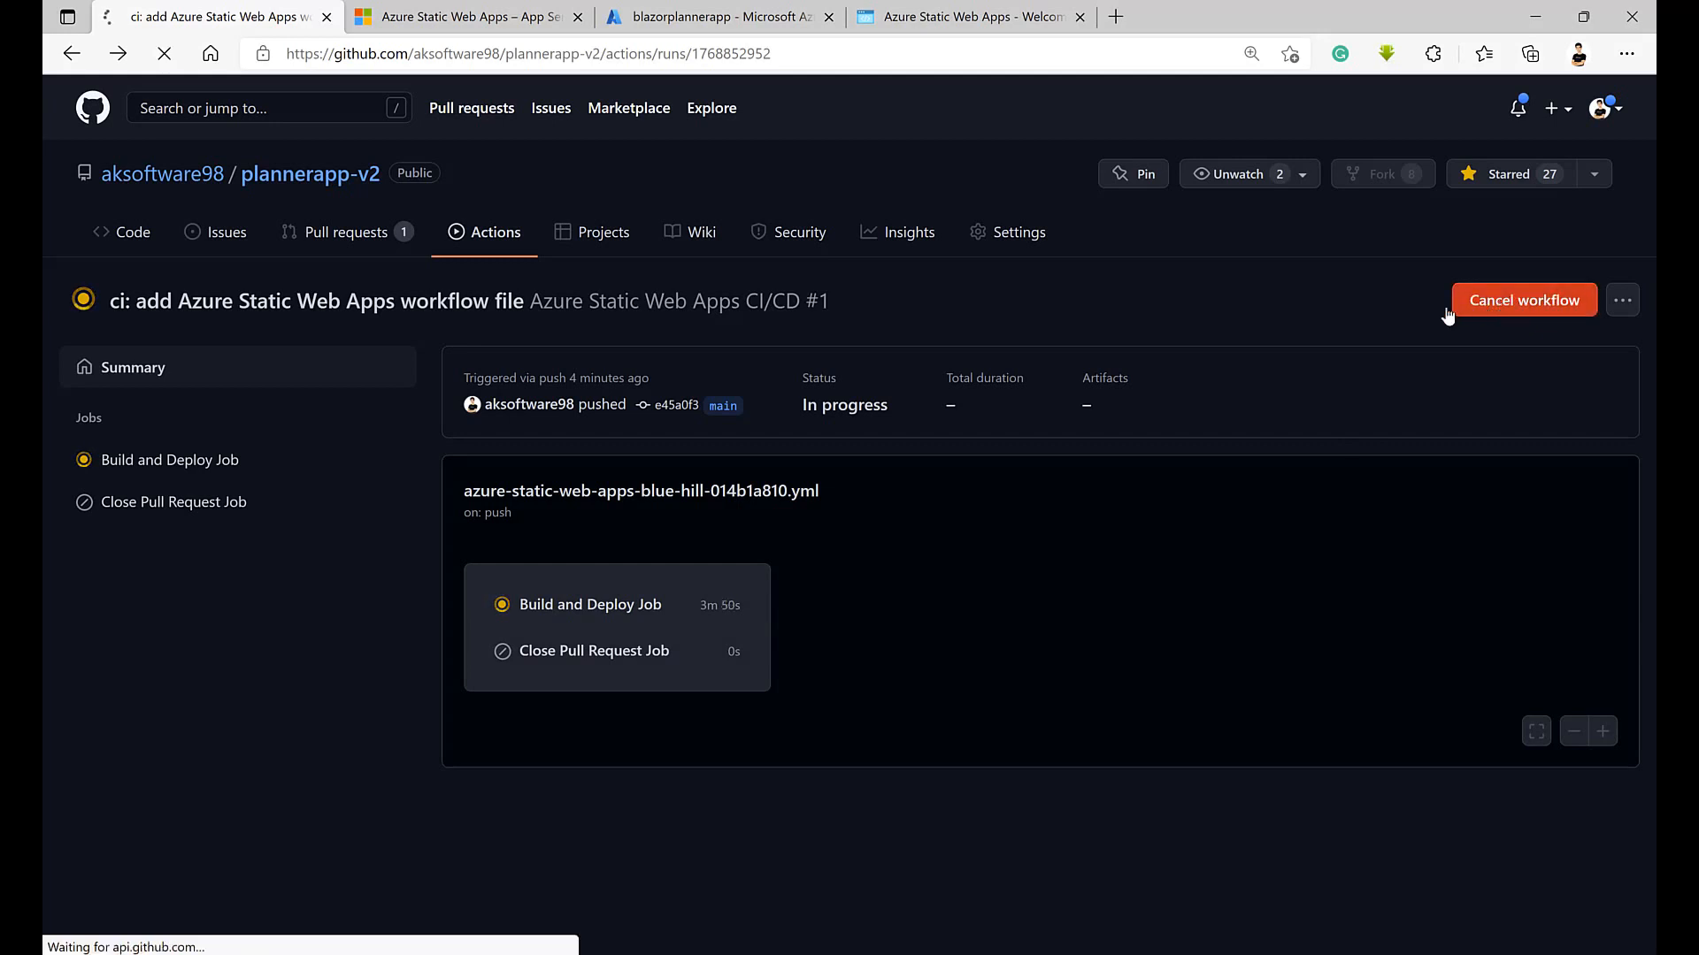
Step: Open the azure-static-web-apps workflow YAML from the portal's Edit workflow link
click(715, 16)
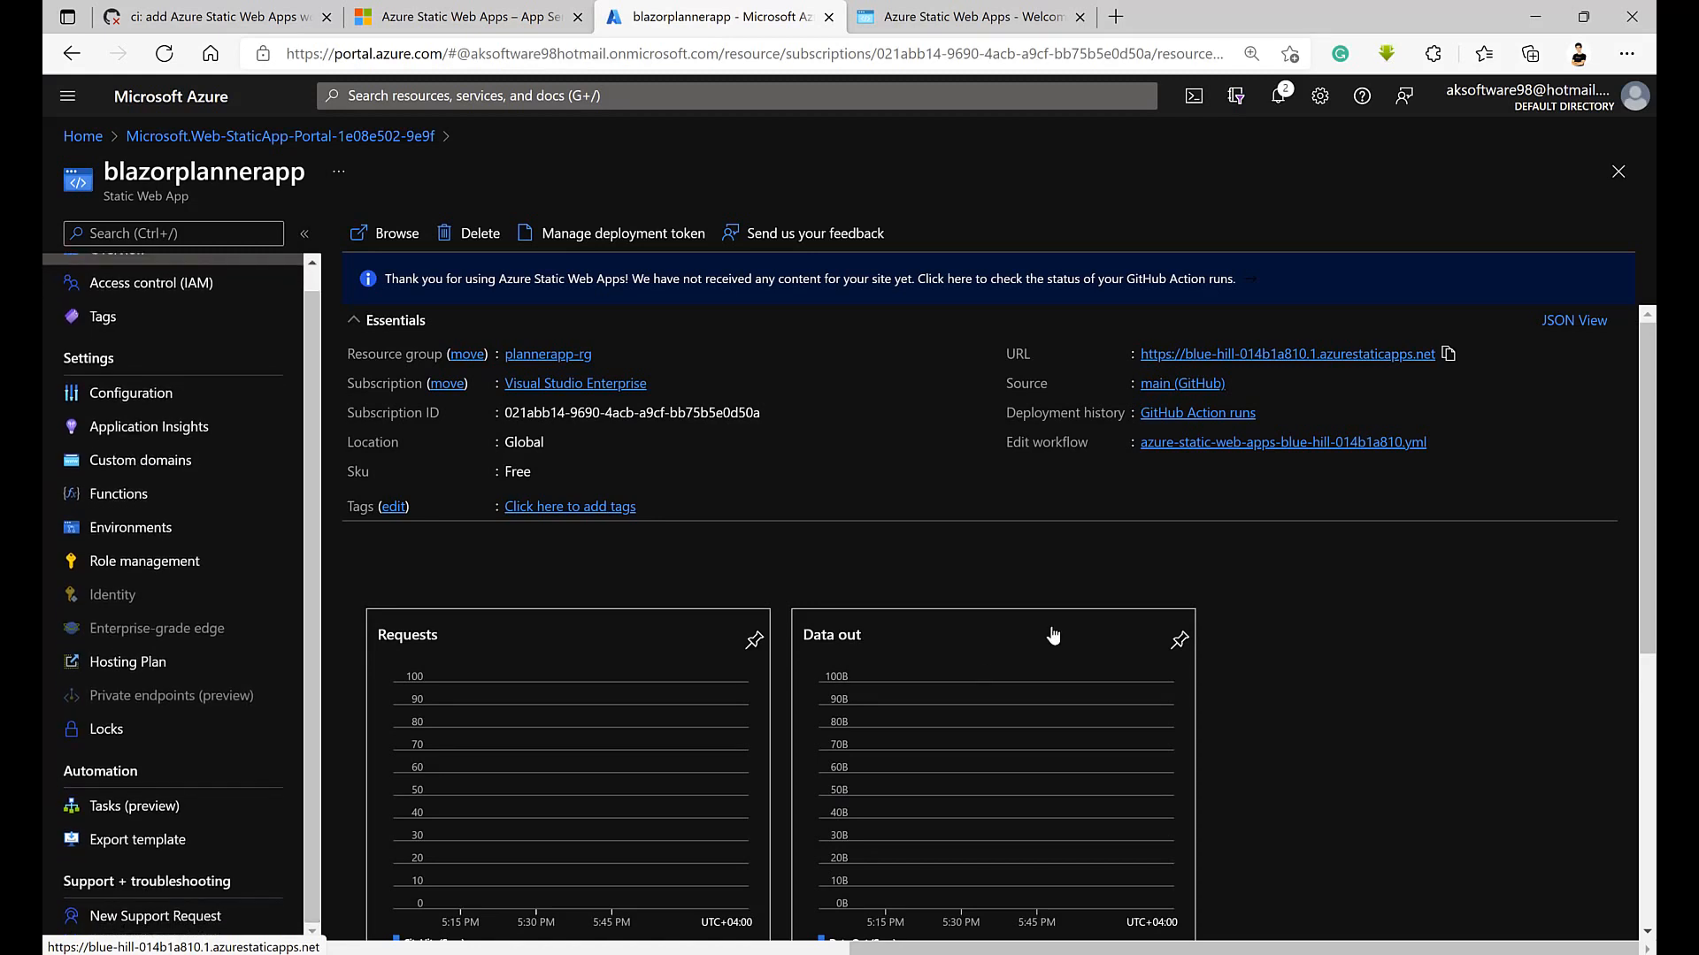
click(964, 16)
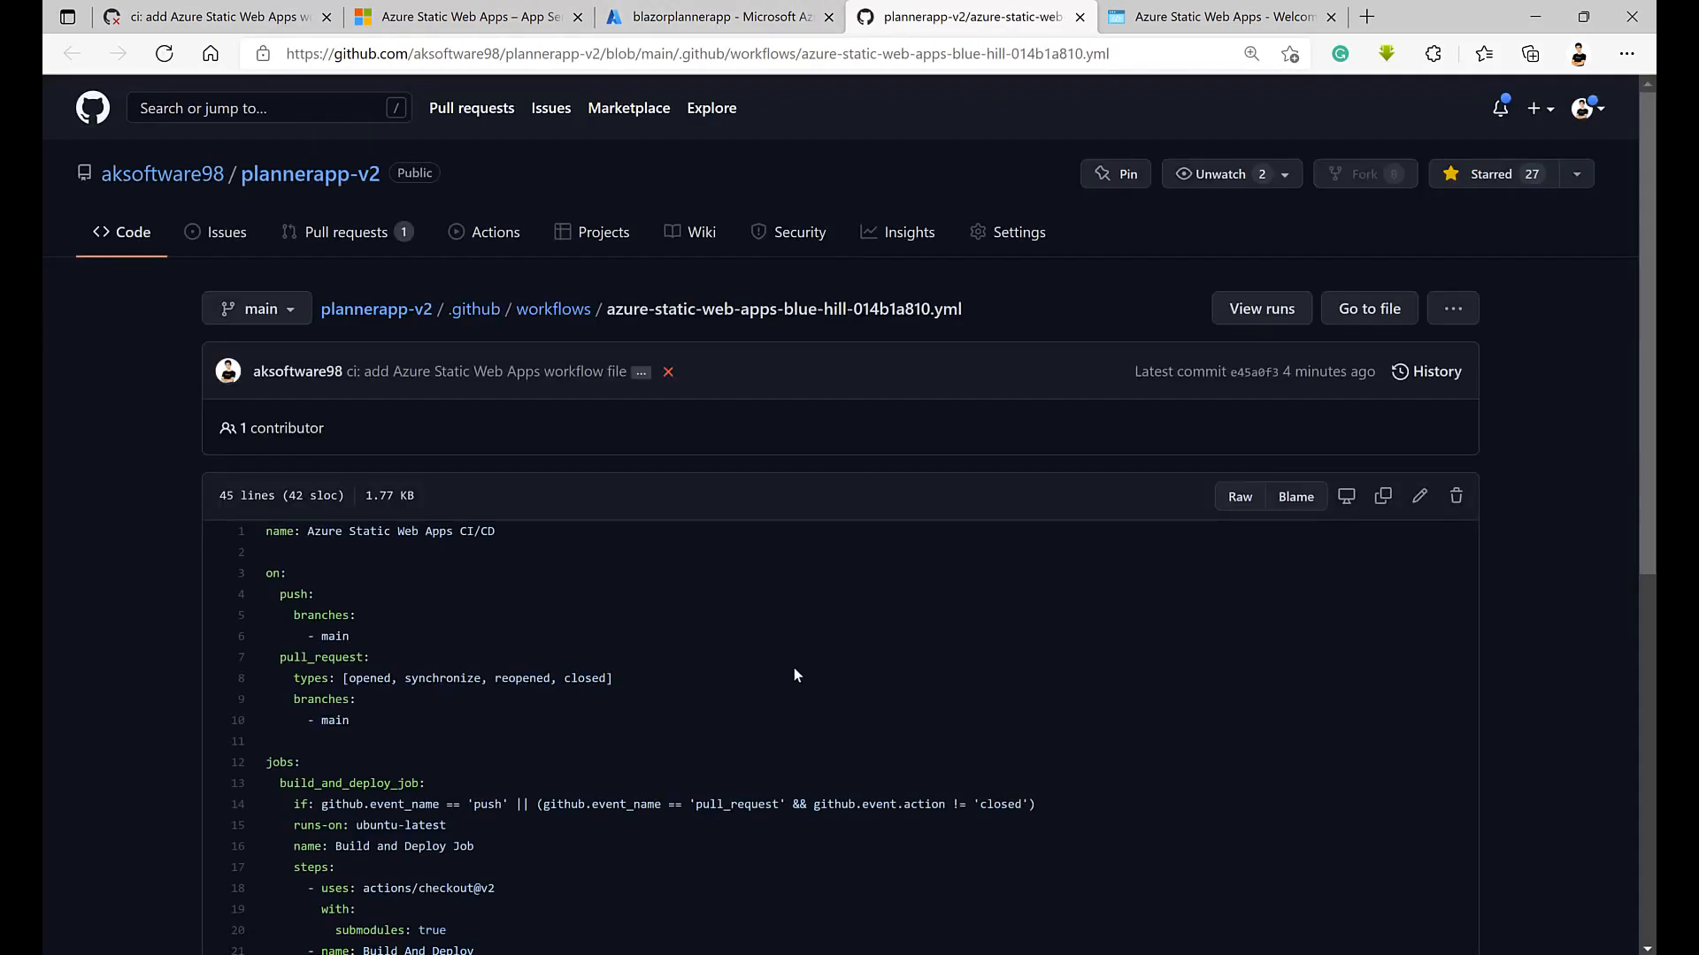
scroll(down, 3)
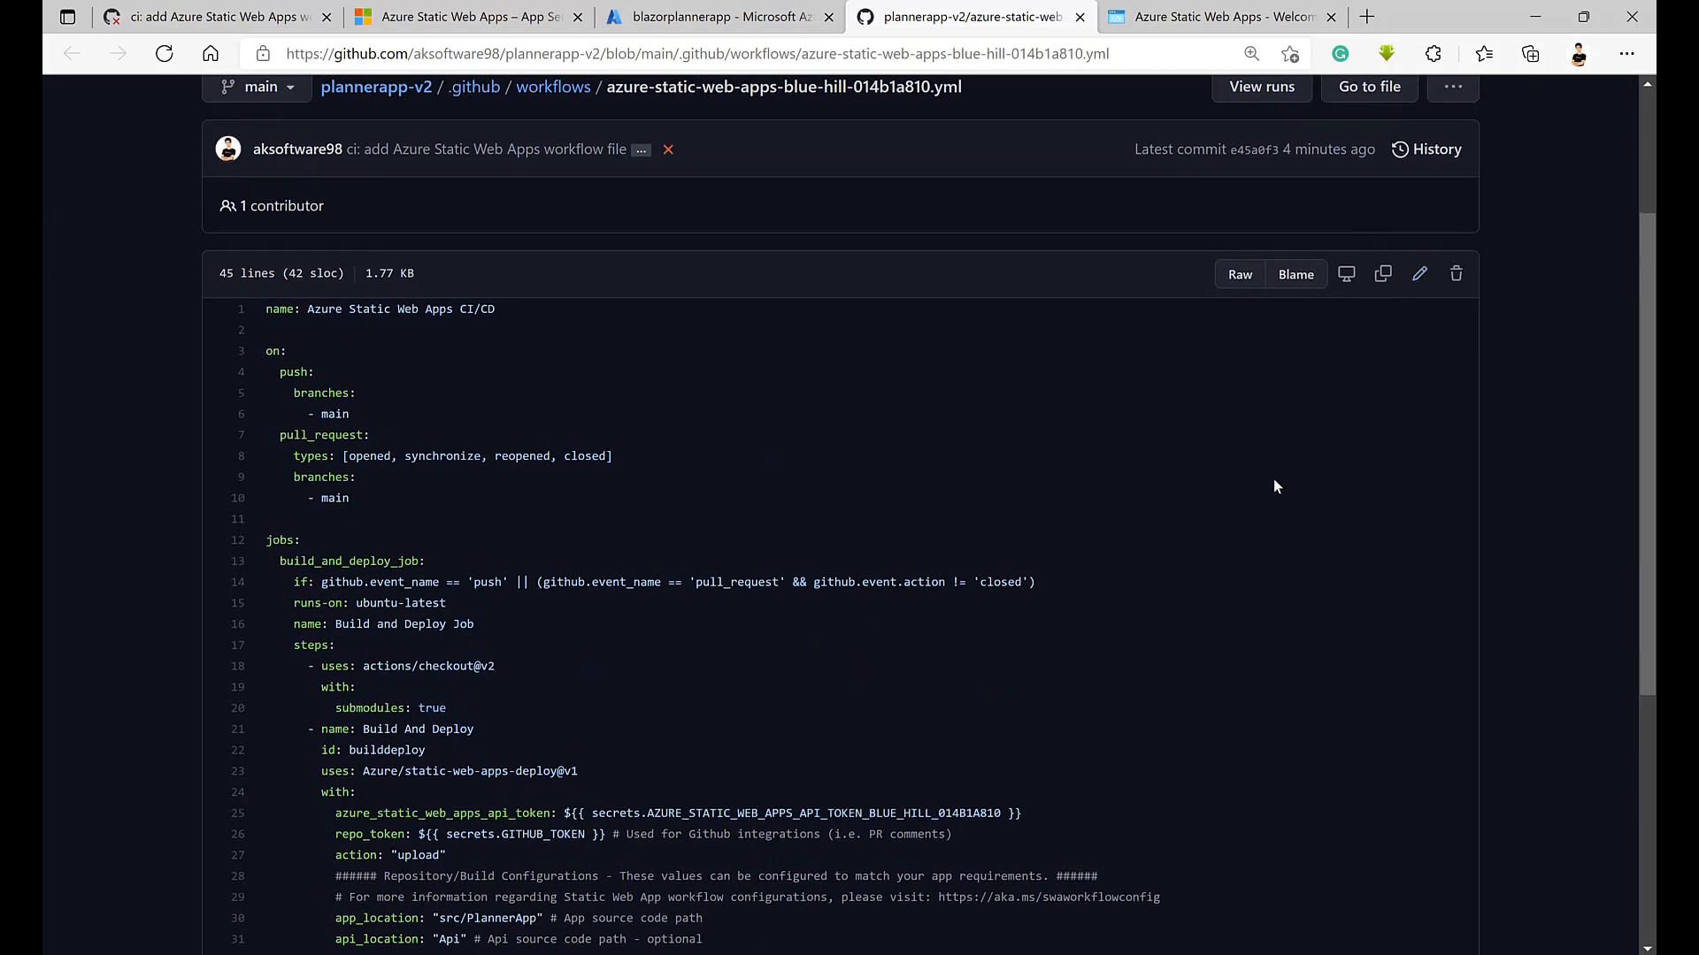
scroll(down, 3)
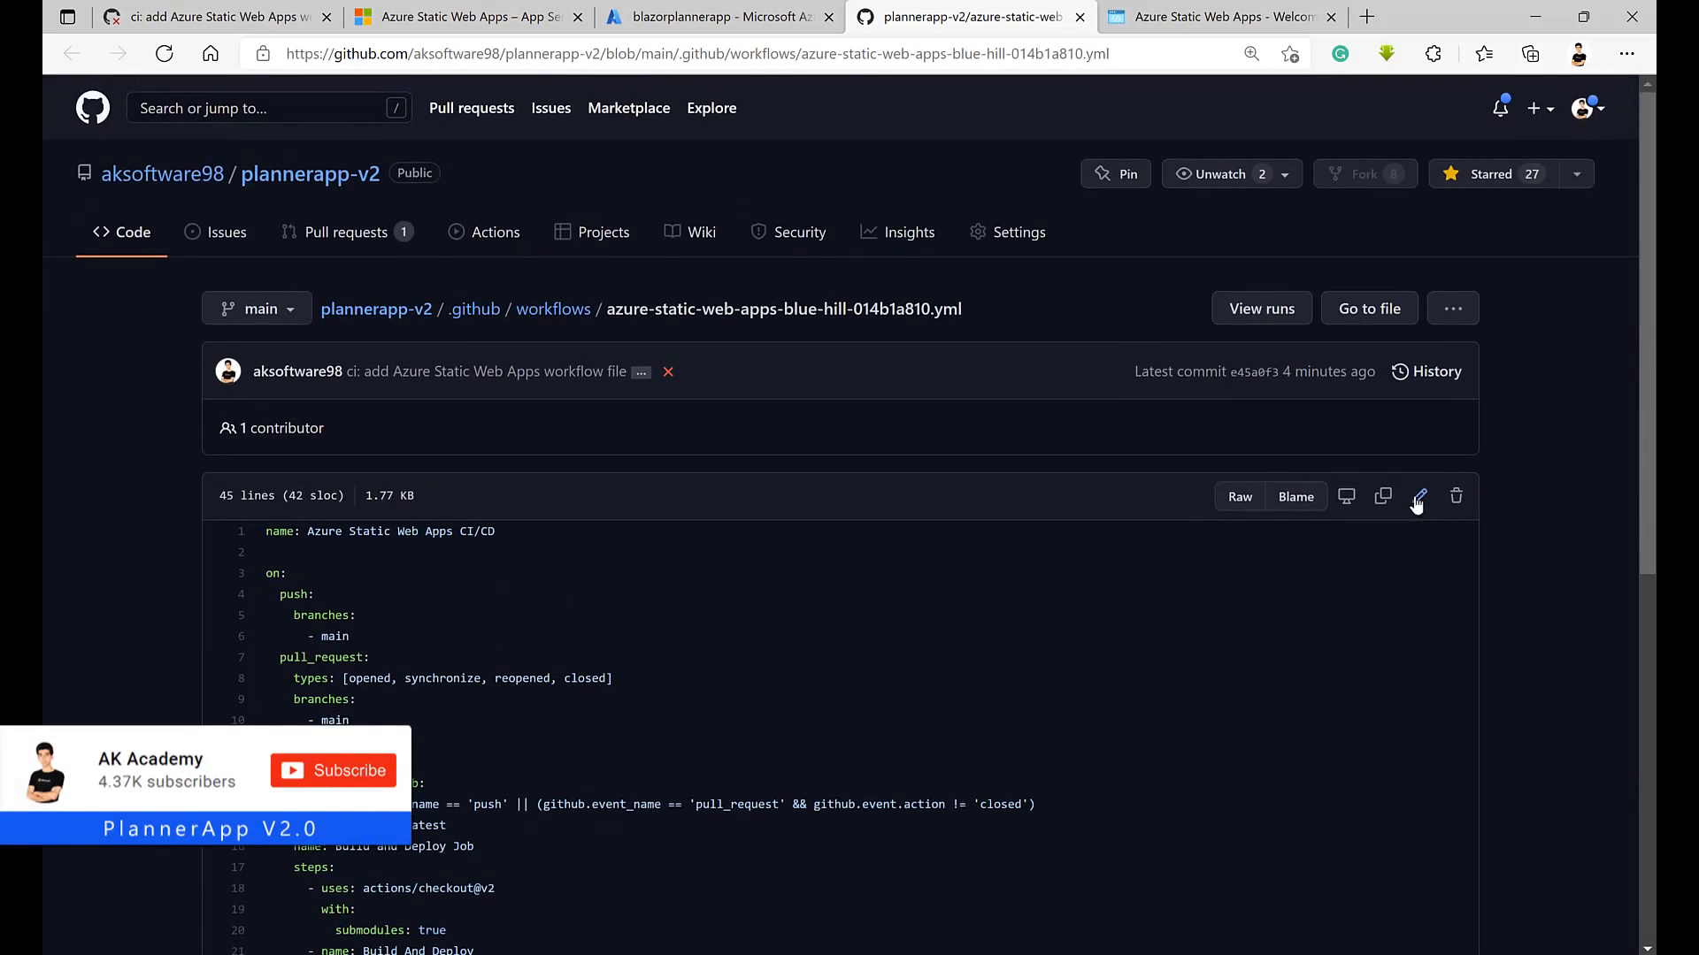
Step: Edit the workflow file so output_location is wwwroot
click(1417, 496)
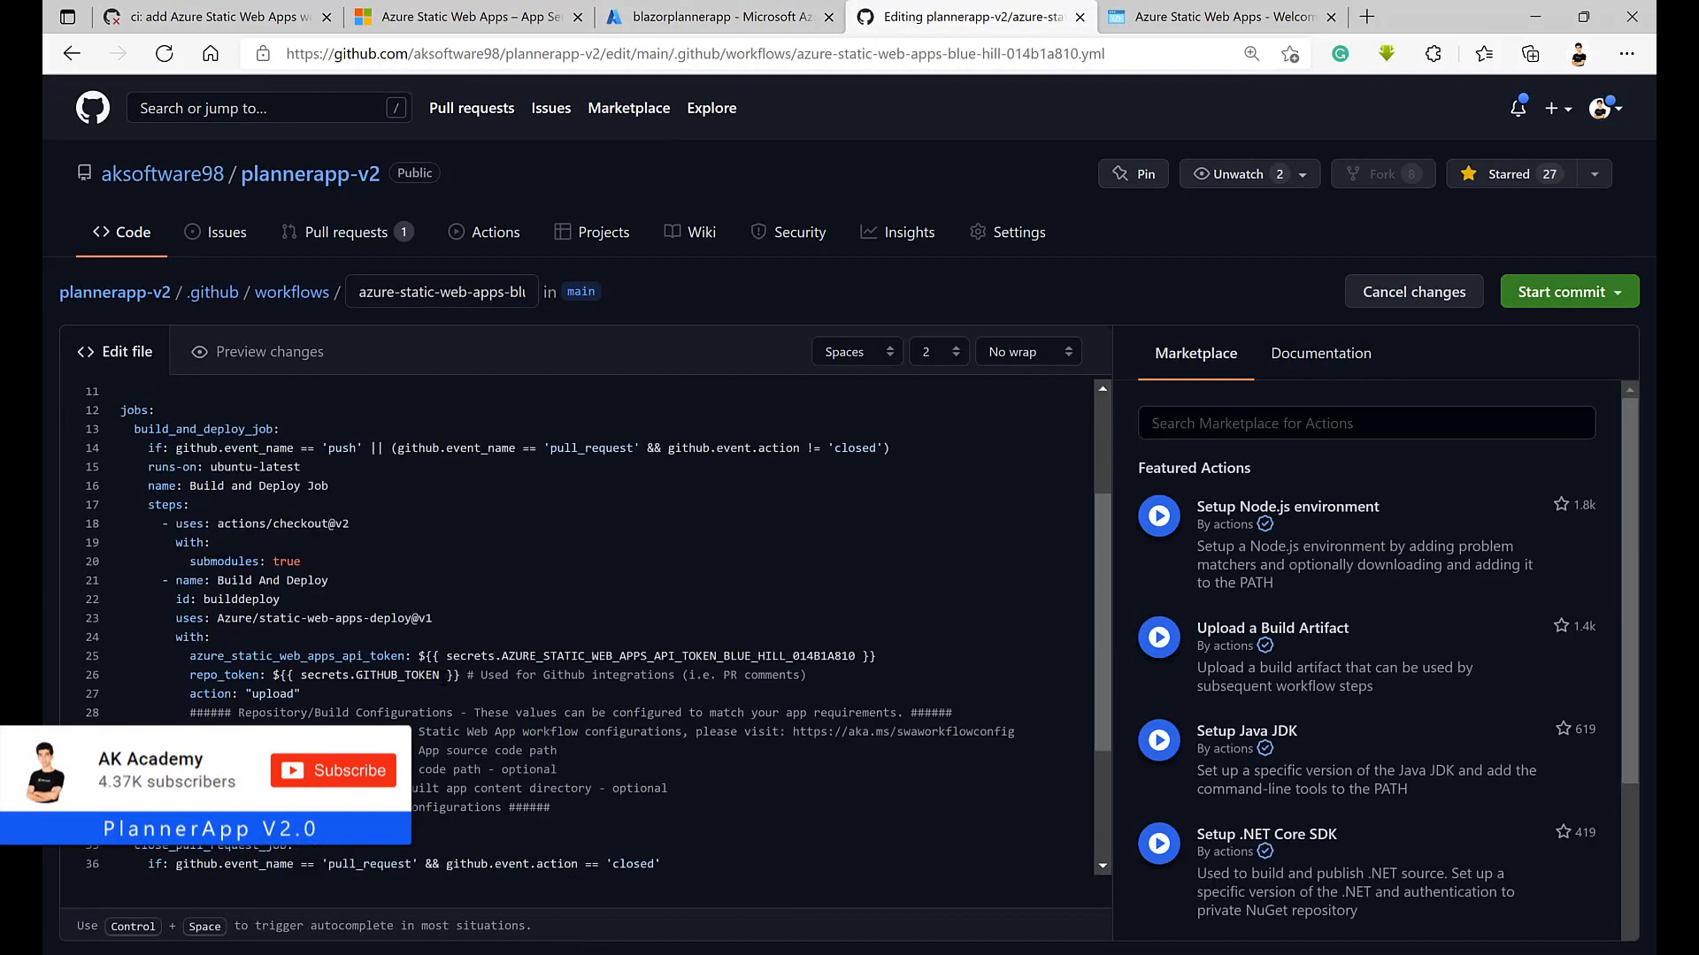
scroll(down, 3)
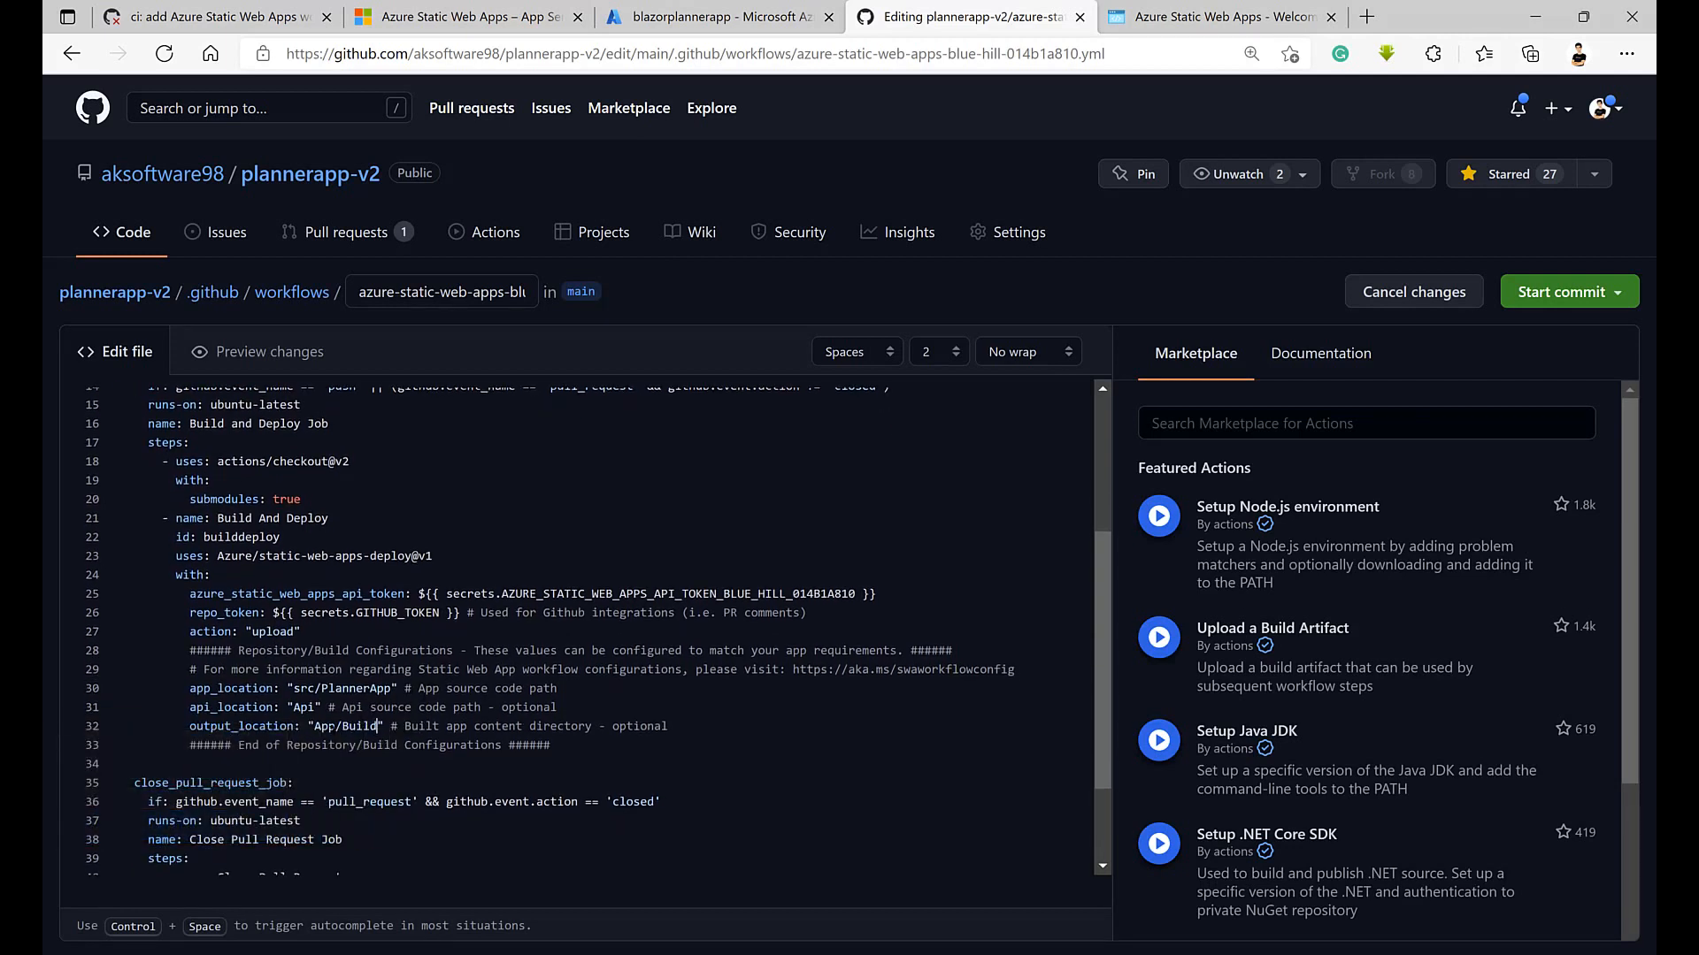
text(wwwroot)
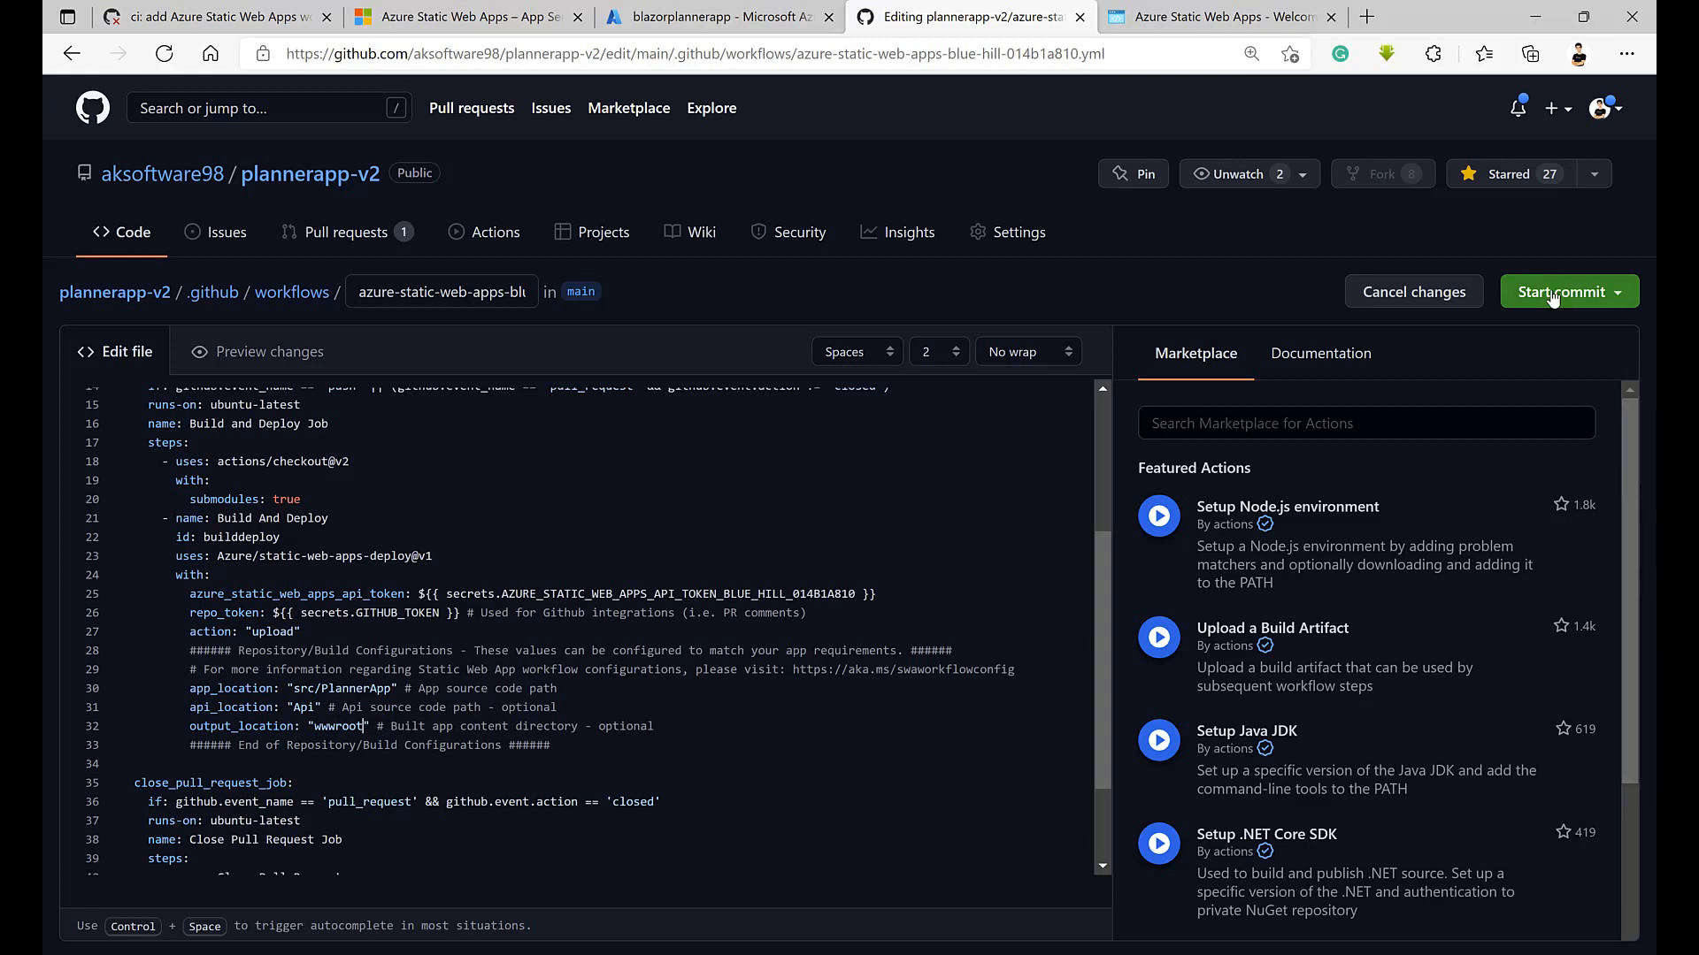
Step: Commit the change to main as "Fix the output location of the build"
click(1561, 292)
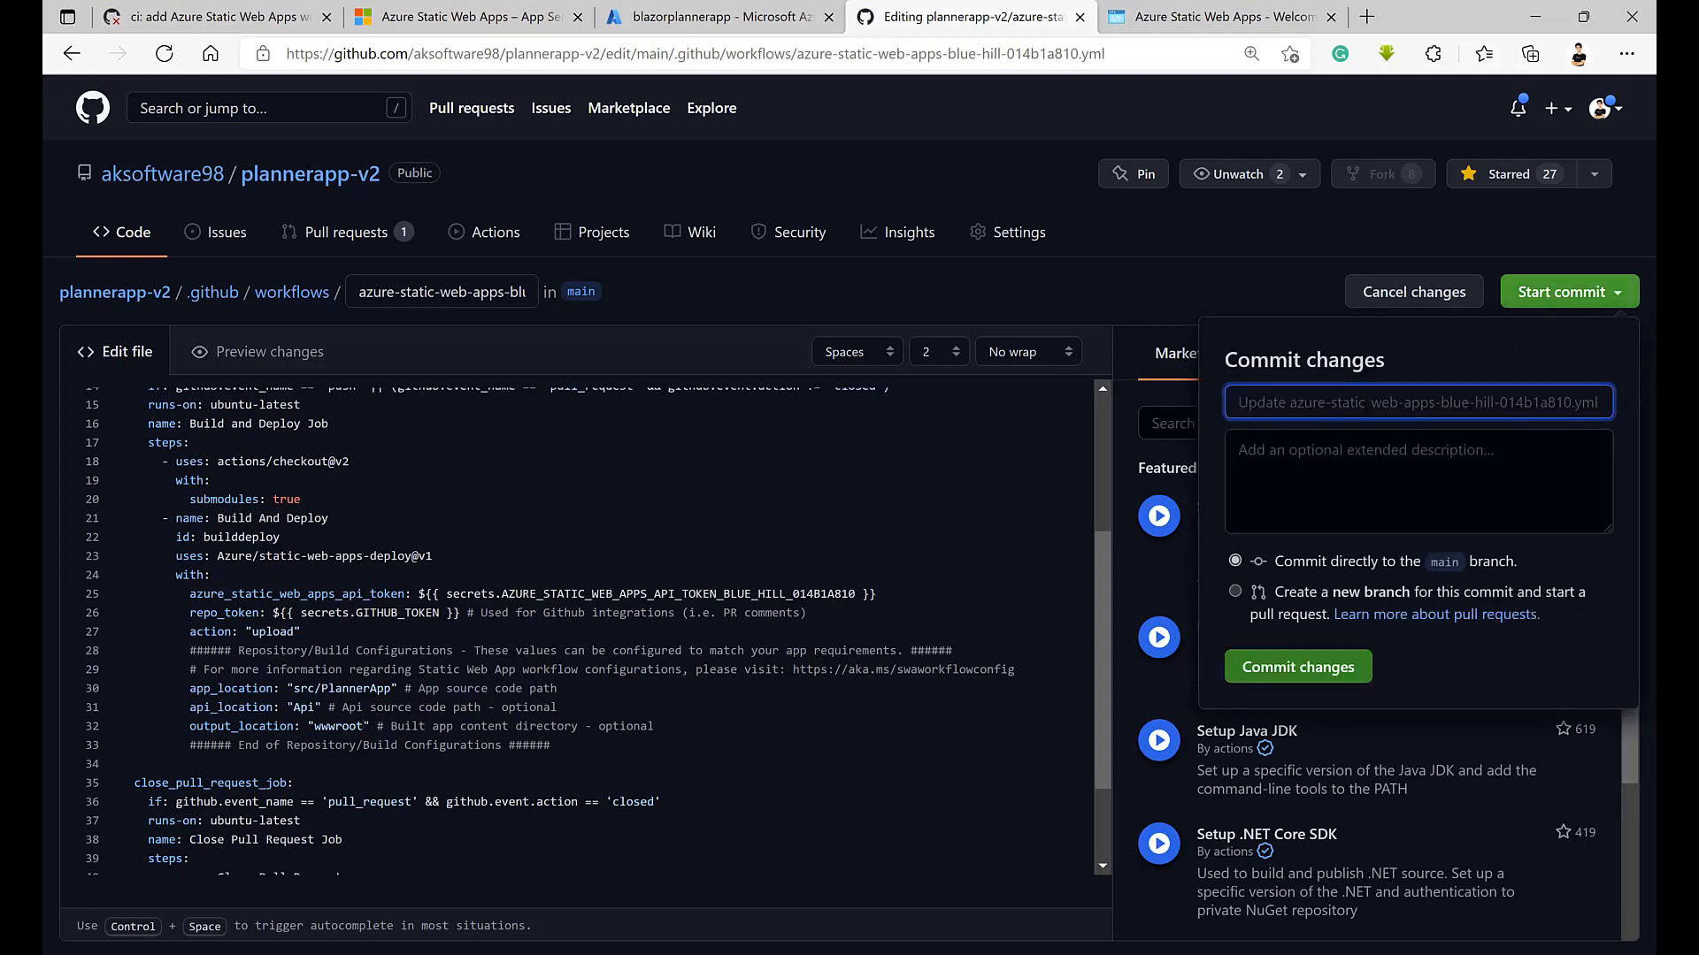
text(Fix the)
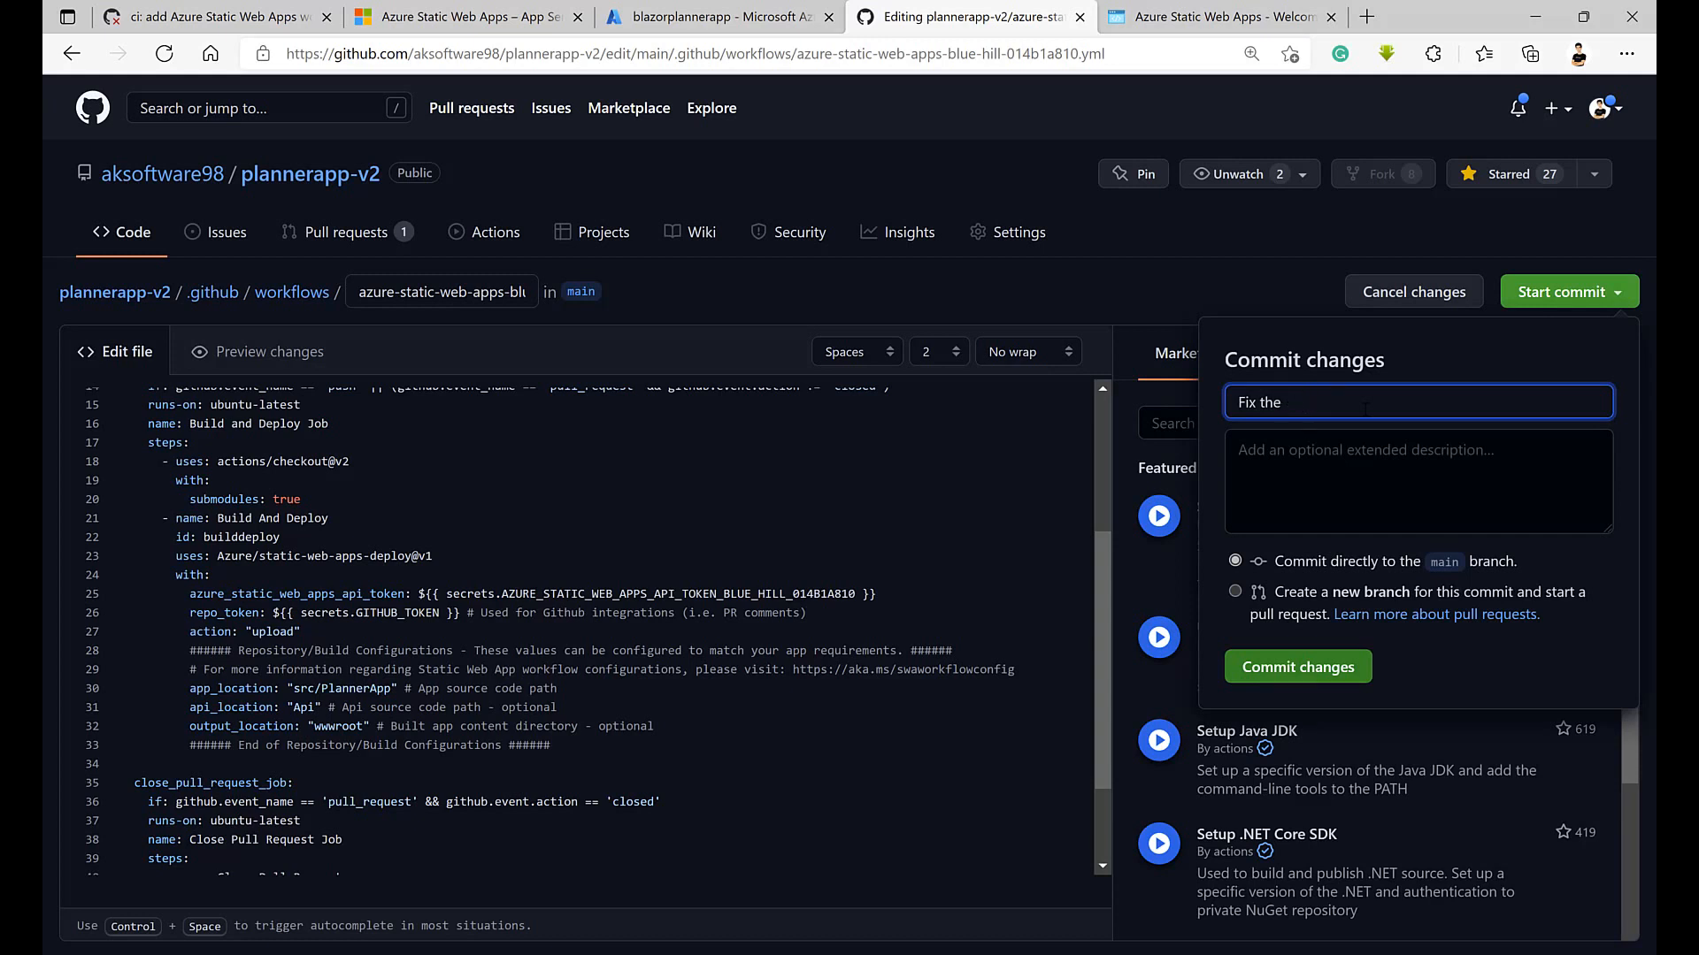
text(output location of)
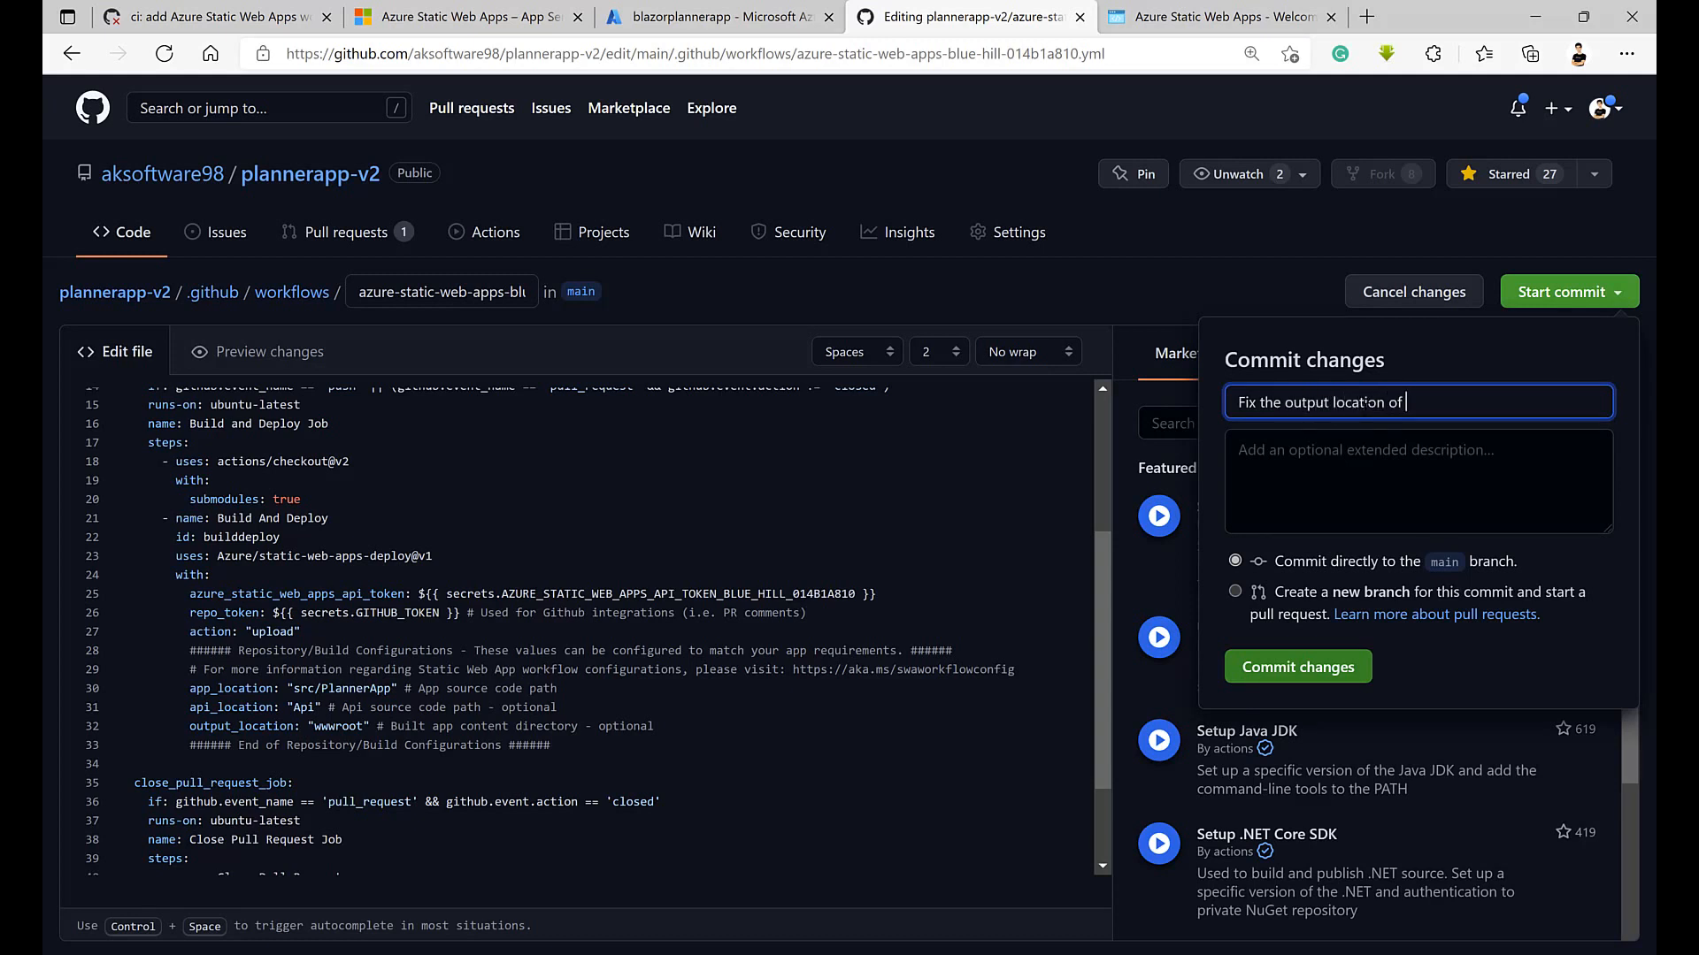
text(the build)
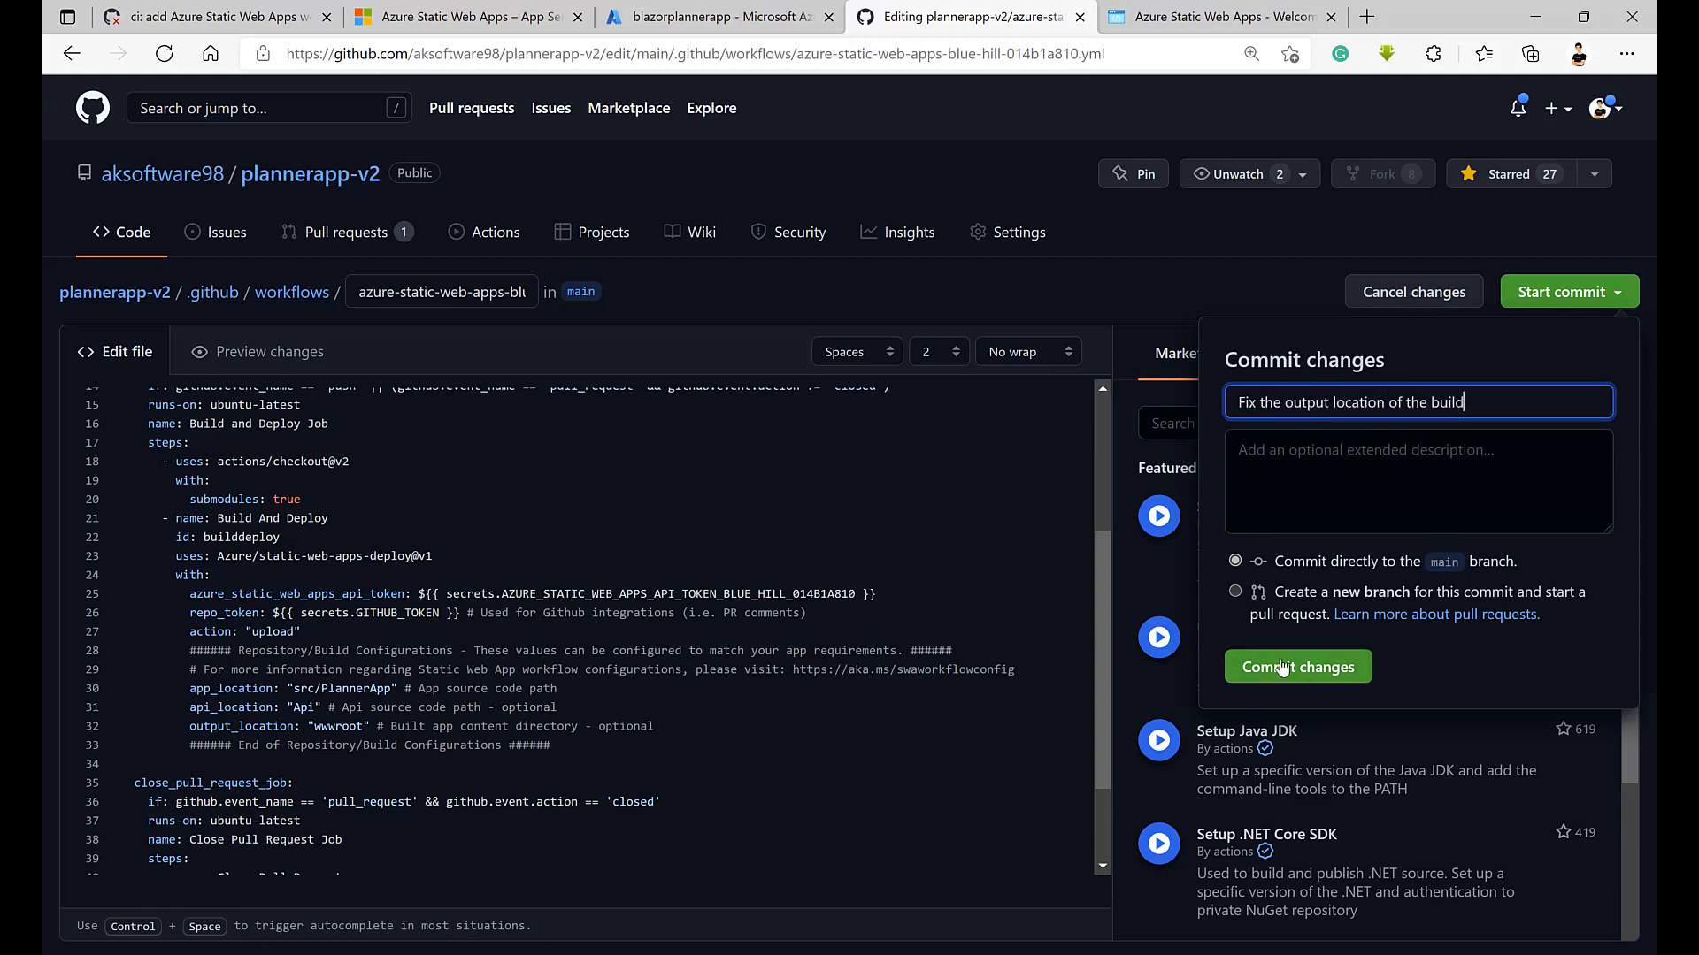
click(1297, 667)
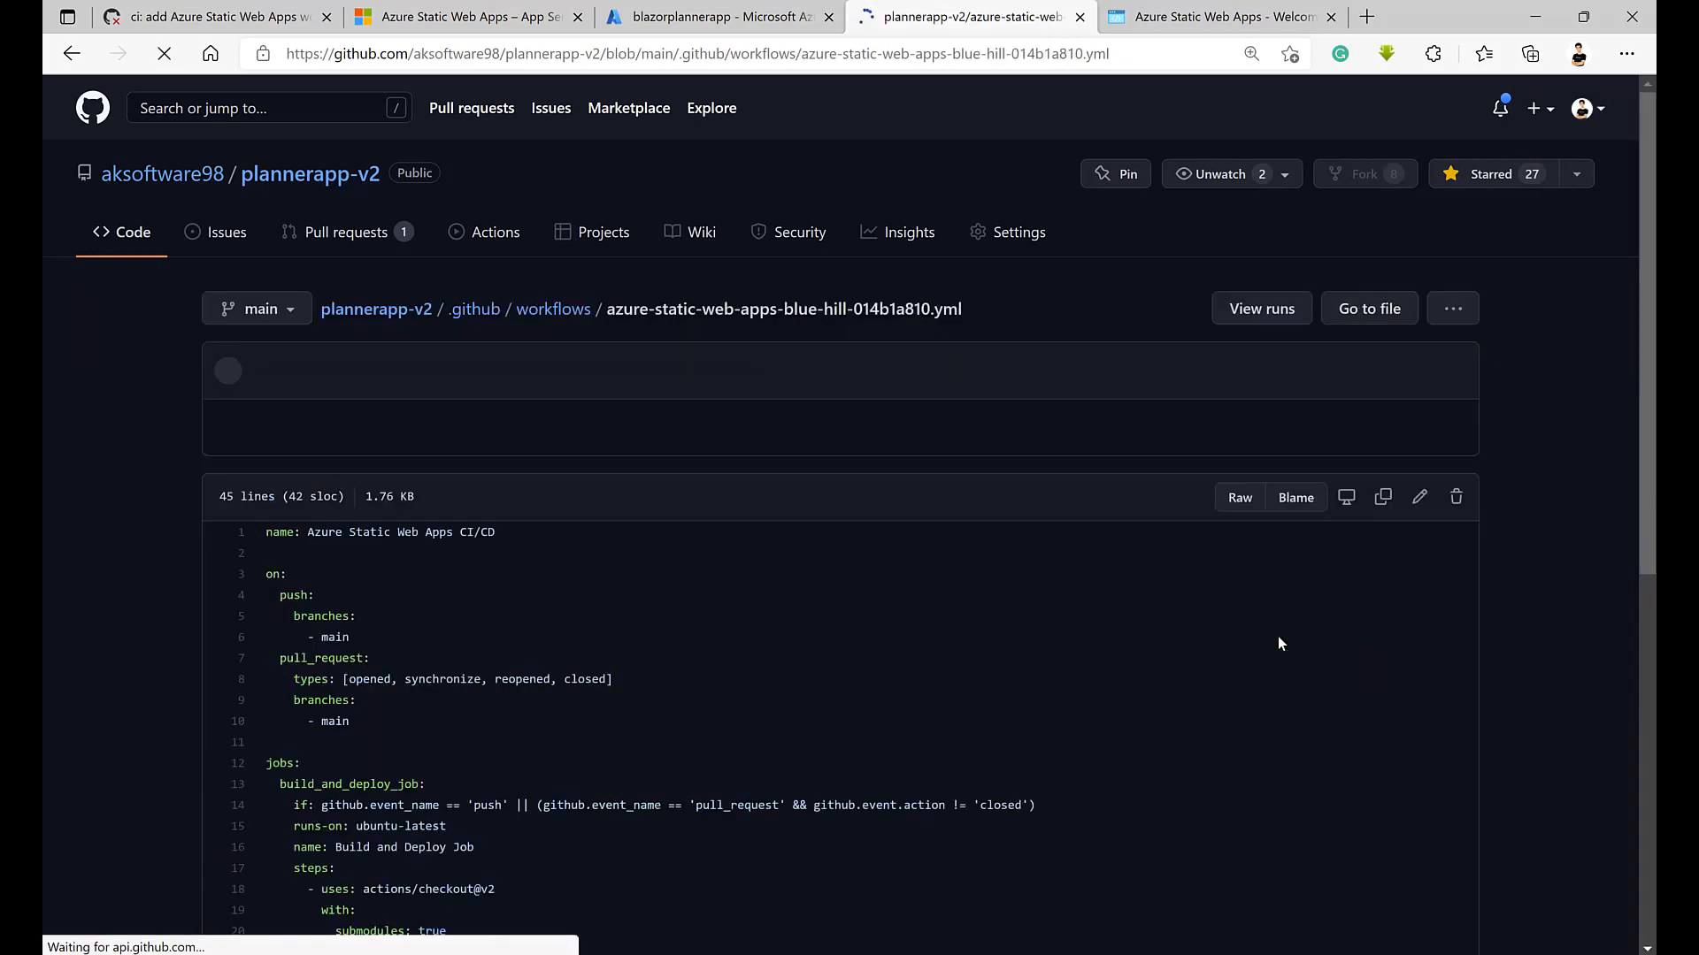
Step: Open the "Fix the output location of the build" run and watch it complete successfully
scroll(down, 3)
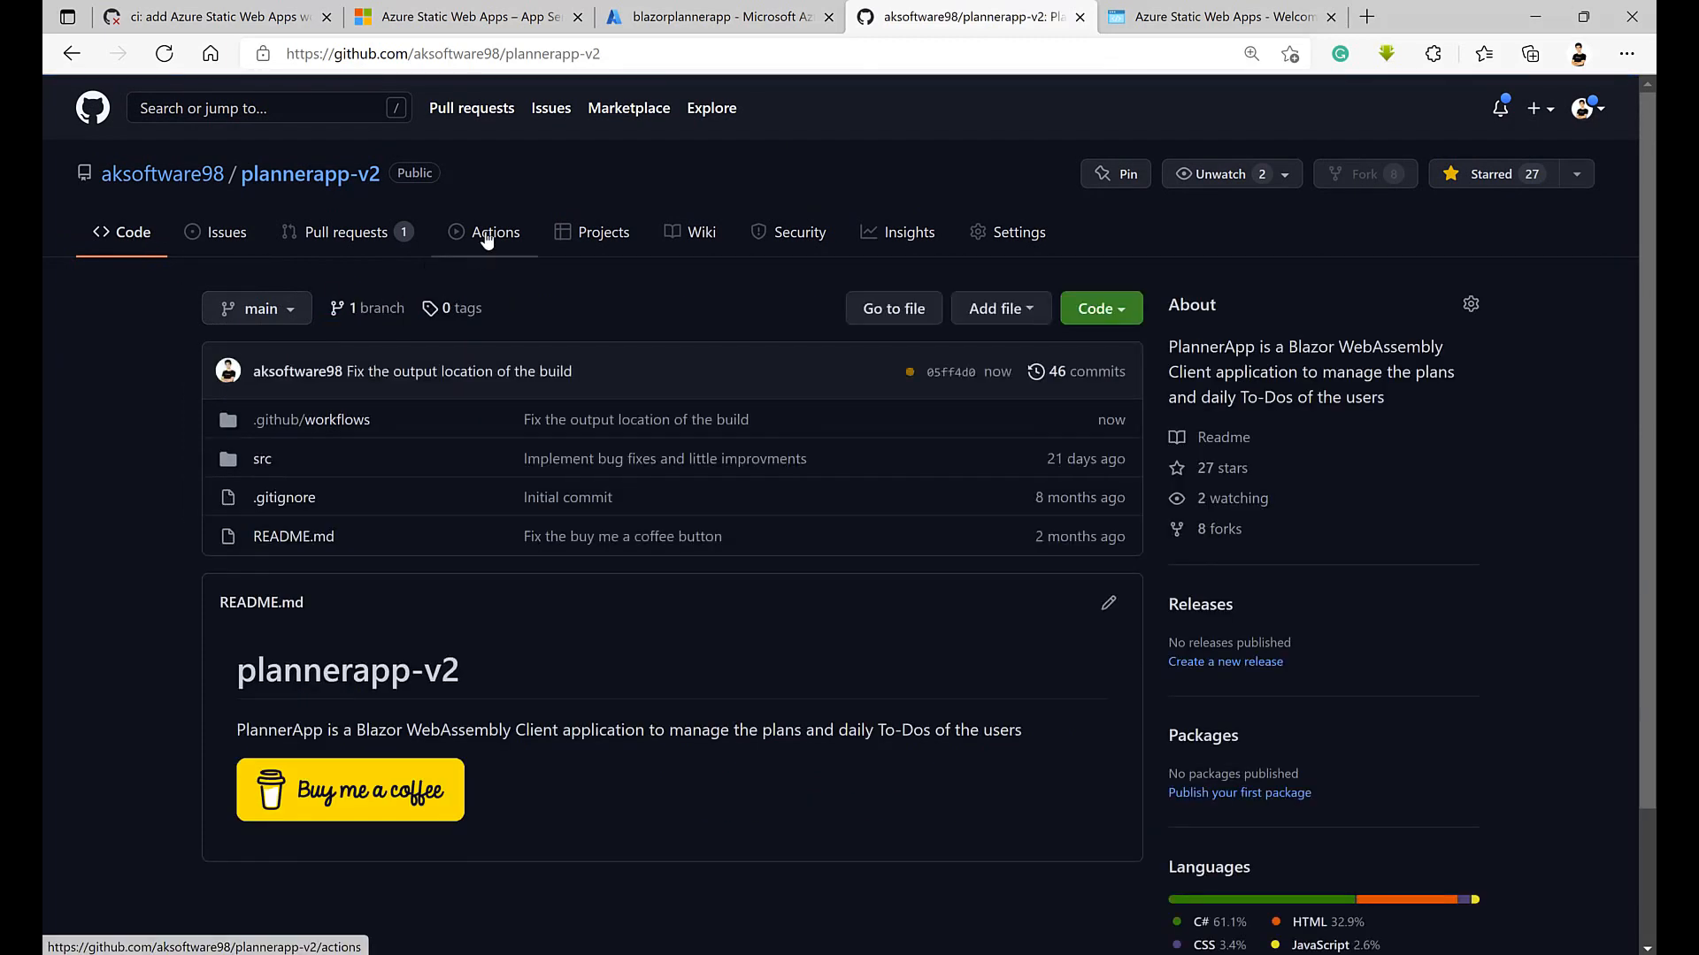
click(495, 232)
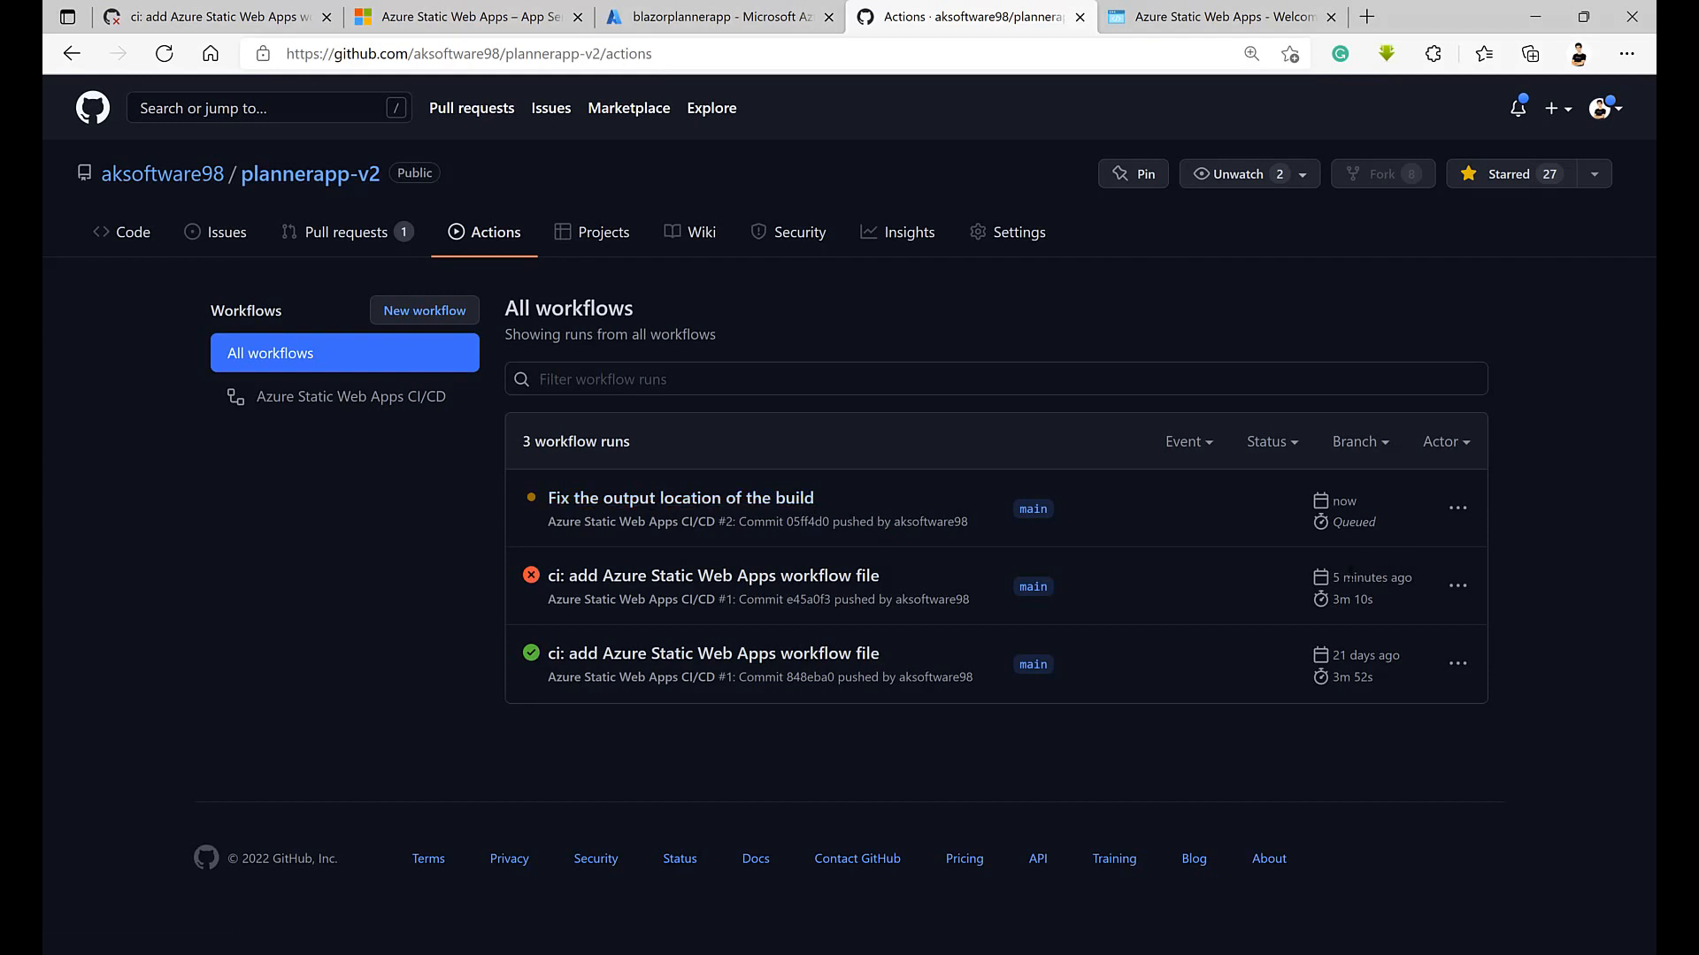
mouse_move(679, 497)
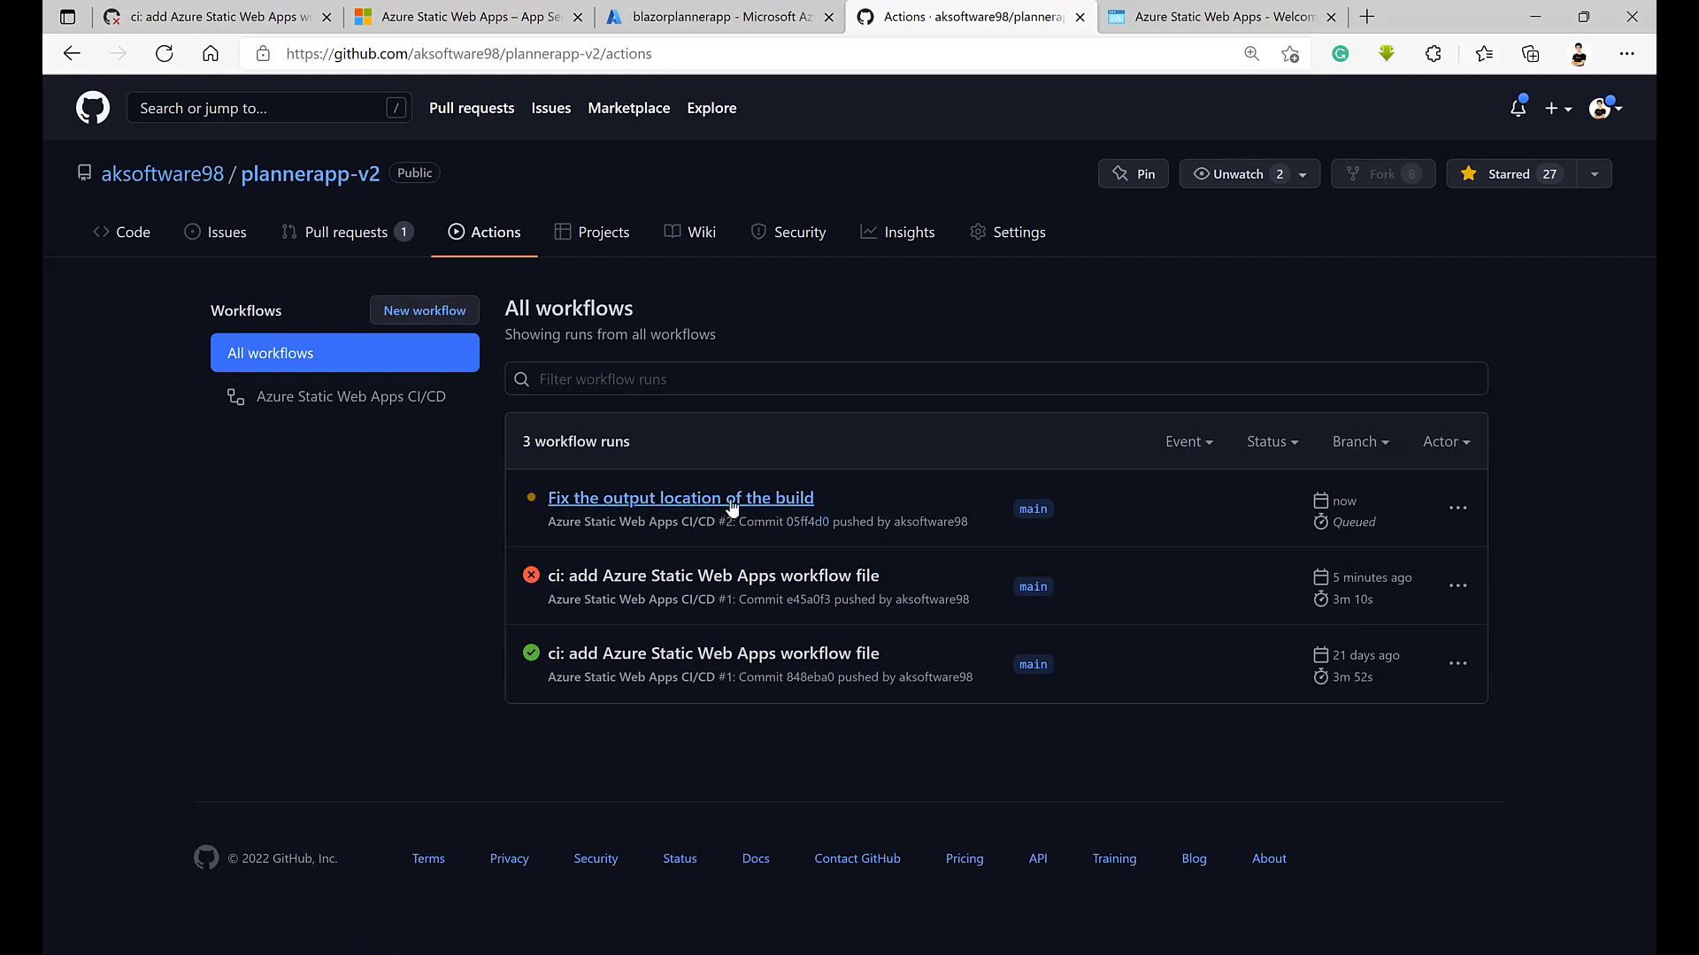
click(679, 498)
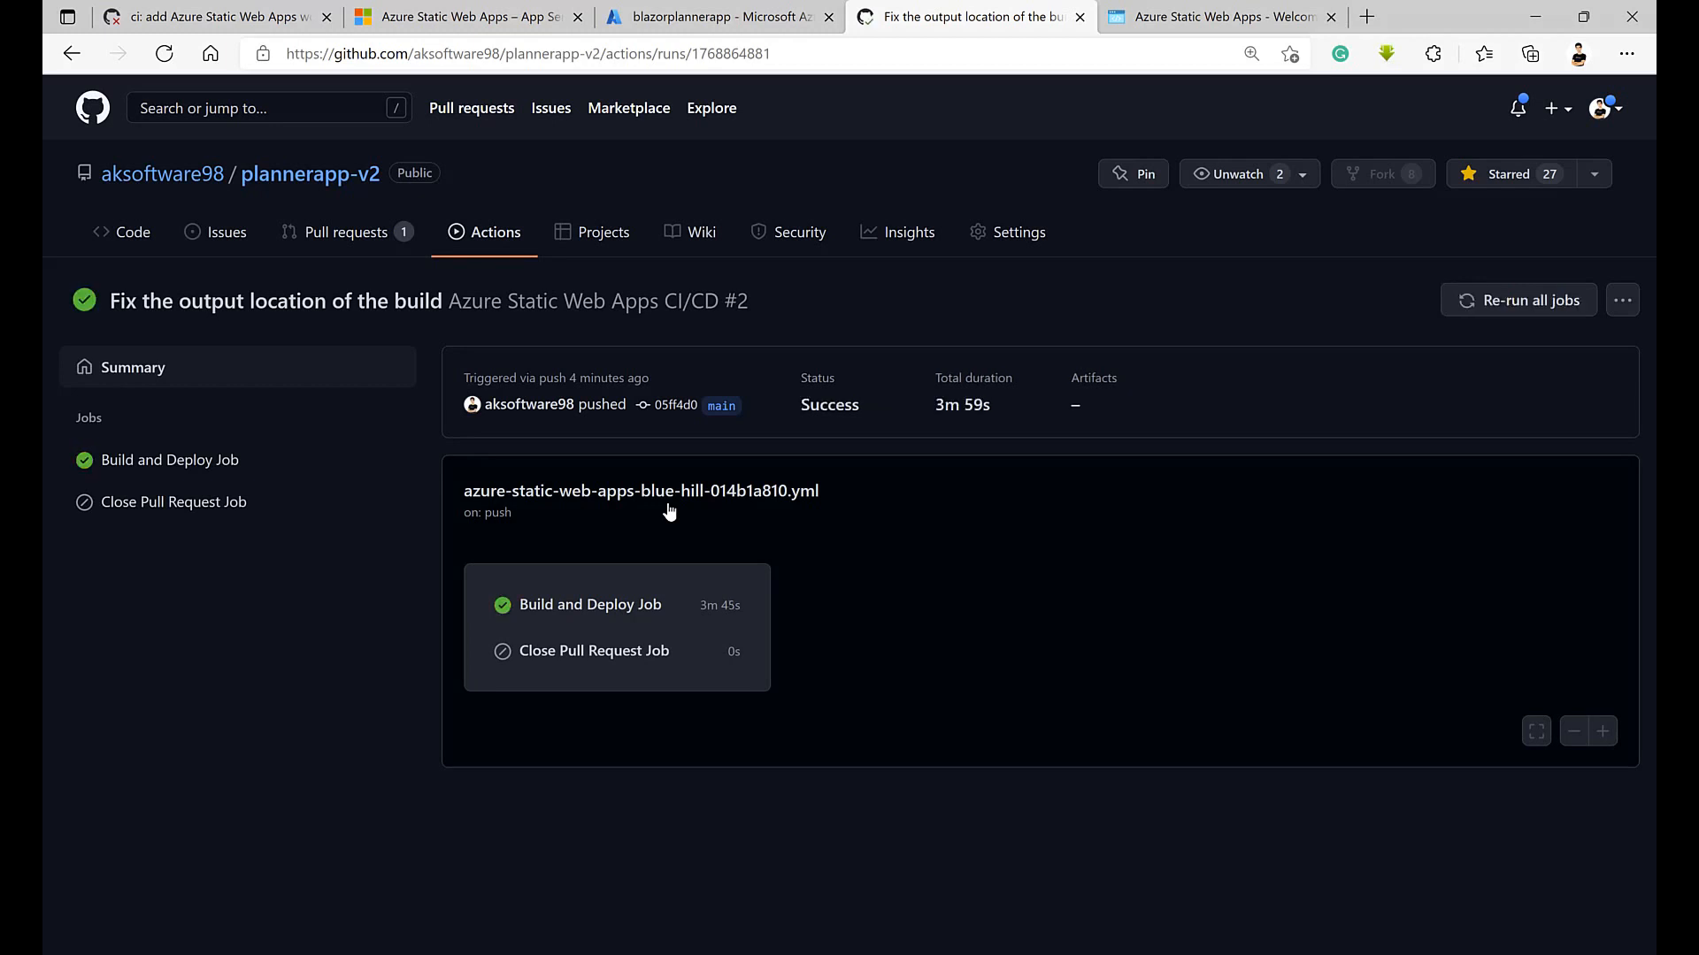
mouse_move(899, 554)
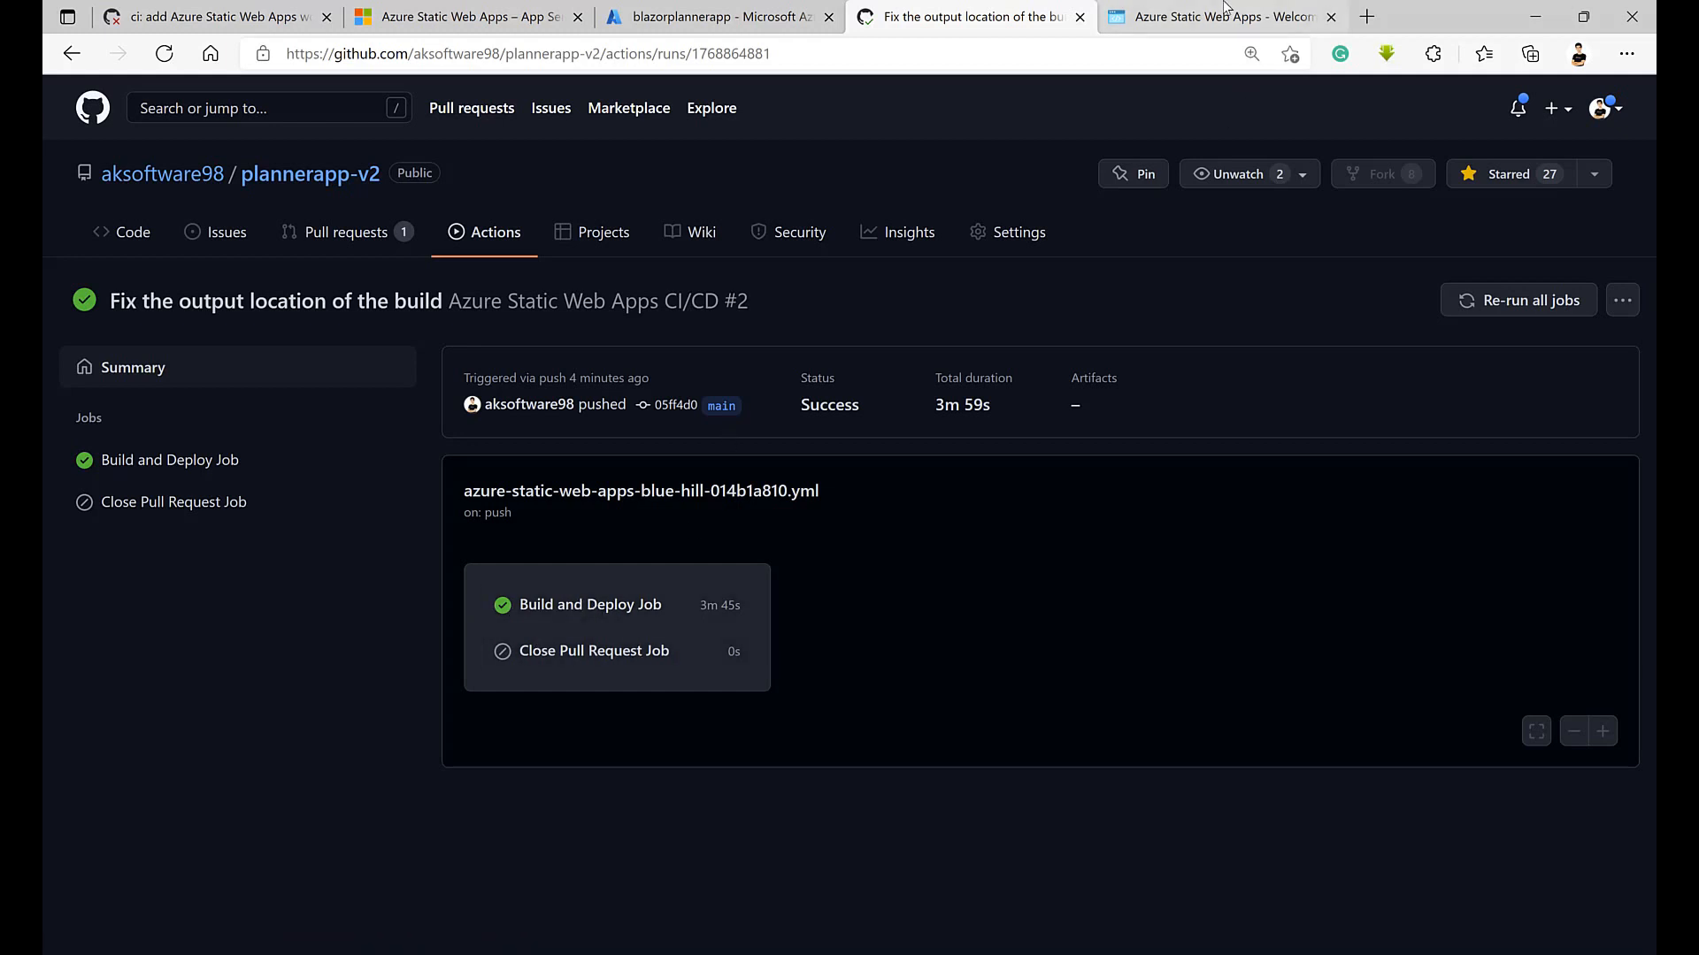
Step: Reload the live Azure Static Web Apps URL to see the deployed PlannerApp welcome page
click(1214, 16)
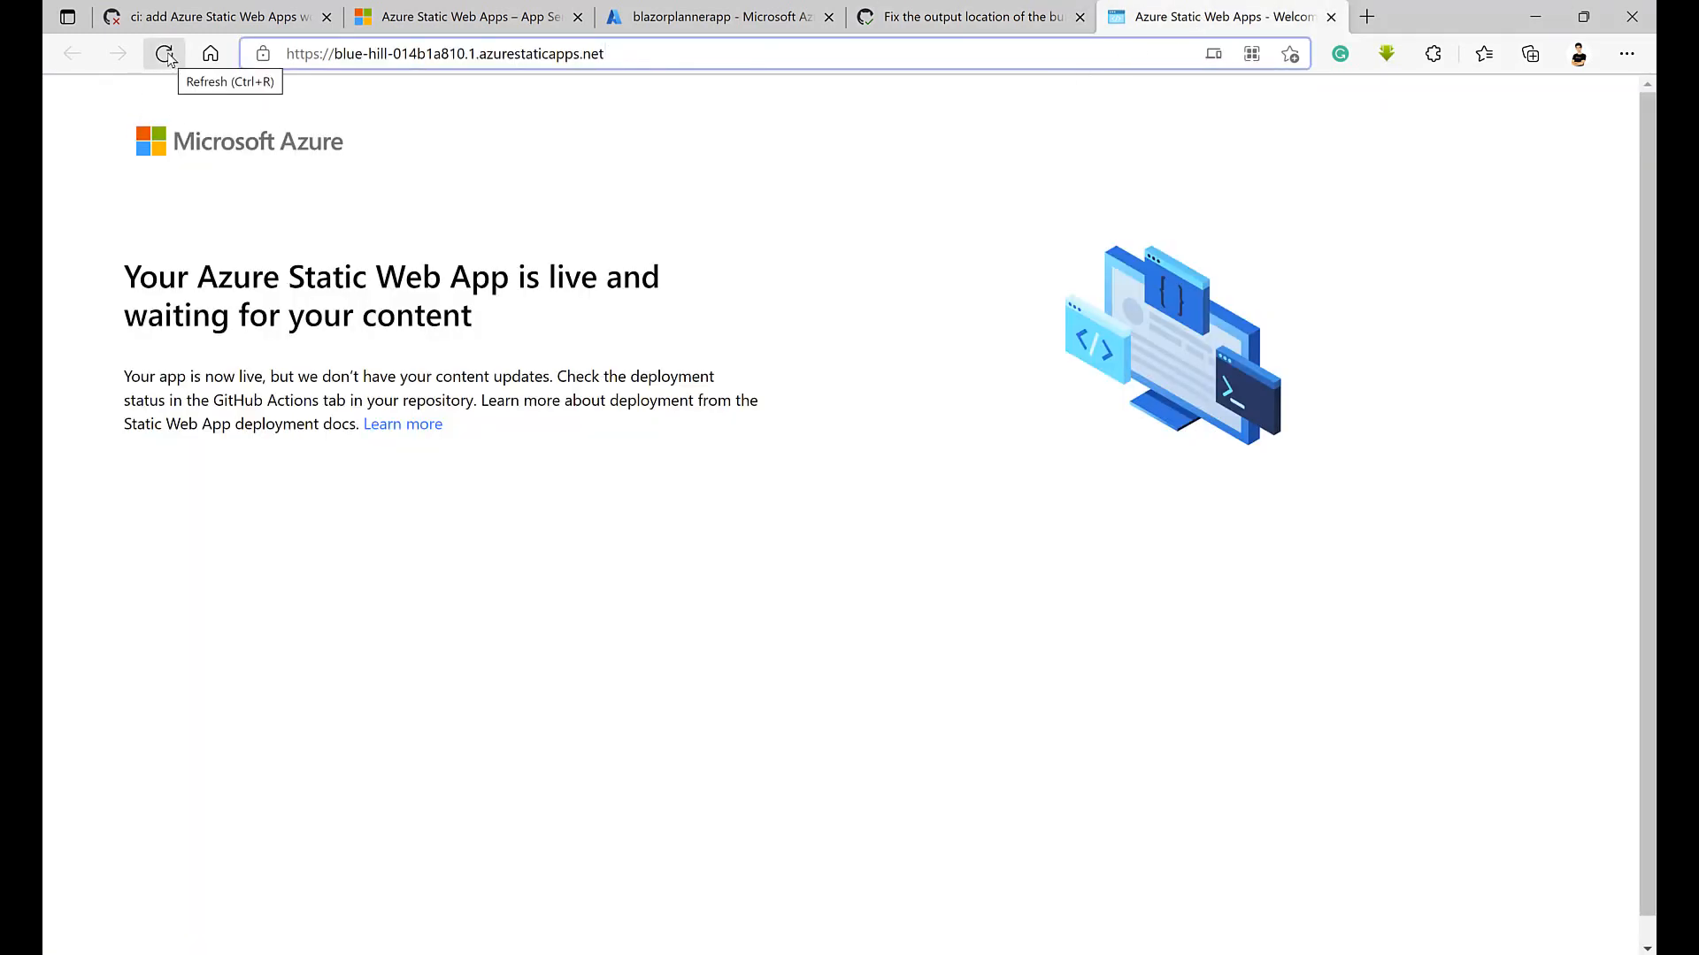
click(163, 53)
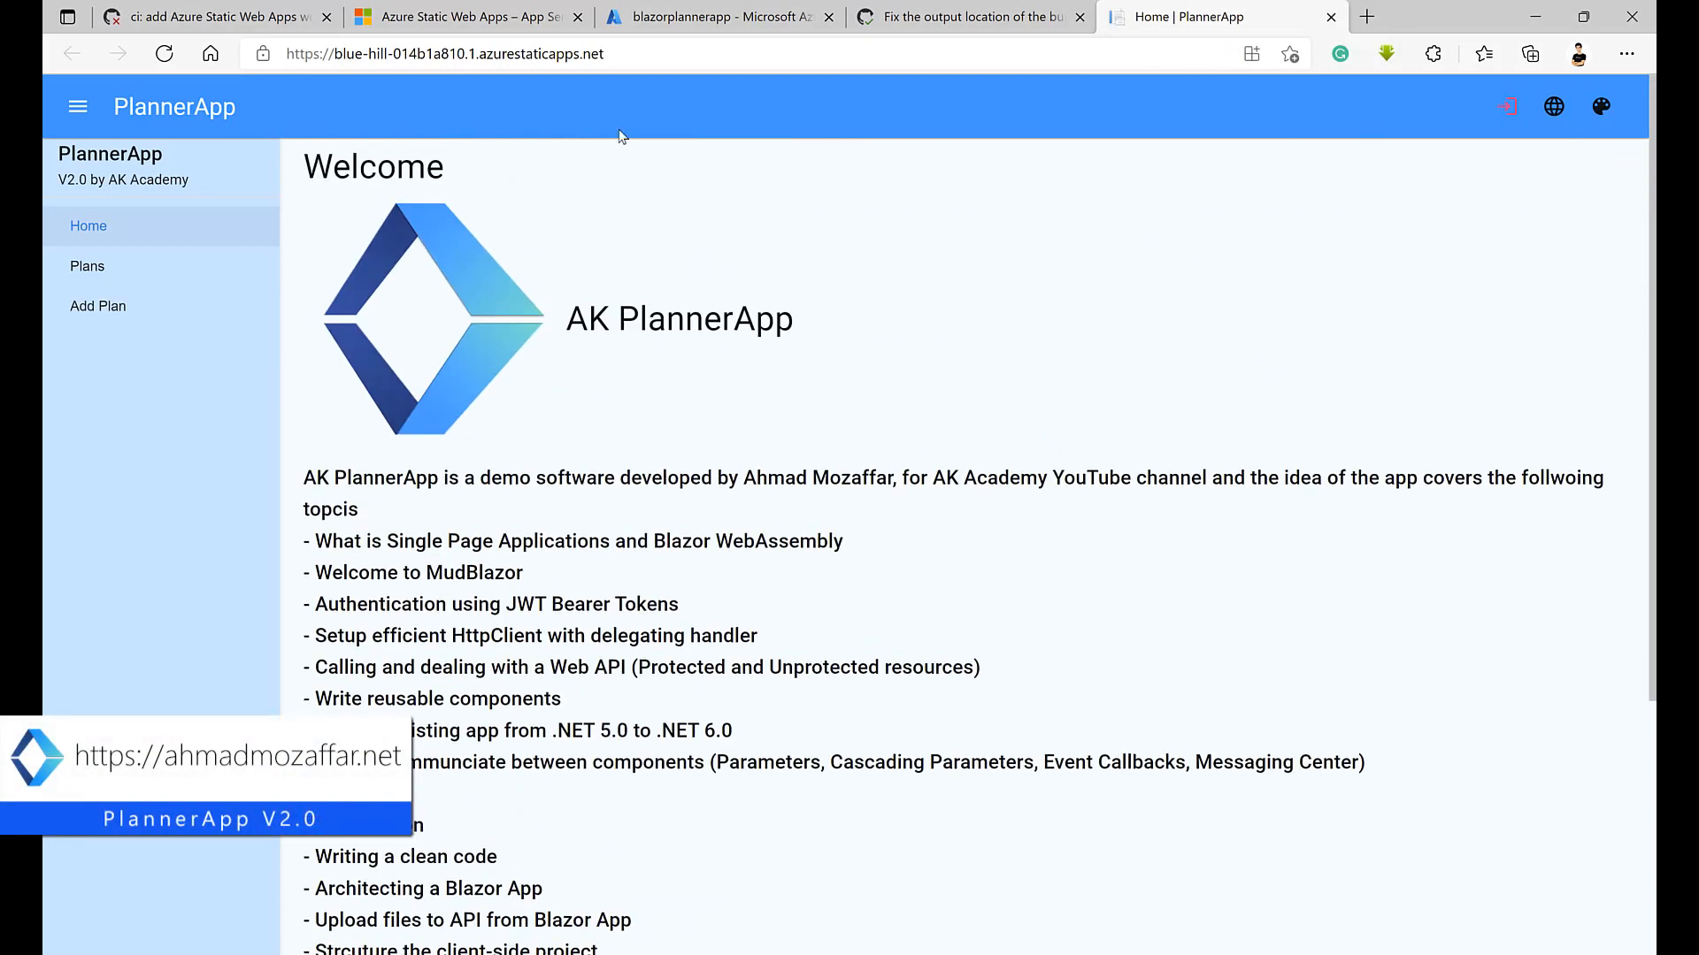
mouse_move(683, 118)
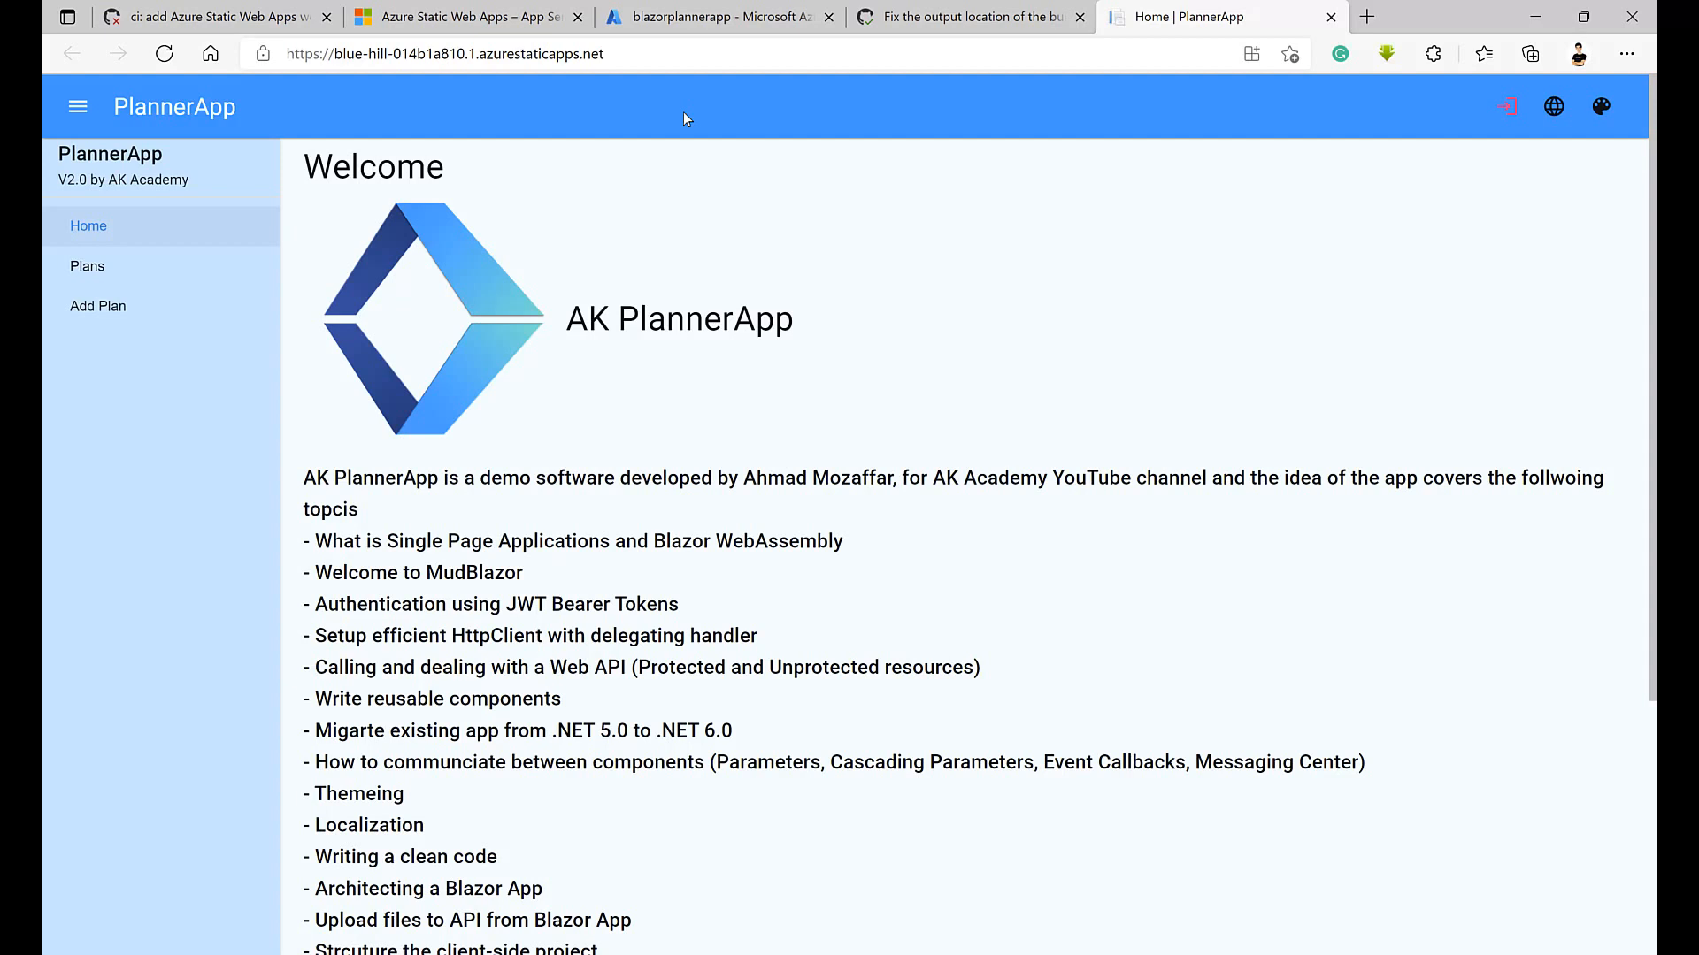
mouse_move(806, 155)
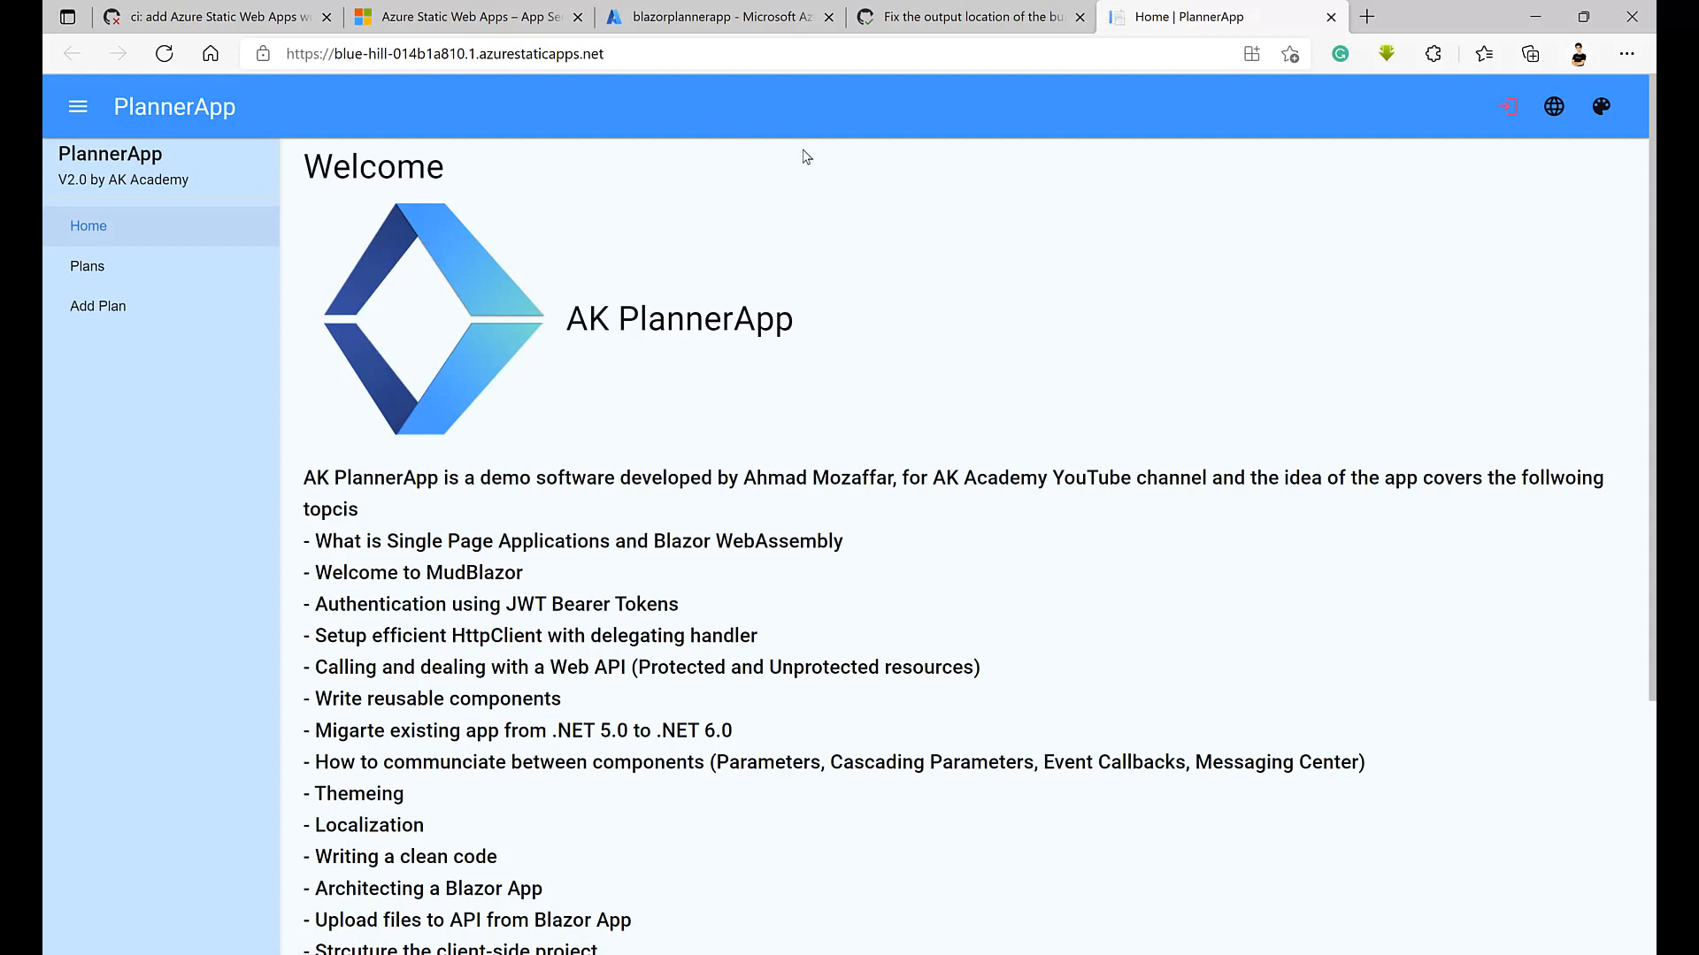
mouse_move(957, 206)
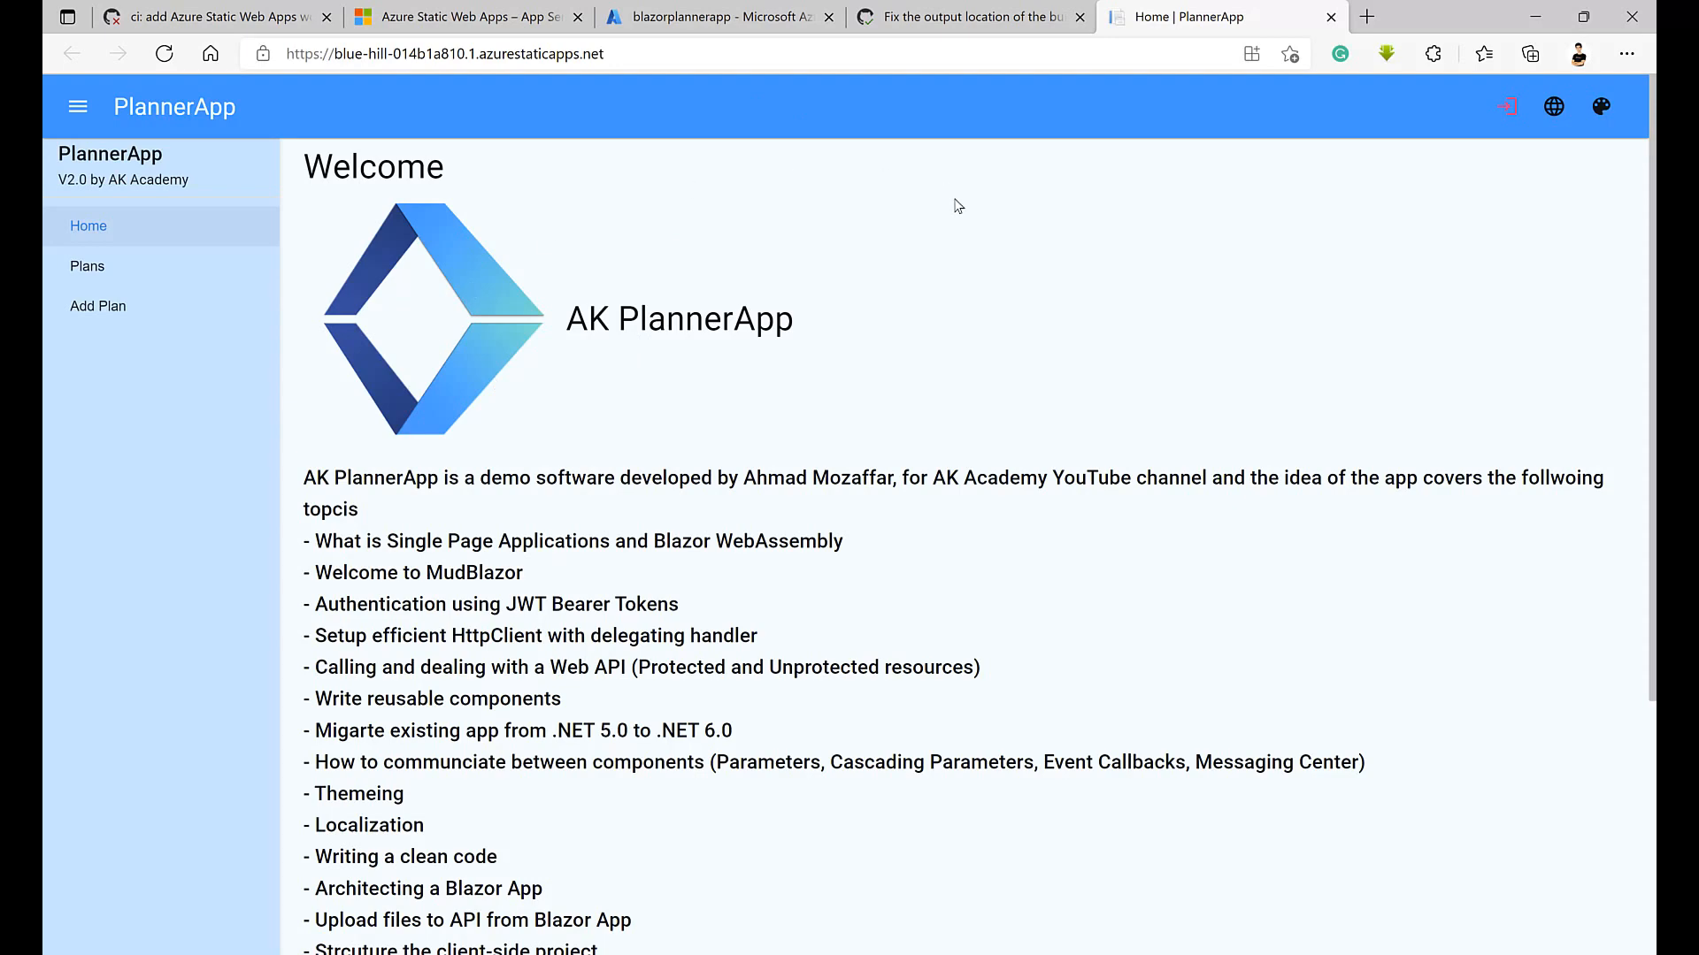
scroll(down, 3)
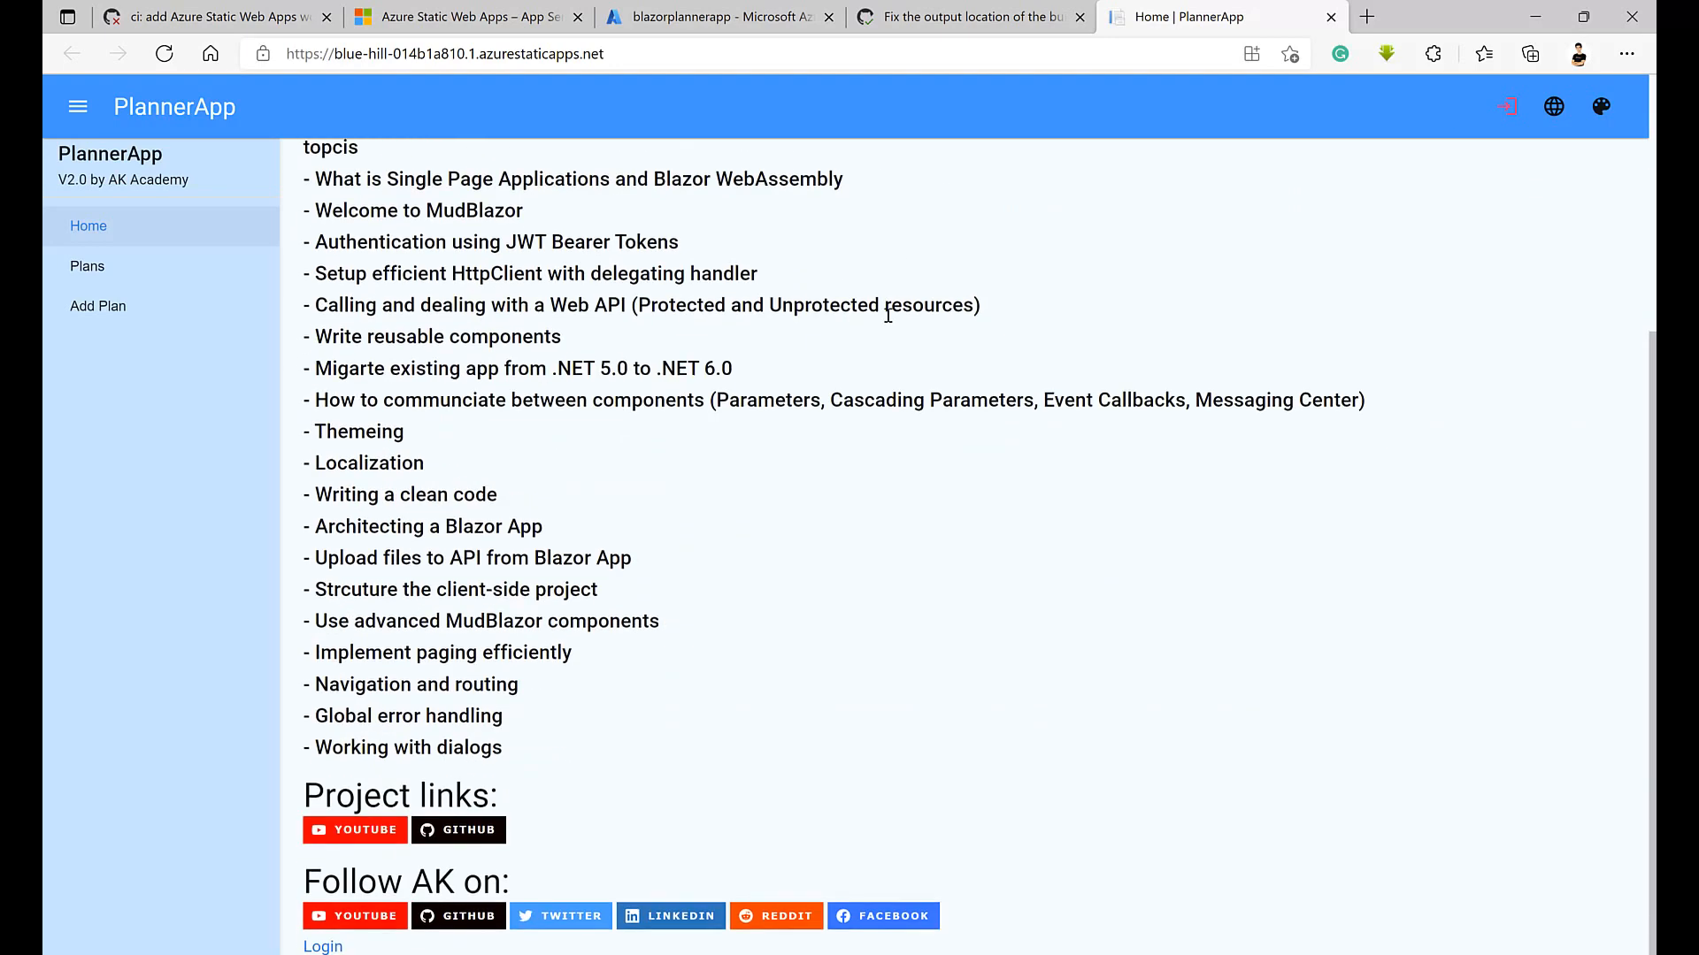
scroll(up, 3)
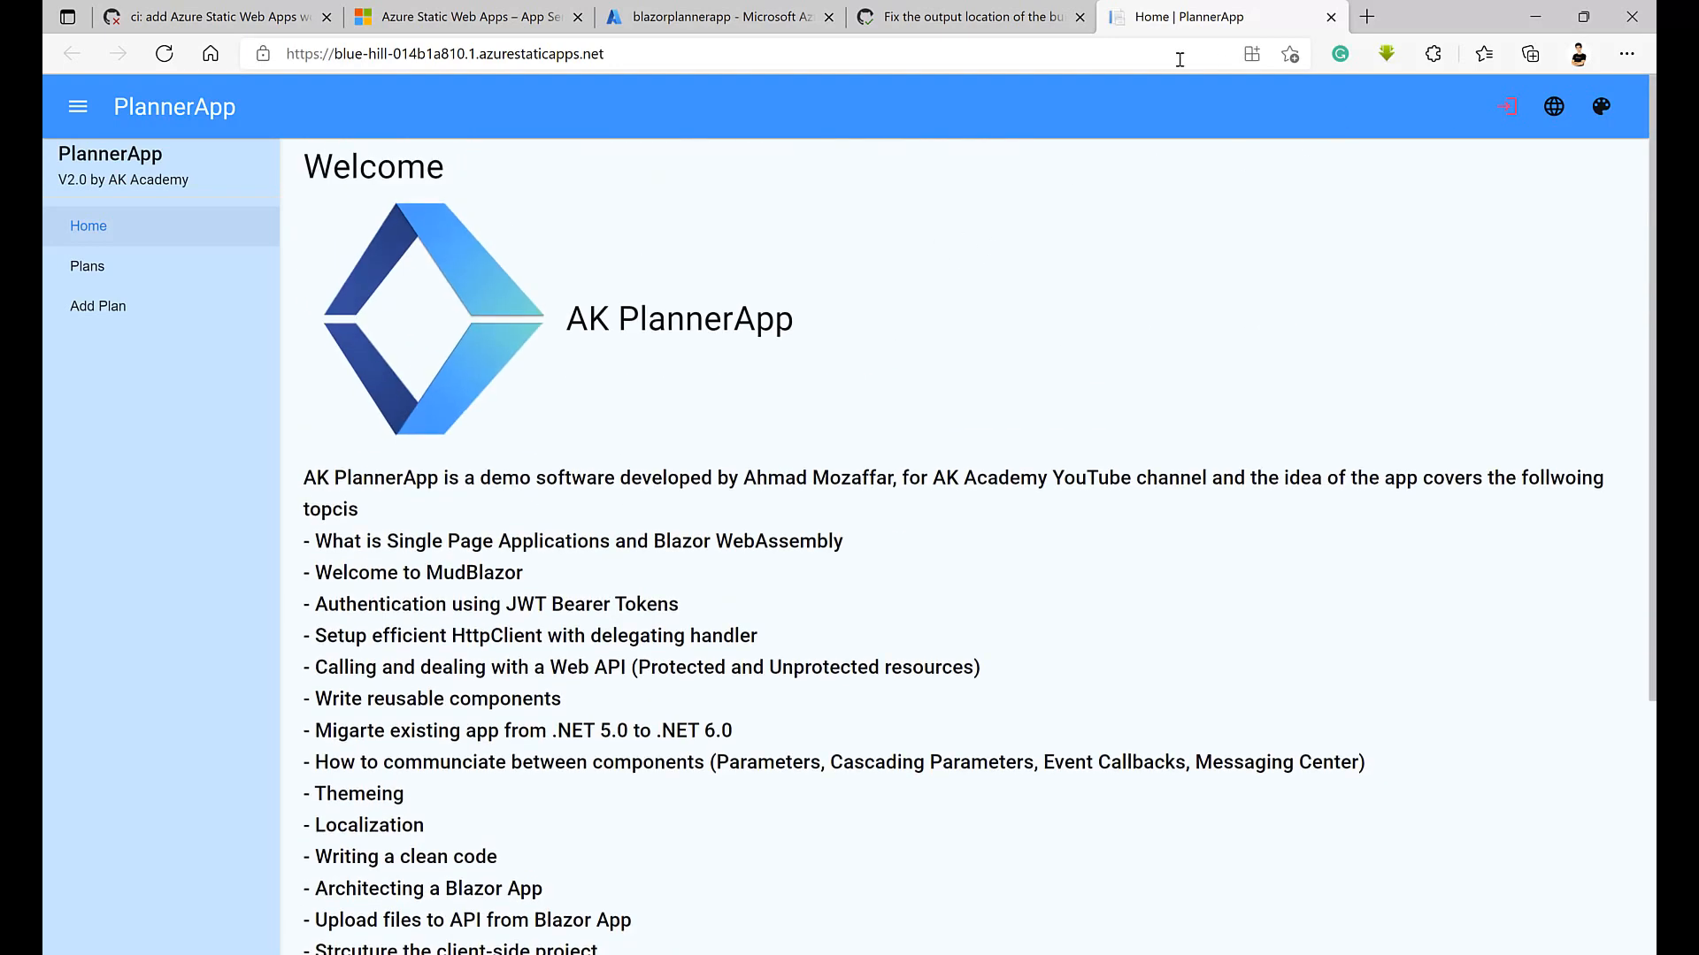
click(1504, 106)
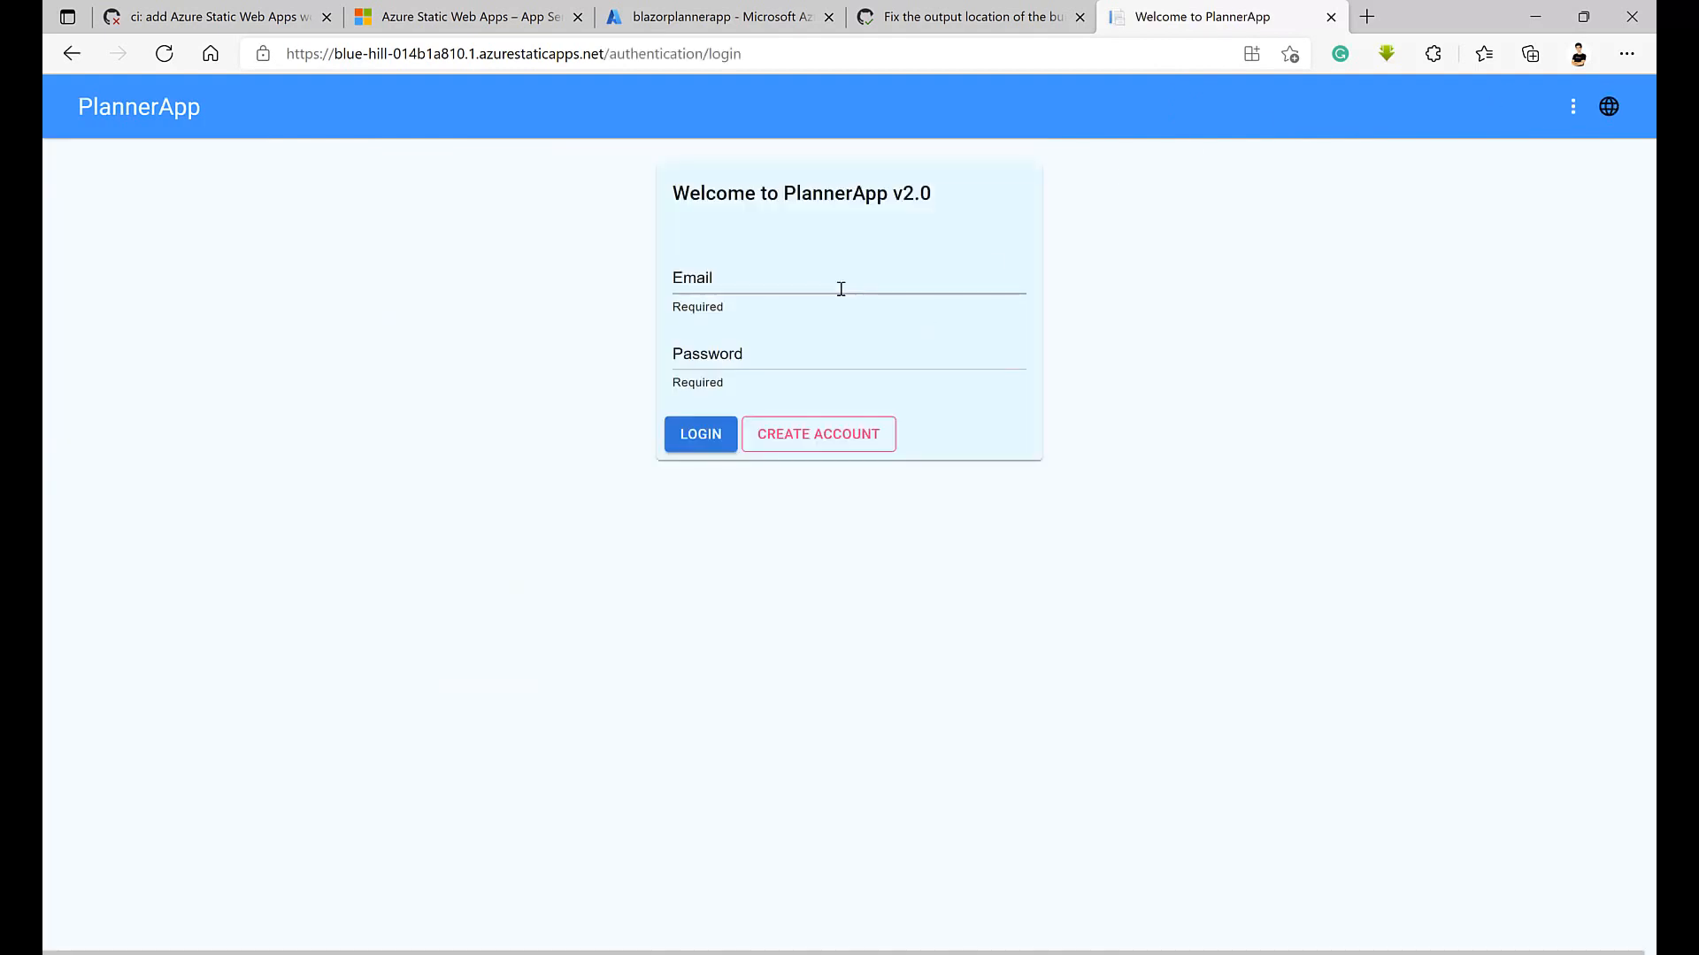
text(aks)
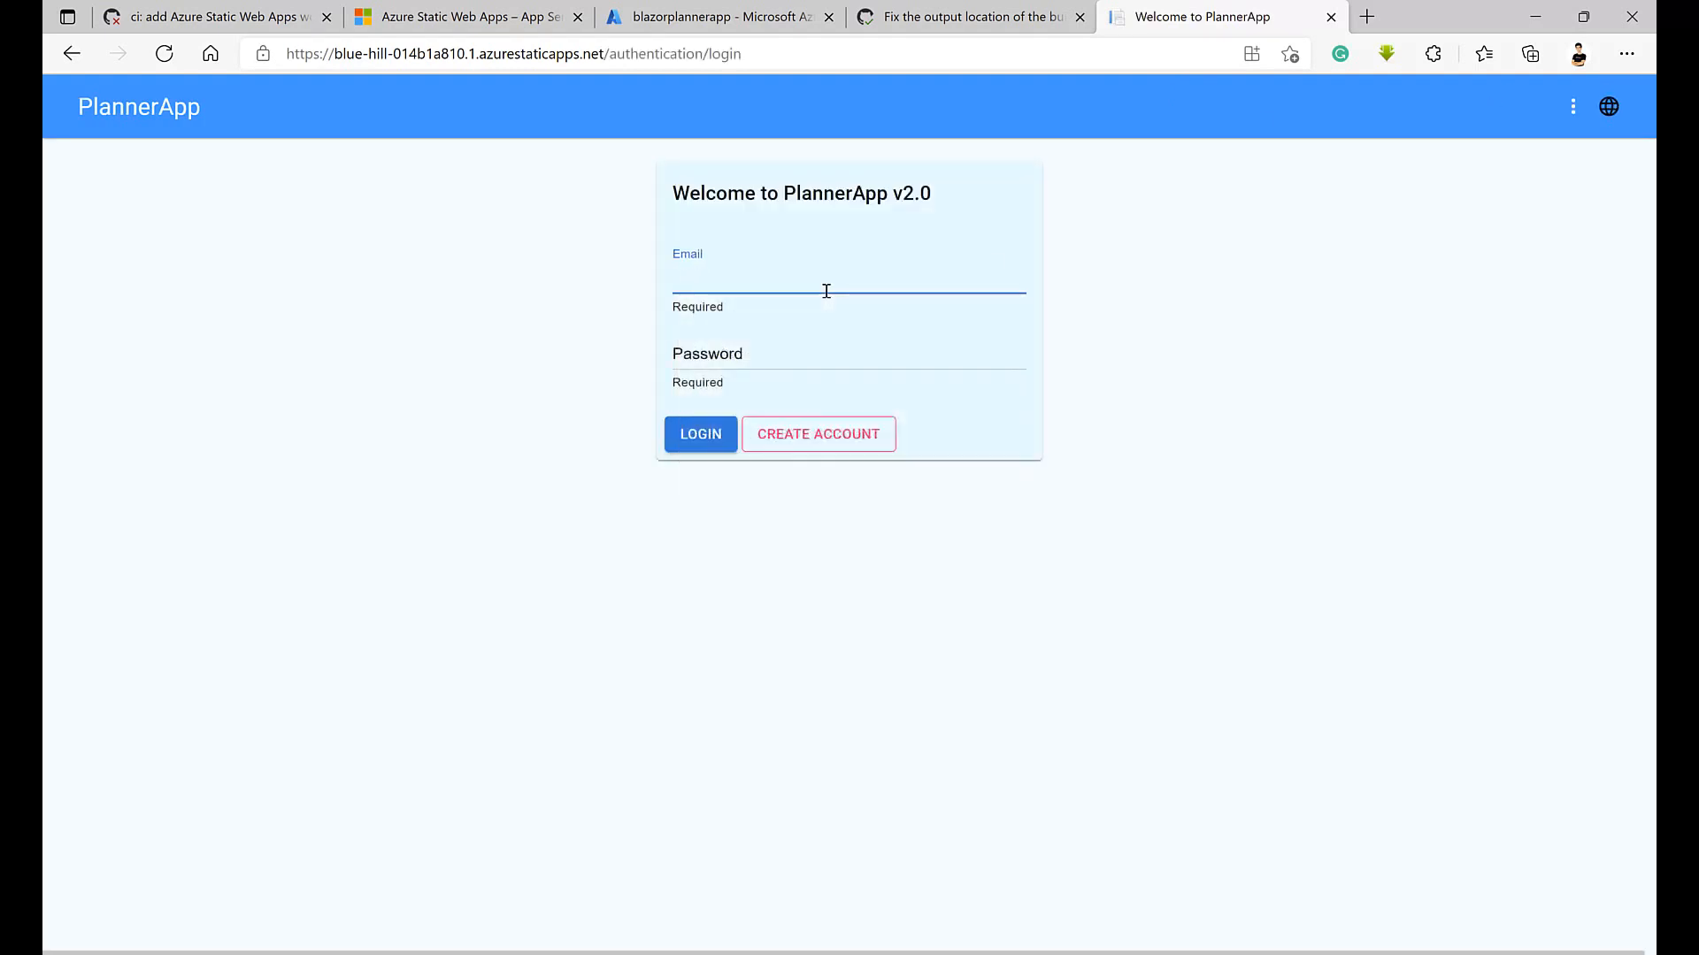
text(test@test.com)
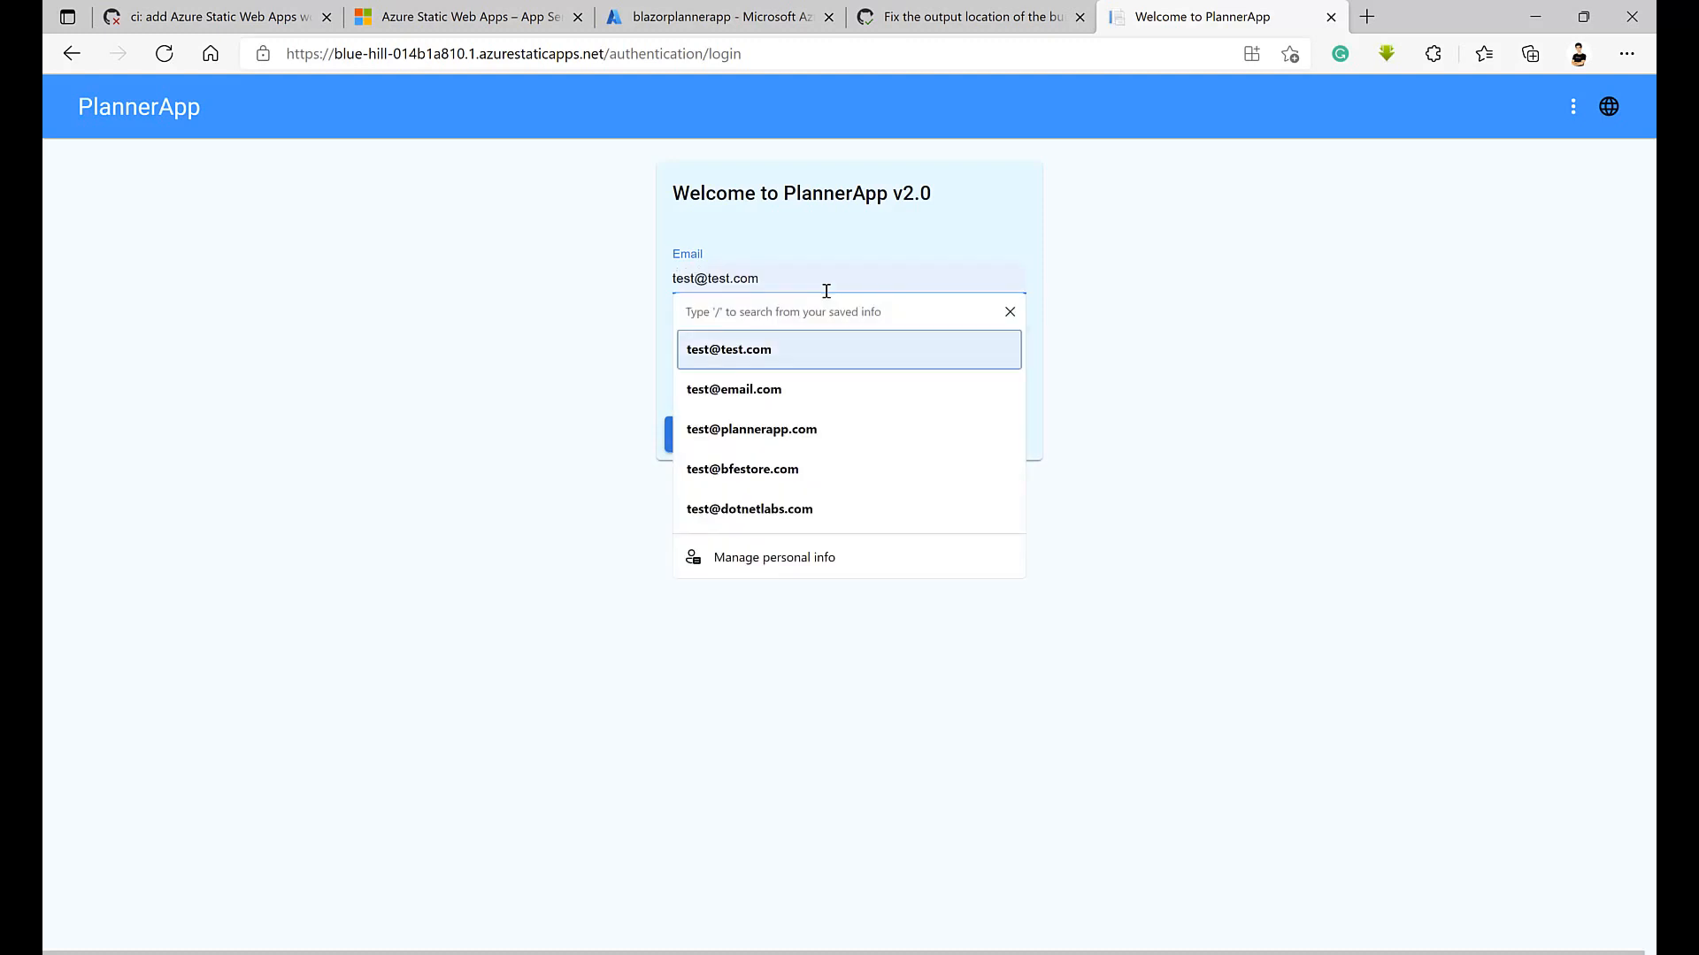
click(750, 428)
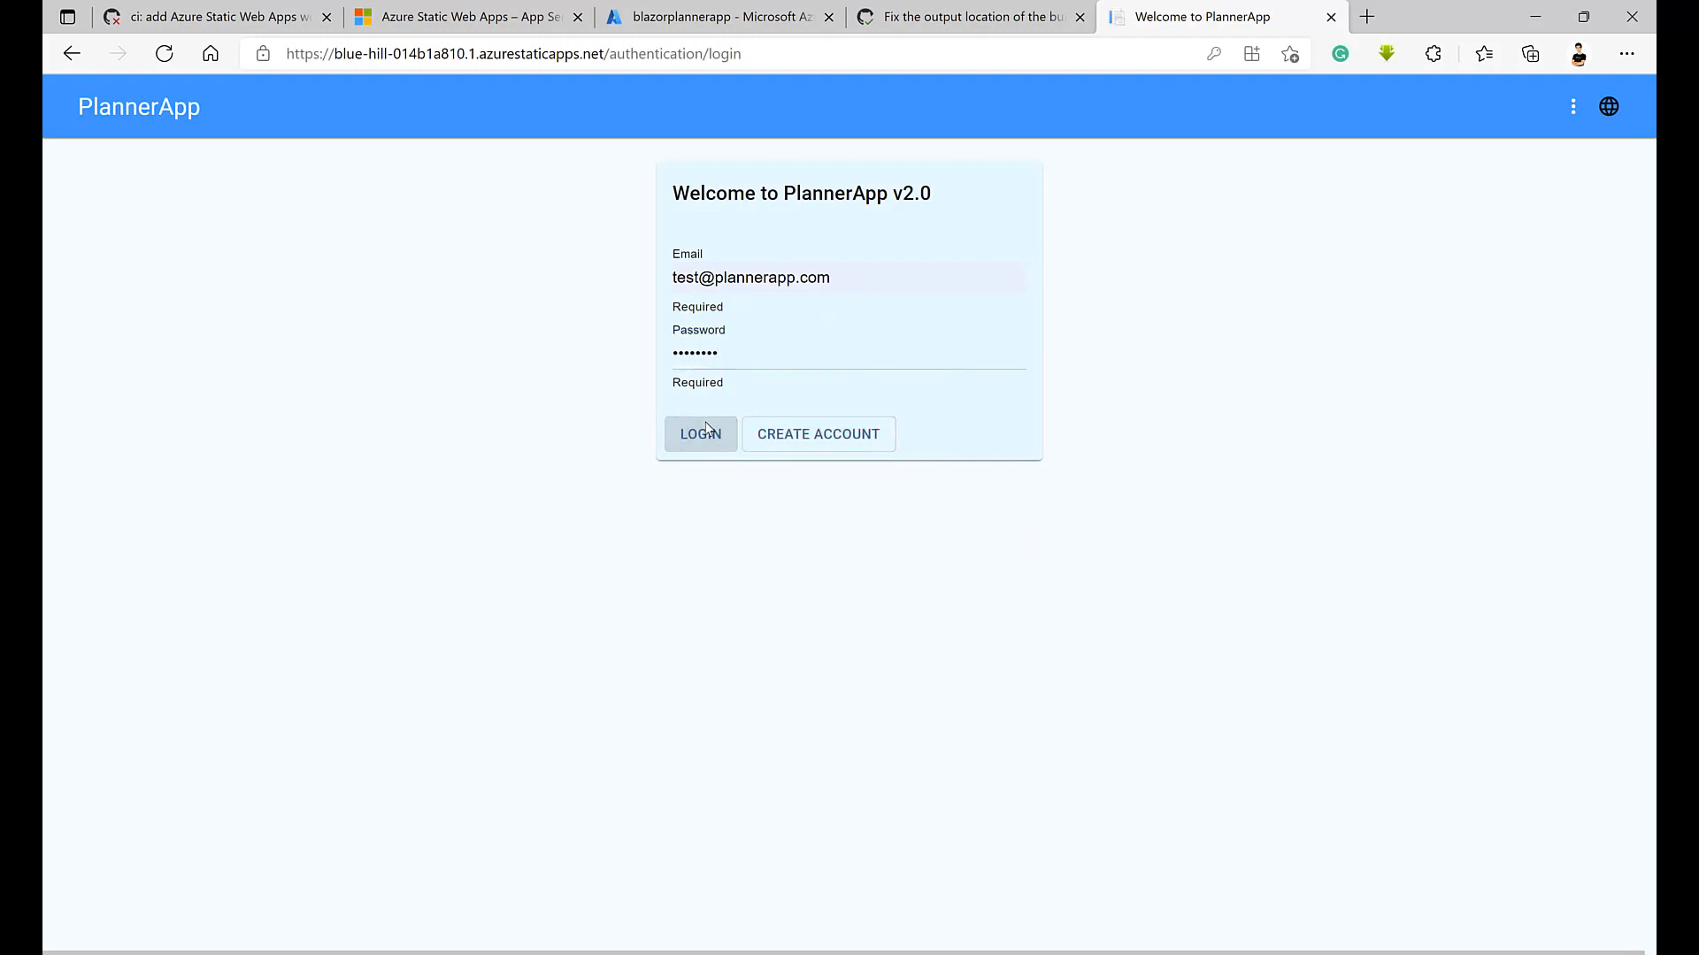
click(701, 433)
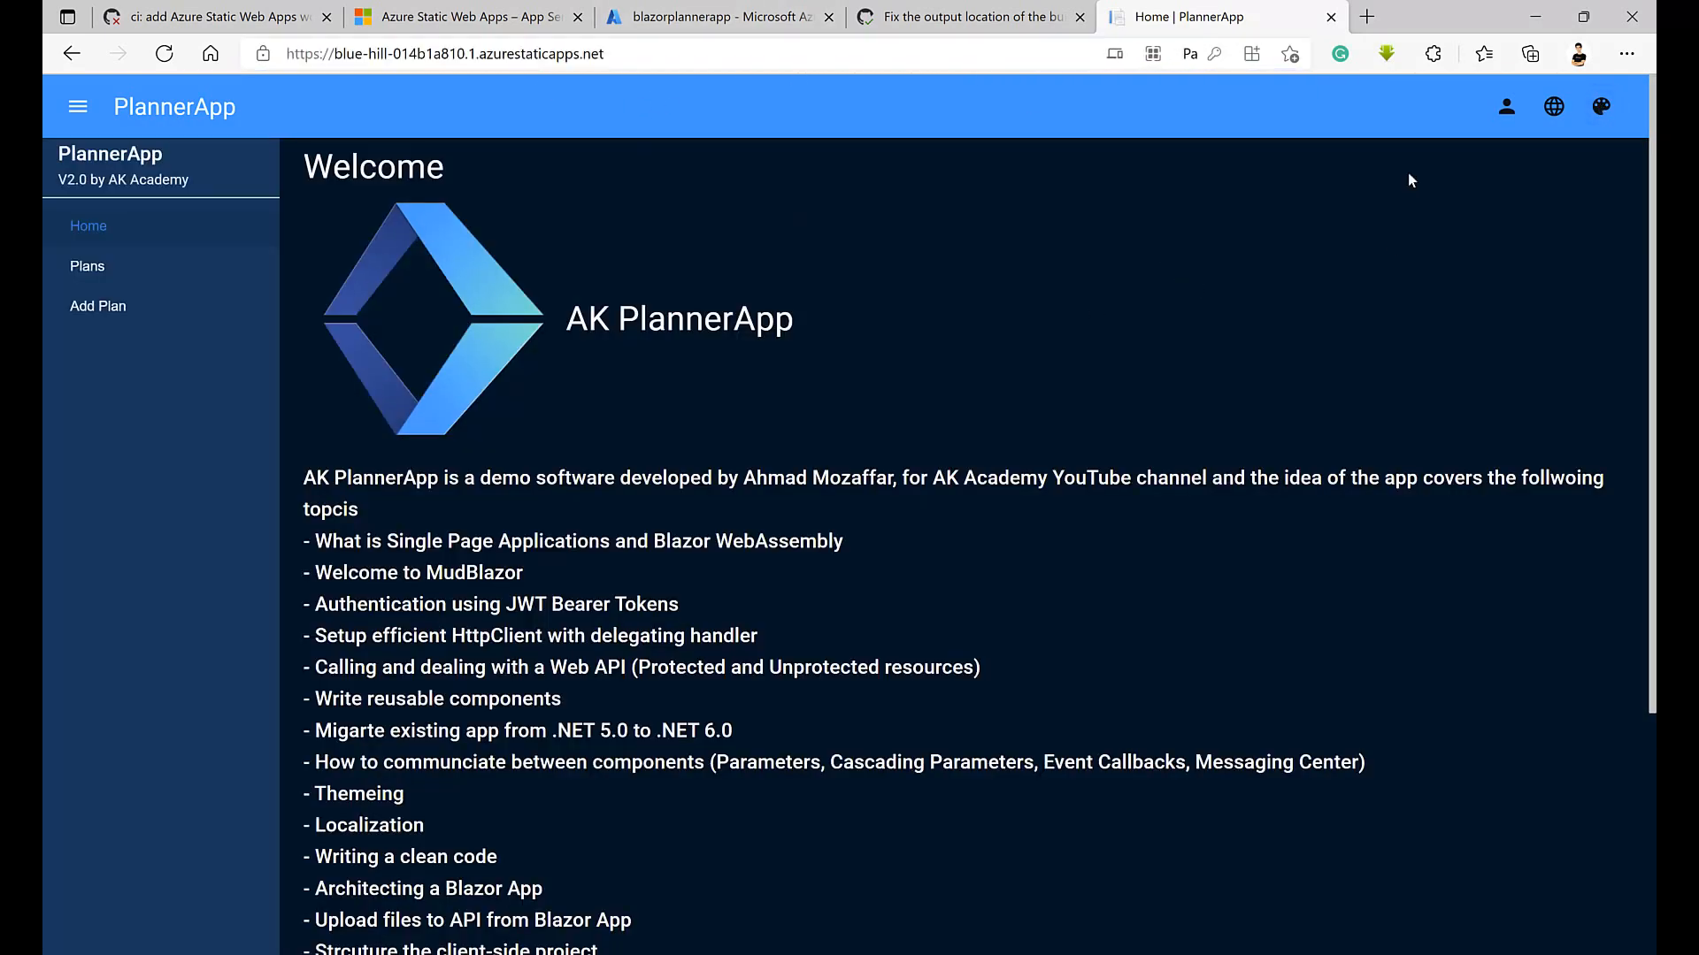
Step: Browse the My Plans page listing the existing plan cards with pictures and descriptions
click(87, 265)
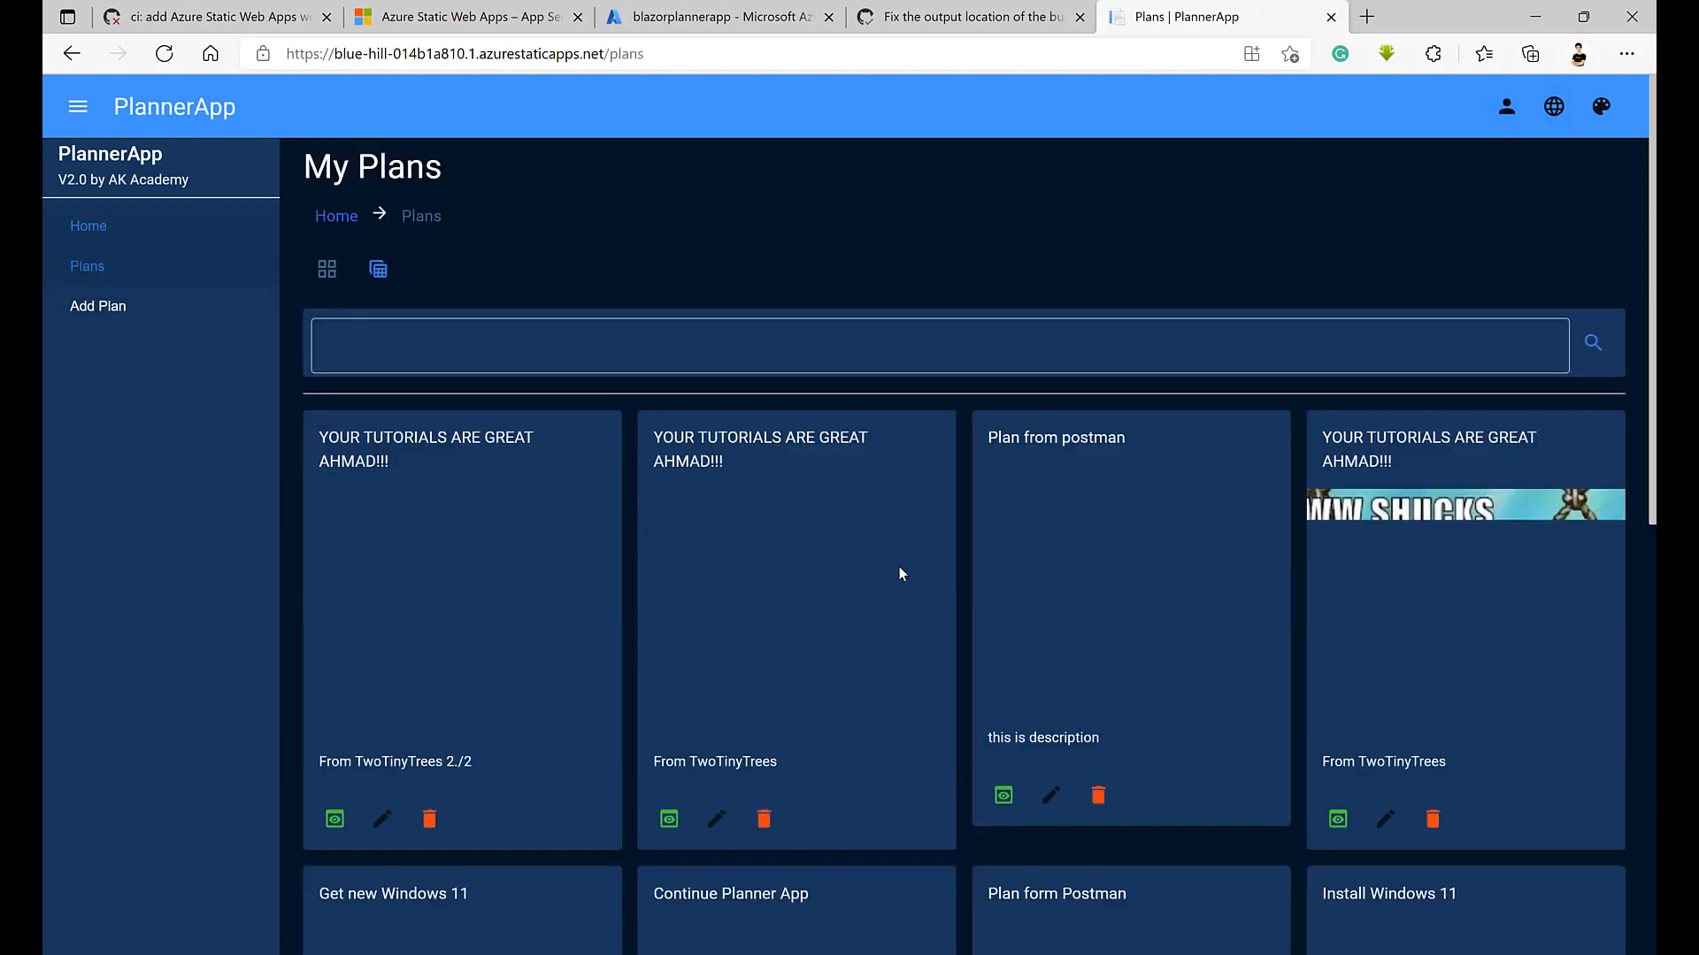
scroll(down, 3)
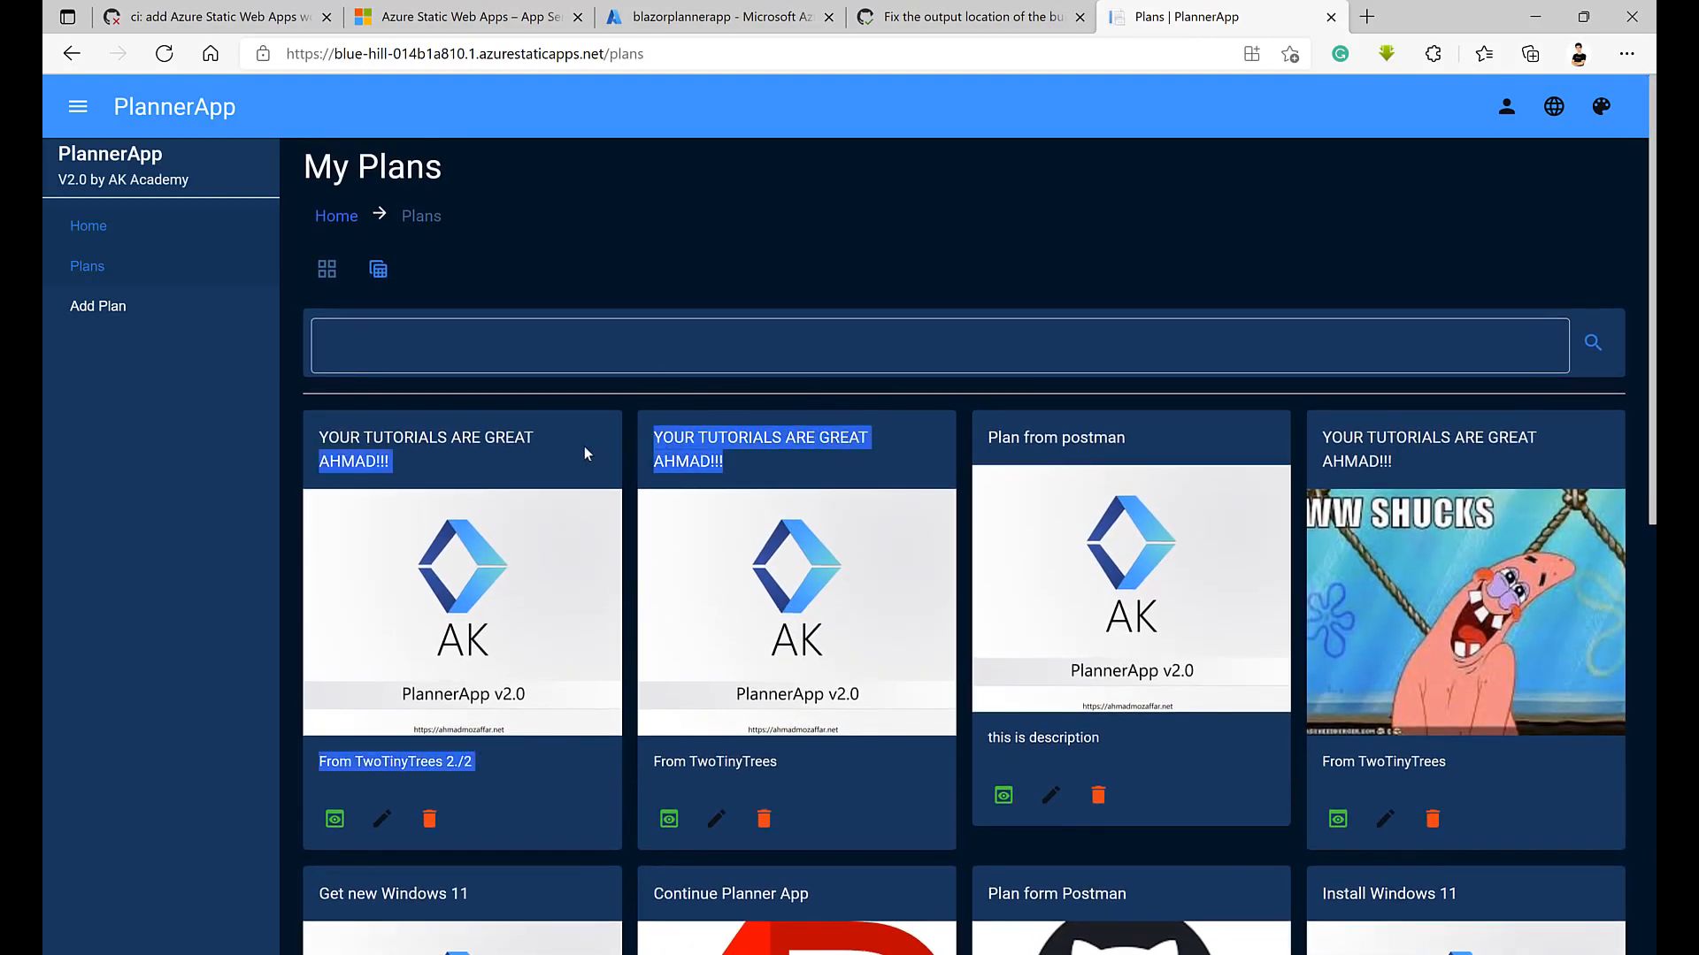
scroll(down, 3)
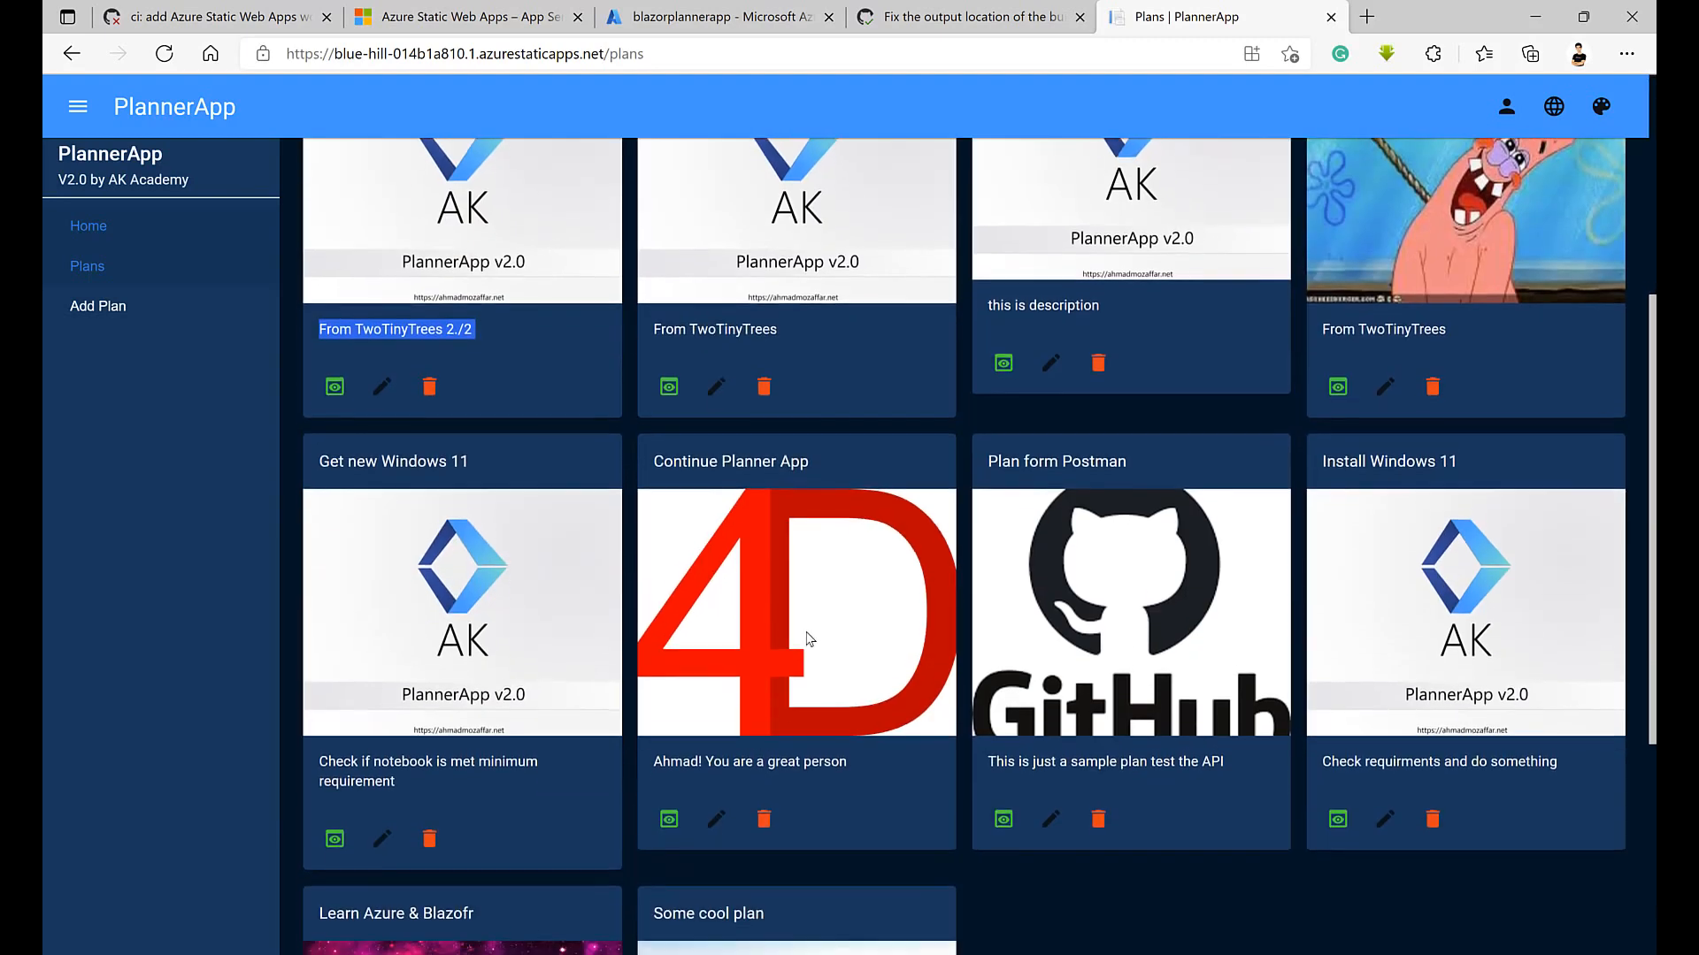
scroll(down, 3)
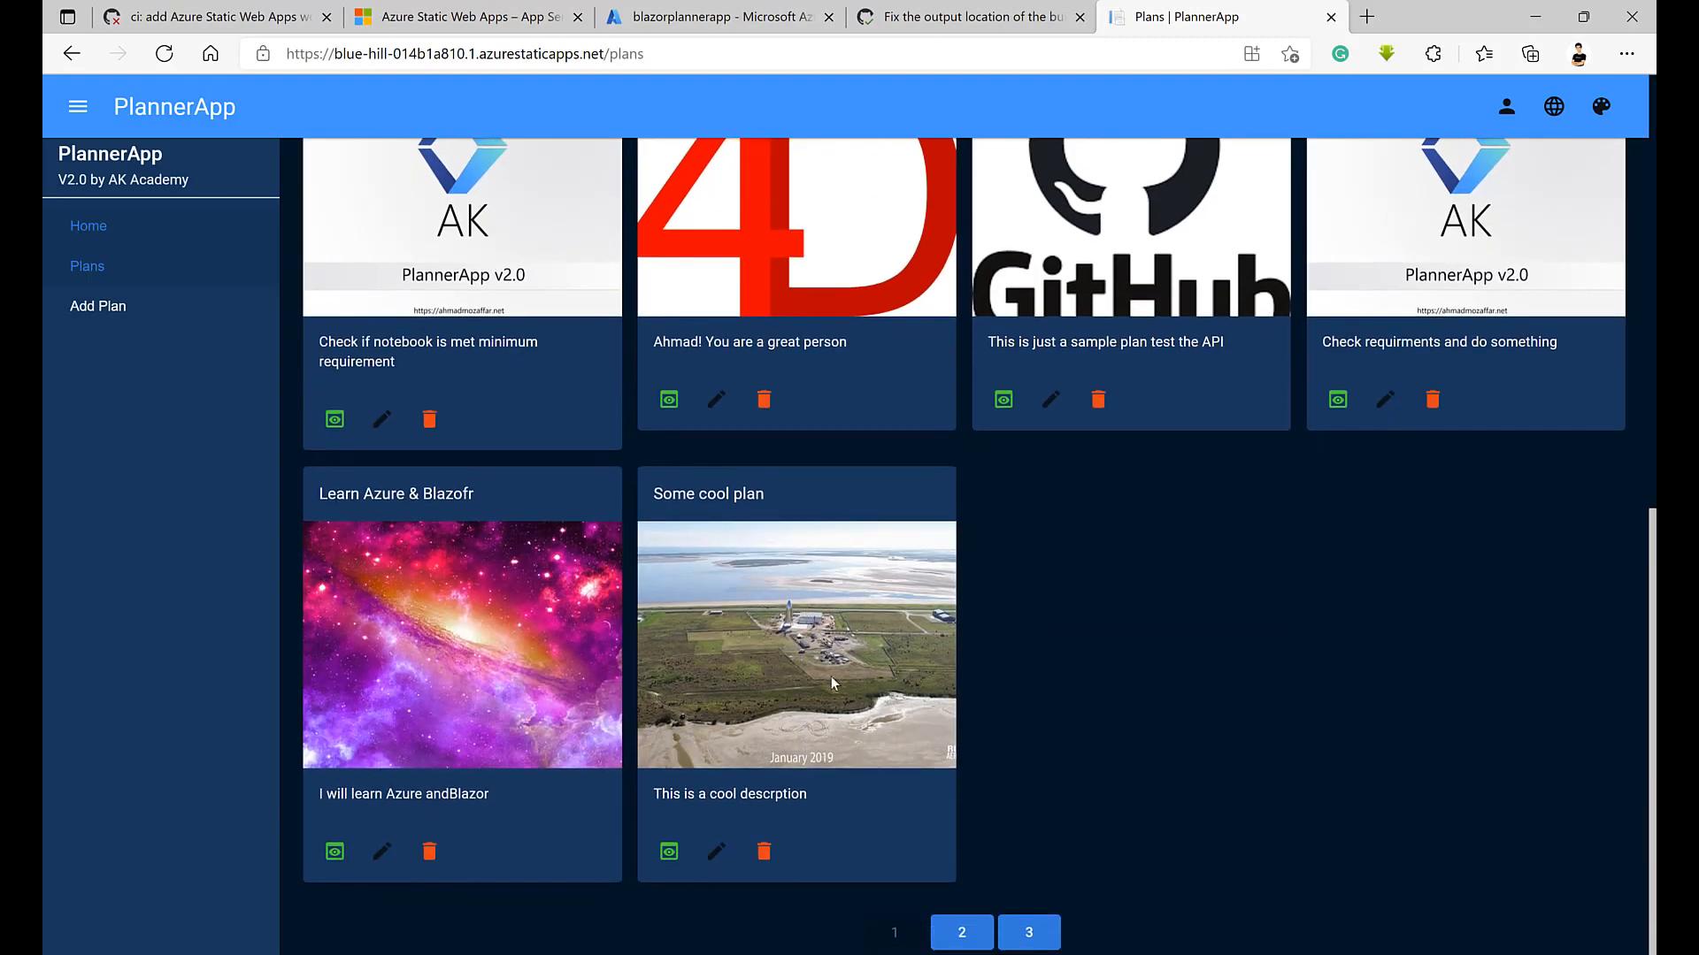
mouse_move(98, 306)
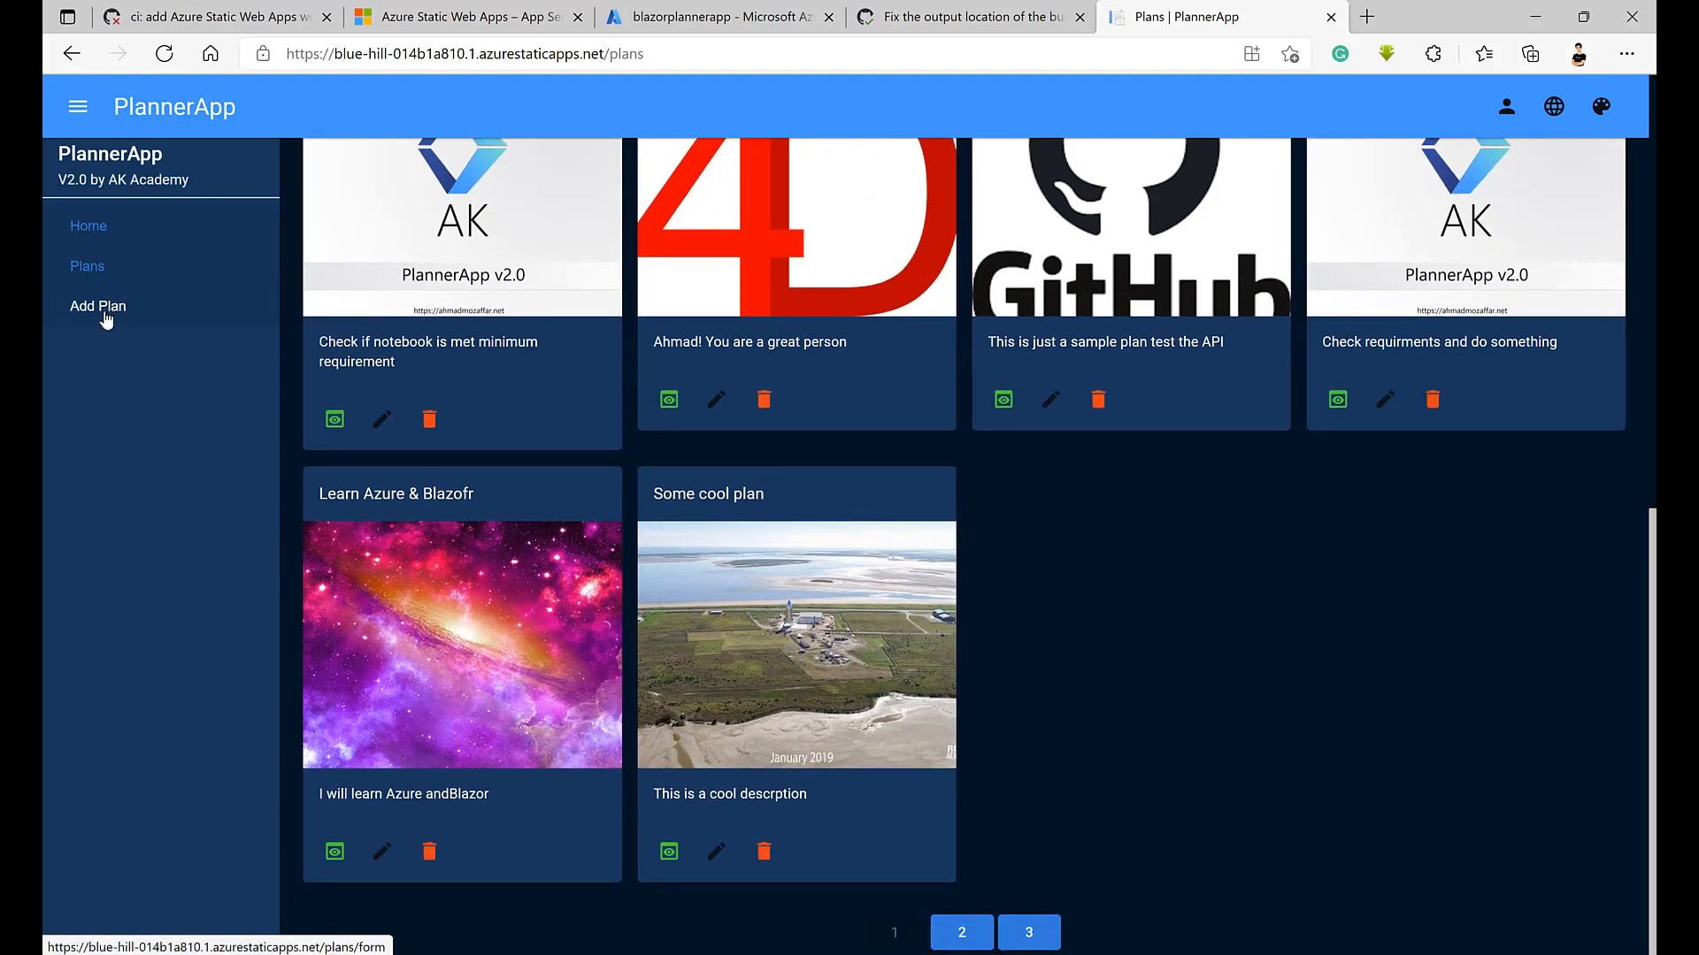
Step: Save a new plan "First plan from online" described as added from PlannerApp hosted in Azure Static Web App
click(97, 306)
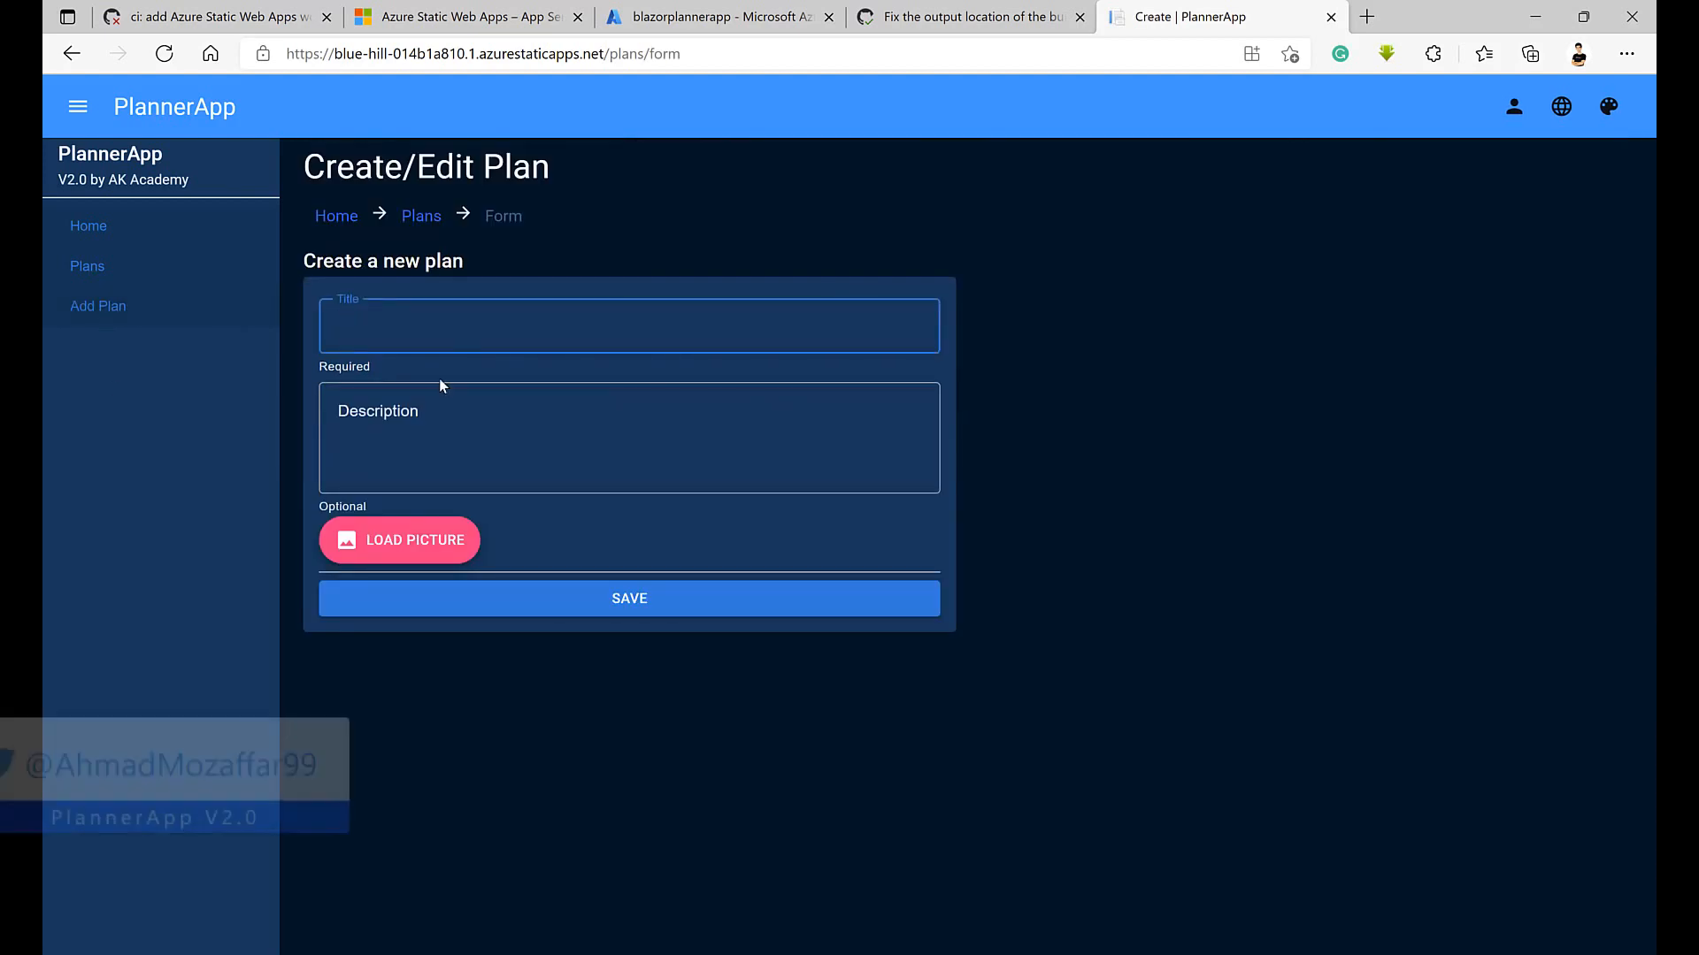
text(First plan from onlin)
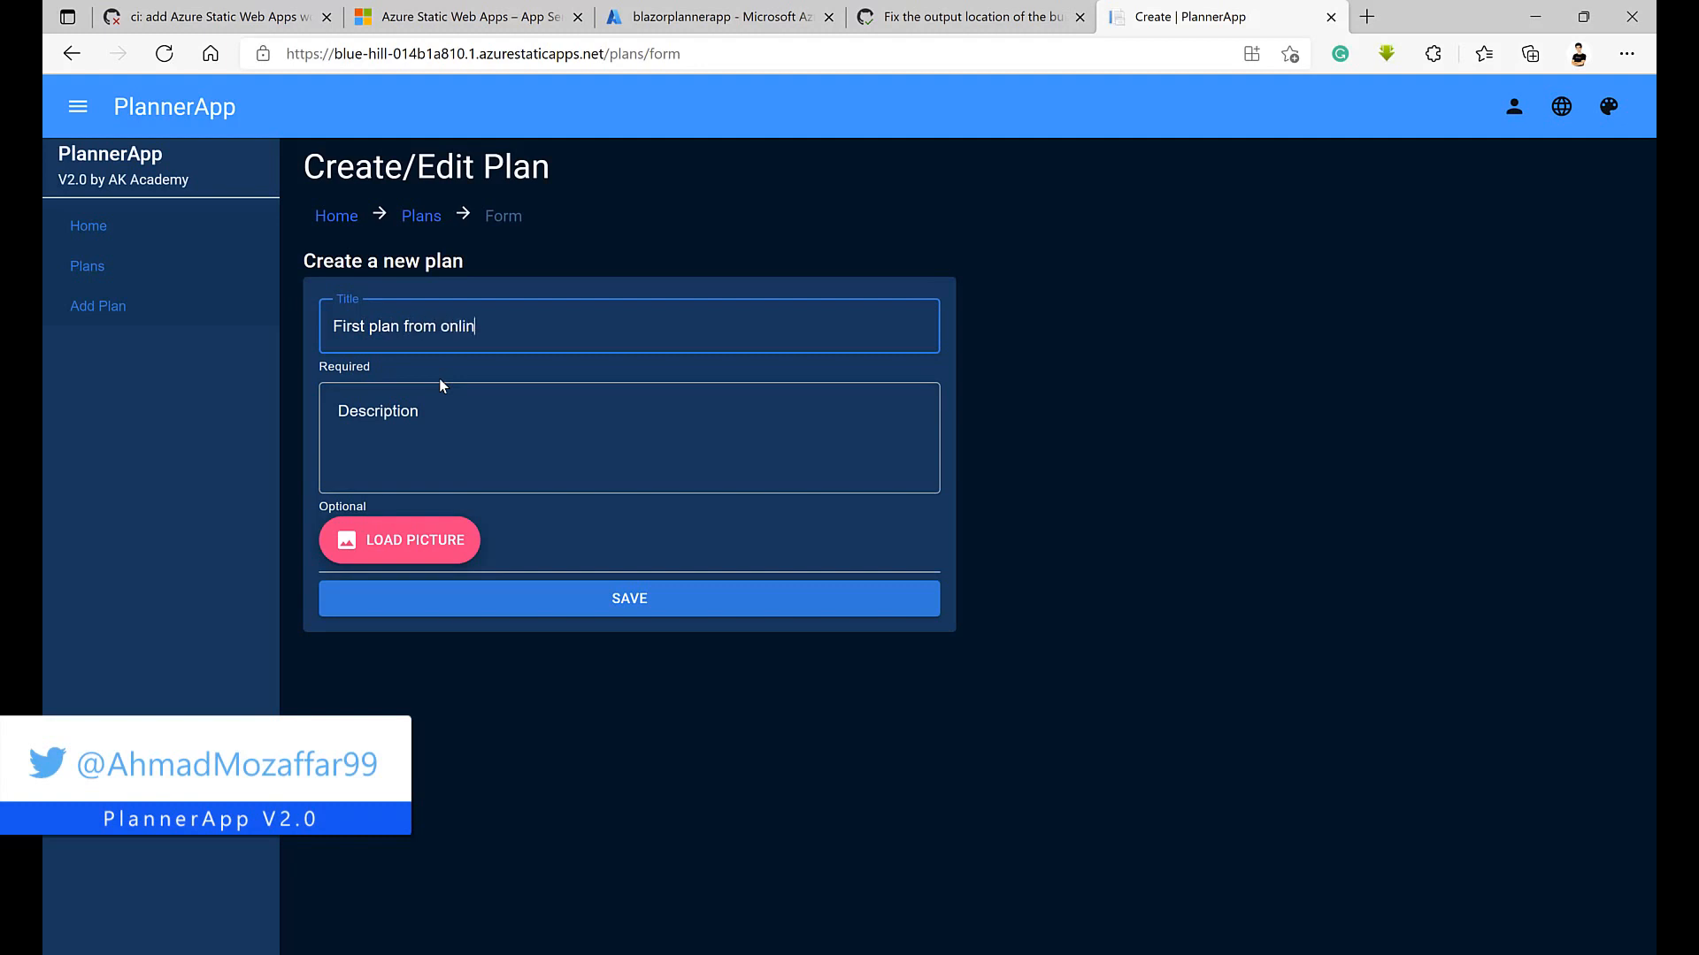
click(628, 437)
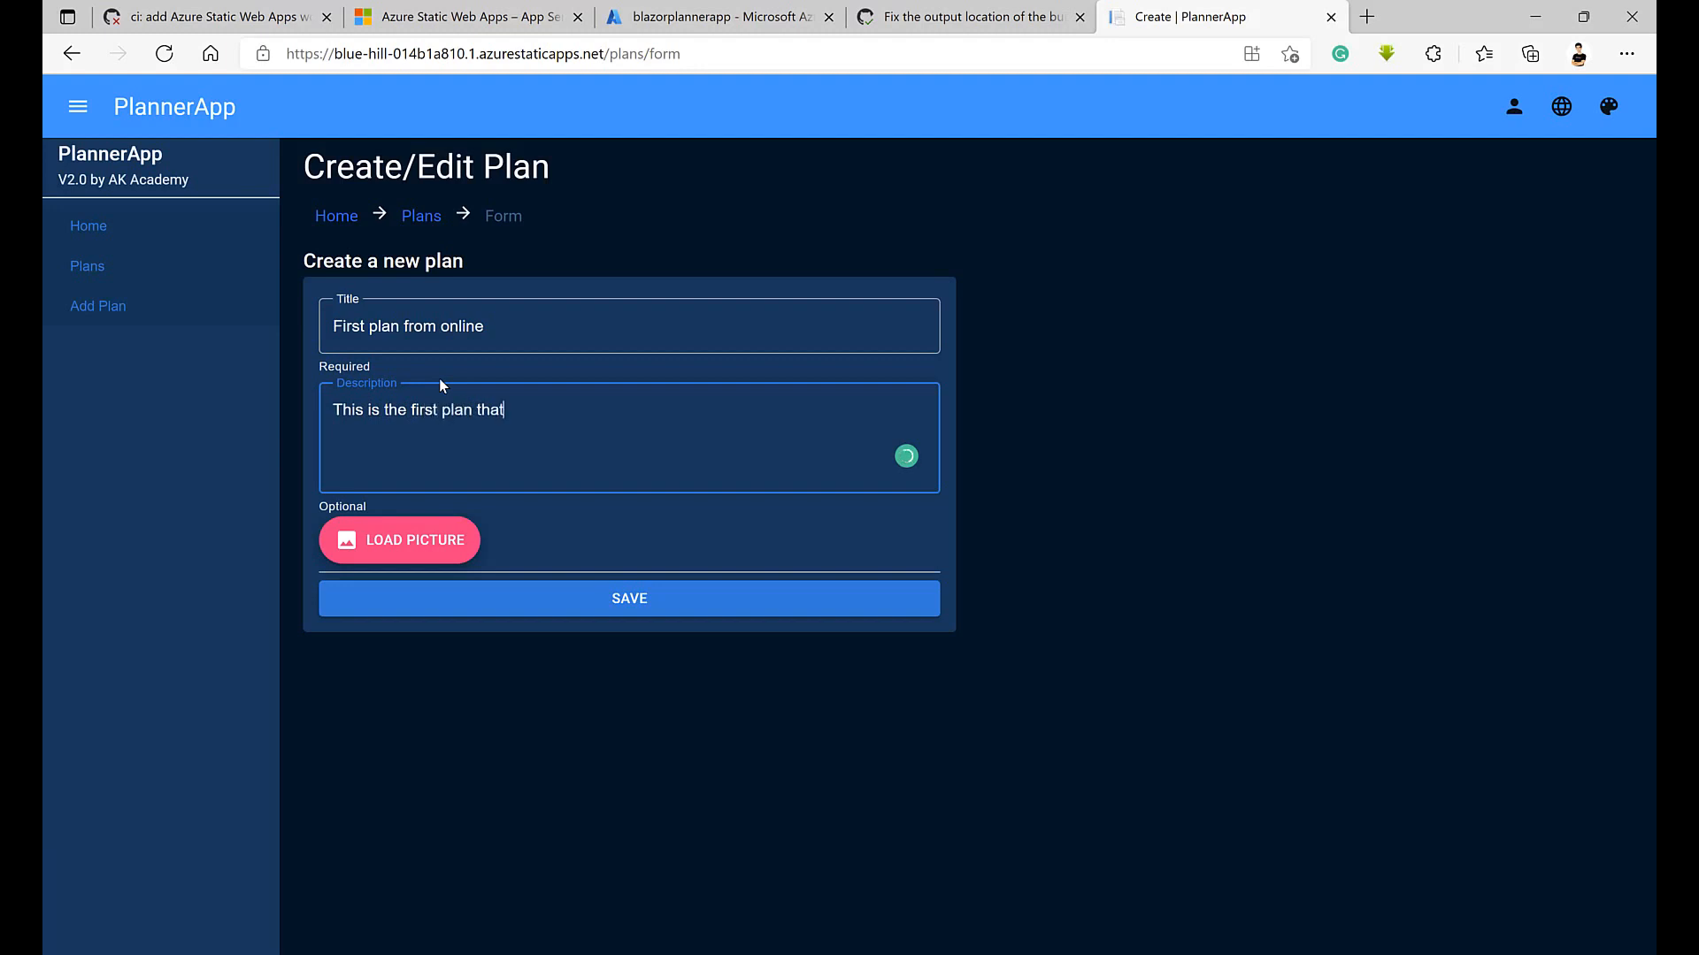
text(we add from th)
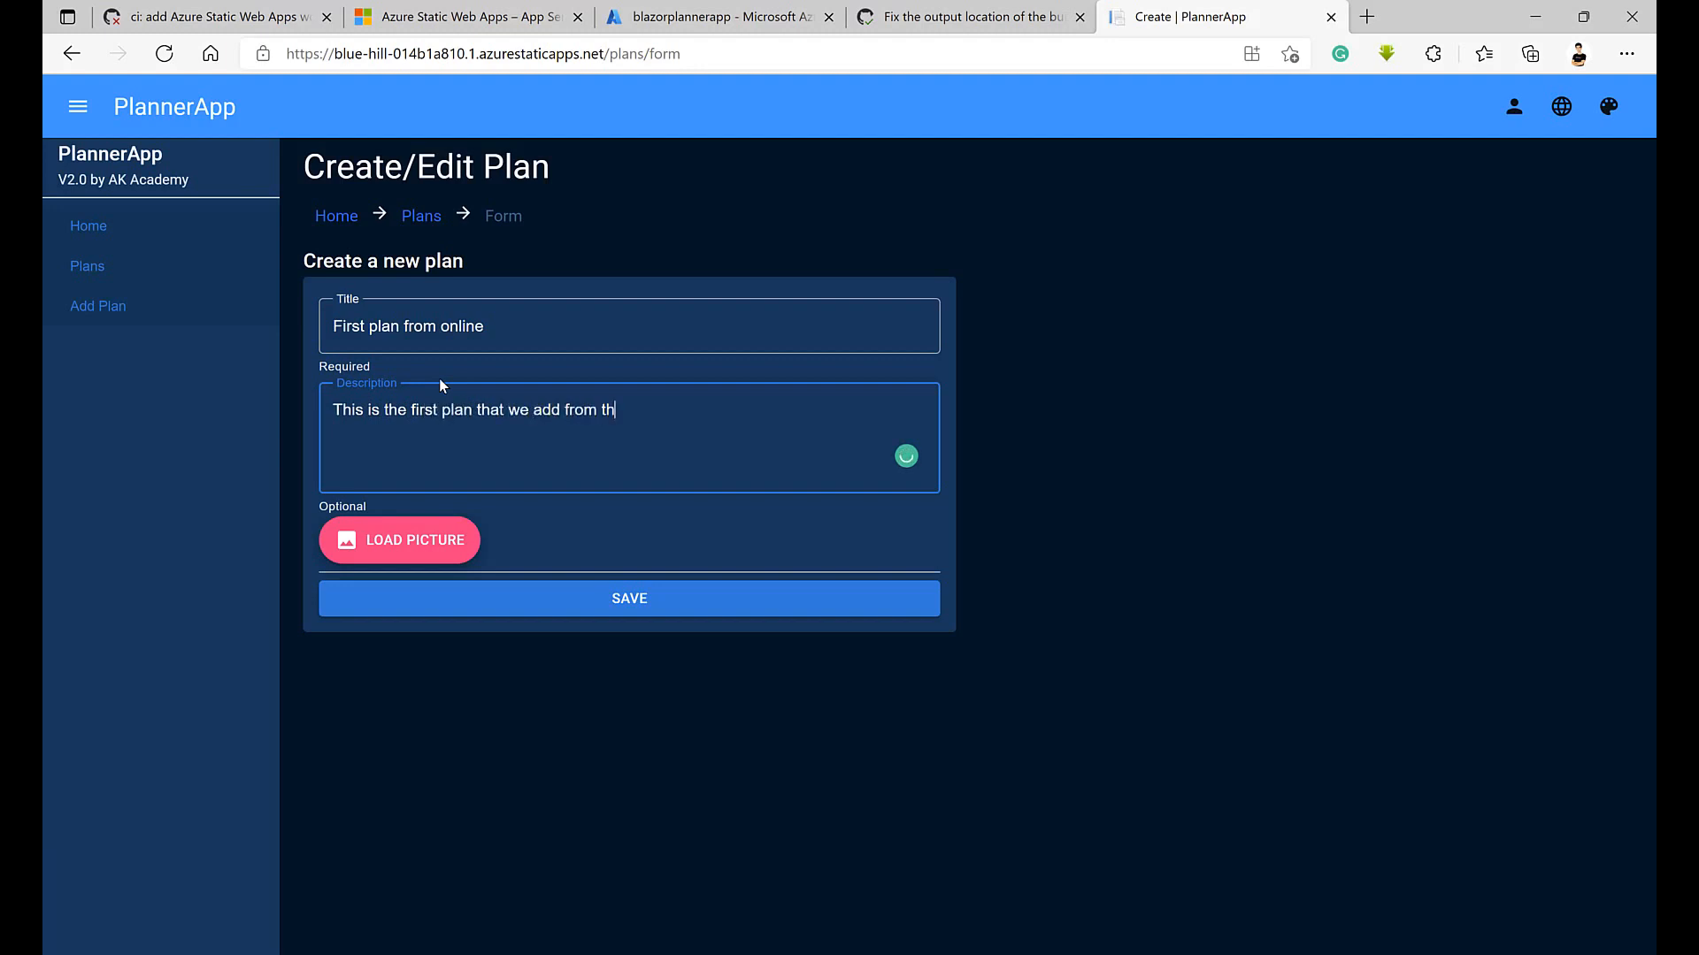
text(e PlannerApp hosted)
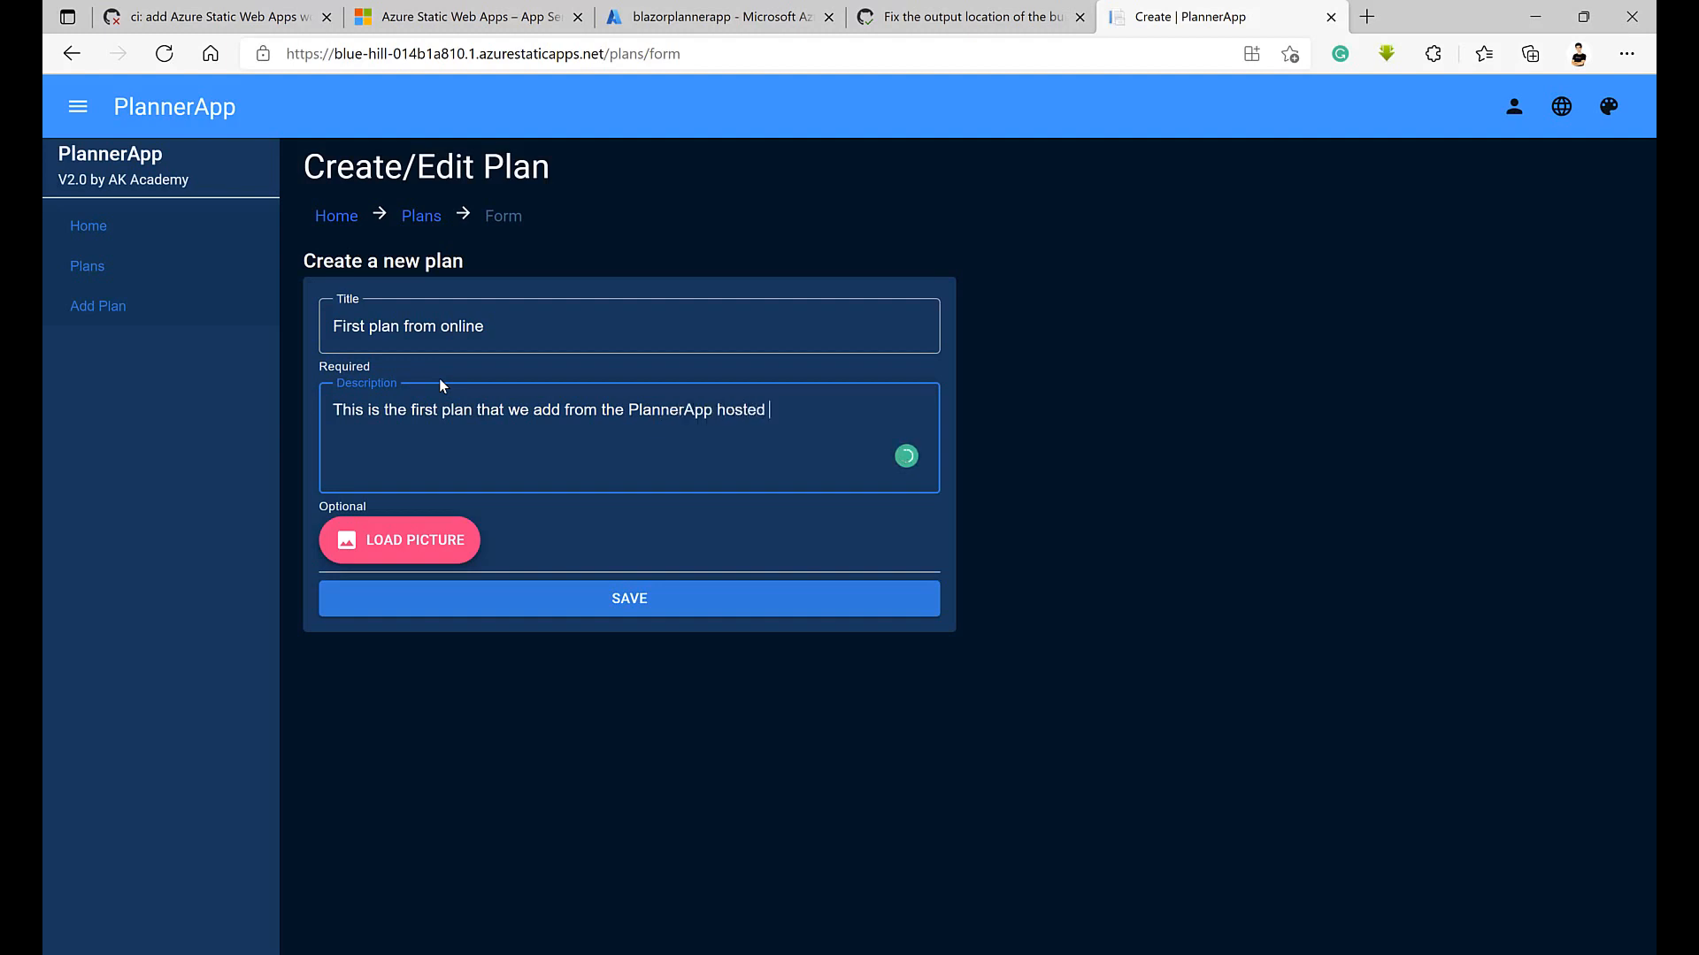
text(in Azure Static Web App)
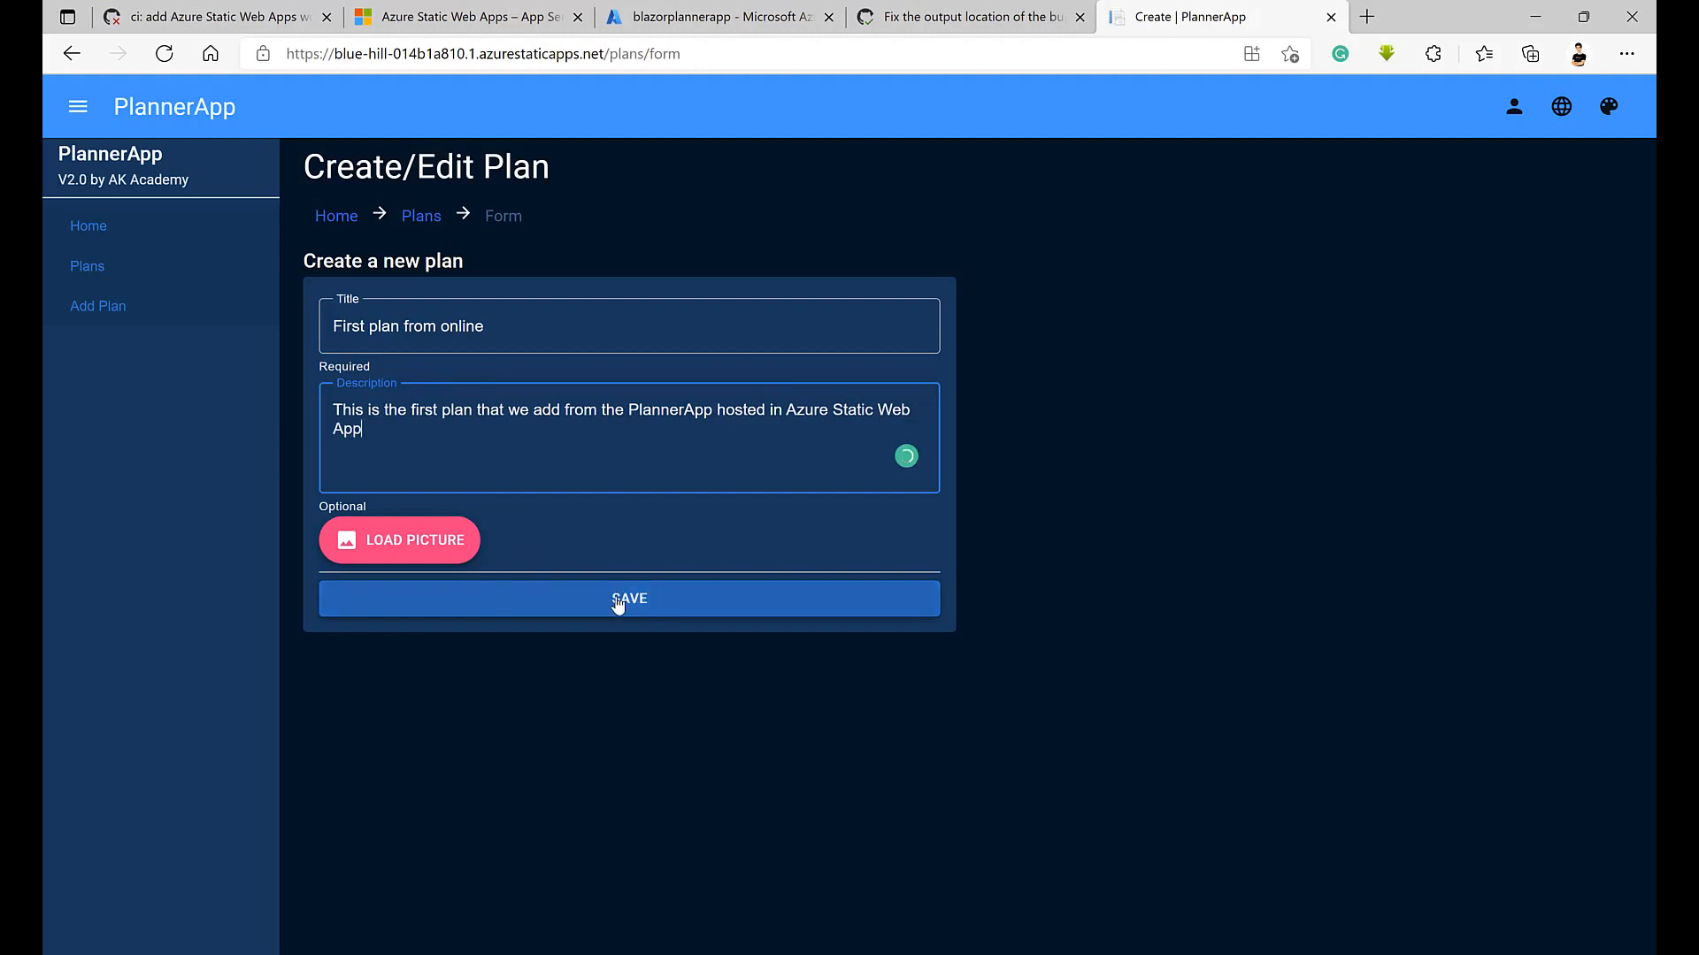
click(628, 600)
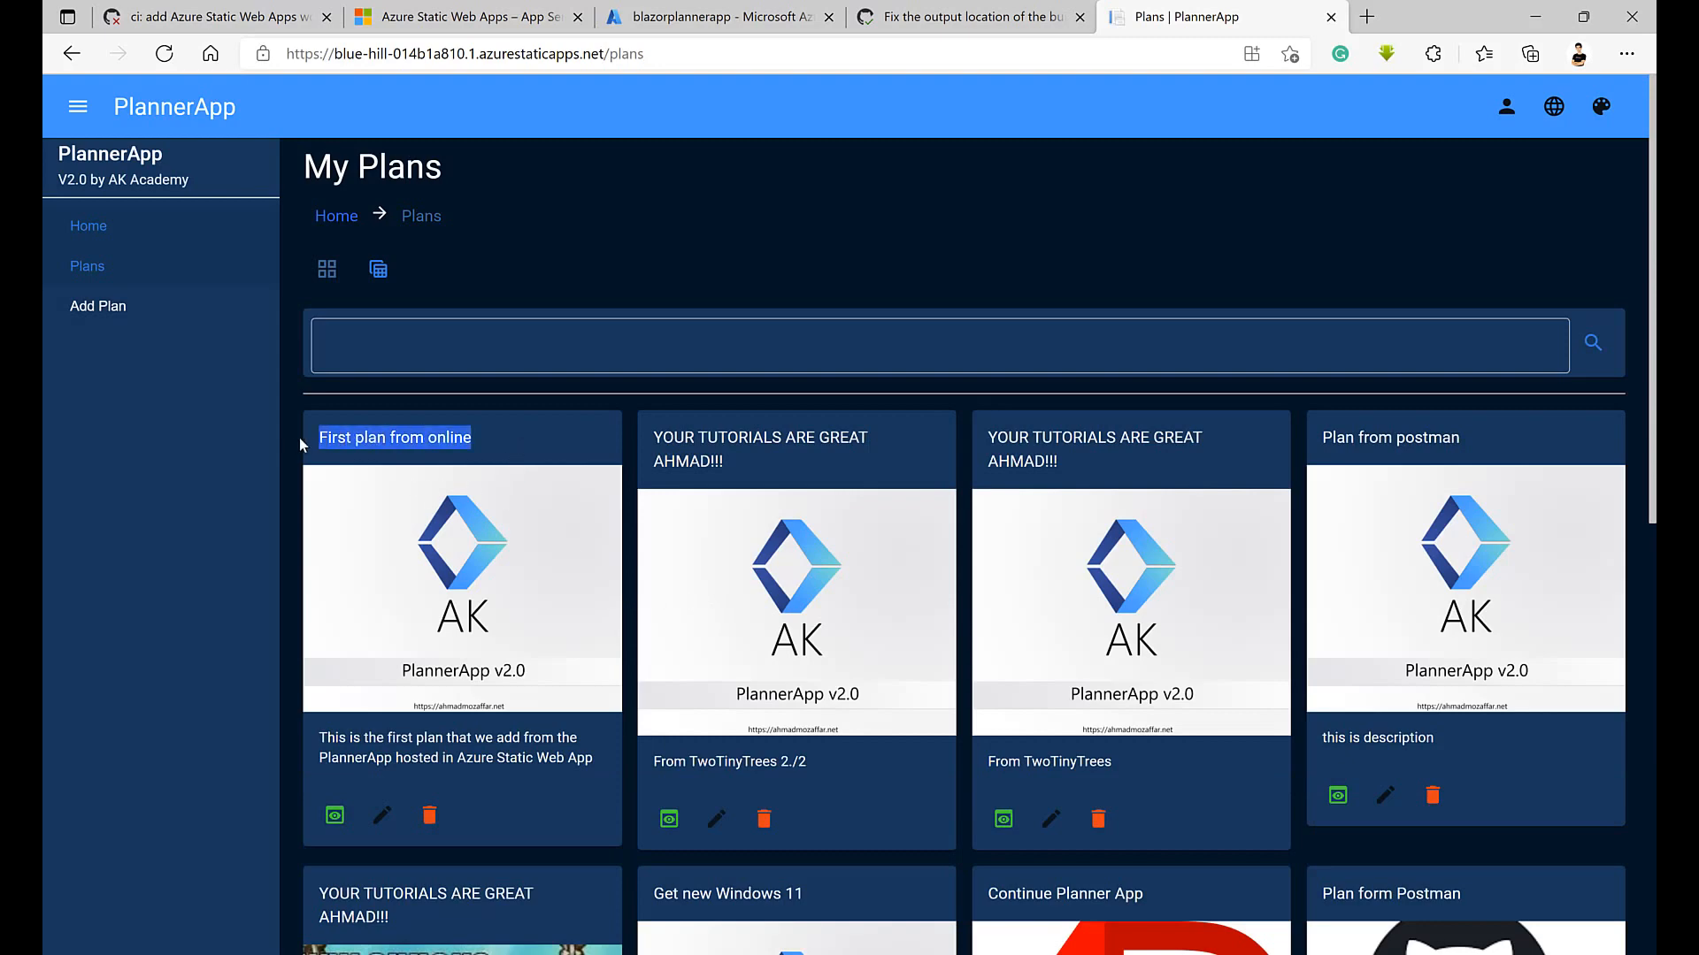
Step: Show page 2 of the plans list and reveal the account menu for Ahmad
scroll(down, 3)
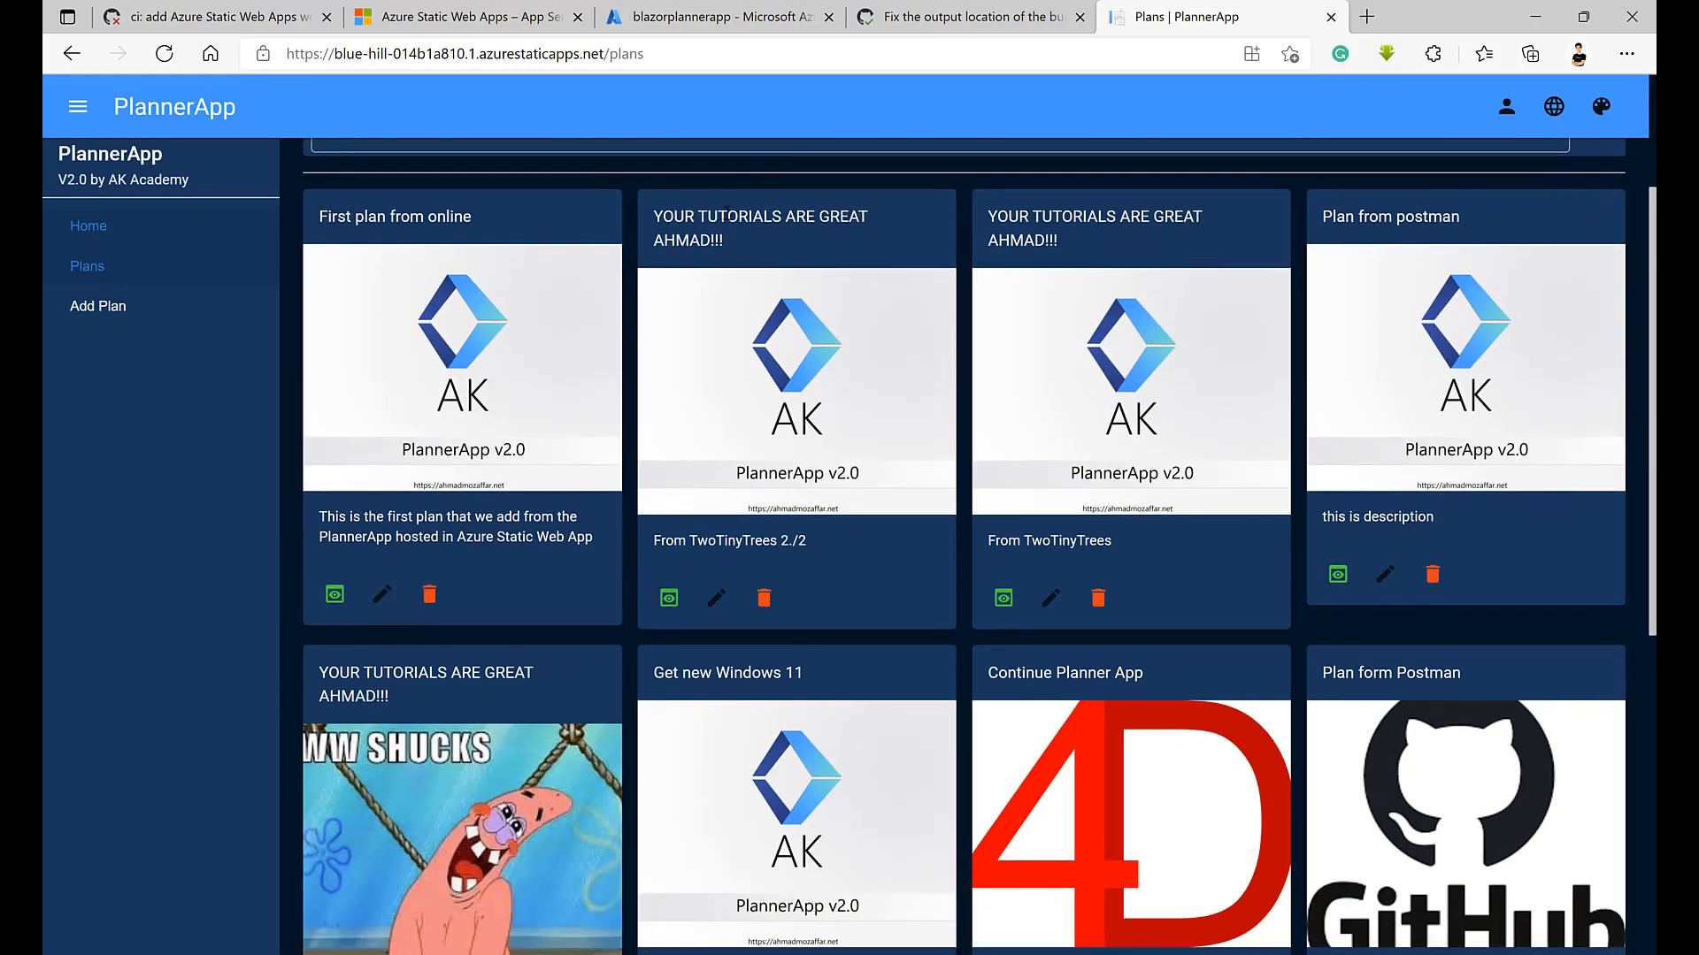
scroll(down, 3)
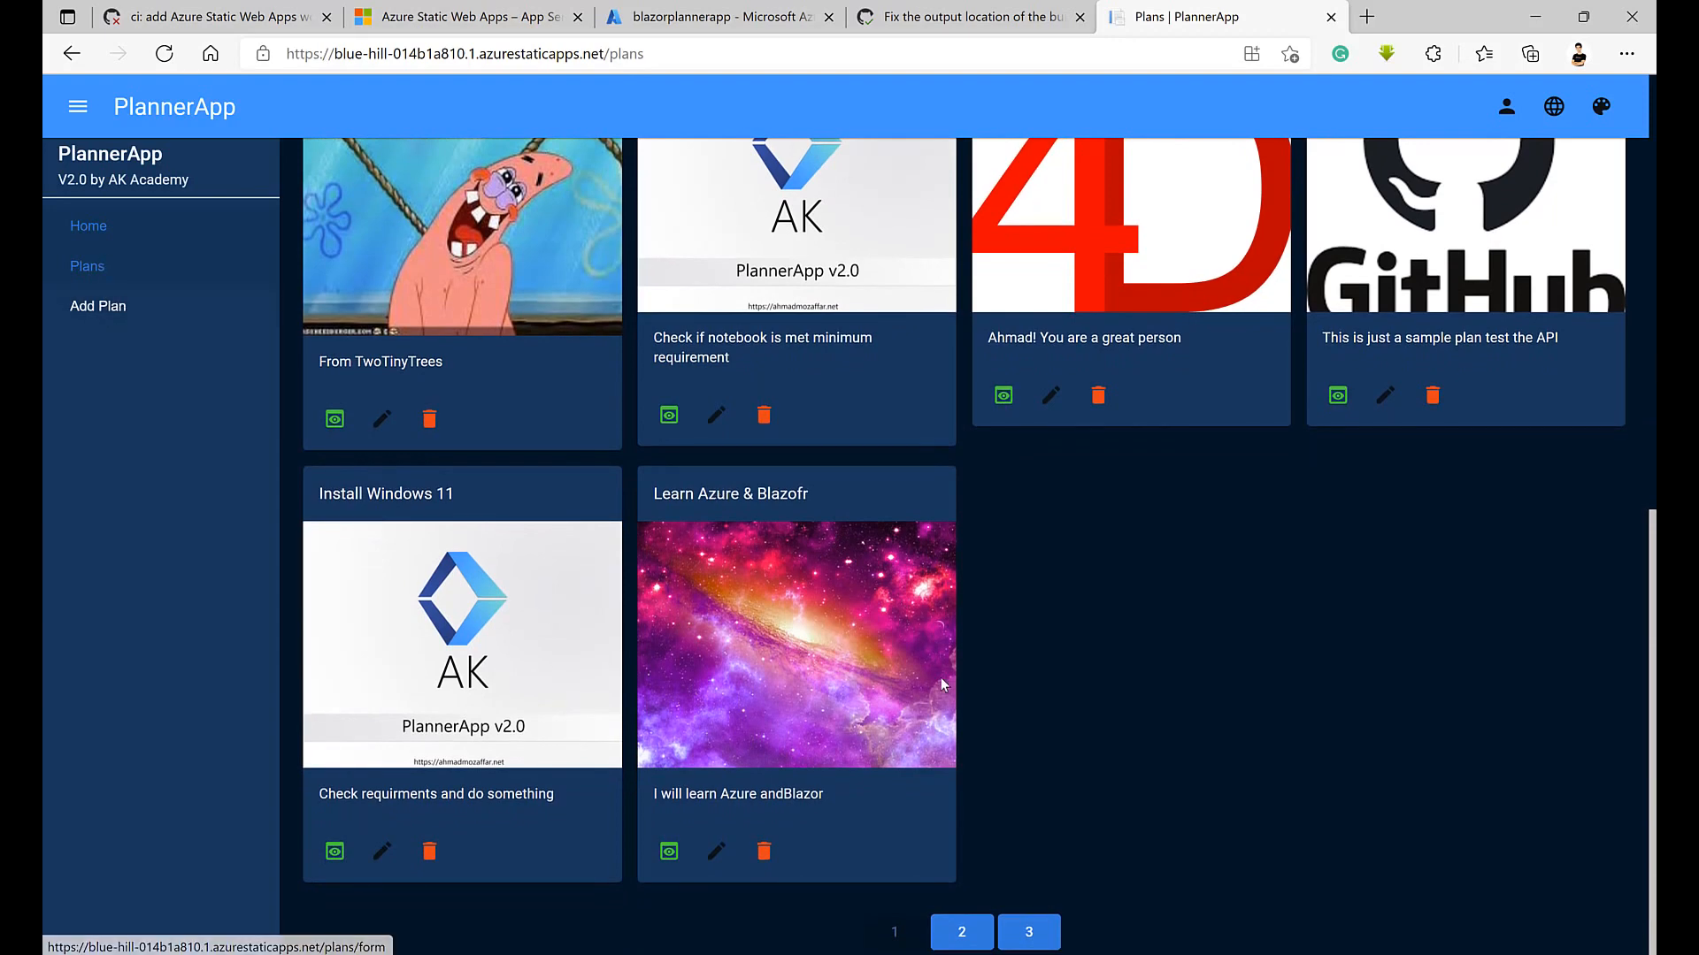
click(894, 933)
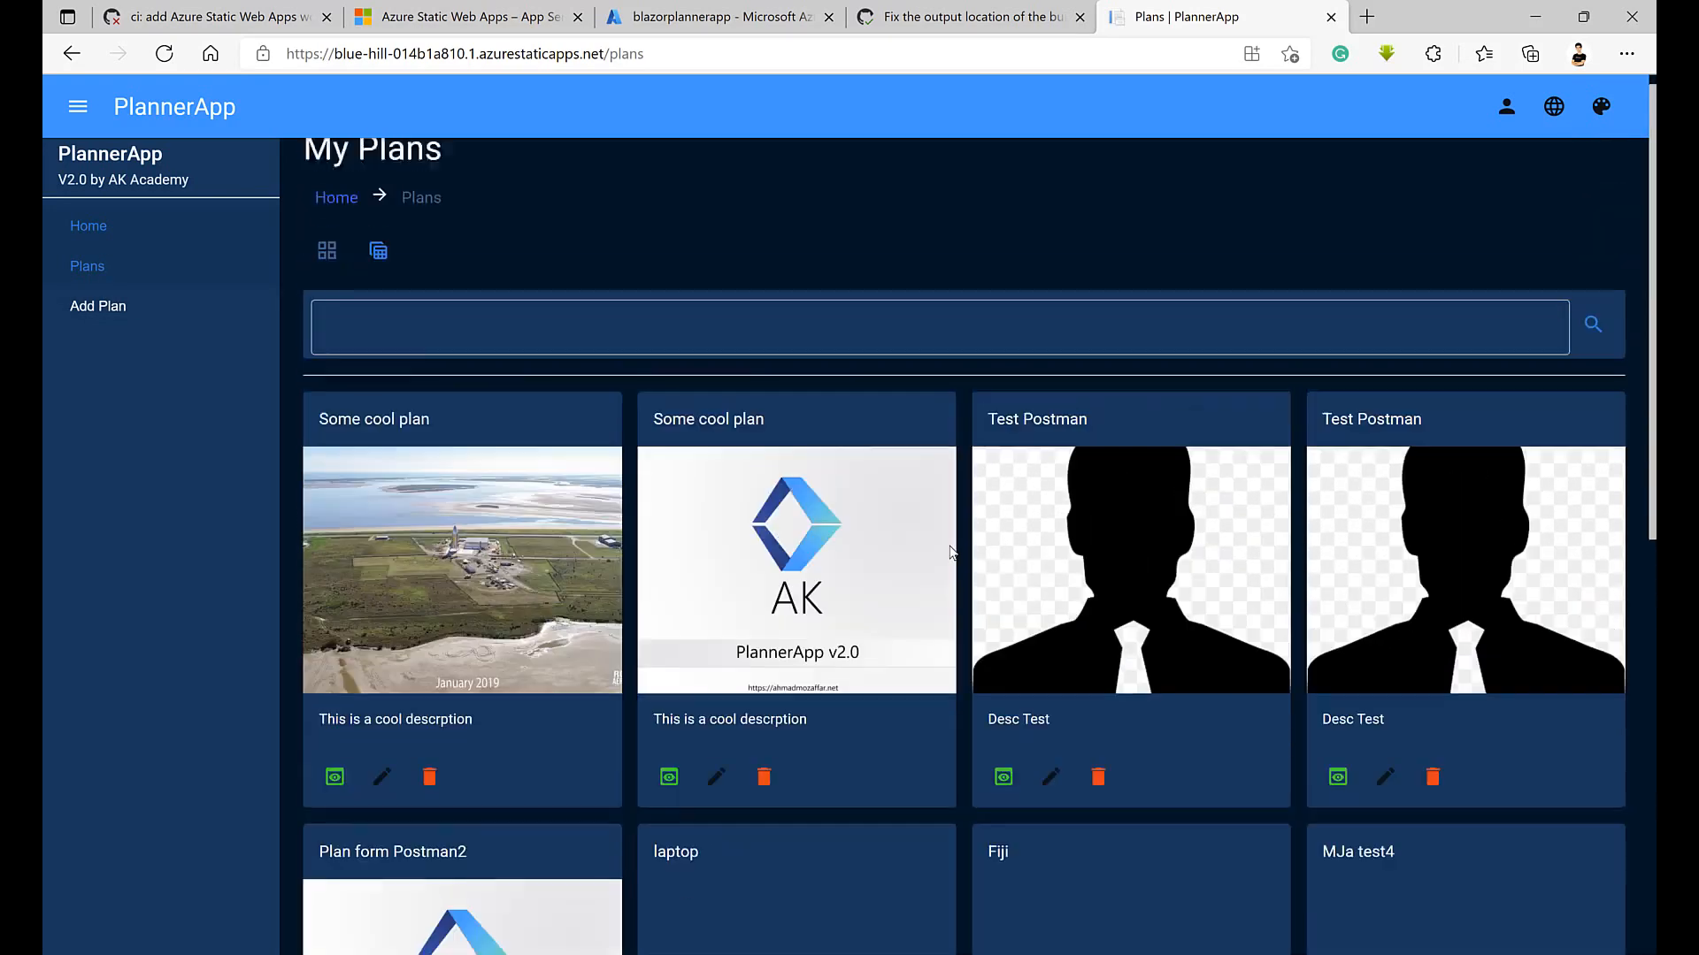
click(1506, 106)
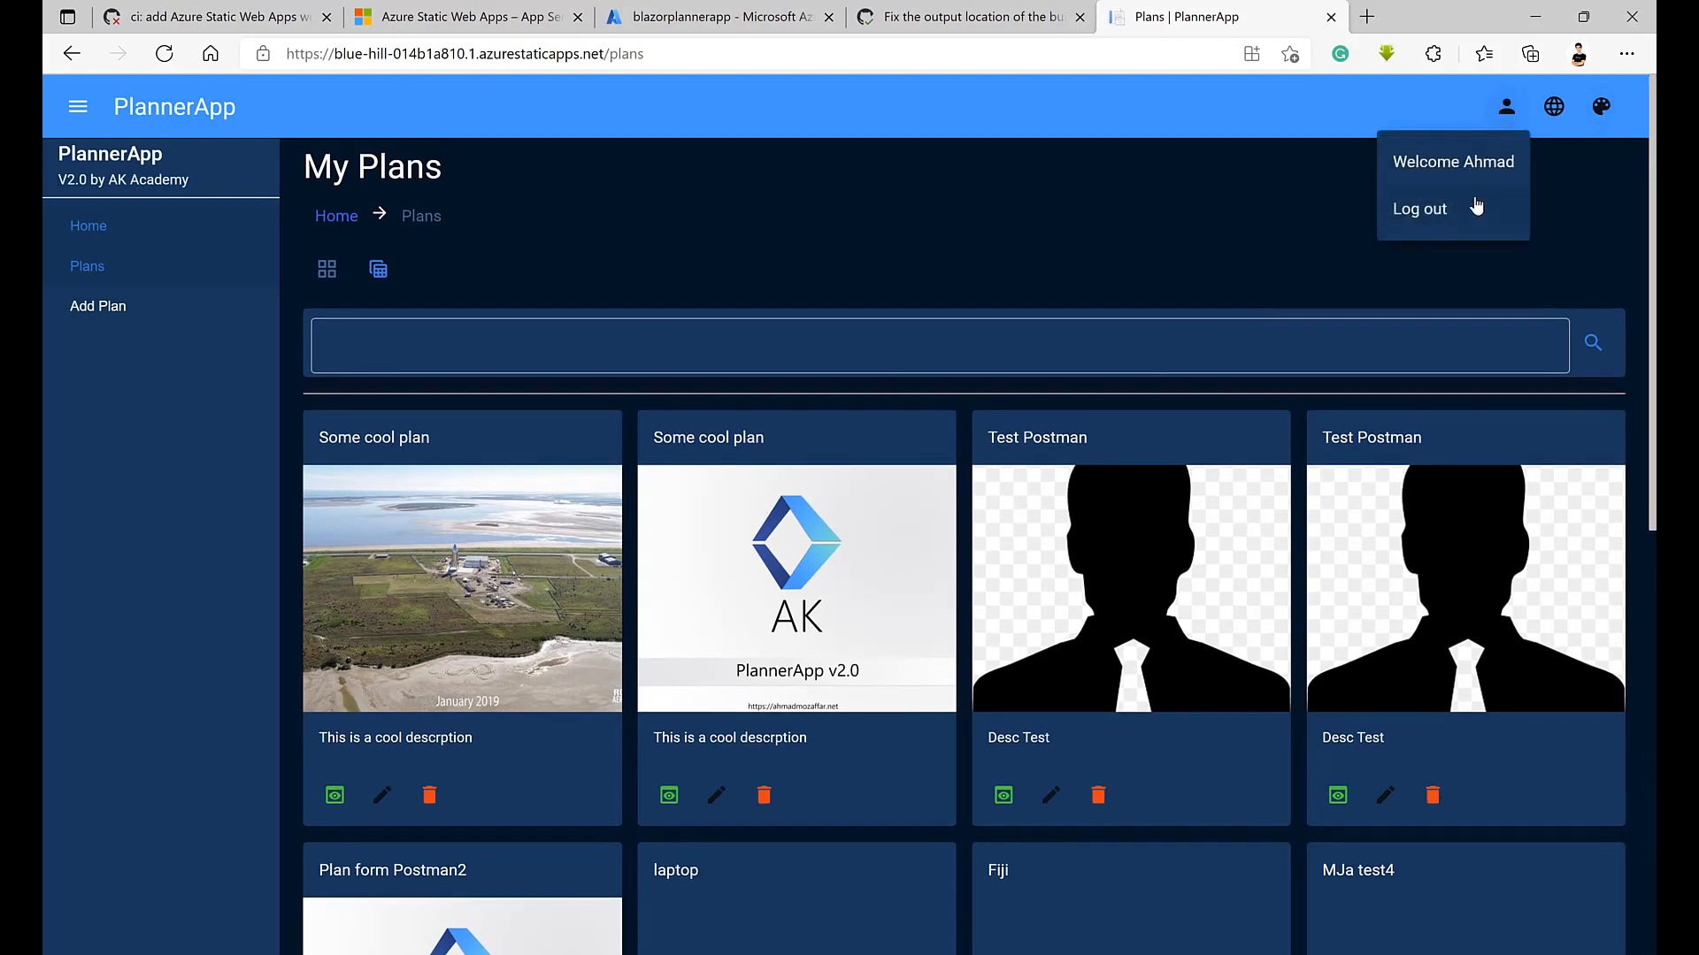